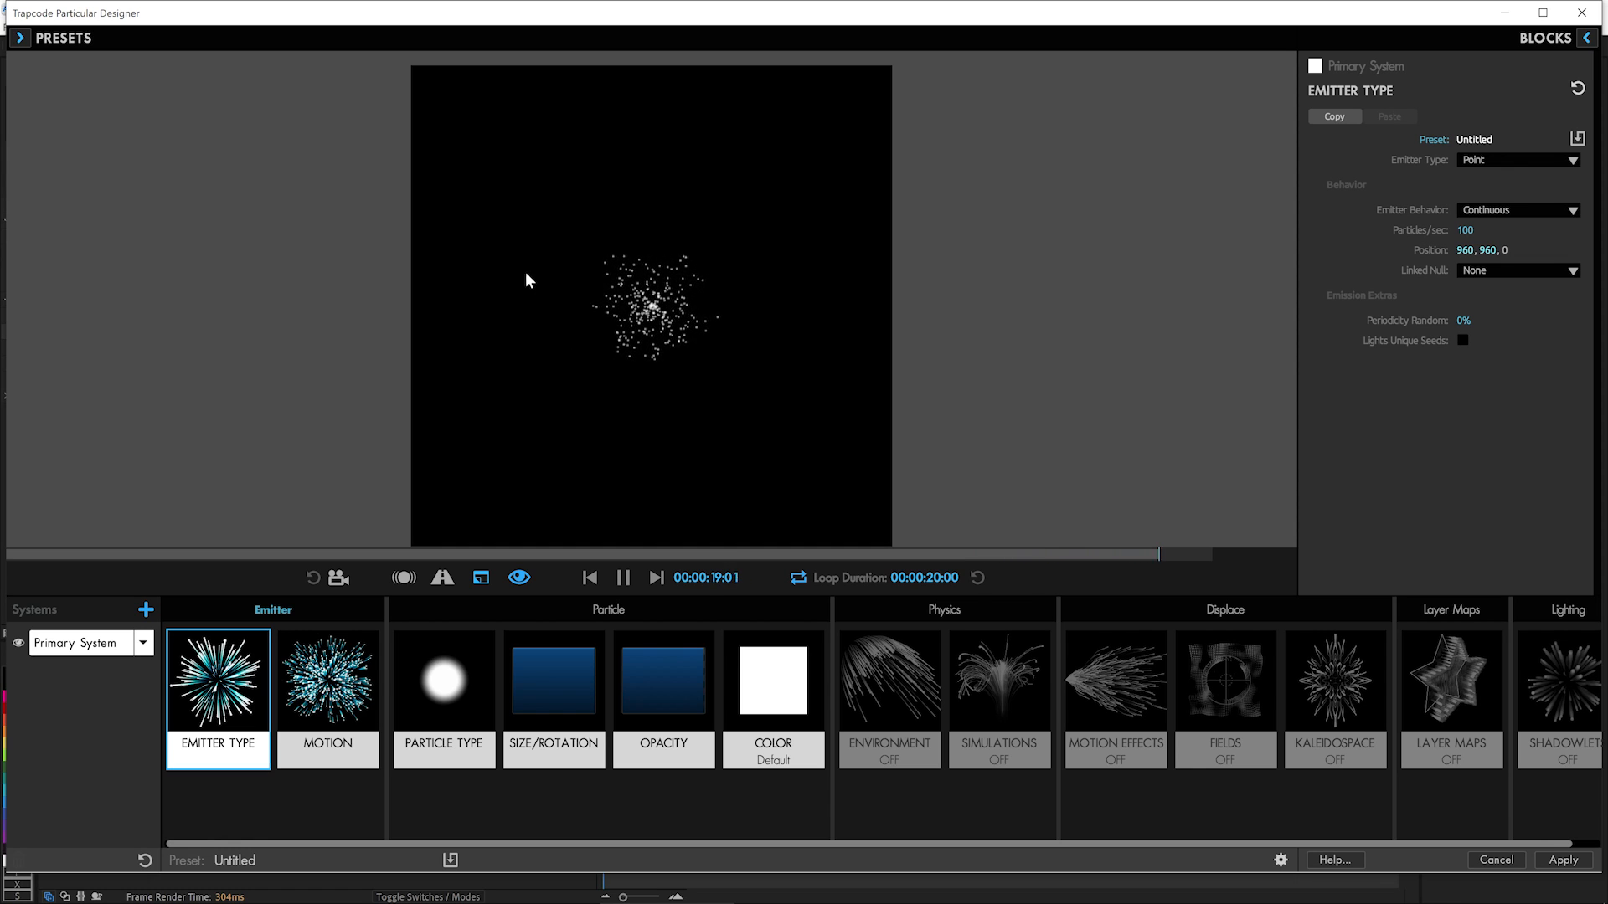
Set Emitter Type to 3D Model and choose the Circle model so particles emit from a ring.
{"action": "left_click", "coordinate": [592, 577]}
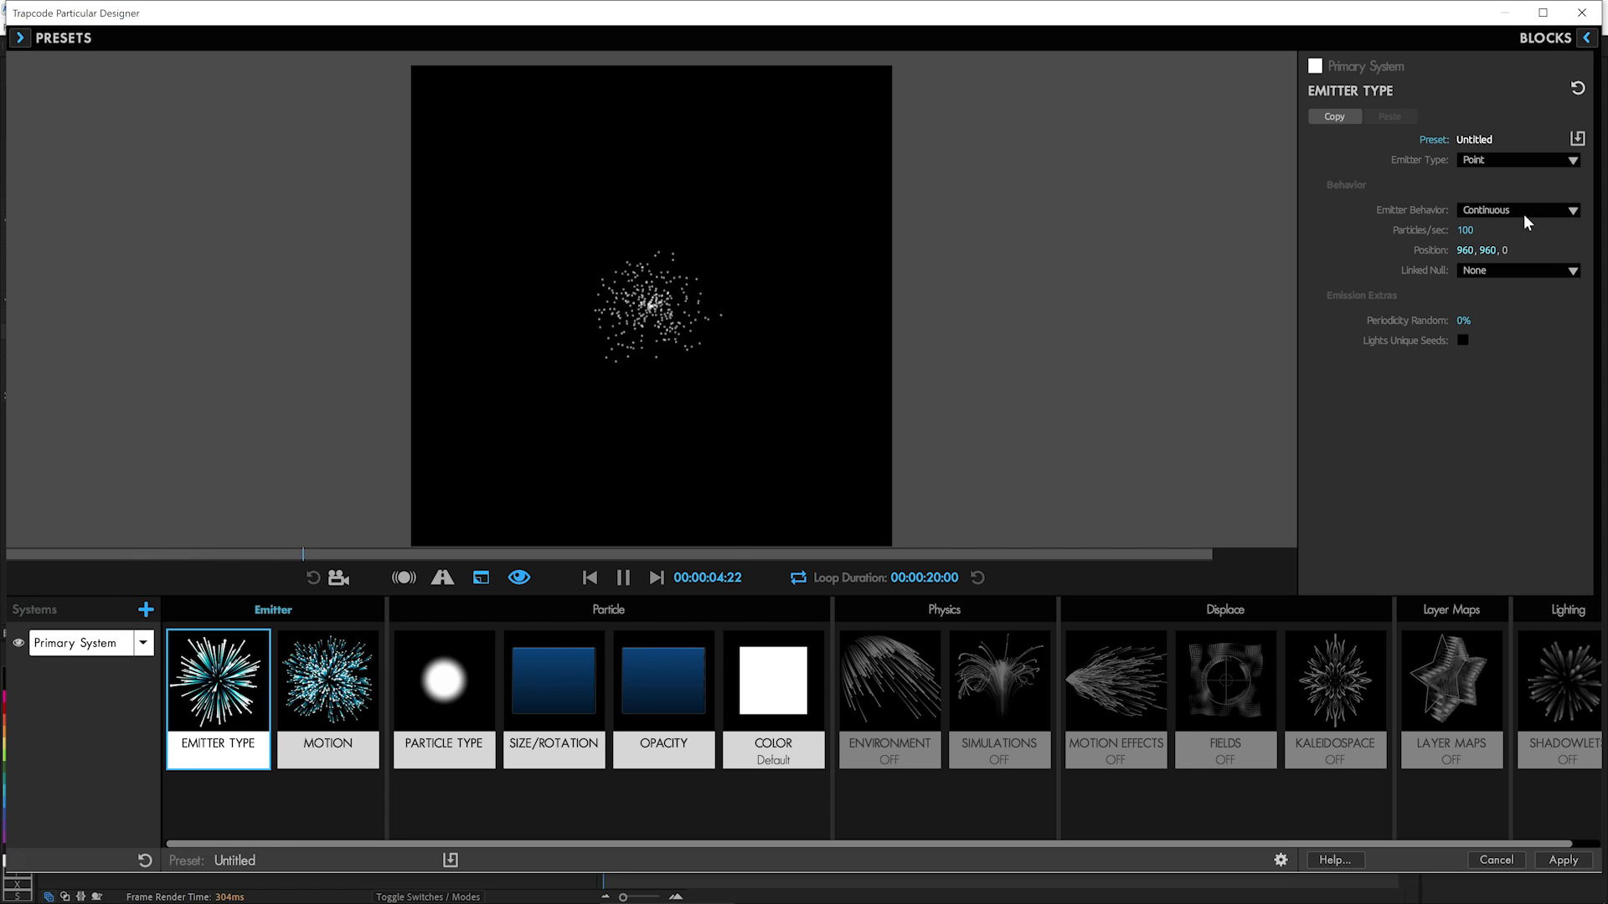
{"action": "left_click", "coordinate": [1518, 161]}
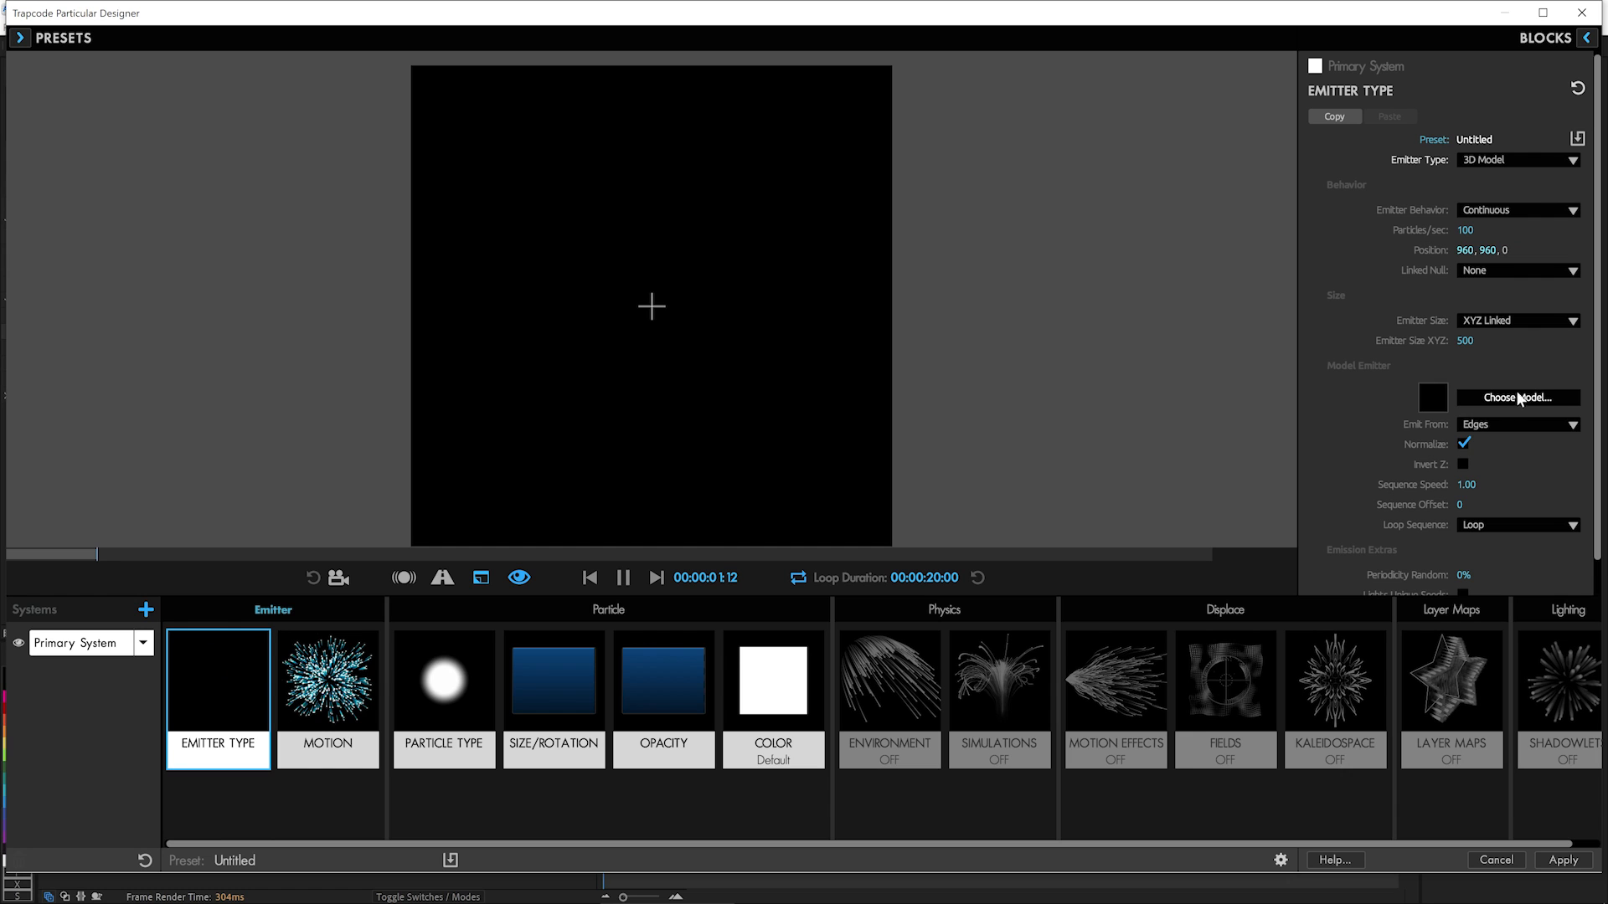
{"action": "left_click", "coordinate": [1519, 397]}
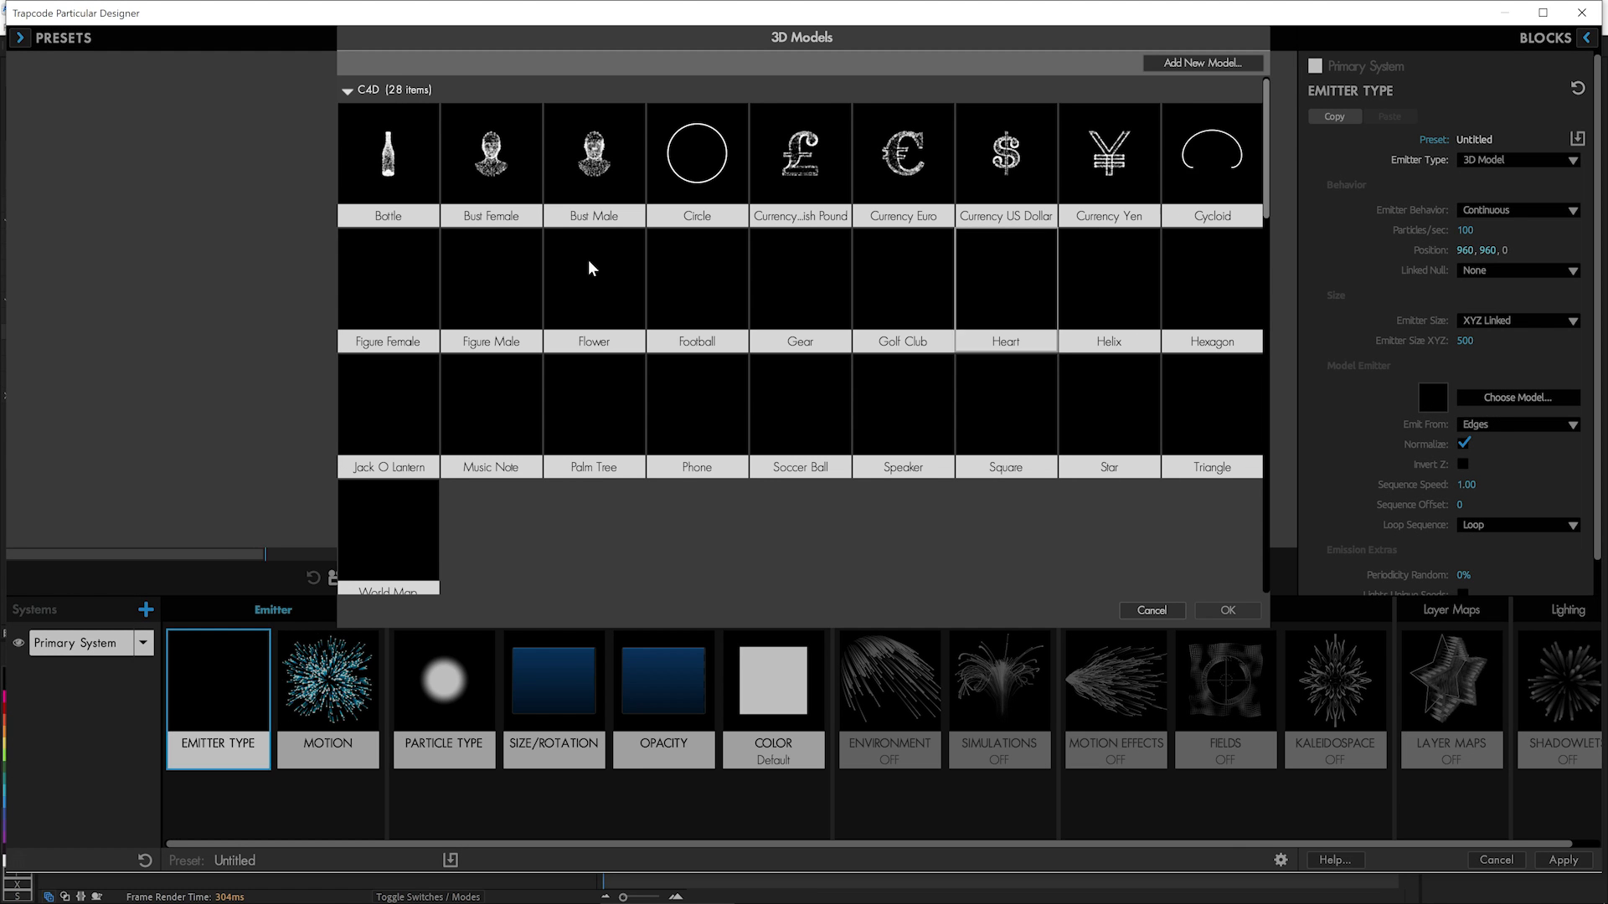
{"action": "left_click", "coordinate": [697, 154]}
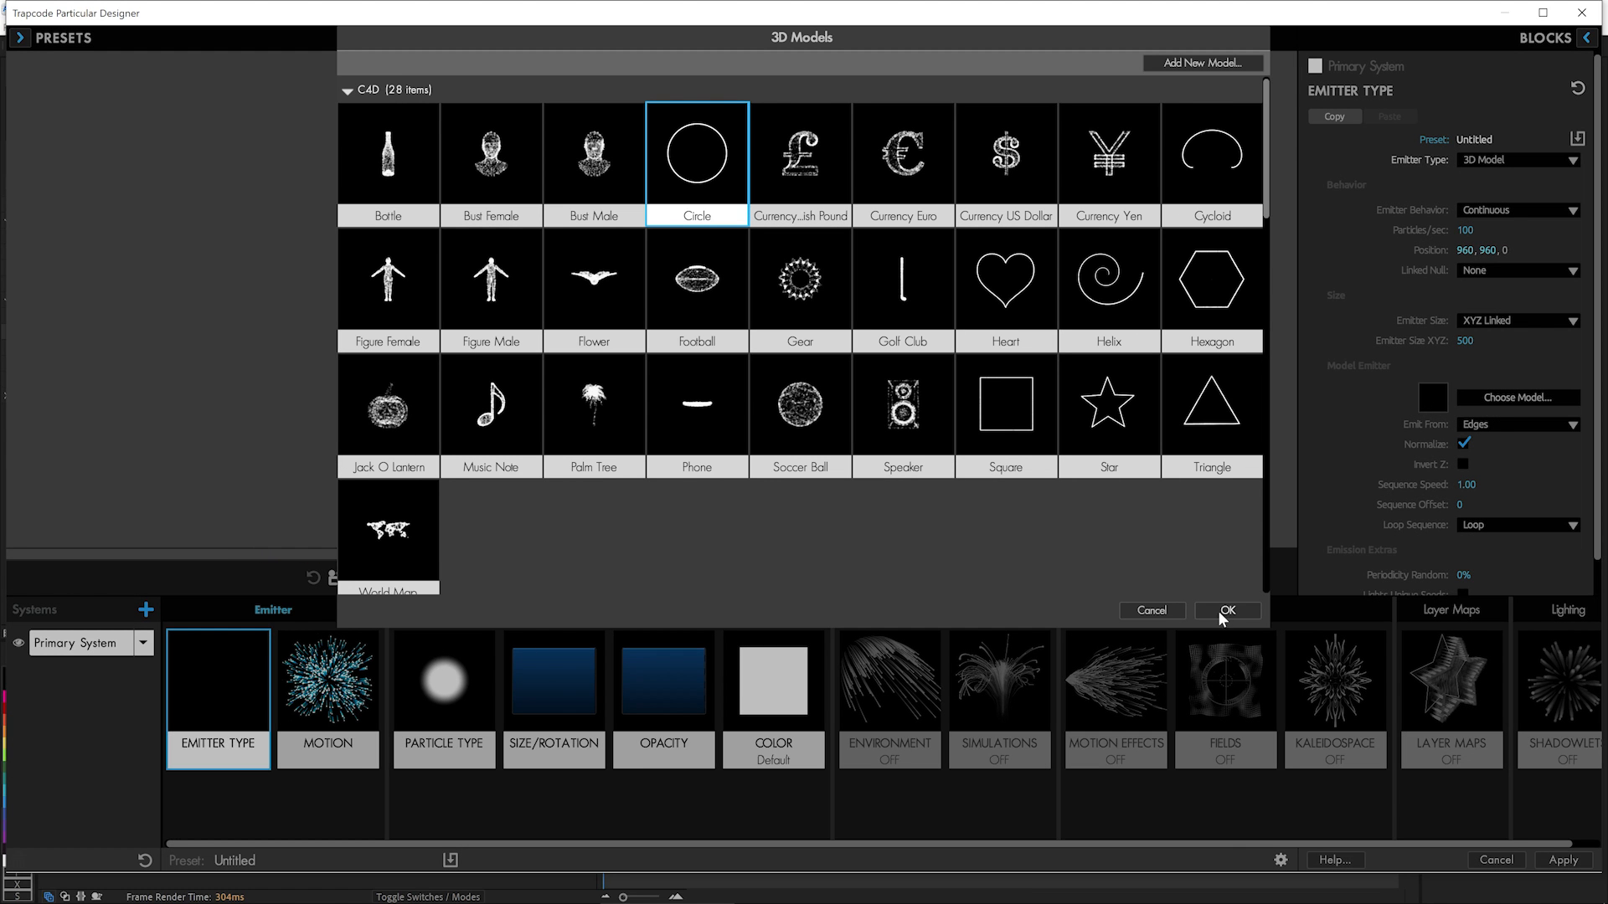
{"action": "left_click", "coordinate": [1228, 609]}
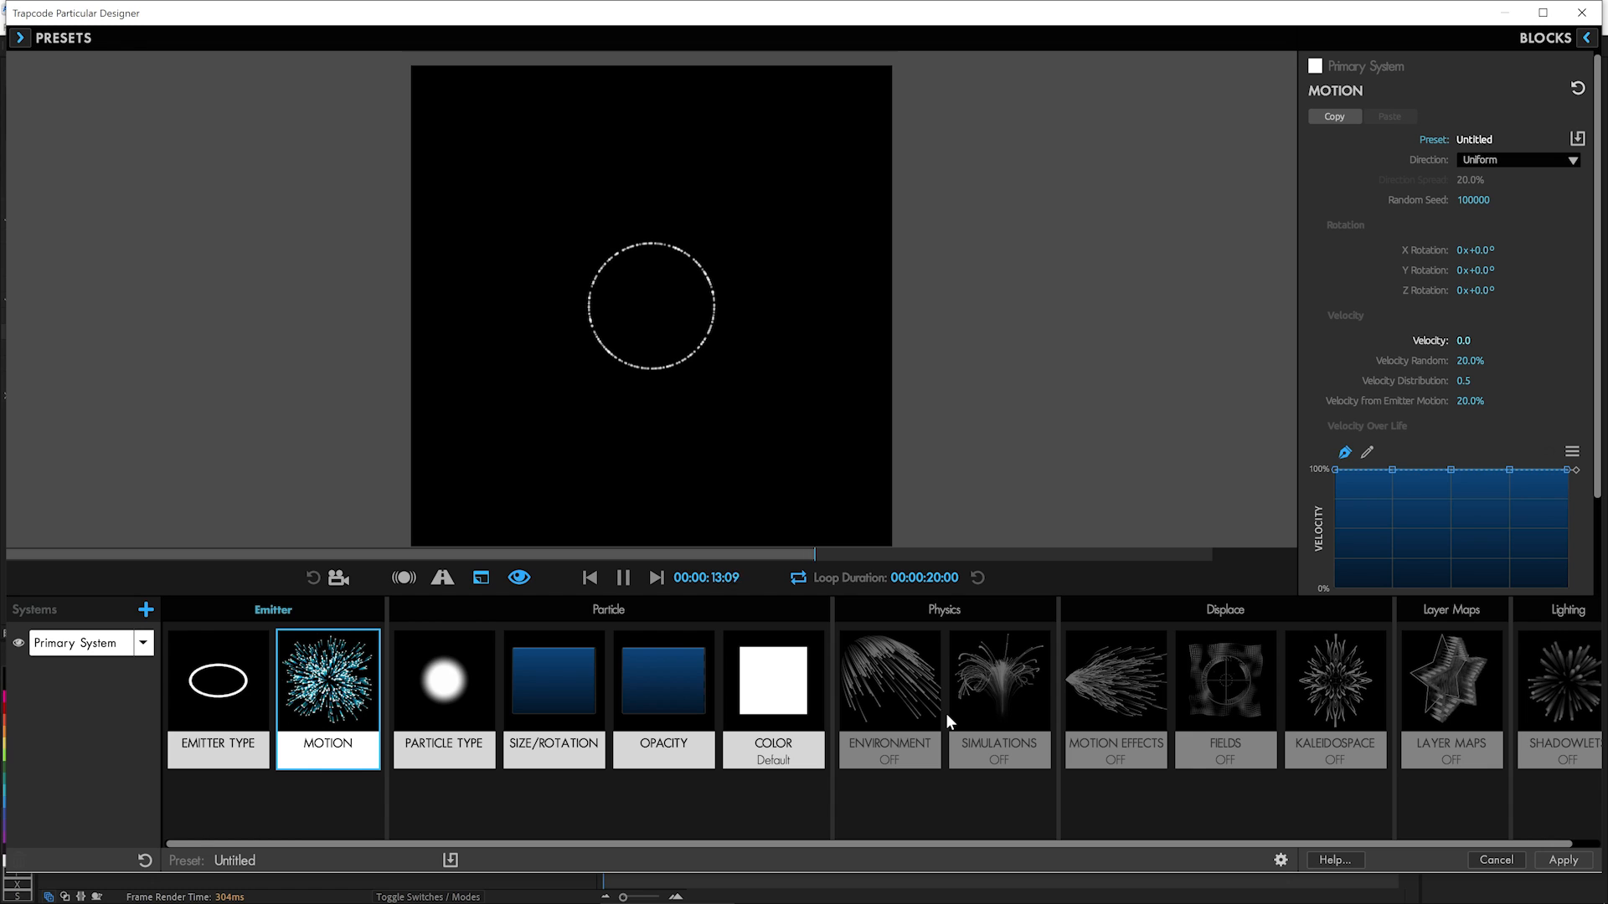
{"action": "mouse_move", "coordinate": [945, 690]}
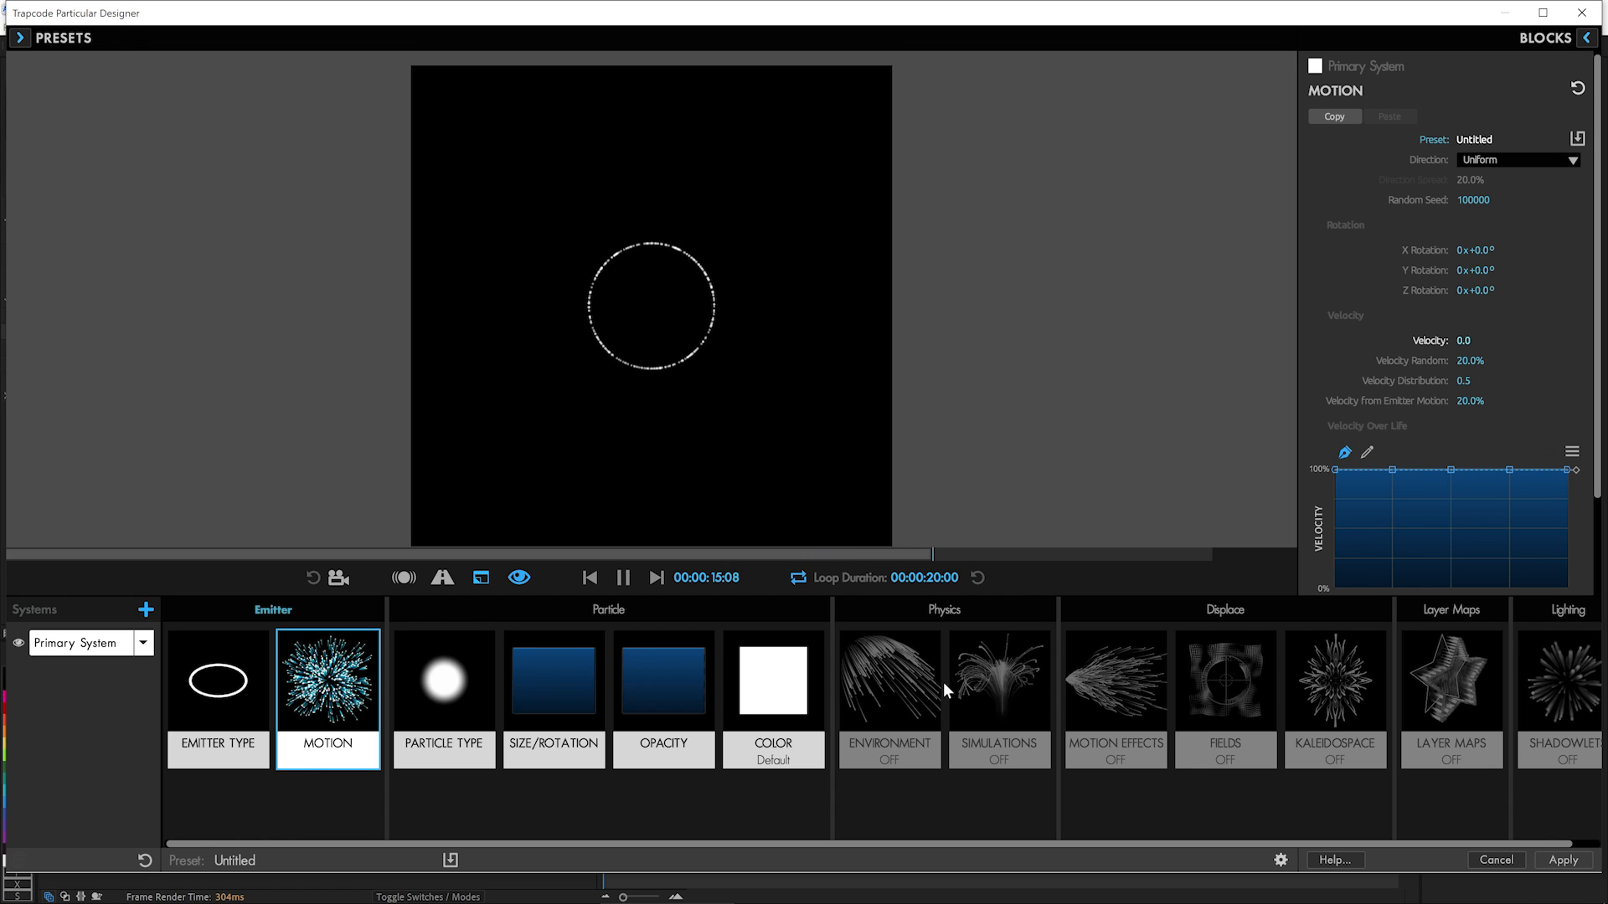
Enable a physics simulation in Simulations so particles scatter off the circle.
{"action": "left_click", "coordinate": [998, 695]}
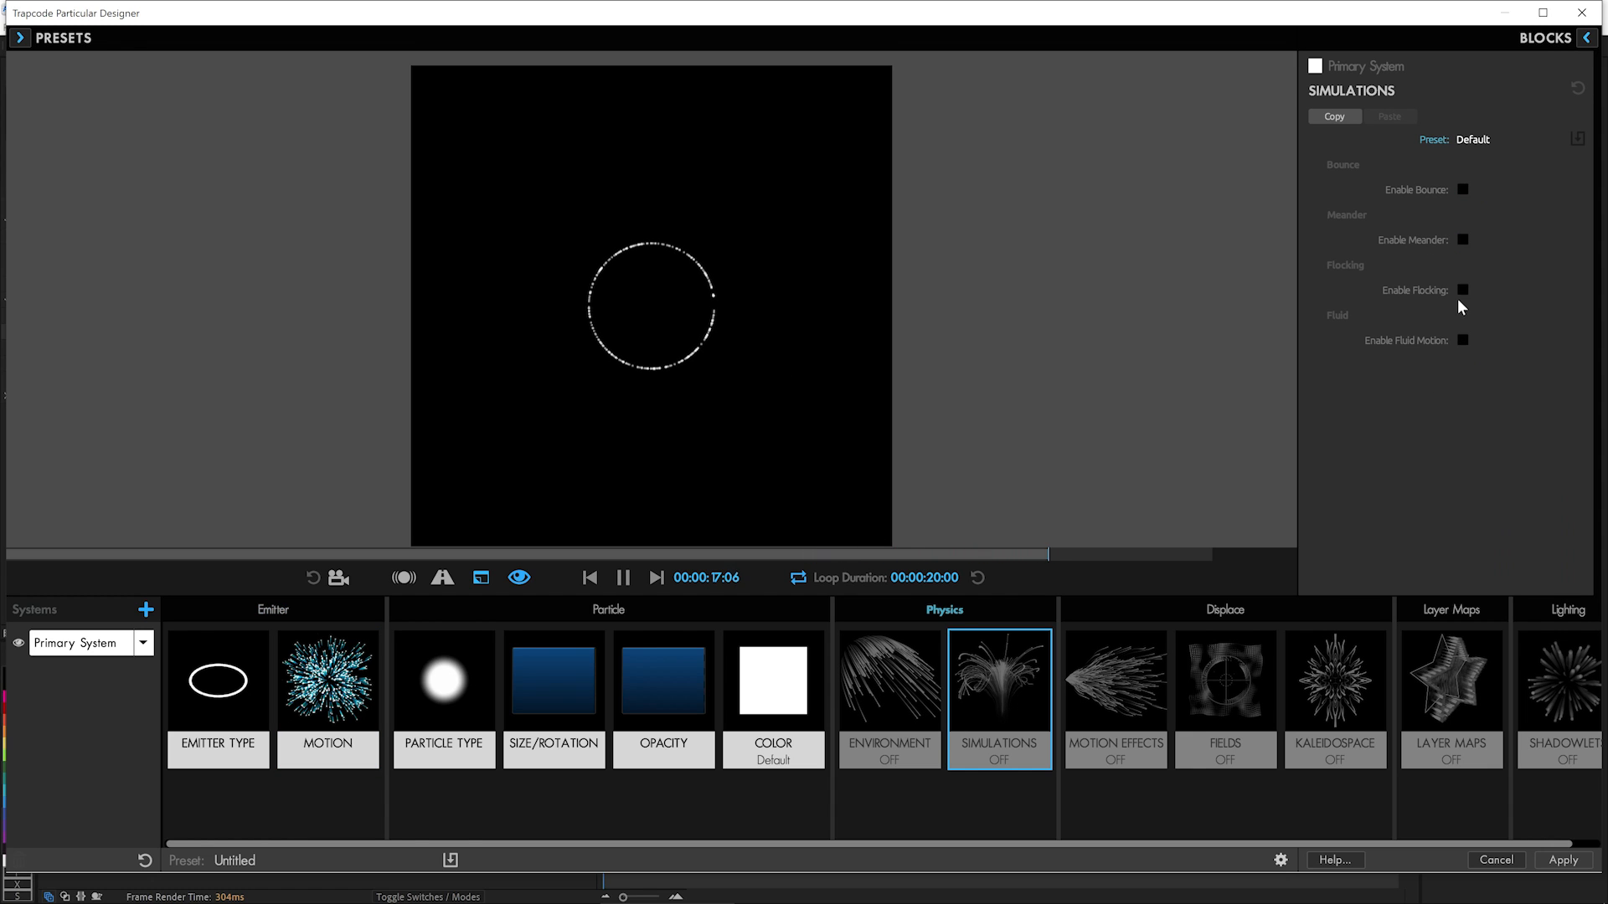
{"action": "left_click", "coordinate": [1464, 290]}
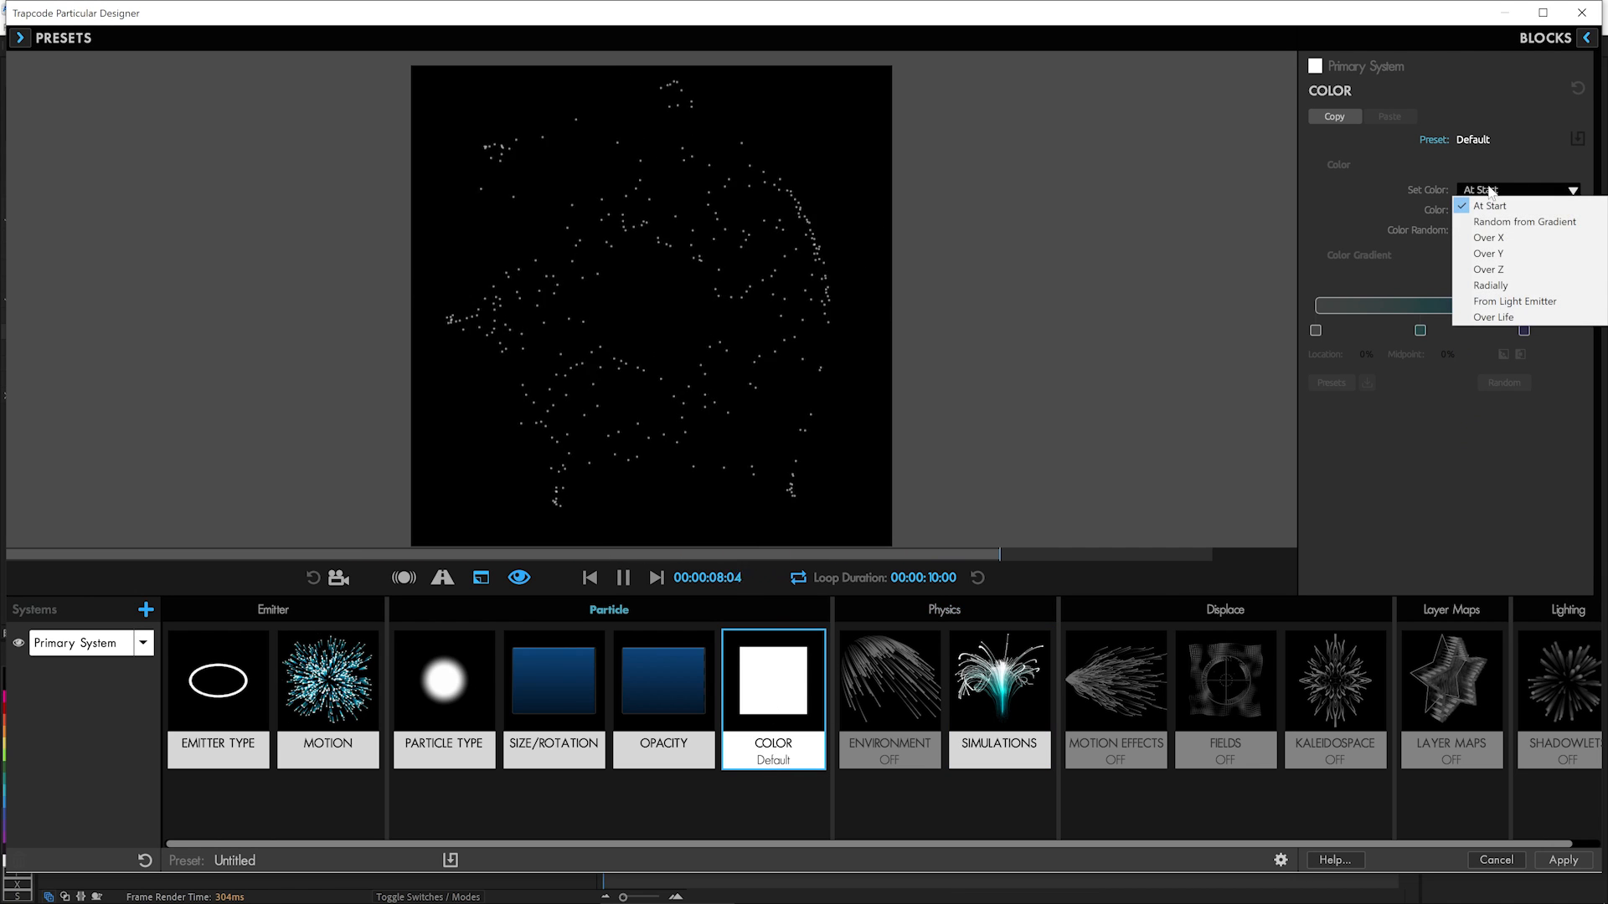
Set Set Color to Random From Gradient with pink and purple gradient stops.
{"action": "left_click", "coordinate": [1527, 221]}
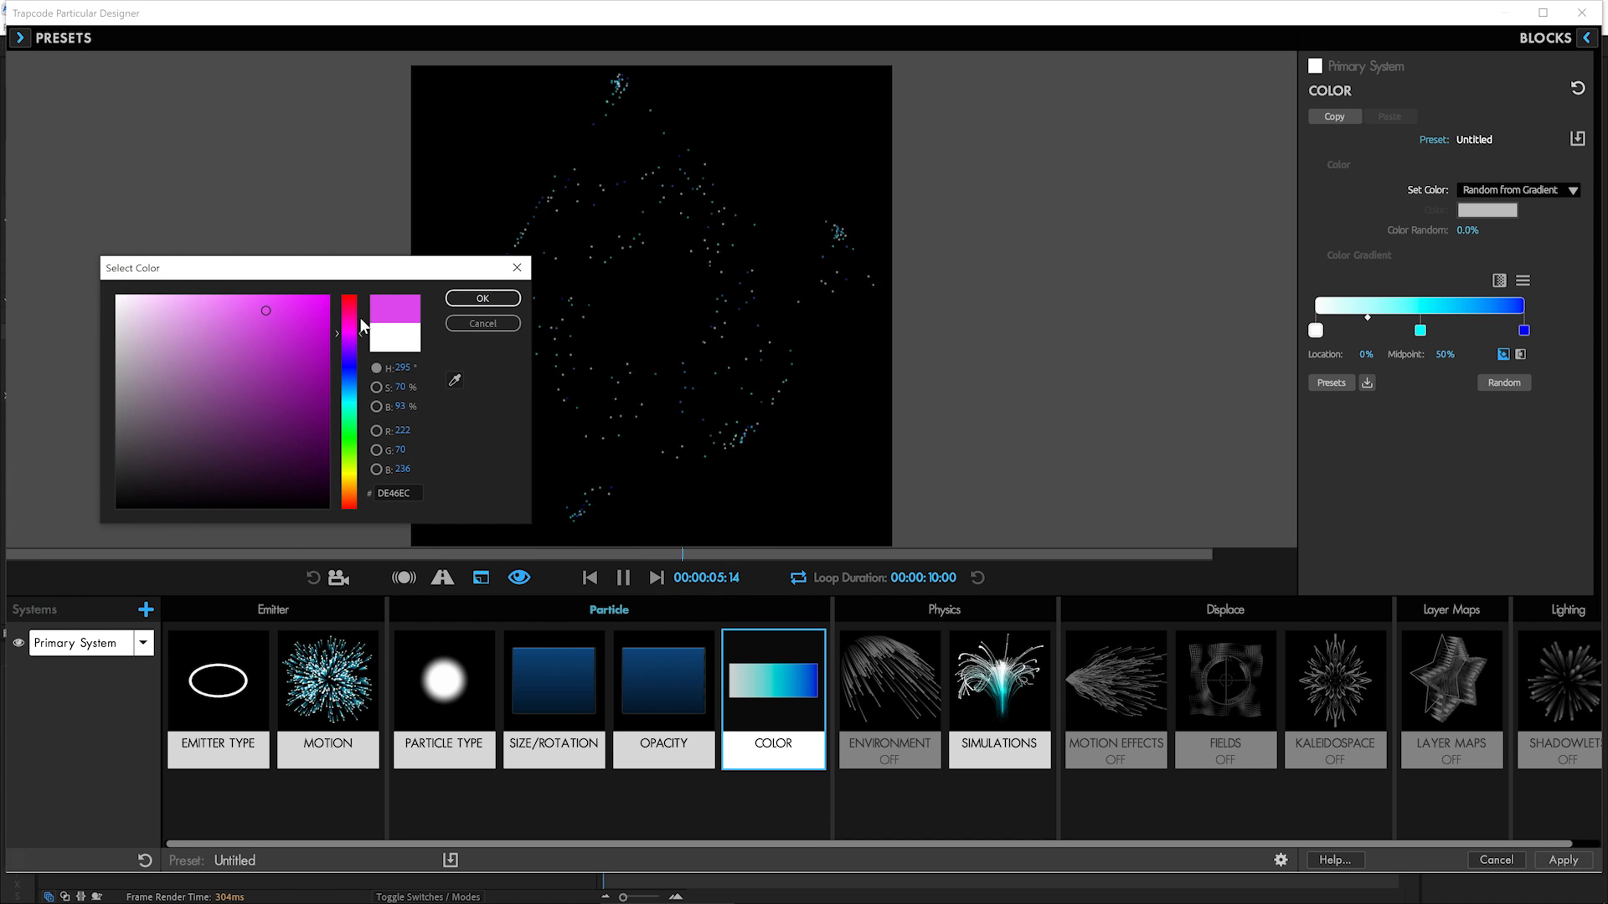
{"action": "left_click", "coordinate": [482, 298]}
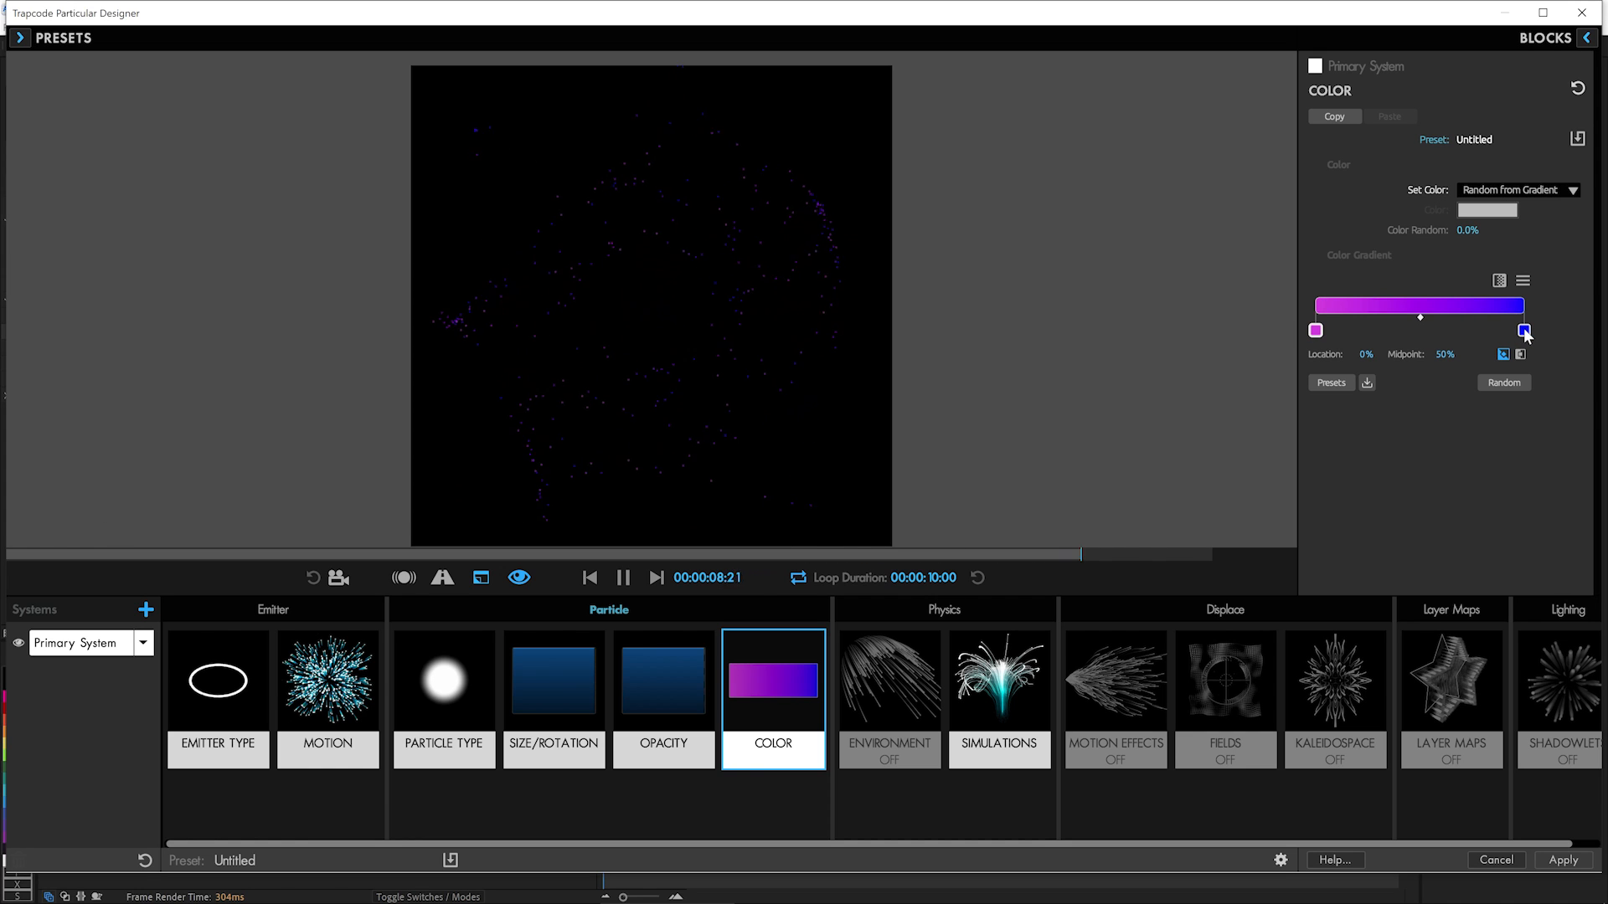
{"action": "double_click", "coordinate": [1523, 330]}
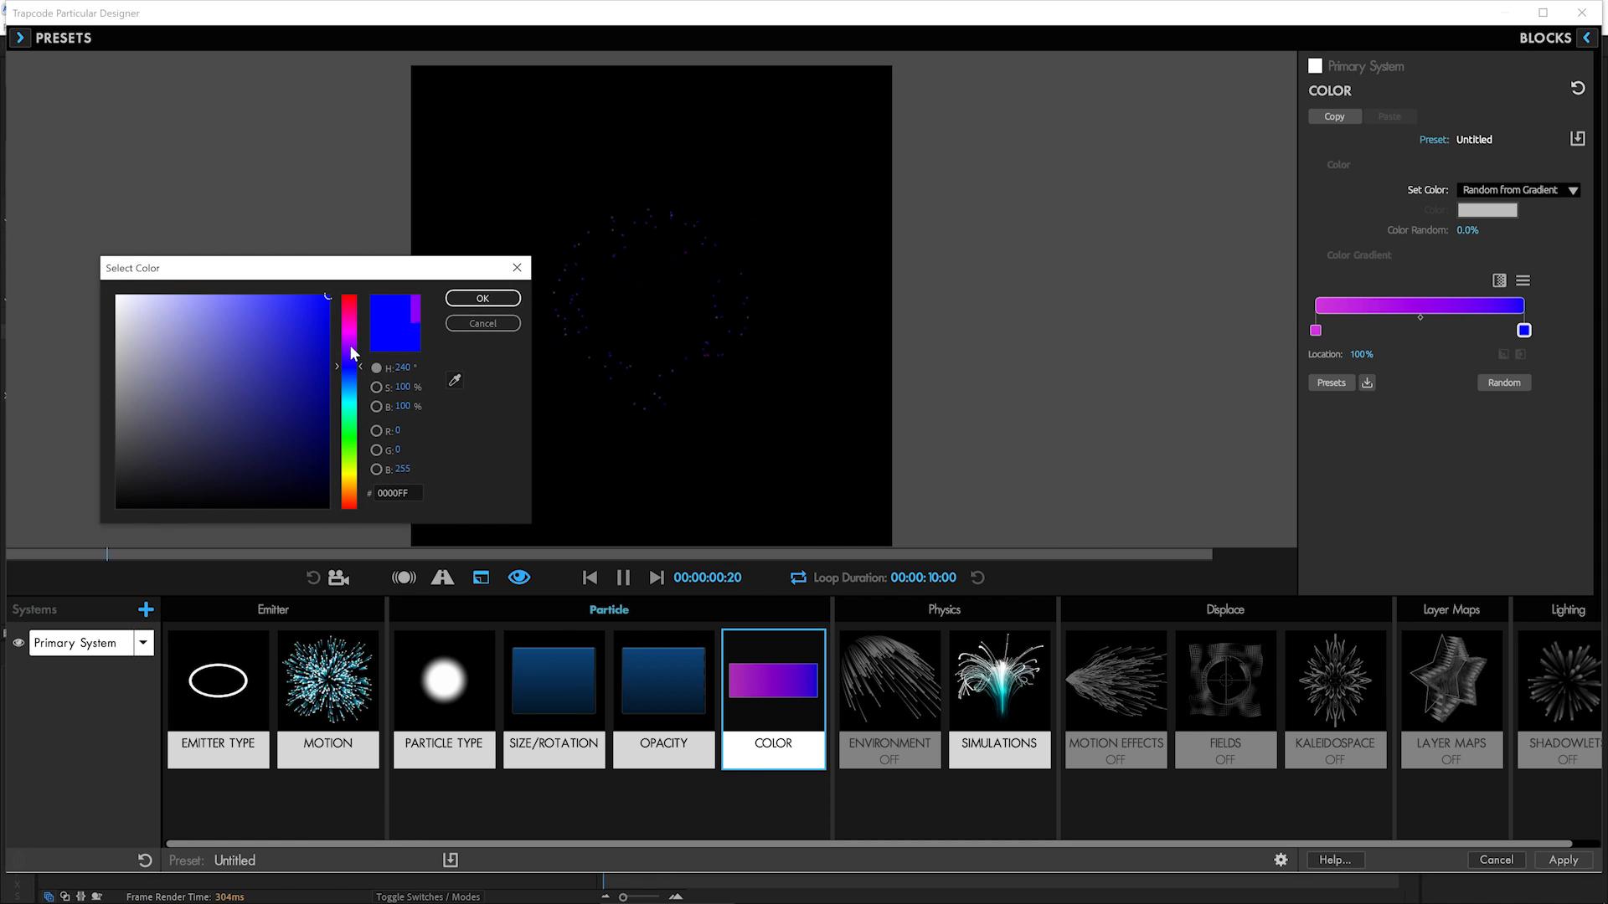
{"action": "left_click", "coordinate": [313, 334]}
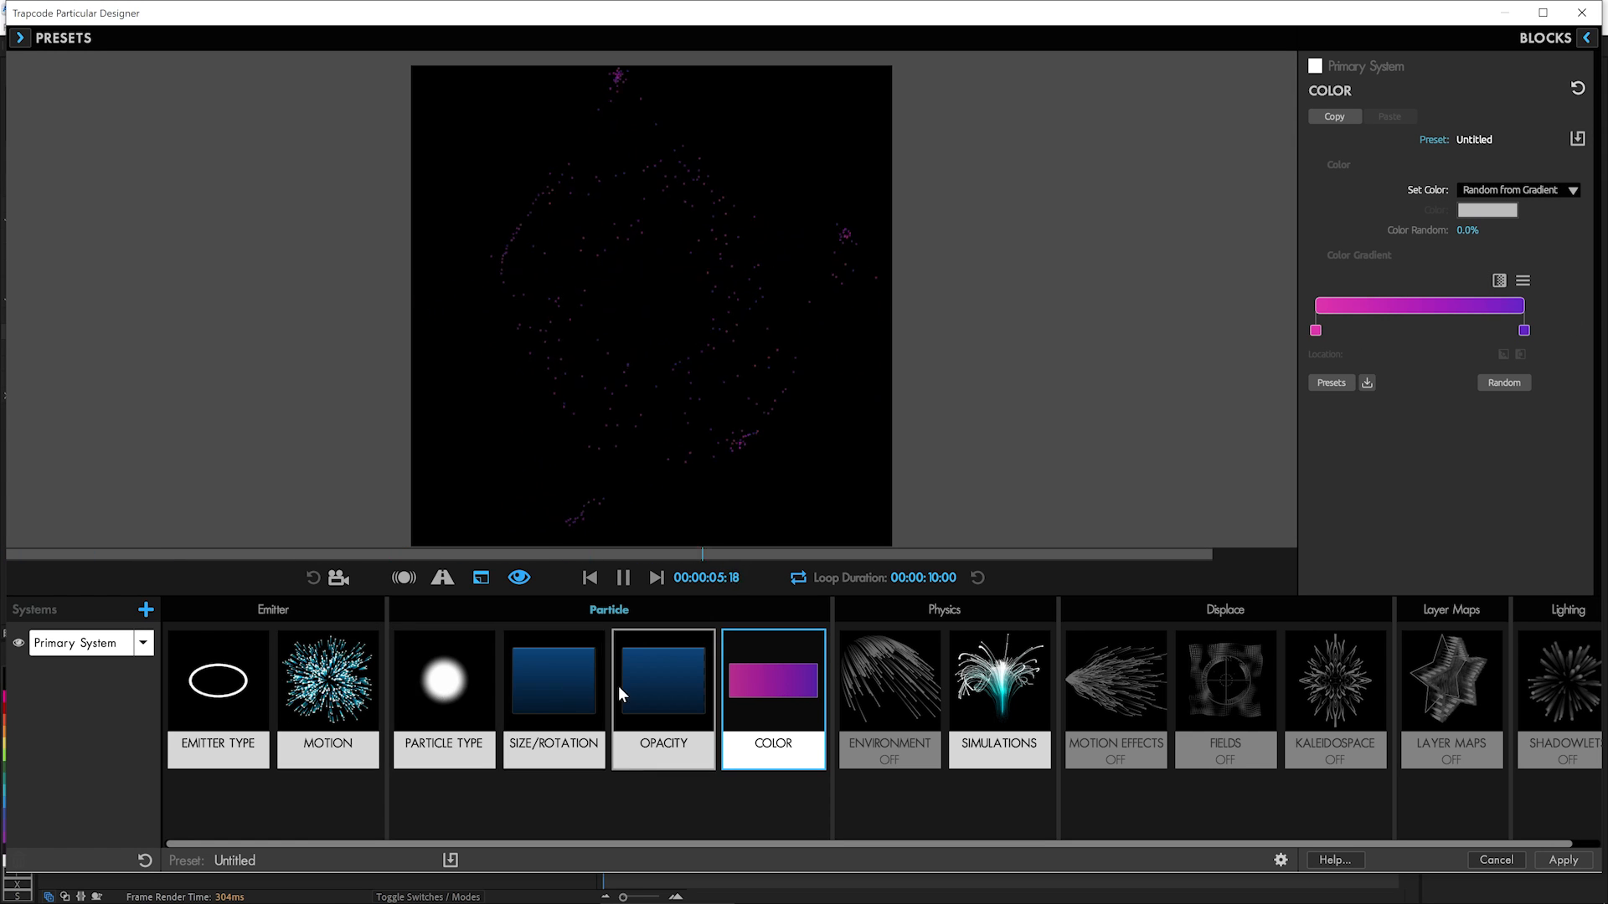
Apply a fade-out Opacity Over Life curve and set Particles/sec to 2500.
{"action": "left_click", "coordinate": [663, 680]}
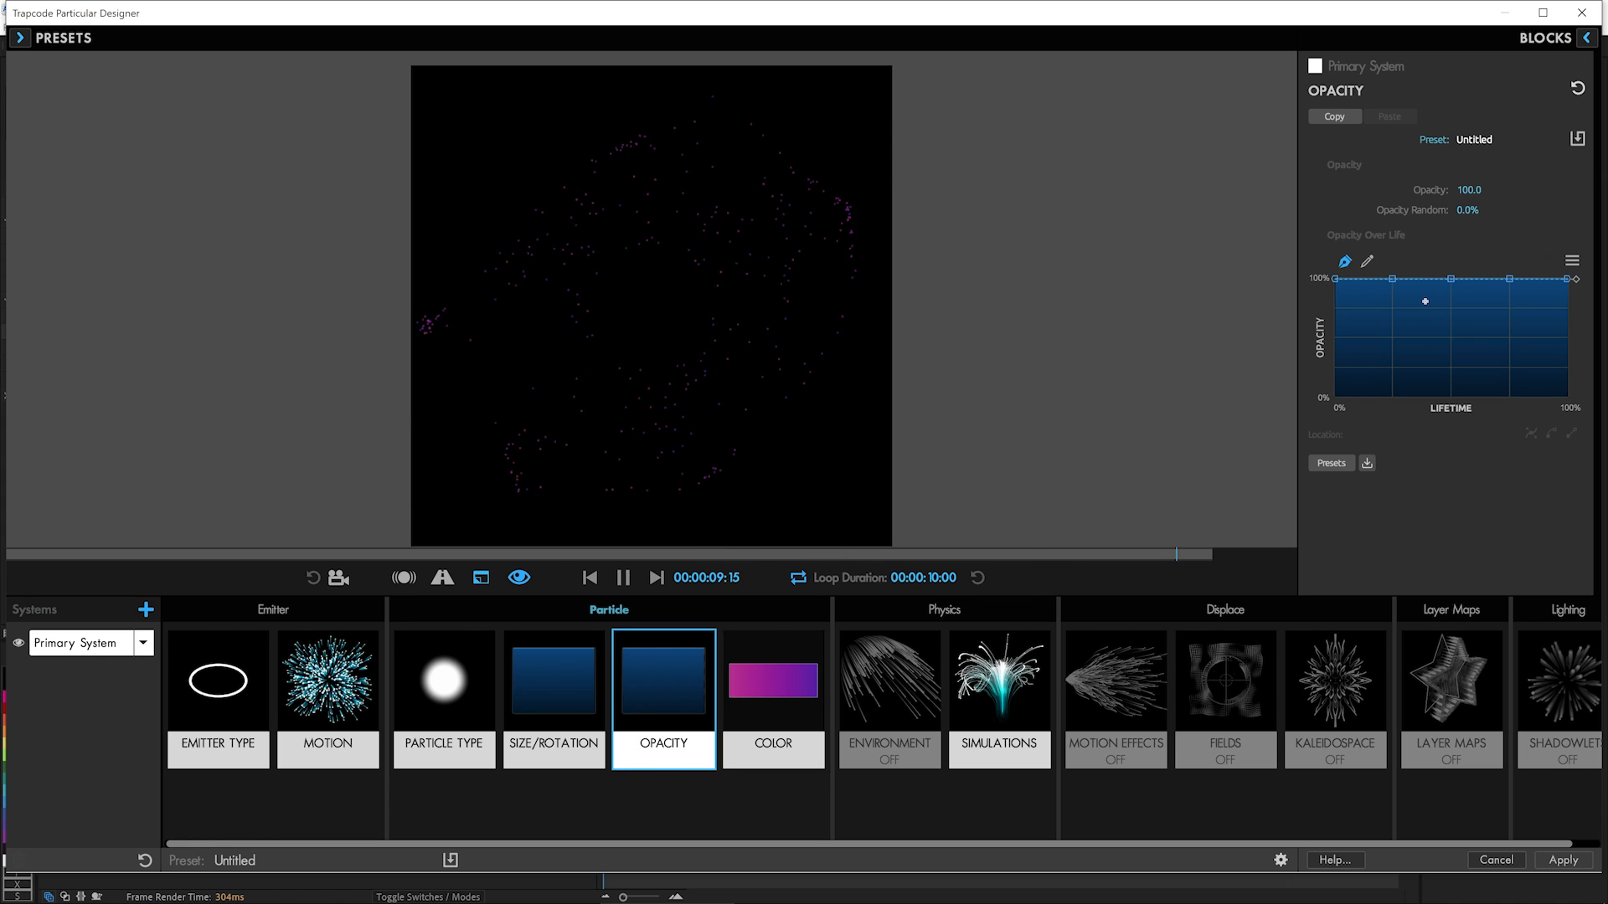
{"action": "left_click", "coordinate": [1330, 462]}
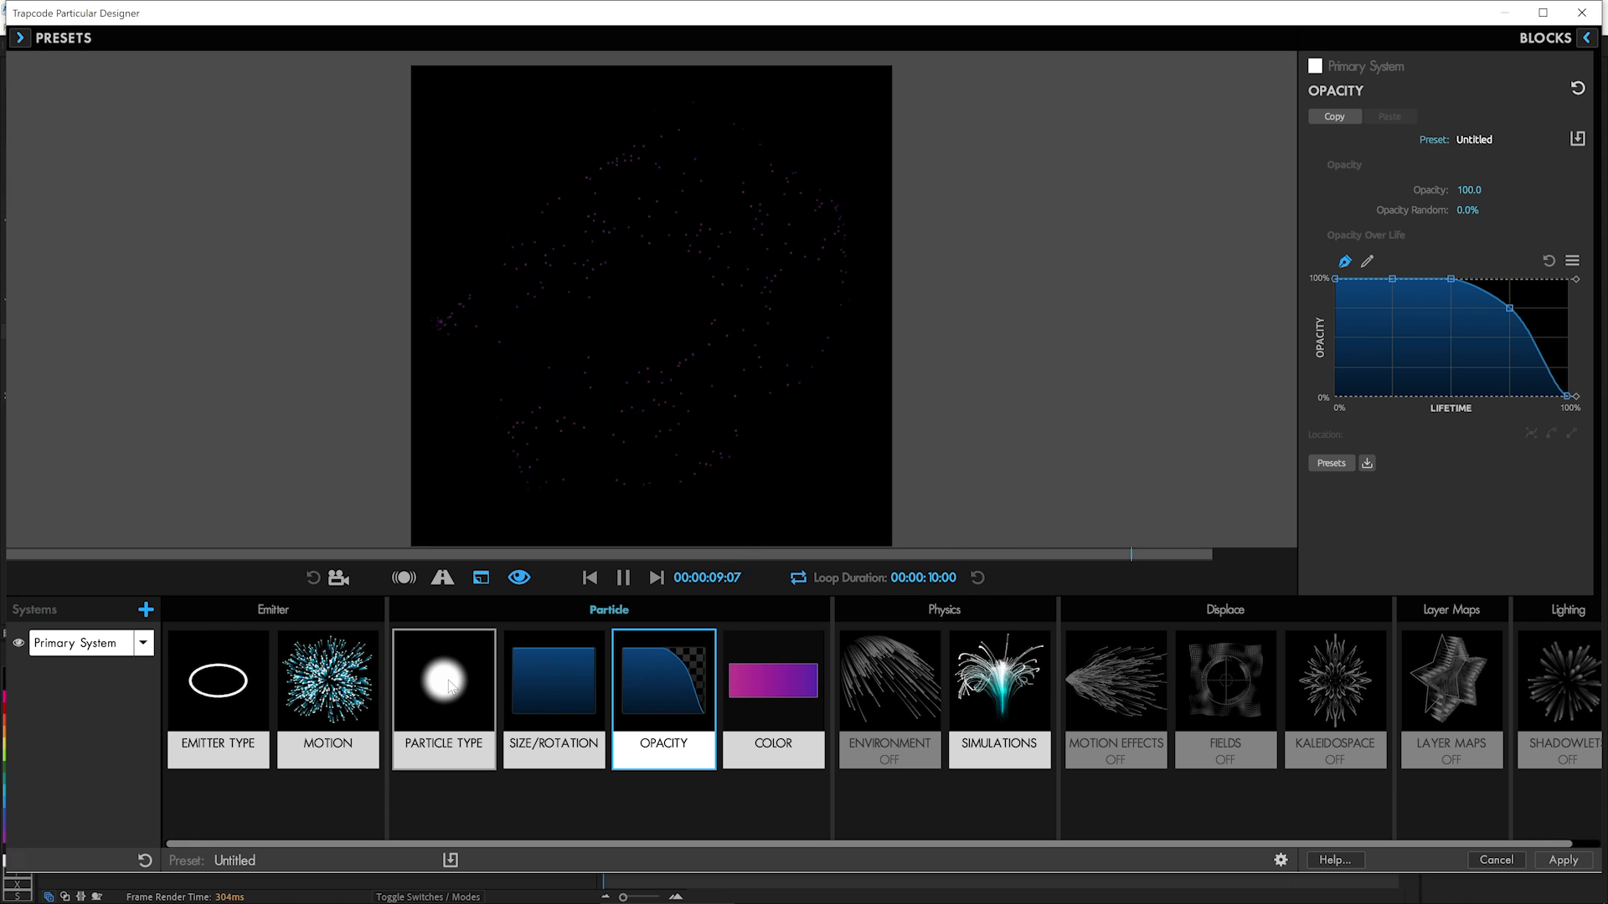
{"action": "left_click", "coordinate": [553, 680]}
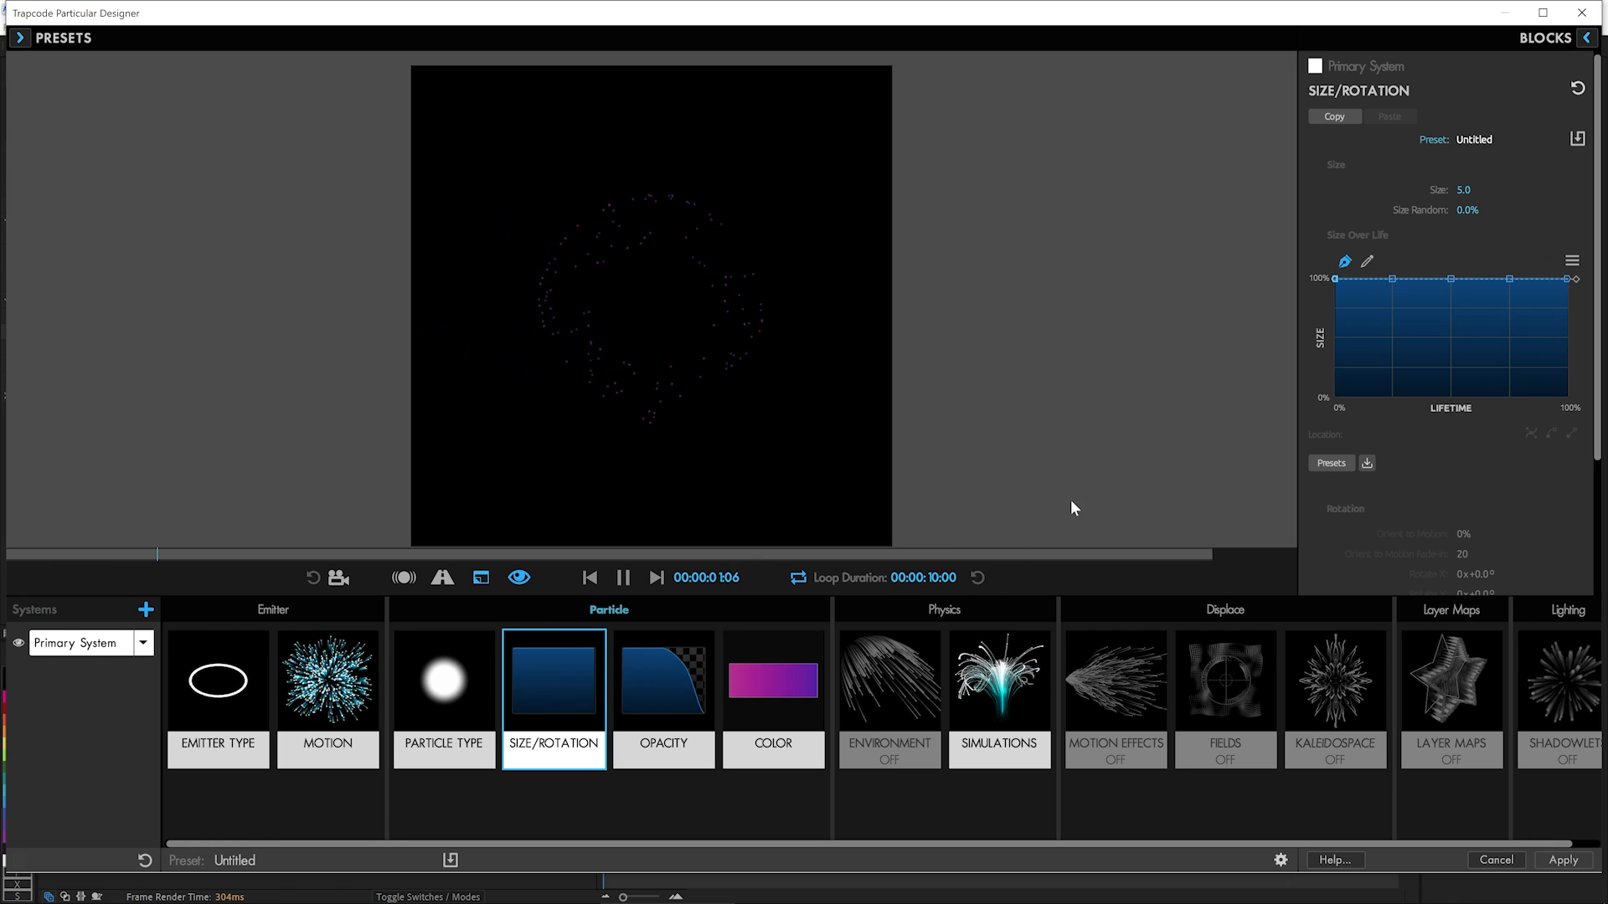
{"action": "left_click", "coordinate": [218, 697]}
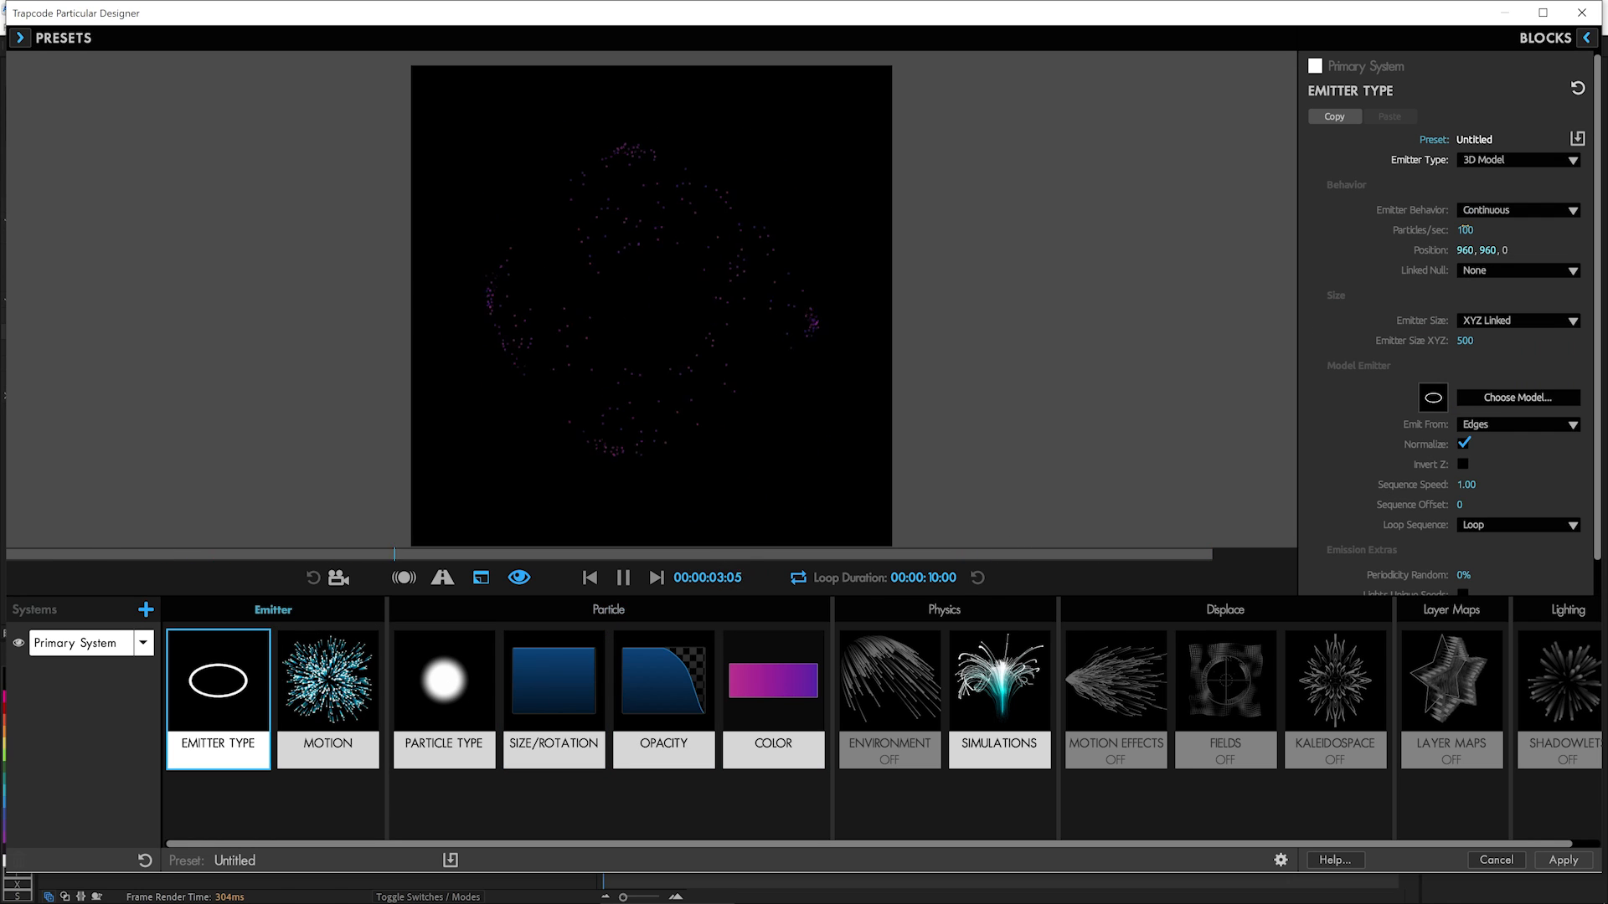
{"action": "left_click", "coordinate": [1518, 231]}
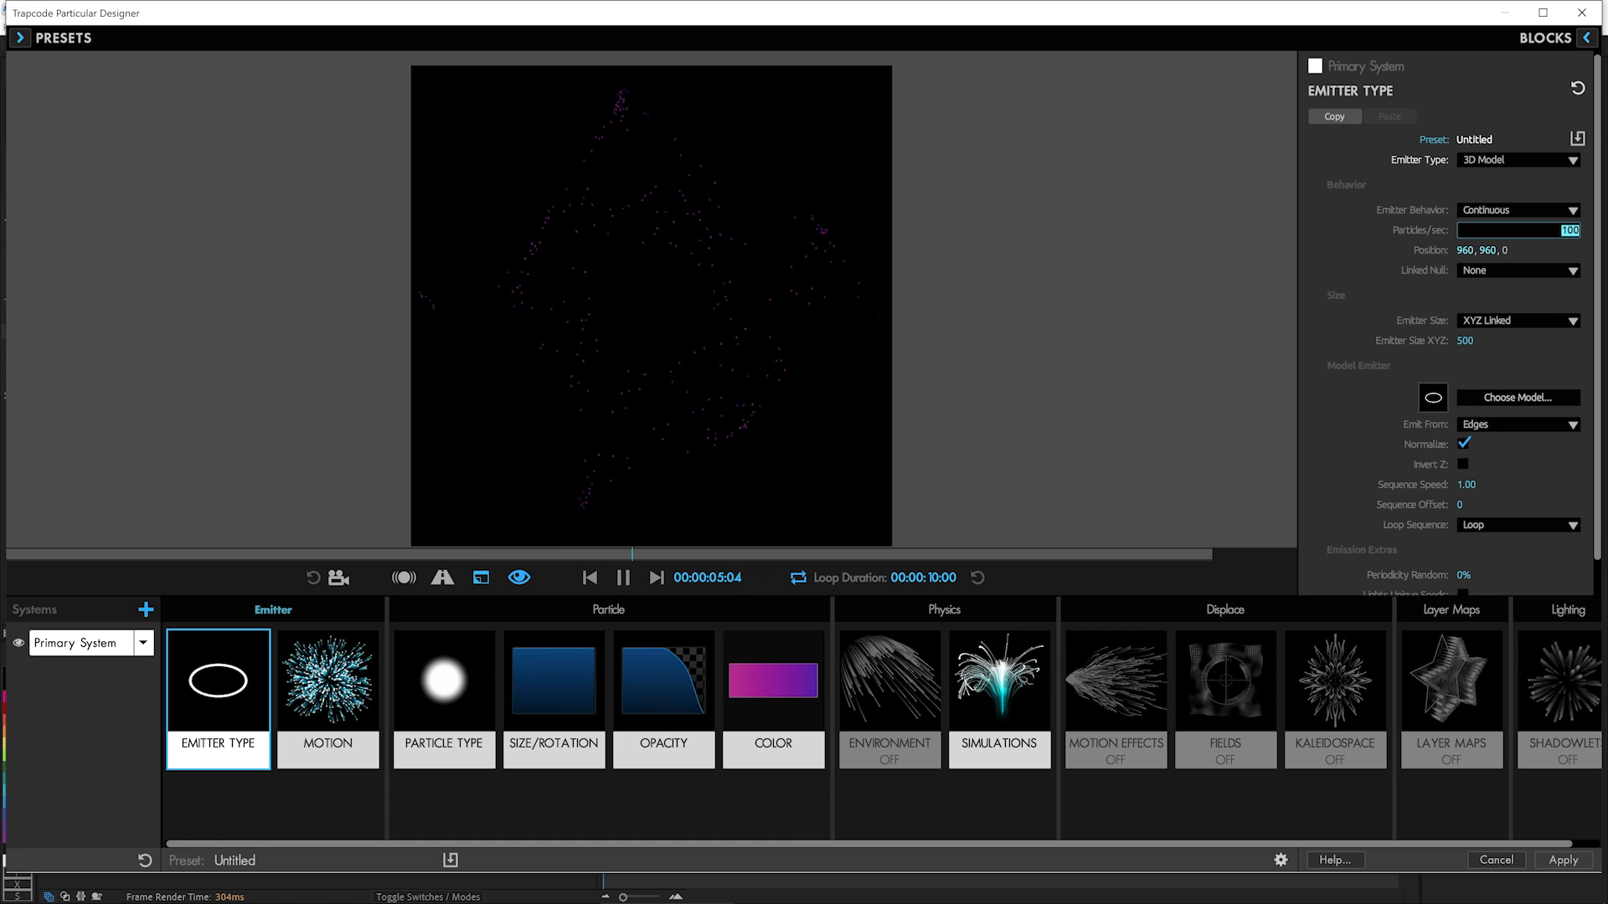
{"action": "type", "text": "2500"}
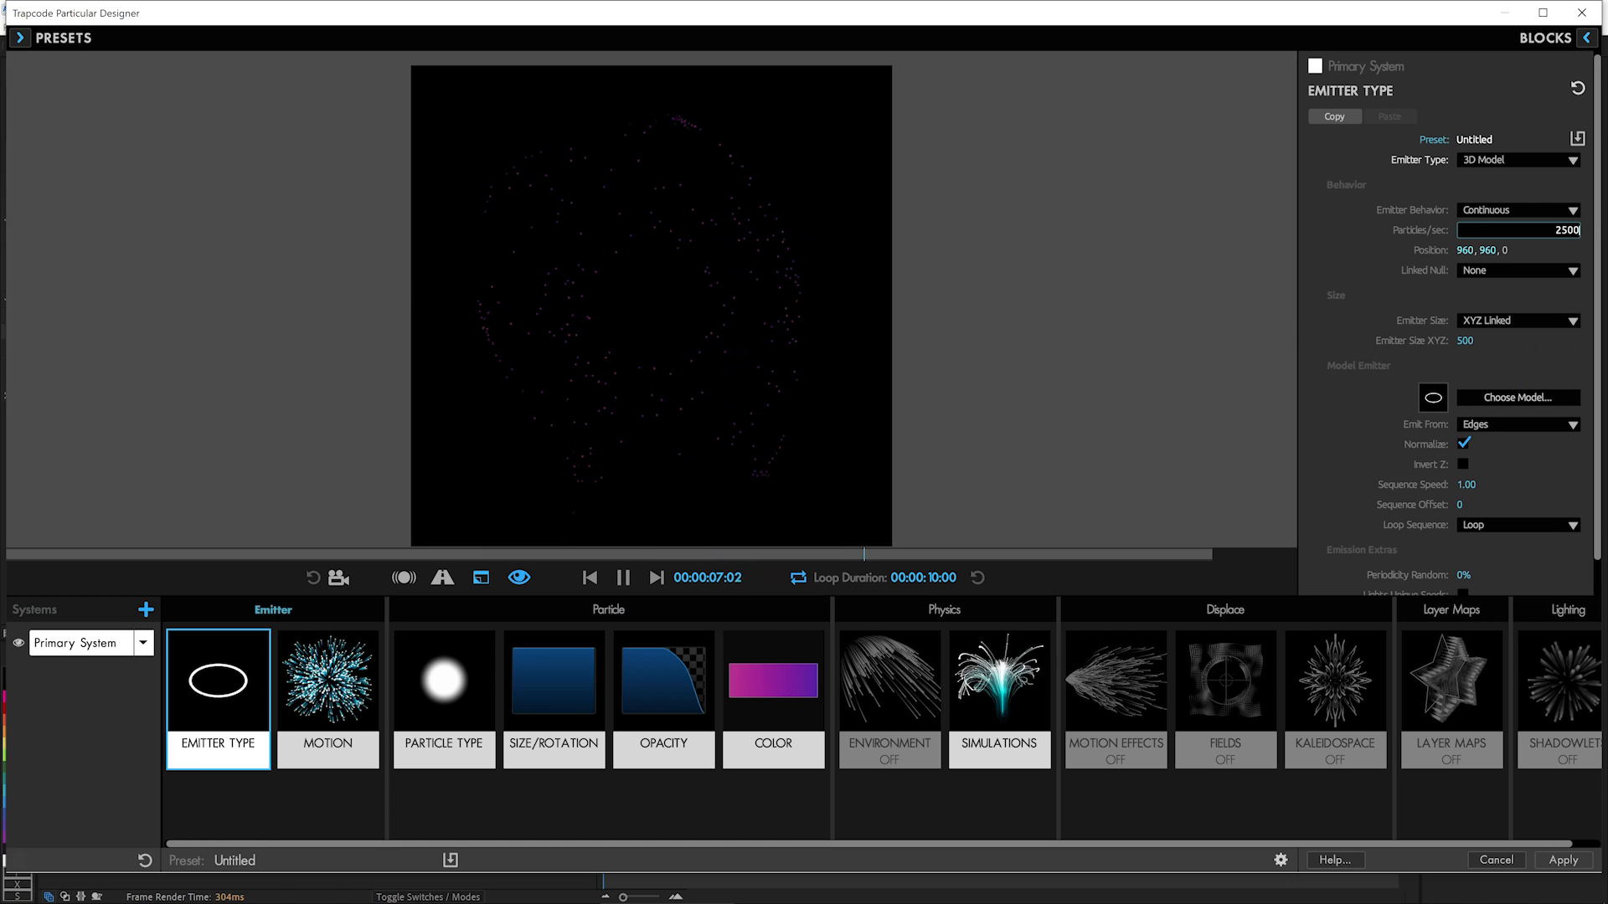
{"action": "left_click", "coordinate": [589, 578]}
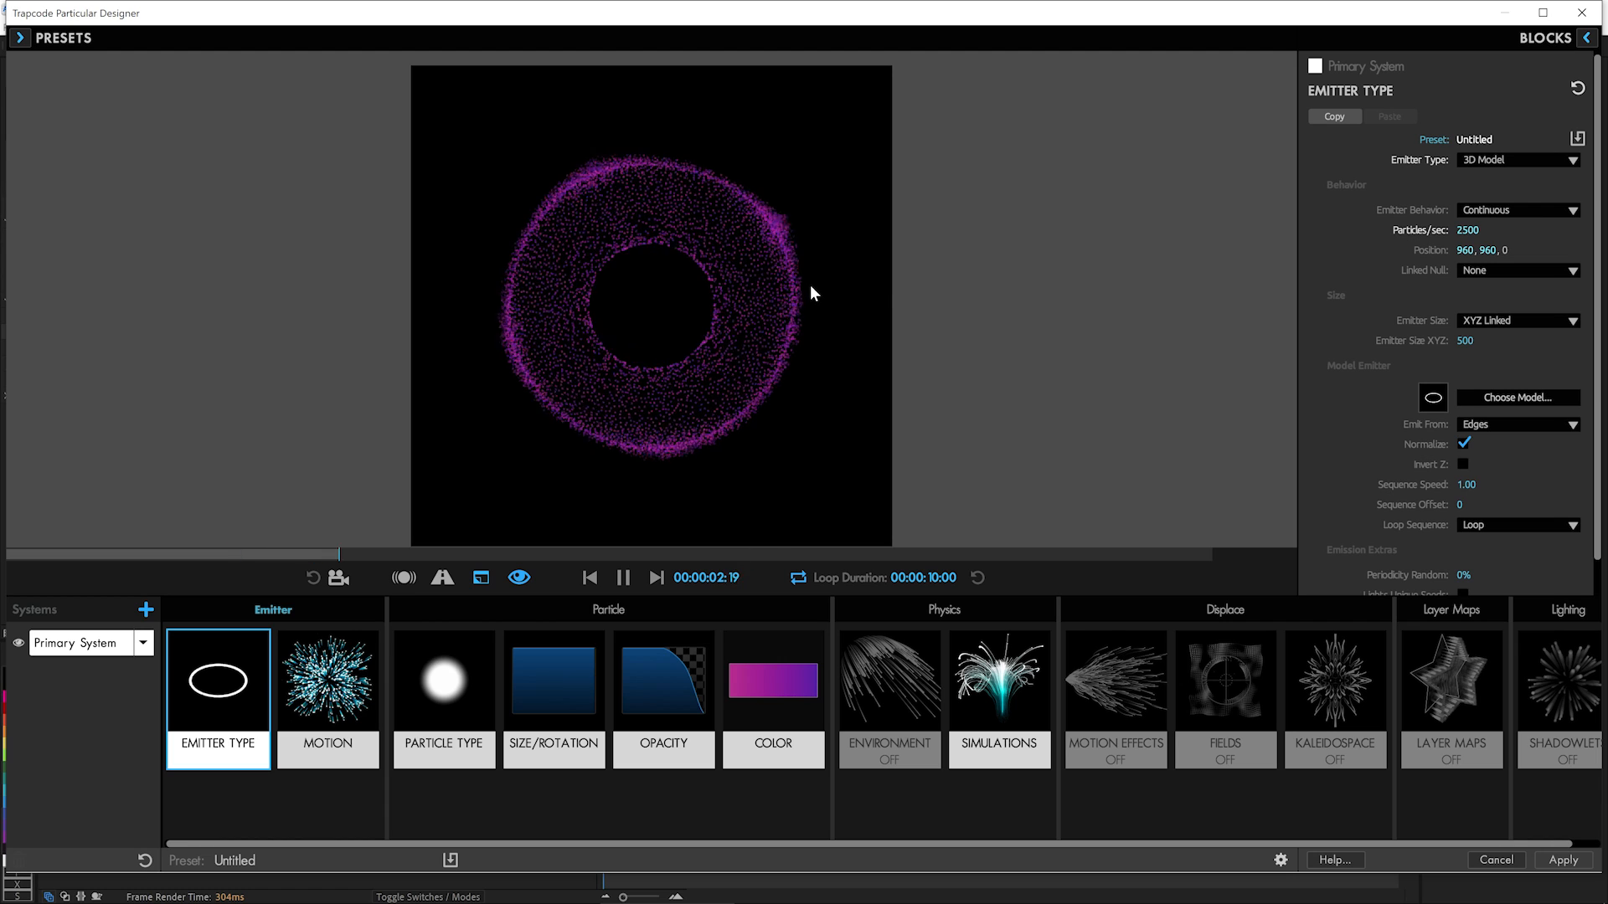
Set Size 4, Size Random 86% and an early ramp-up Size Over Life curve, previewing the result.
{"action": "left_click", "coordinate": [553, 696]}
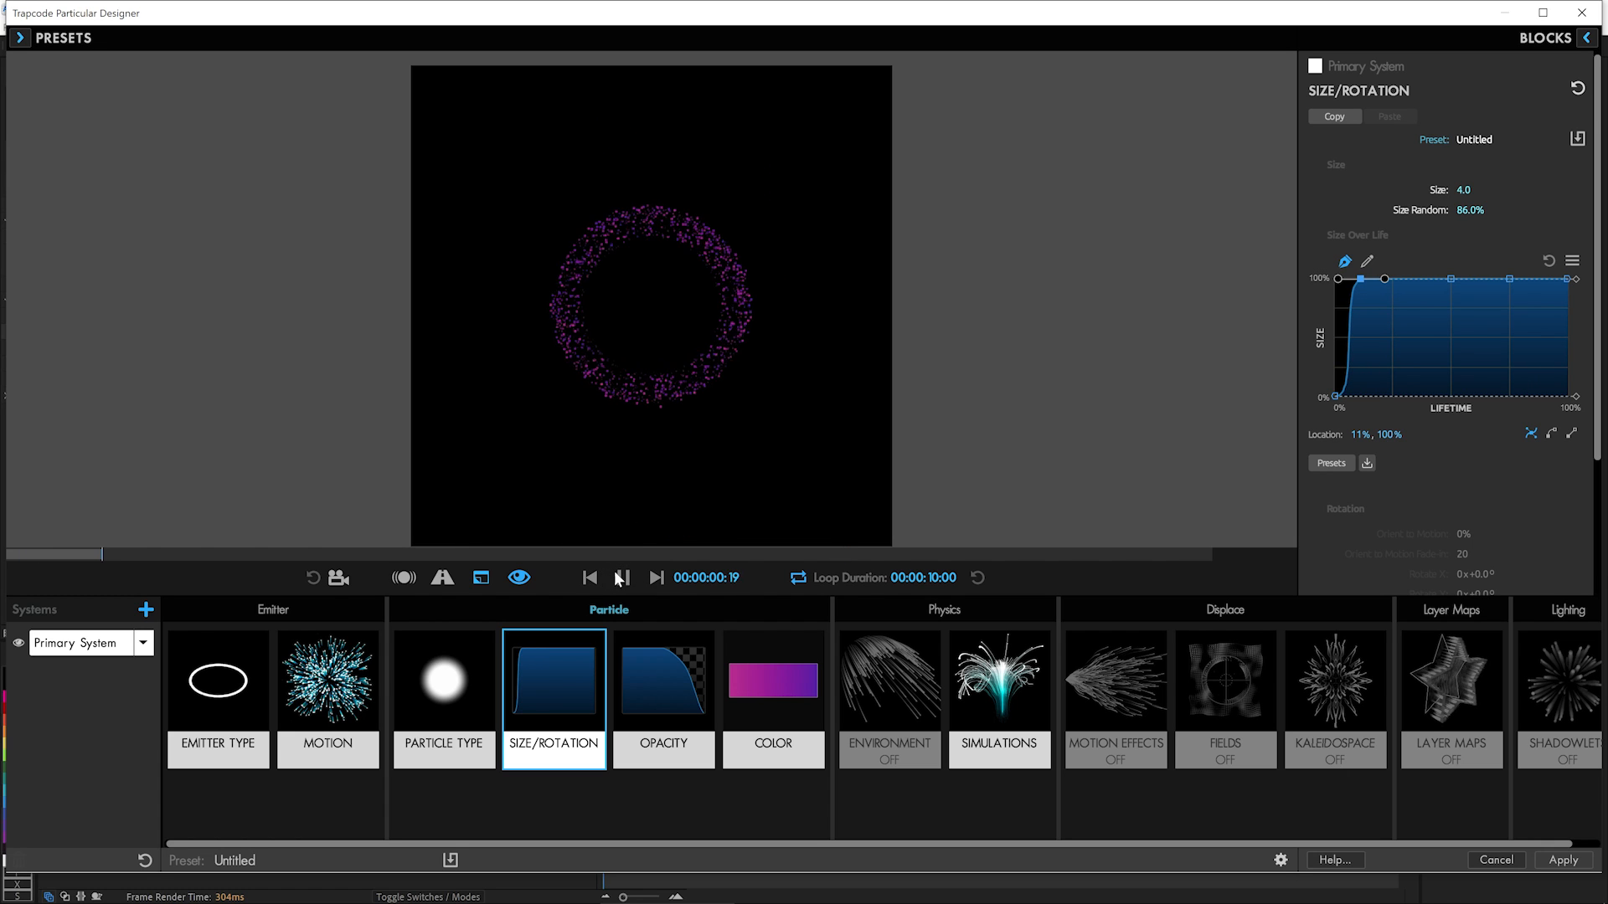
{"action": "left_click", "coordinate": [623, 578]}
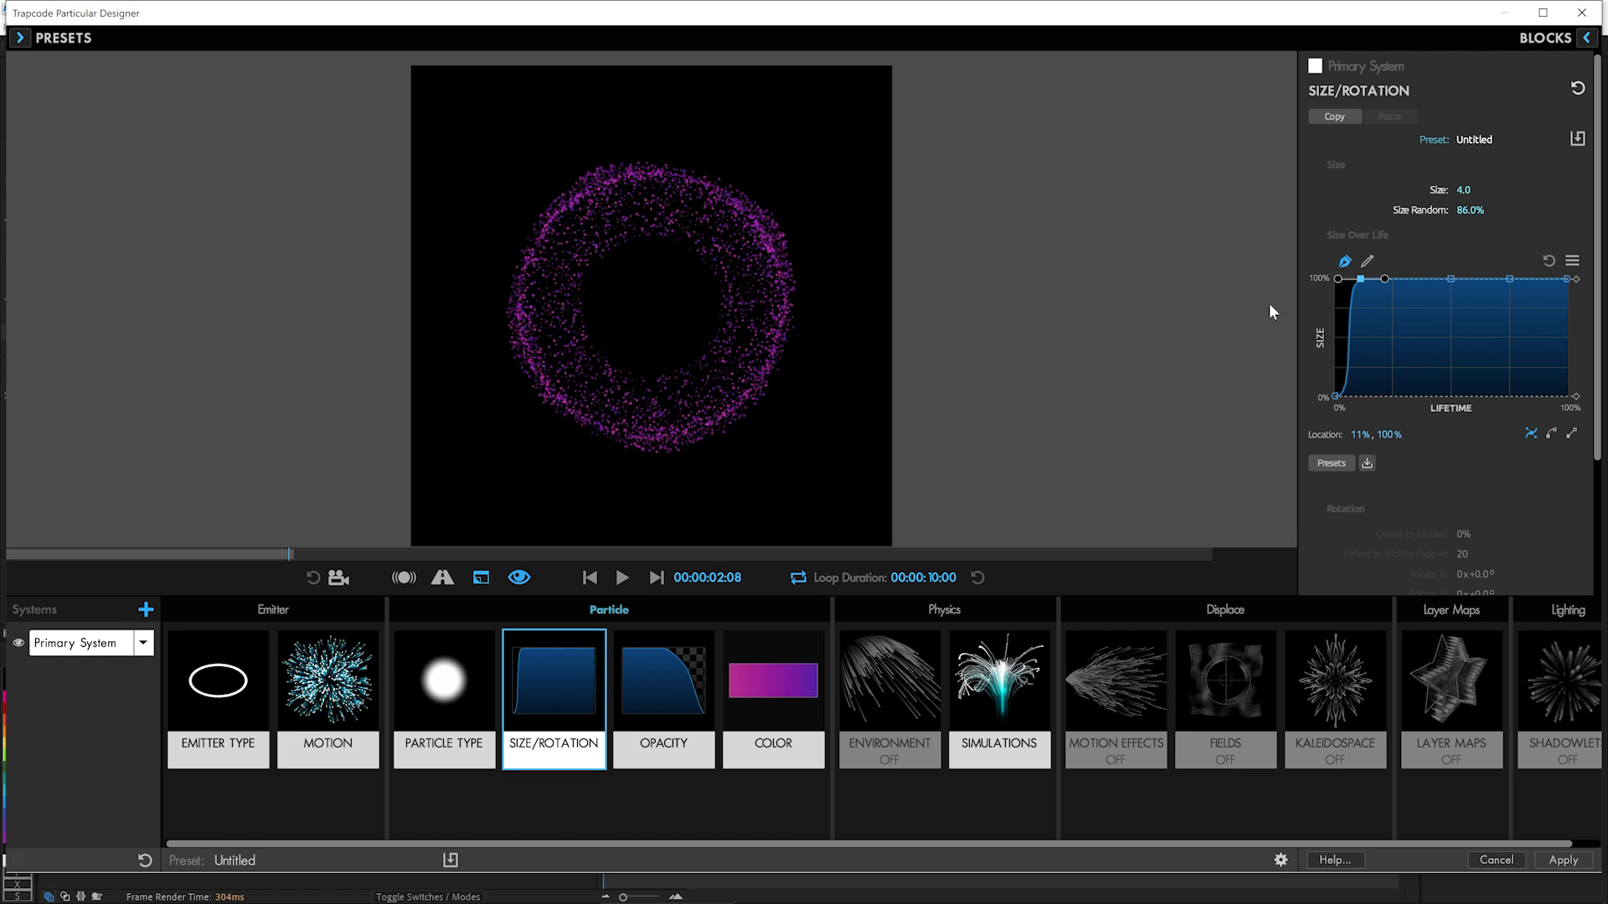
{"action": "left_click", "coordinate": [626, 578]}
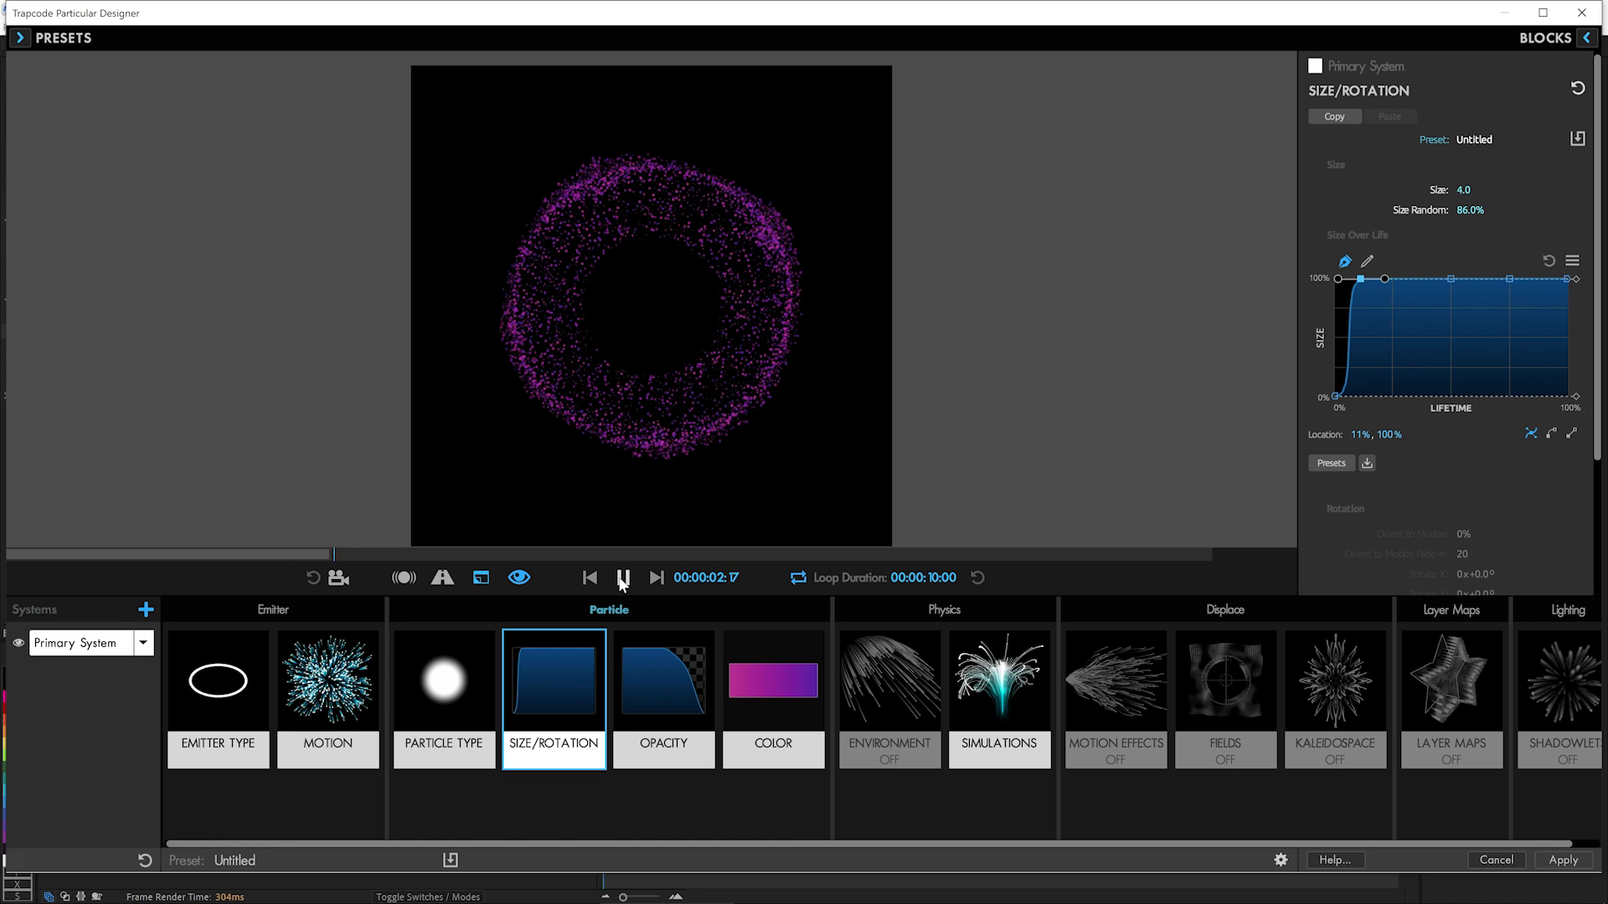
{"action": "left_click", "coordinate": [627, 578]}
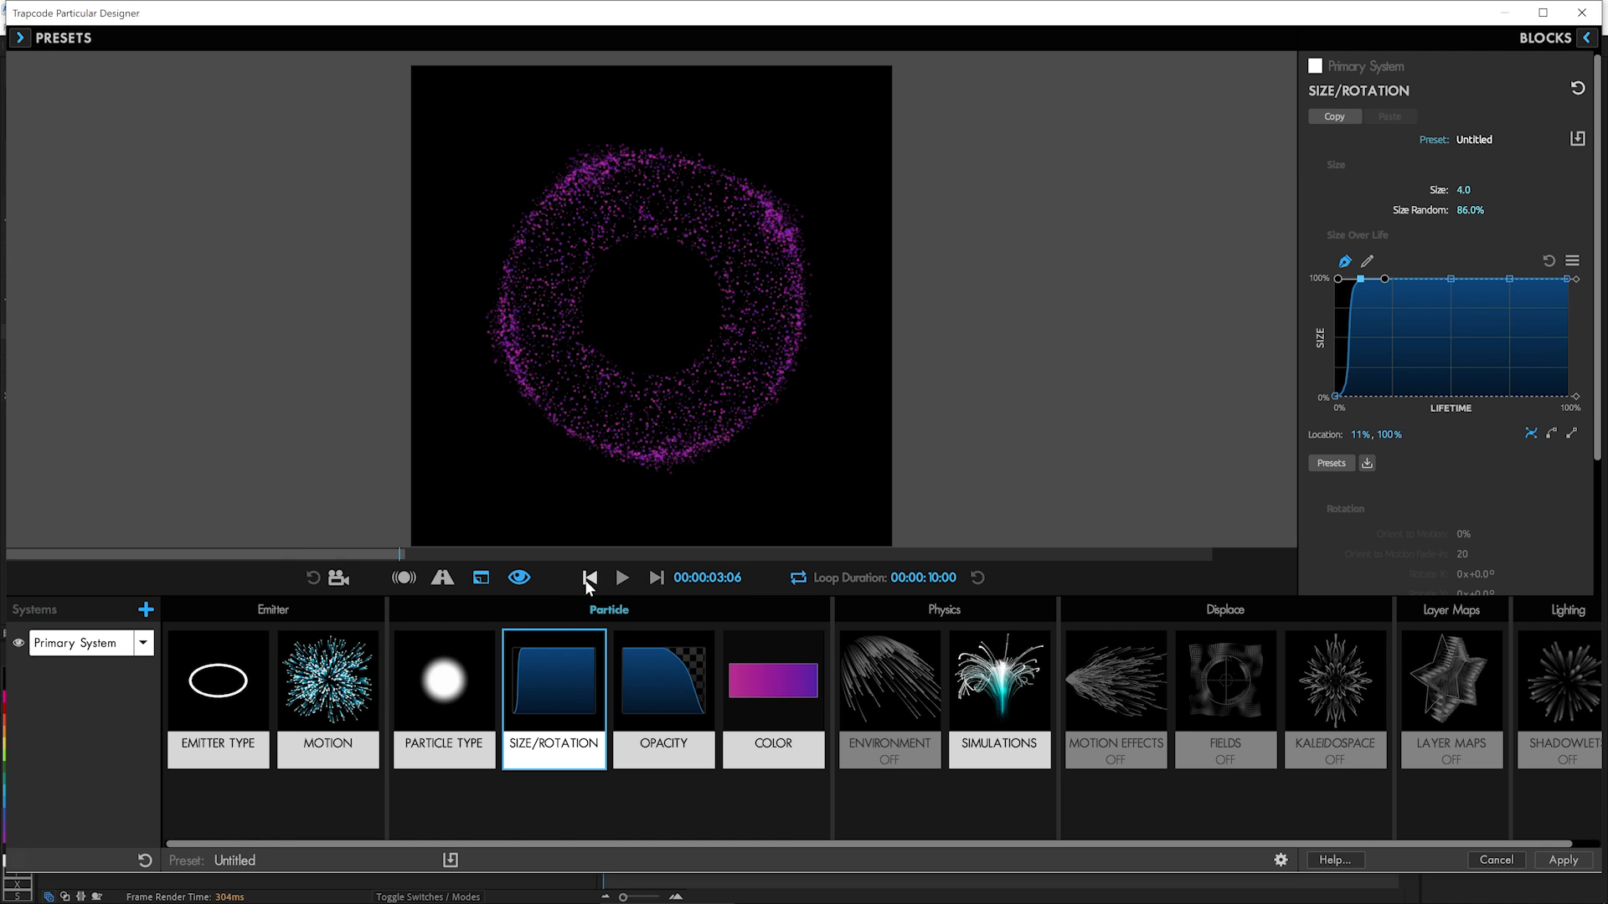
{"action": "left_click", "coordinate": [442, 695]}
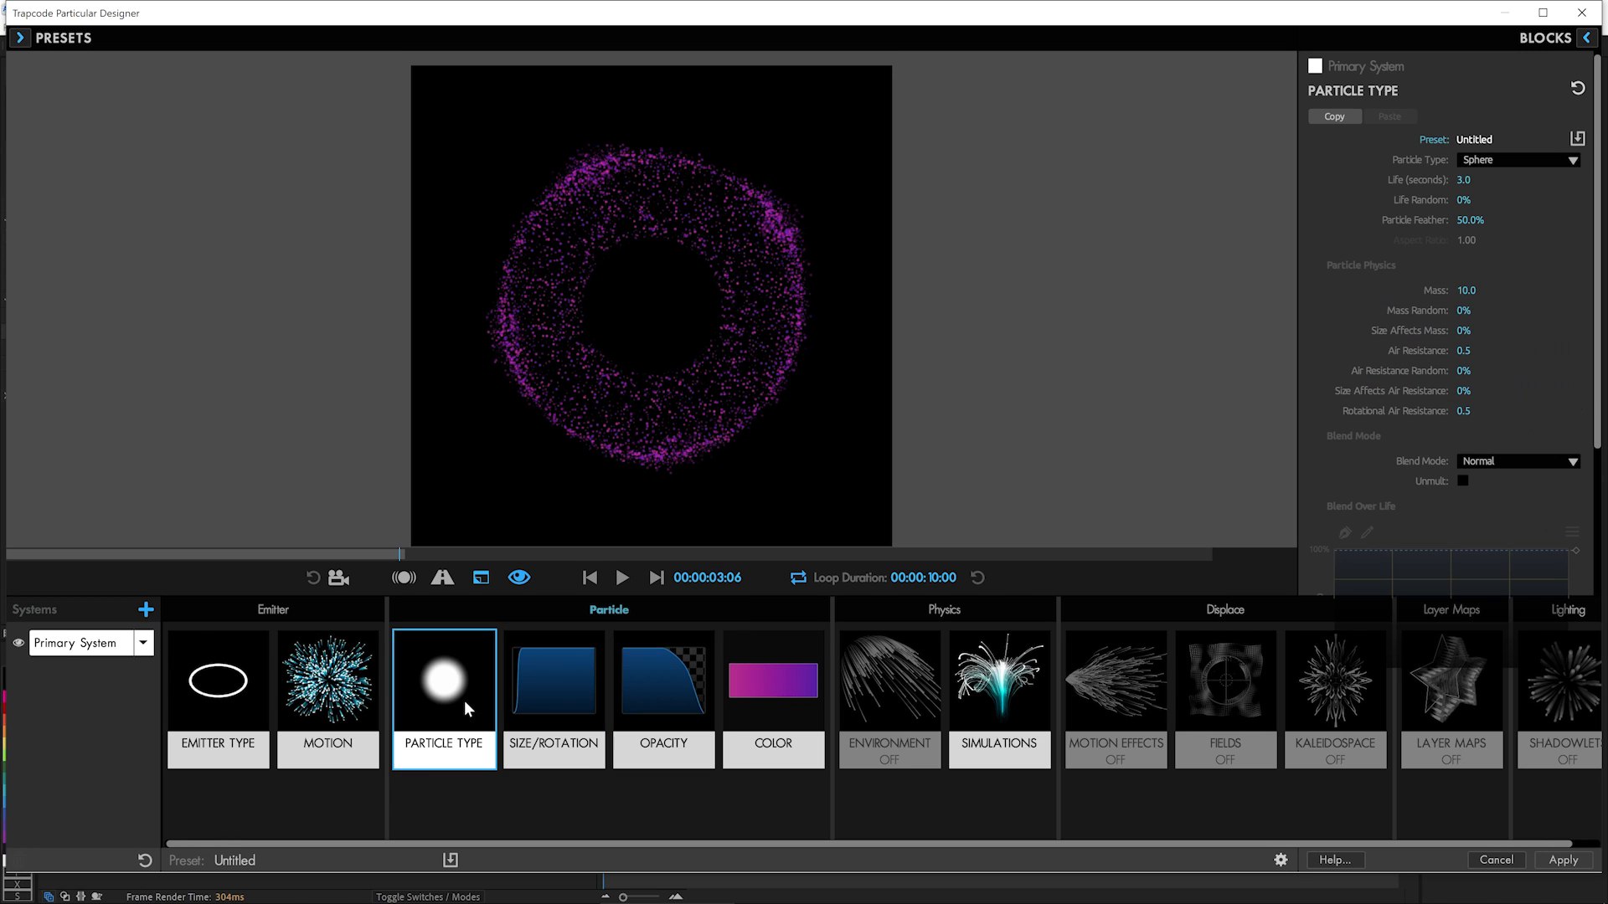
Set Particle Type to Sphere with Life 2.0 and Life Random 37%, then preview.
{"action": "left_click", "coordinate": [1517, 179]}
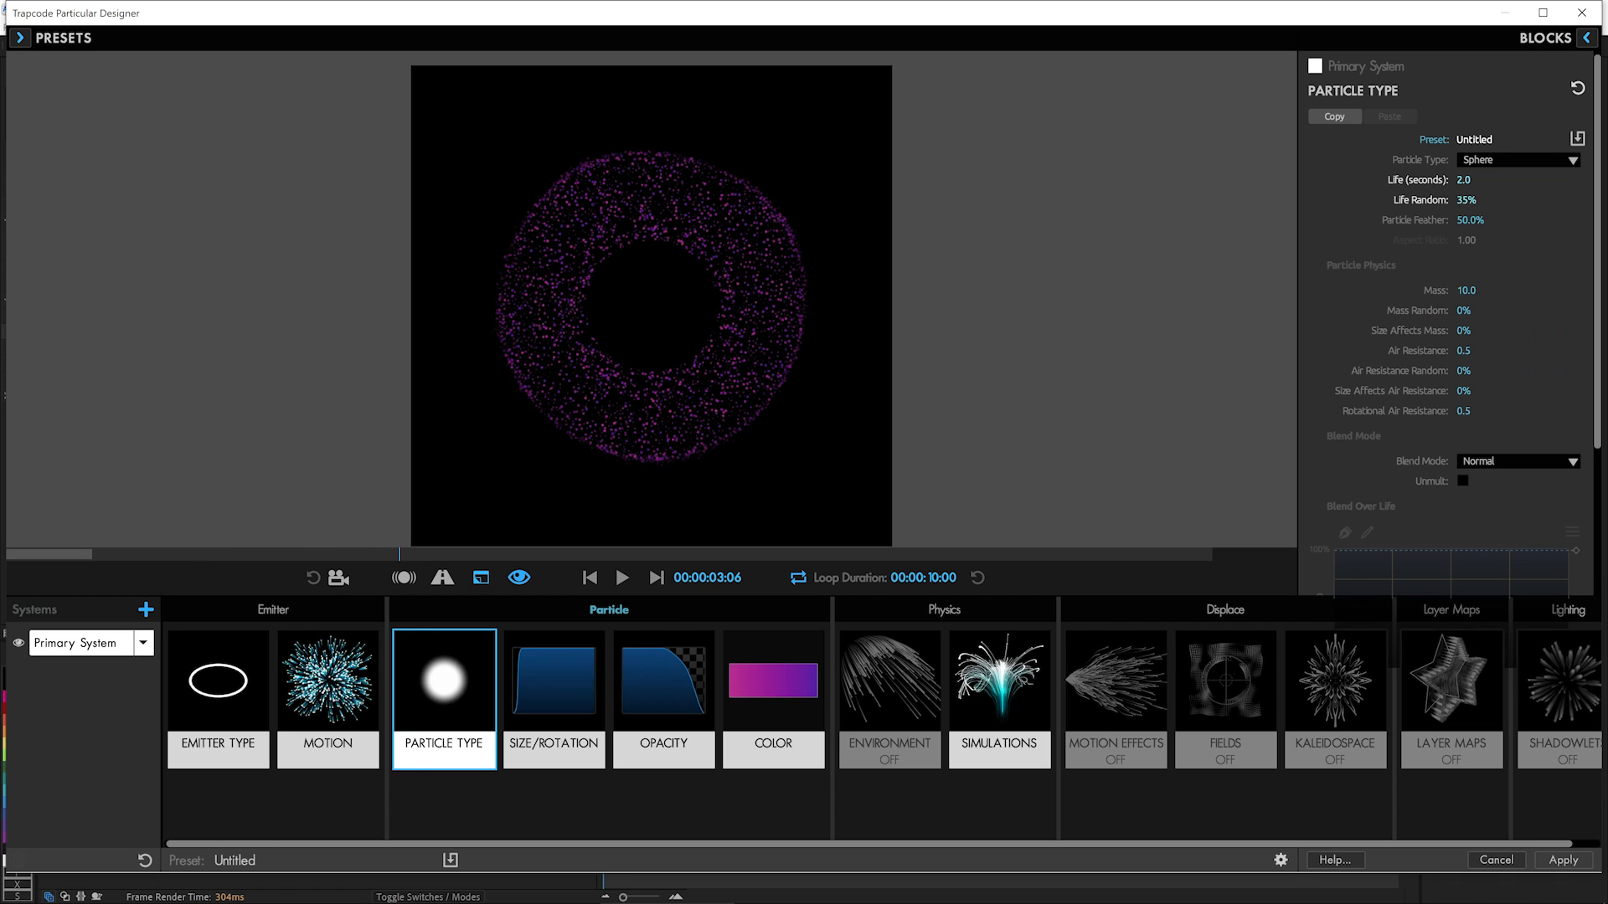
{"action": "left_click_drag", "start_coordinate": [1464, 200], "coordinate": [1483, 199]}
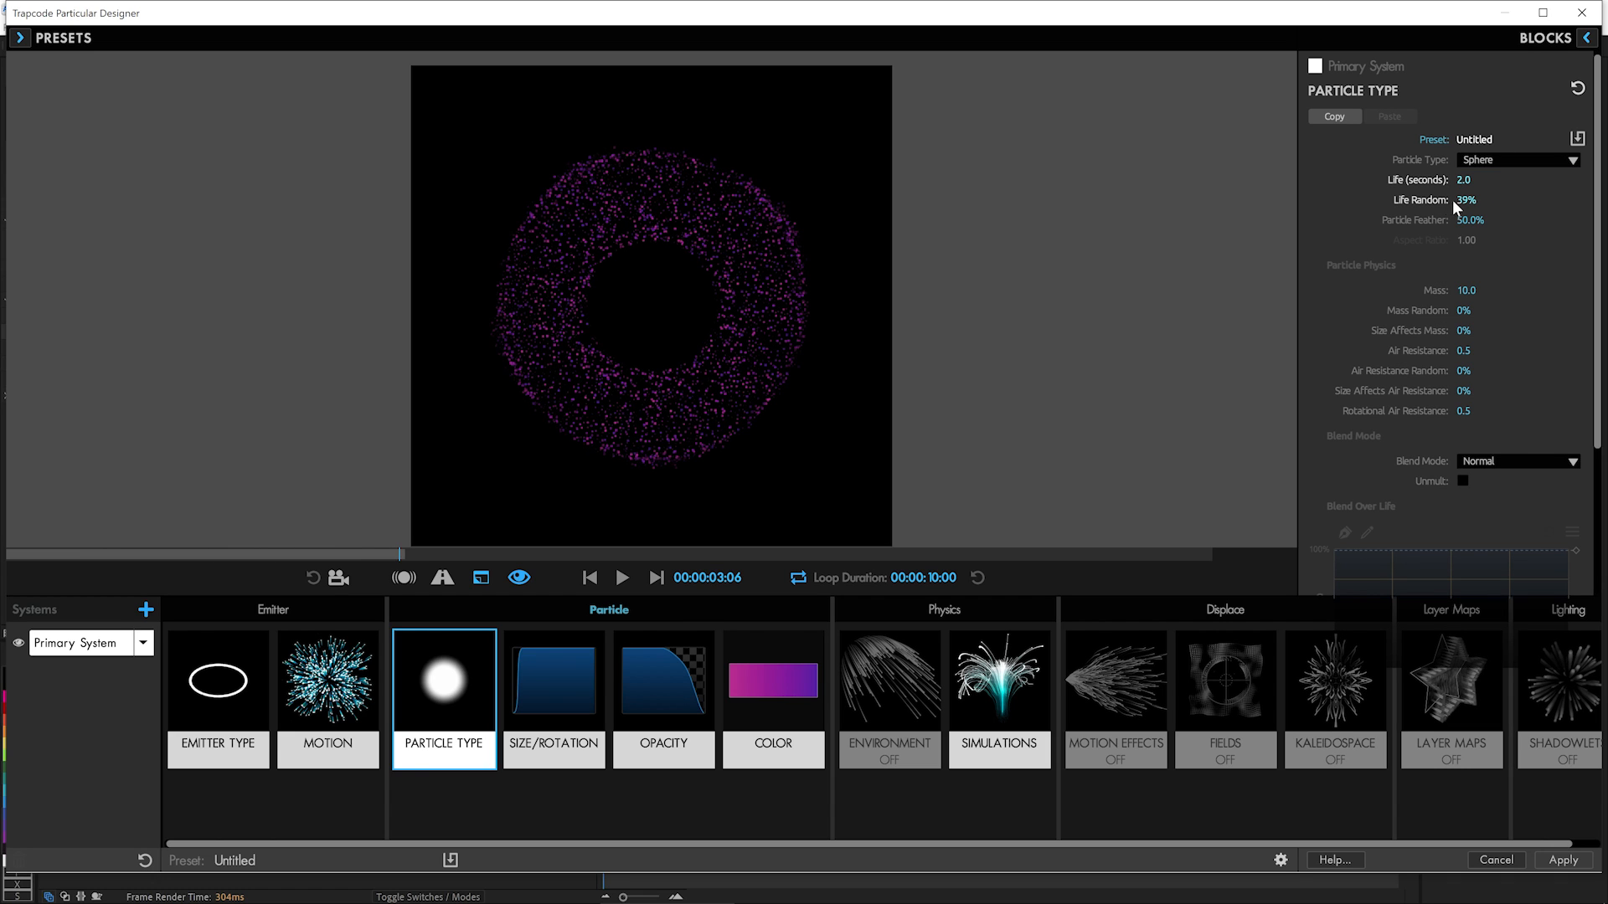
{"action": "left_click_drag", "start_coordinate": [1464, 199], "coordinate": [1436, 199]}
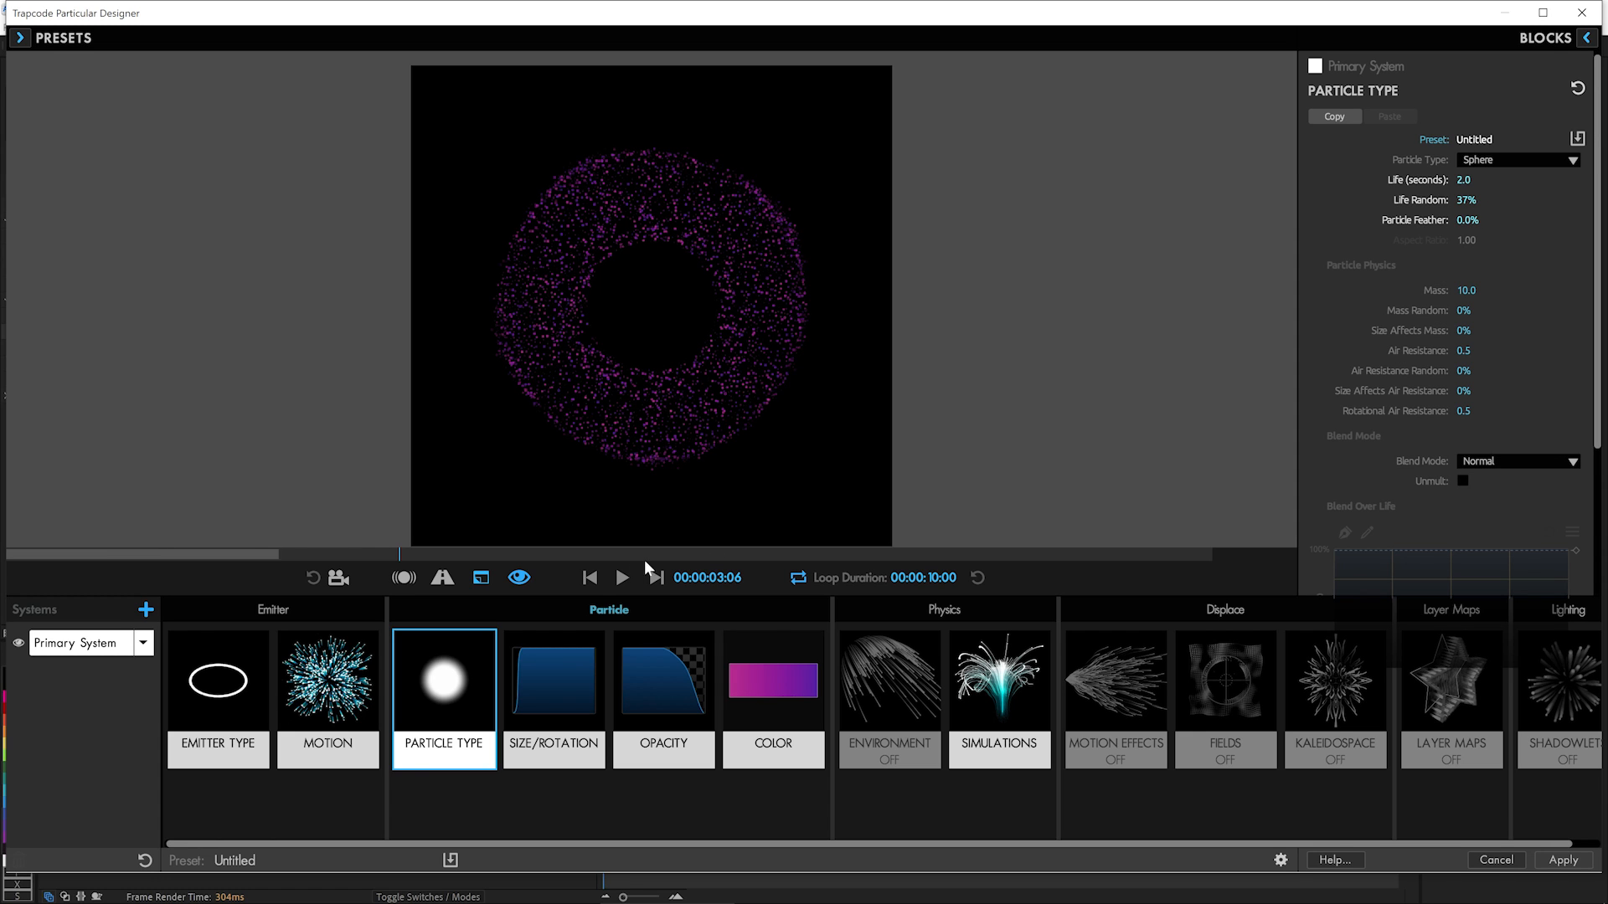
{"action": "left_click", "coordinate": [625, 578]}
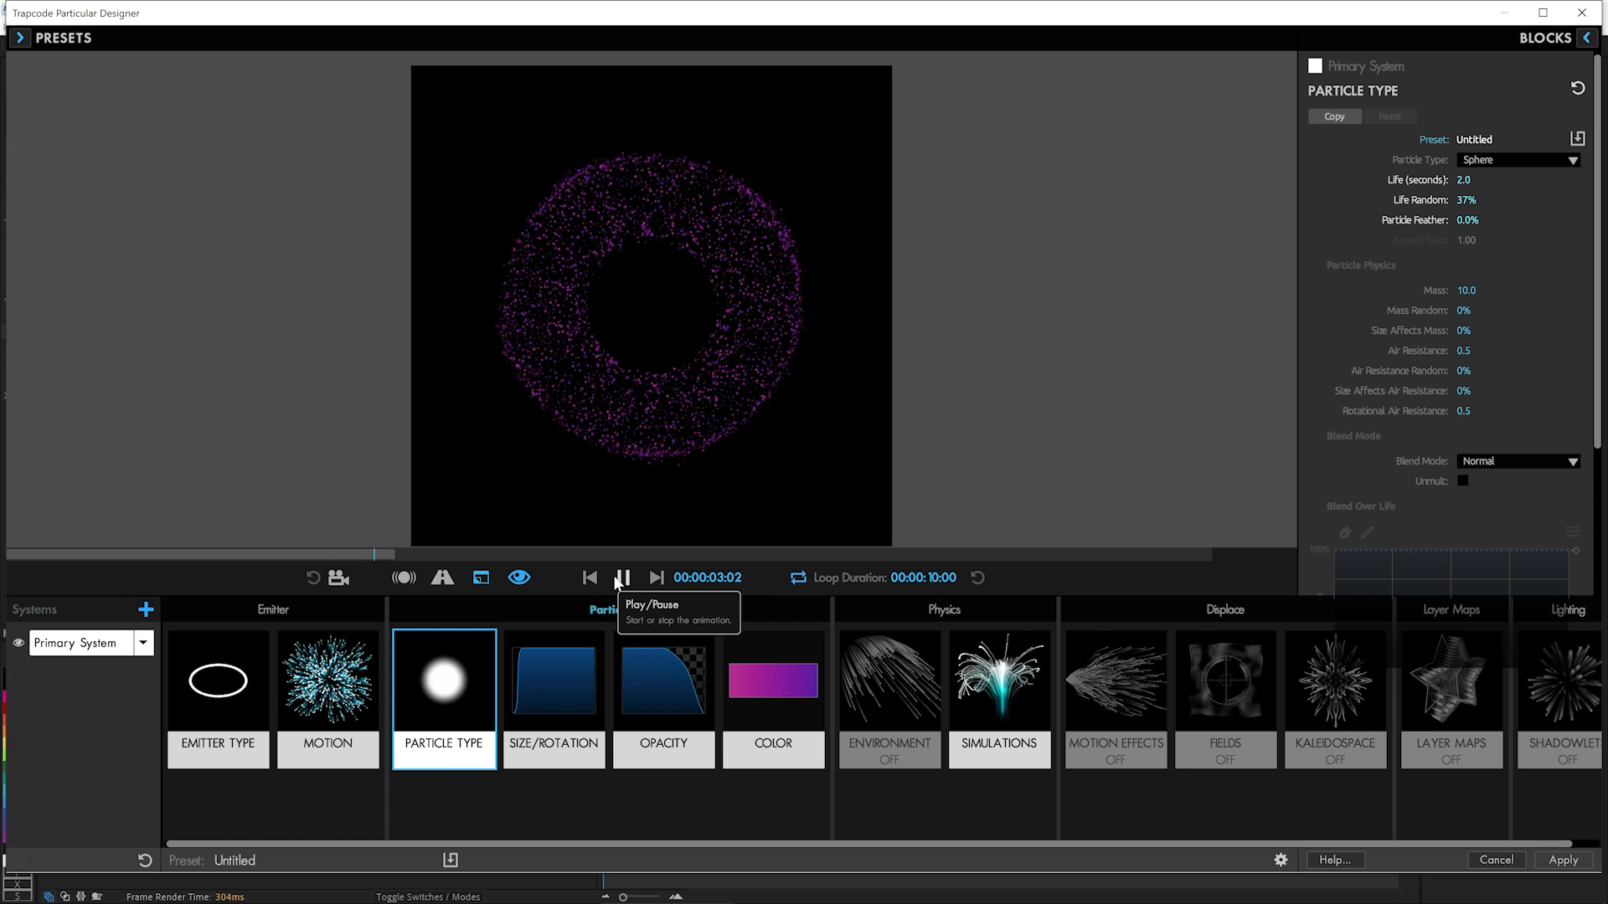
{"action": "left_click", "coordinate": [627, 578]}
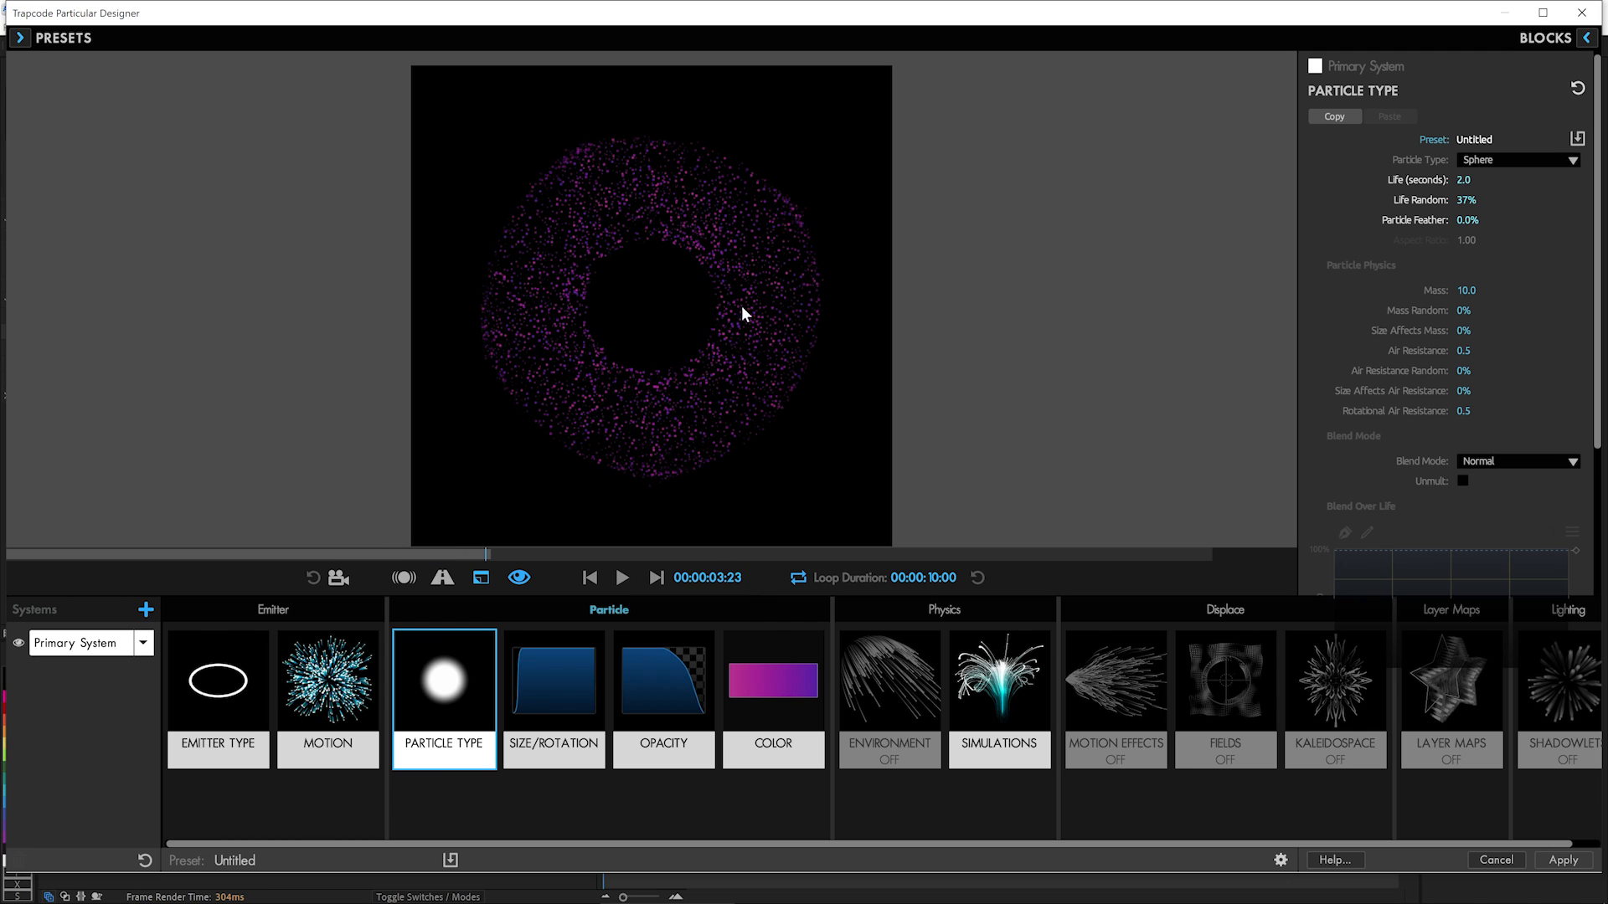
{"action": "mouse_move", "coordinate": [684, 352]}
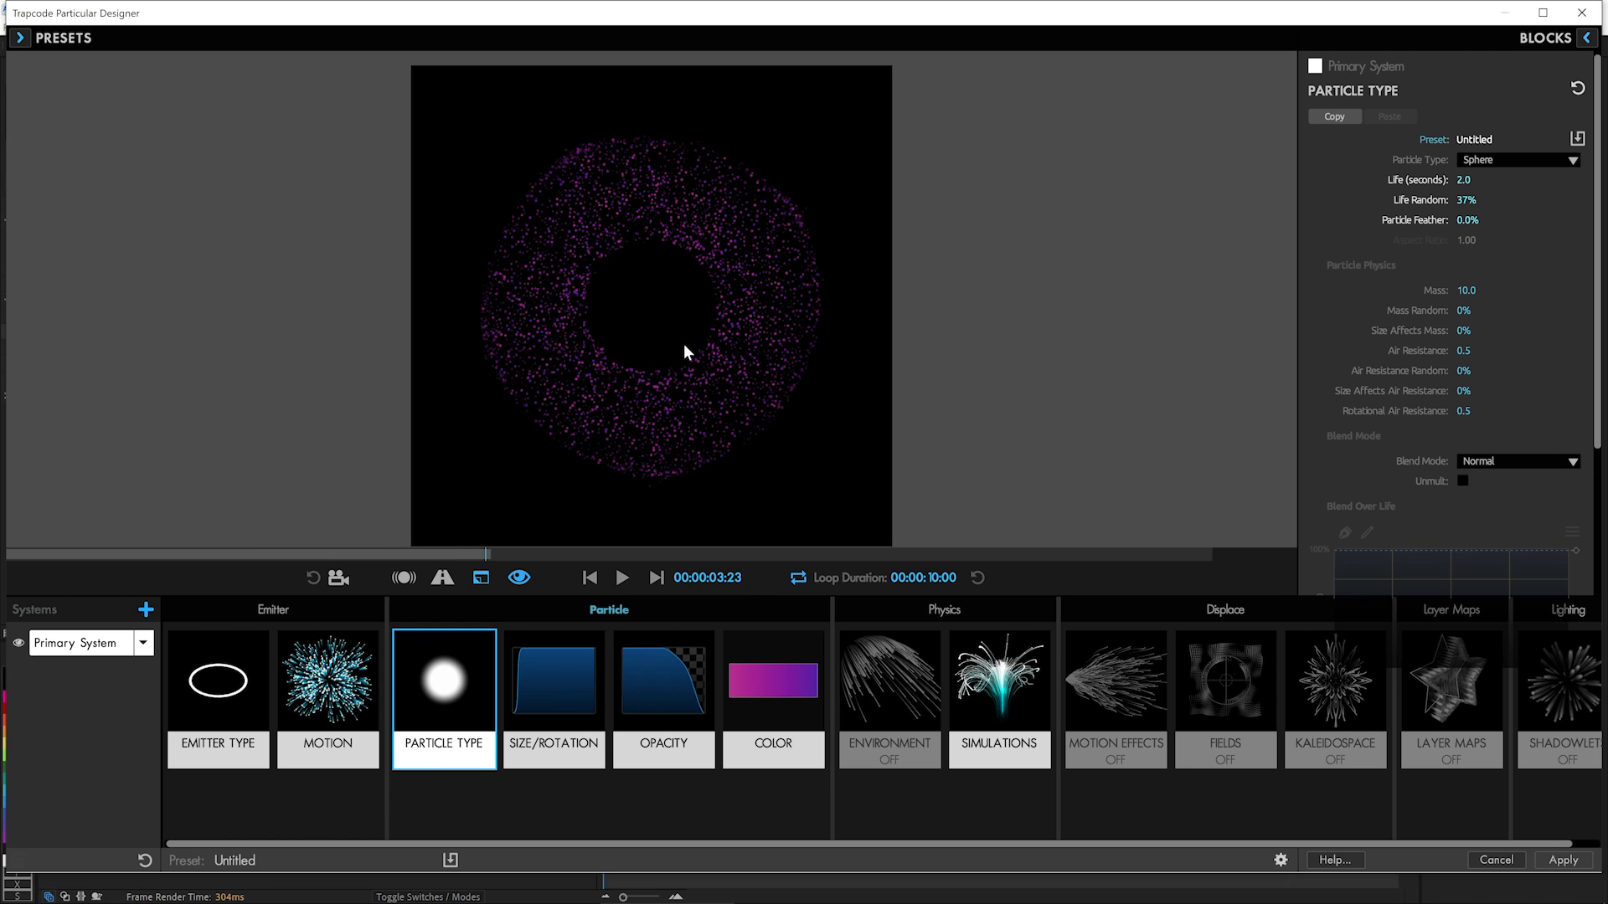
{"action": "left_click", "coordinate": [888, 695]}
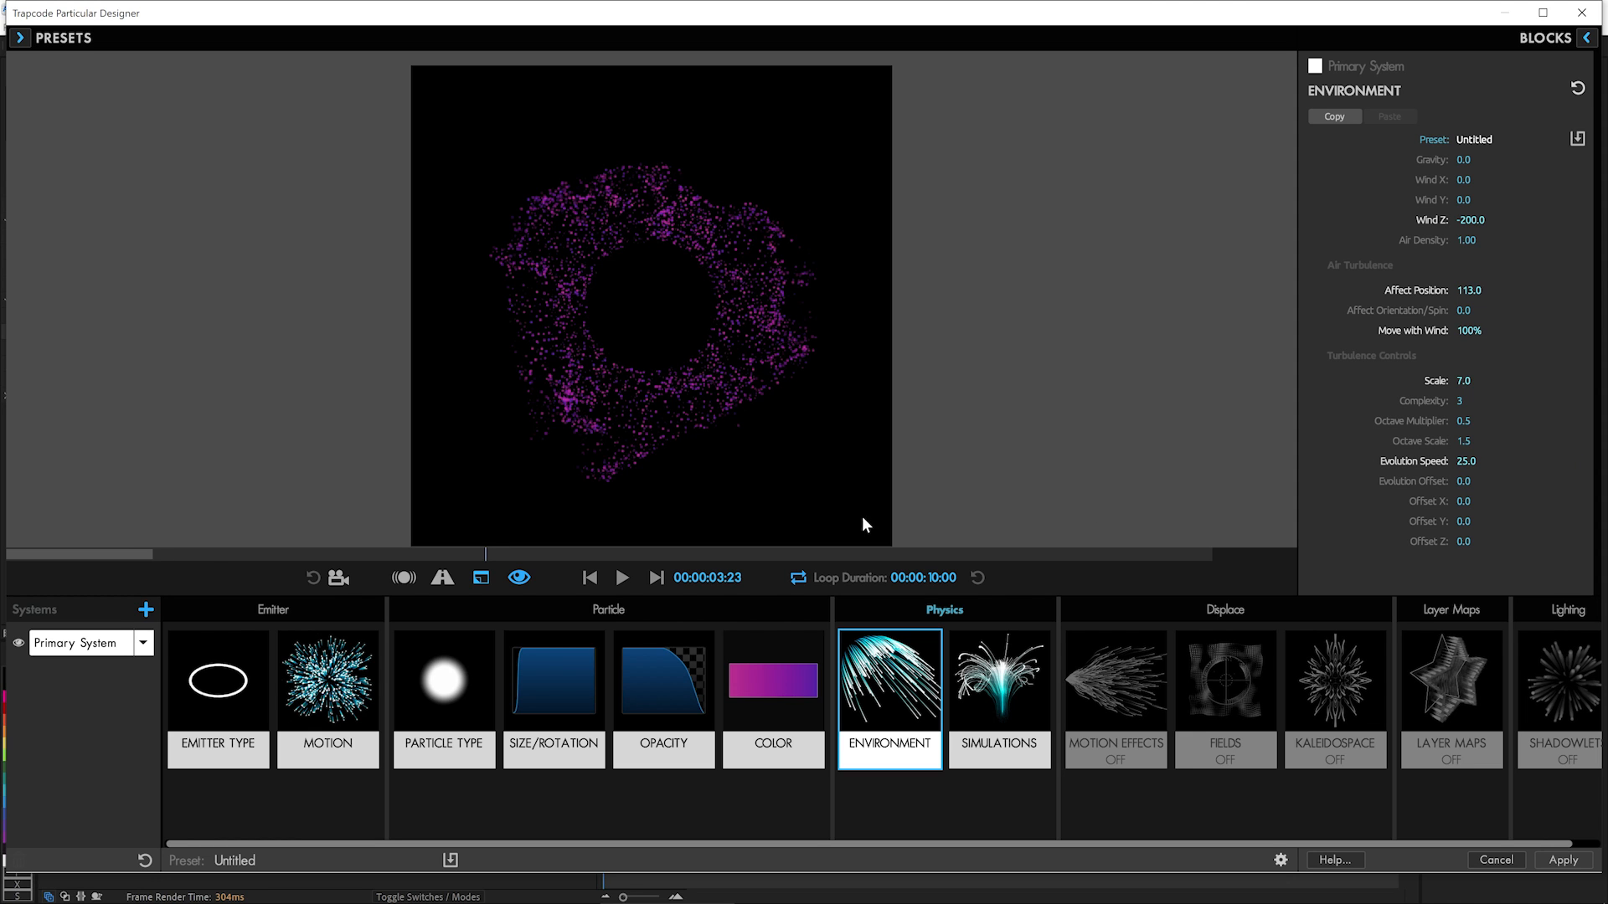
Enable Flocking in Simulations and add System 2 as a second particle system.
{"action": "left_click", "coordinate": [626, 578]}
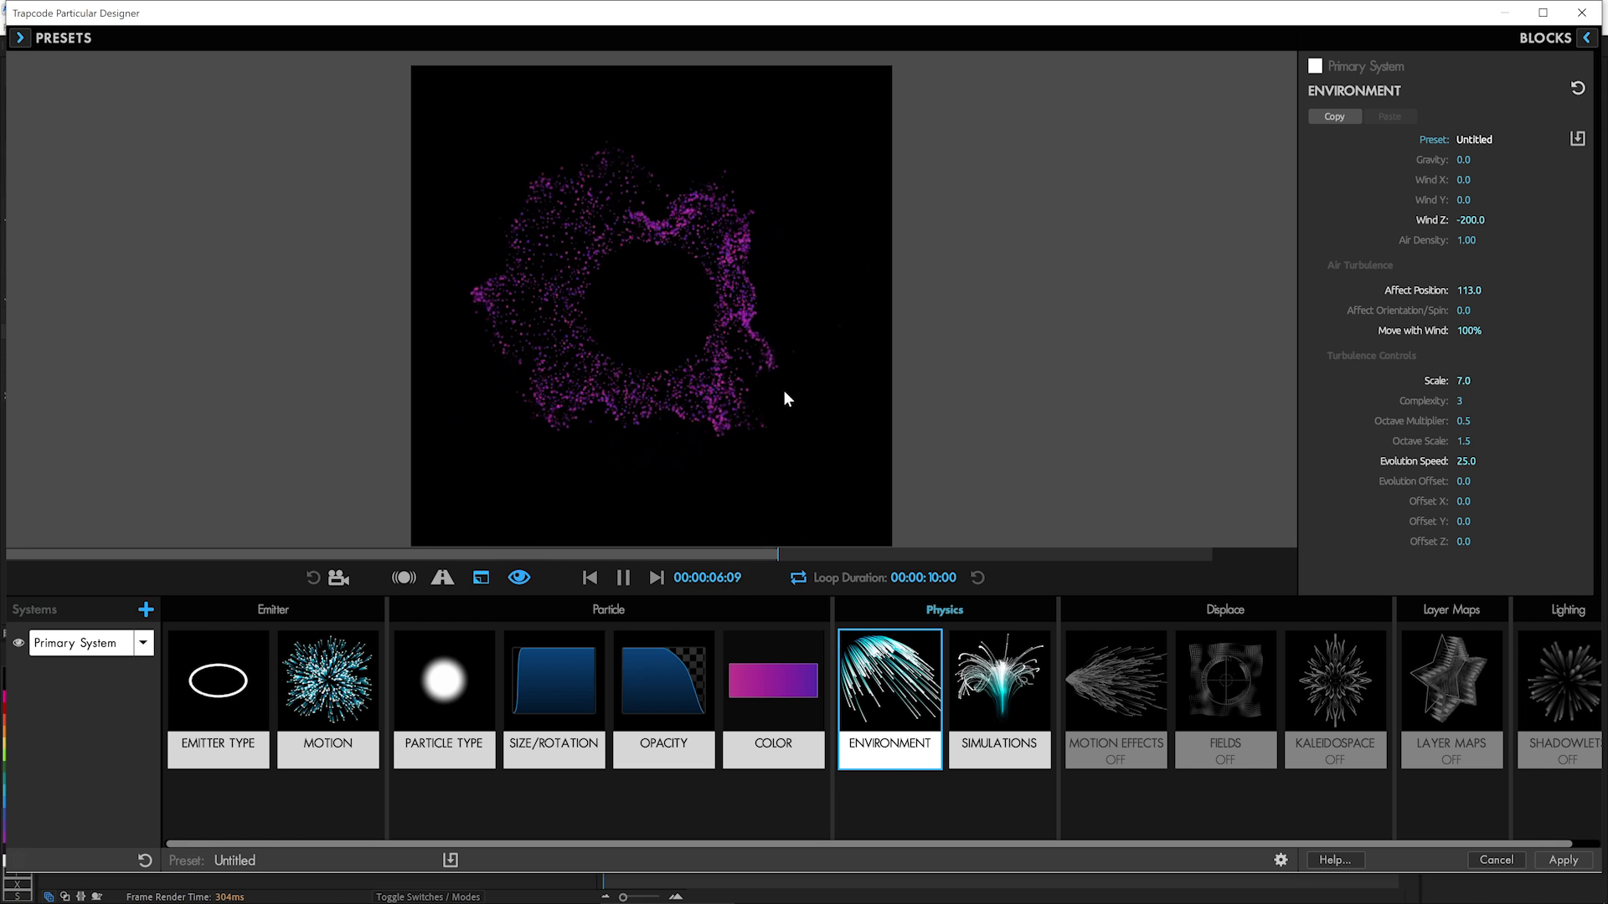
{"action": "left_click", "coordinate": [998, 700]}
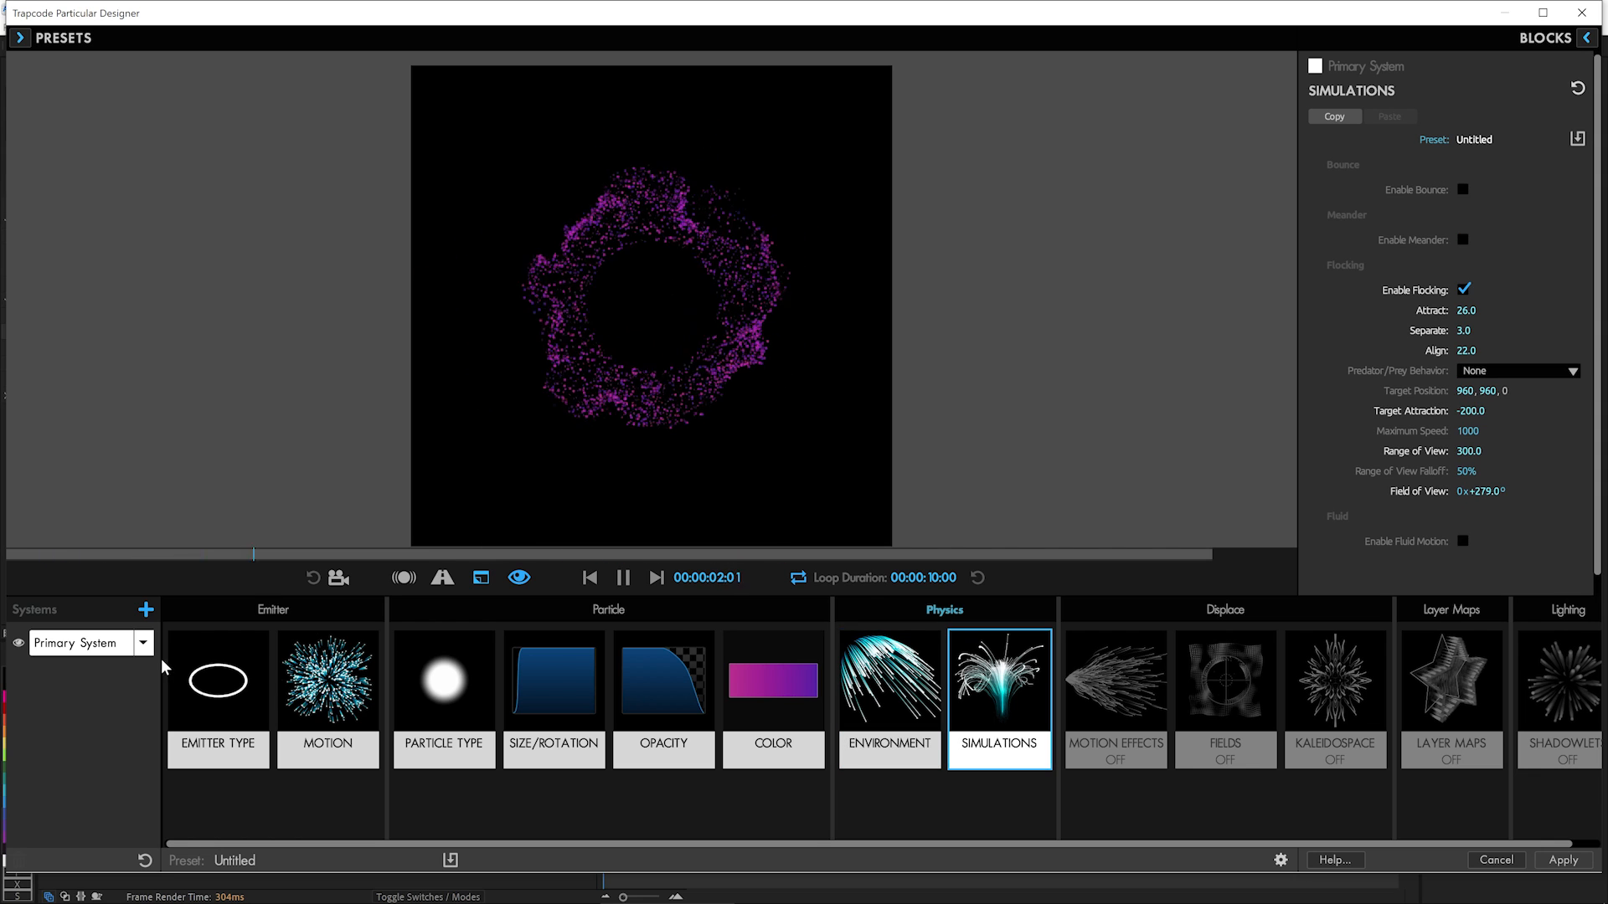
{"action": "left_click", "coordinate": [147, 608]}
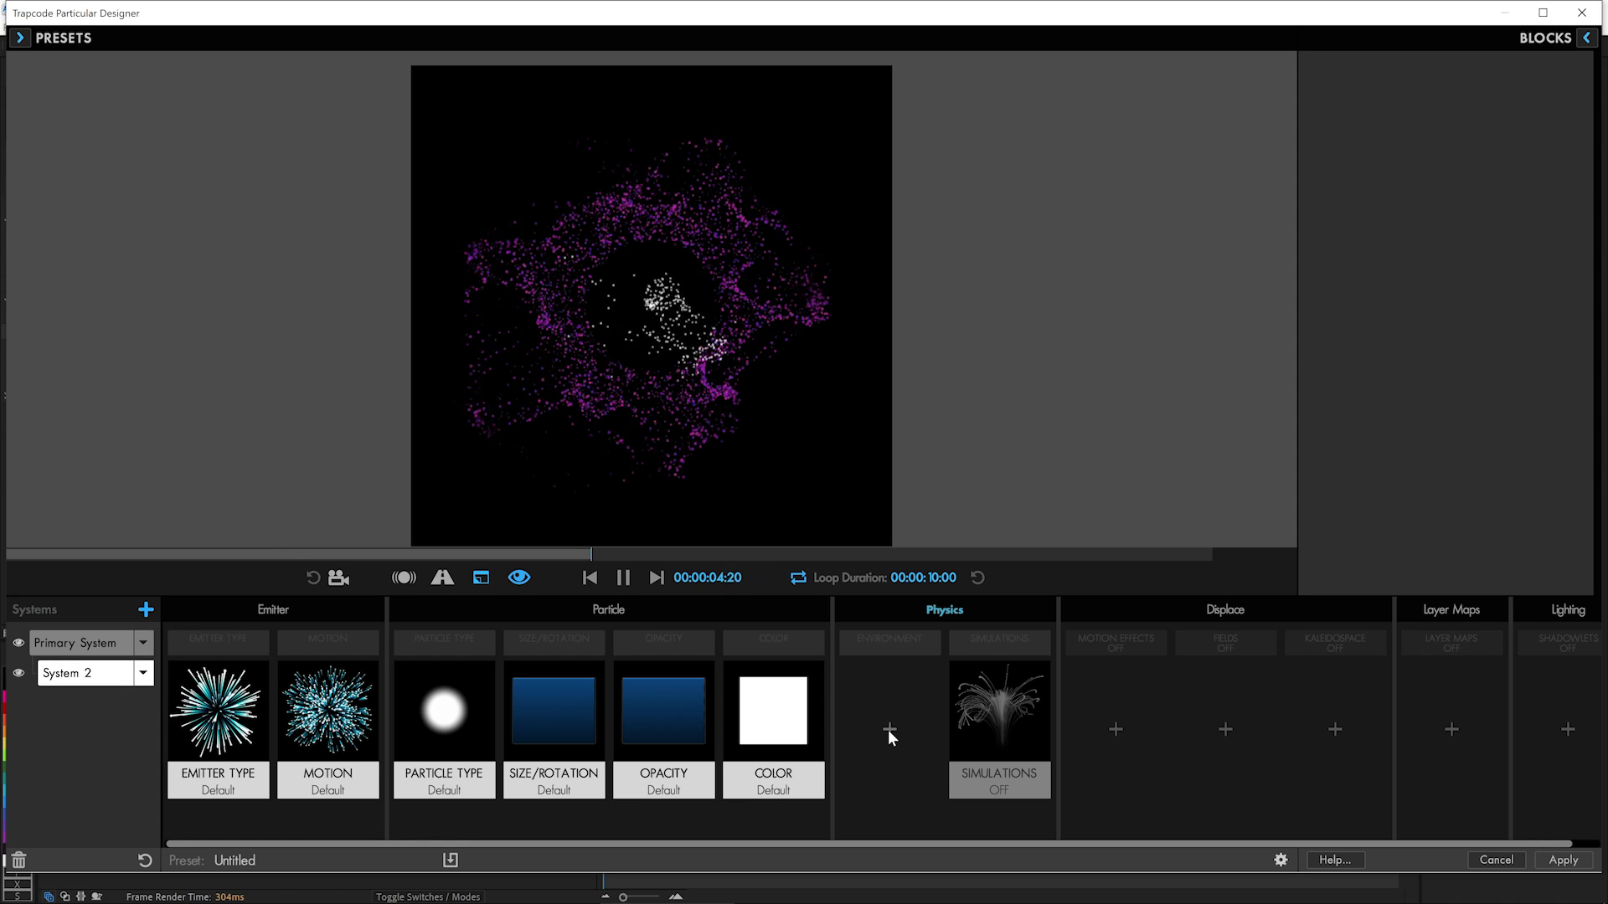
Reset System 2's environment preset and set its Emitter Type to Emit from Parent System.
{"action": "left_click", "coordinate": [889, 729]}
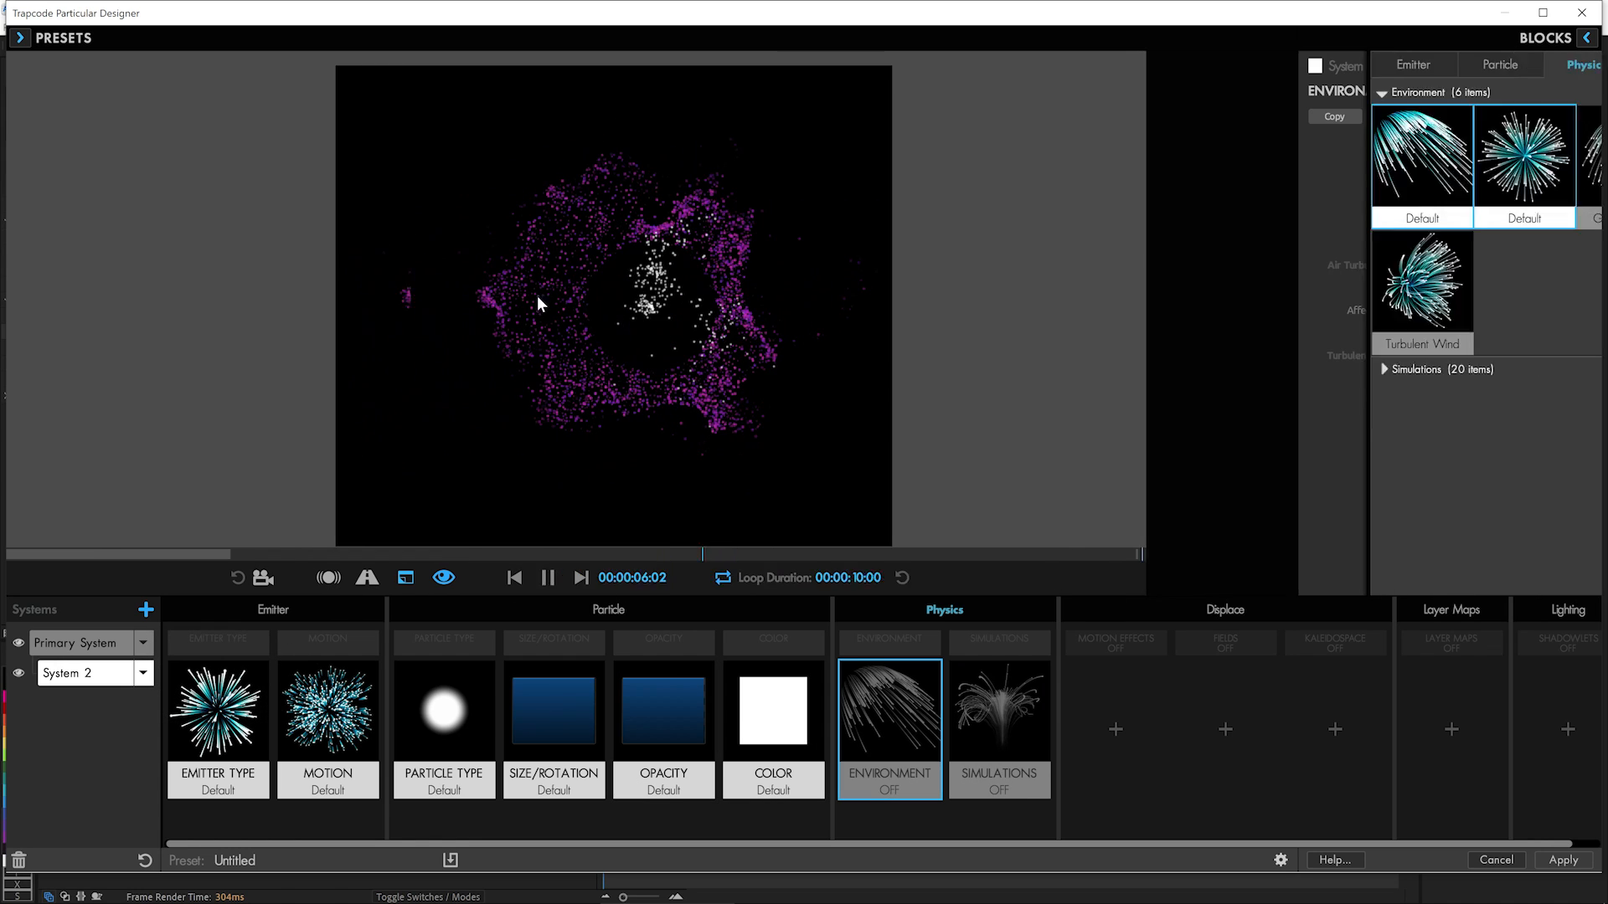
{"action": "left_click", "coordinate": [890, 729]}
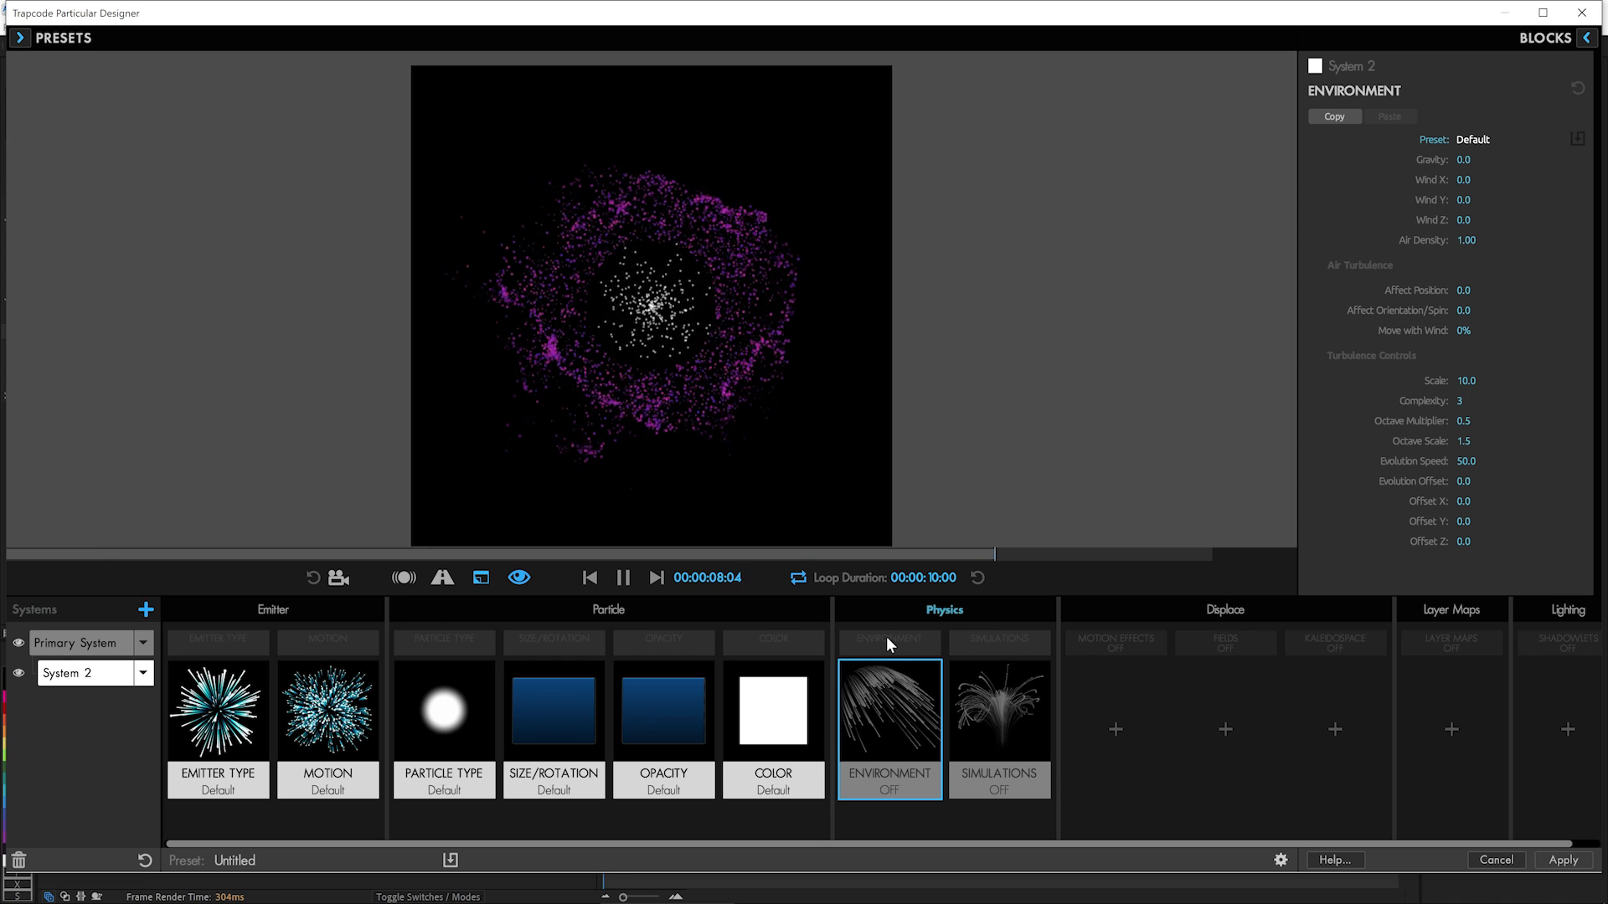
{"action": "left_click", "coordinate": [217, 723]}
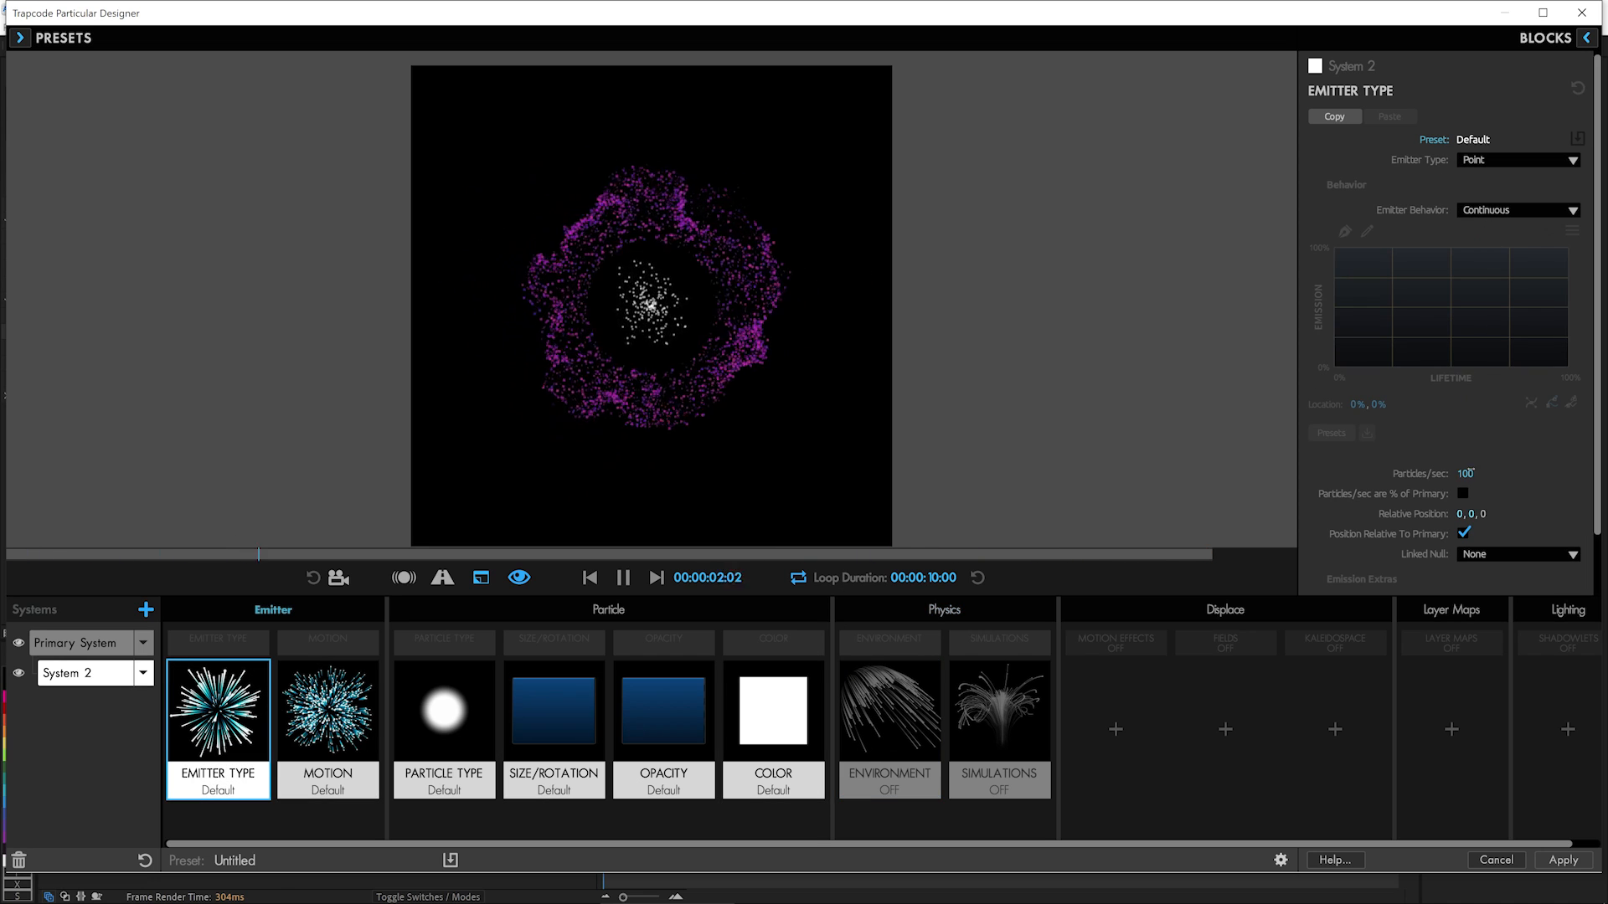
{"action": "left_click", "coordinate": [1518, 160]}
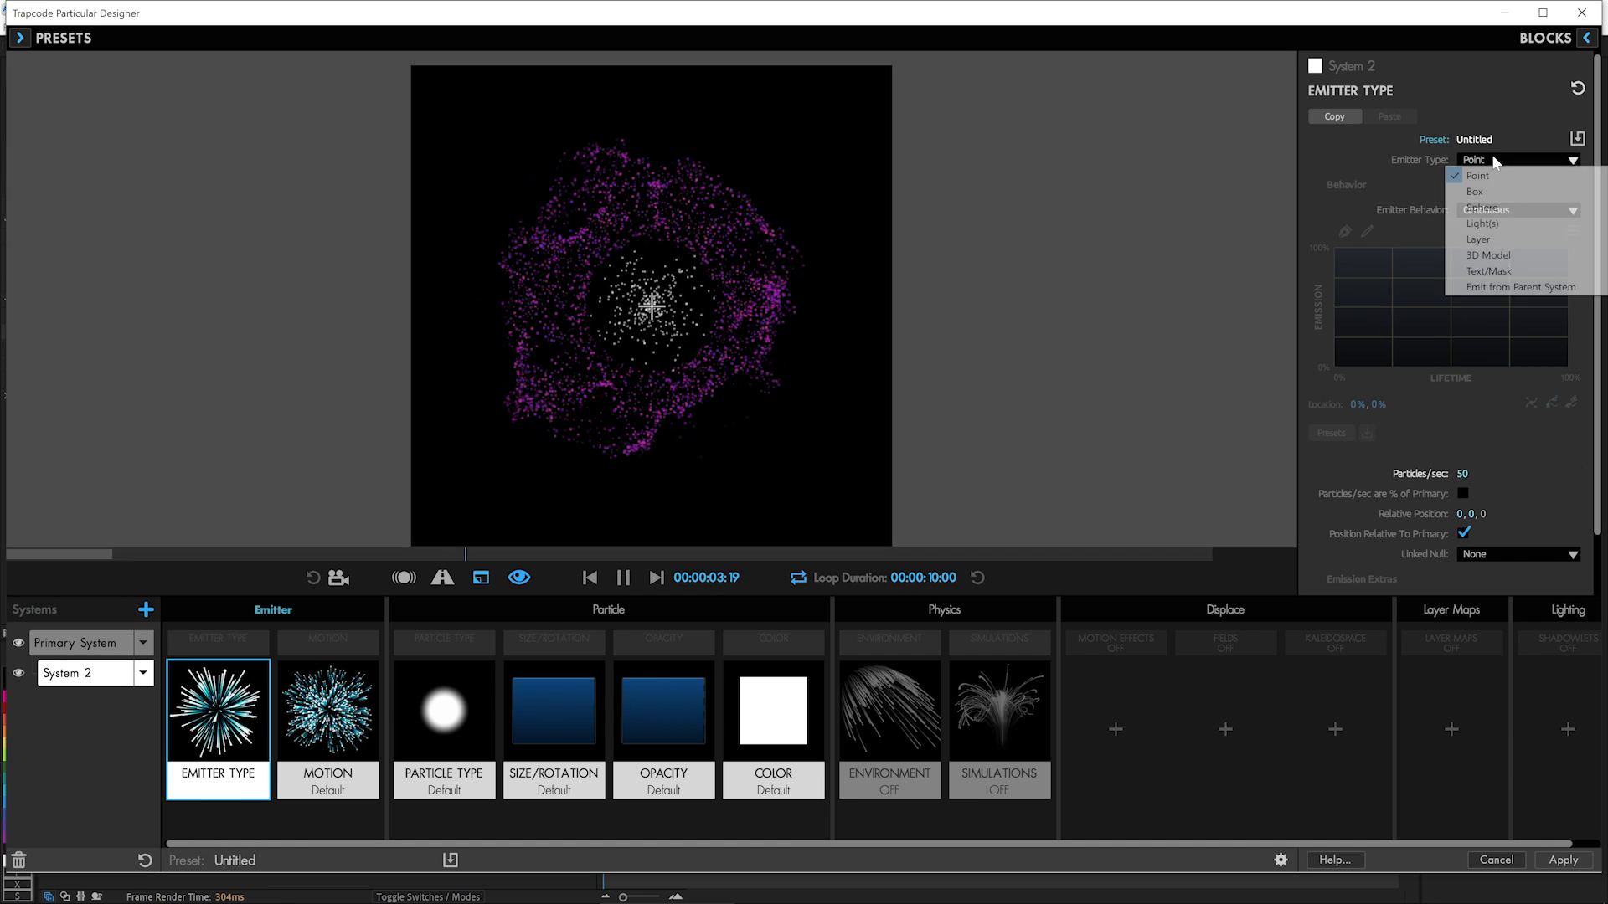
{"action": "left_click", "coordinate": [1526, 286]}
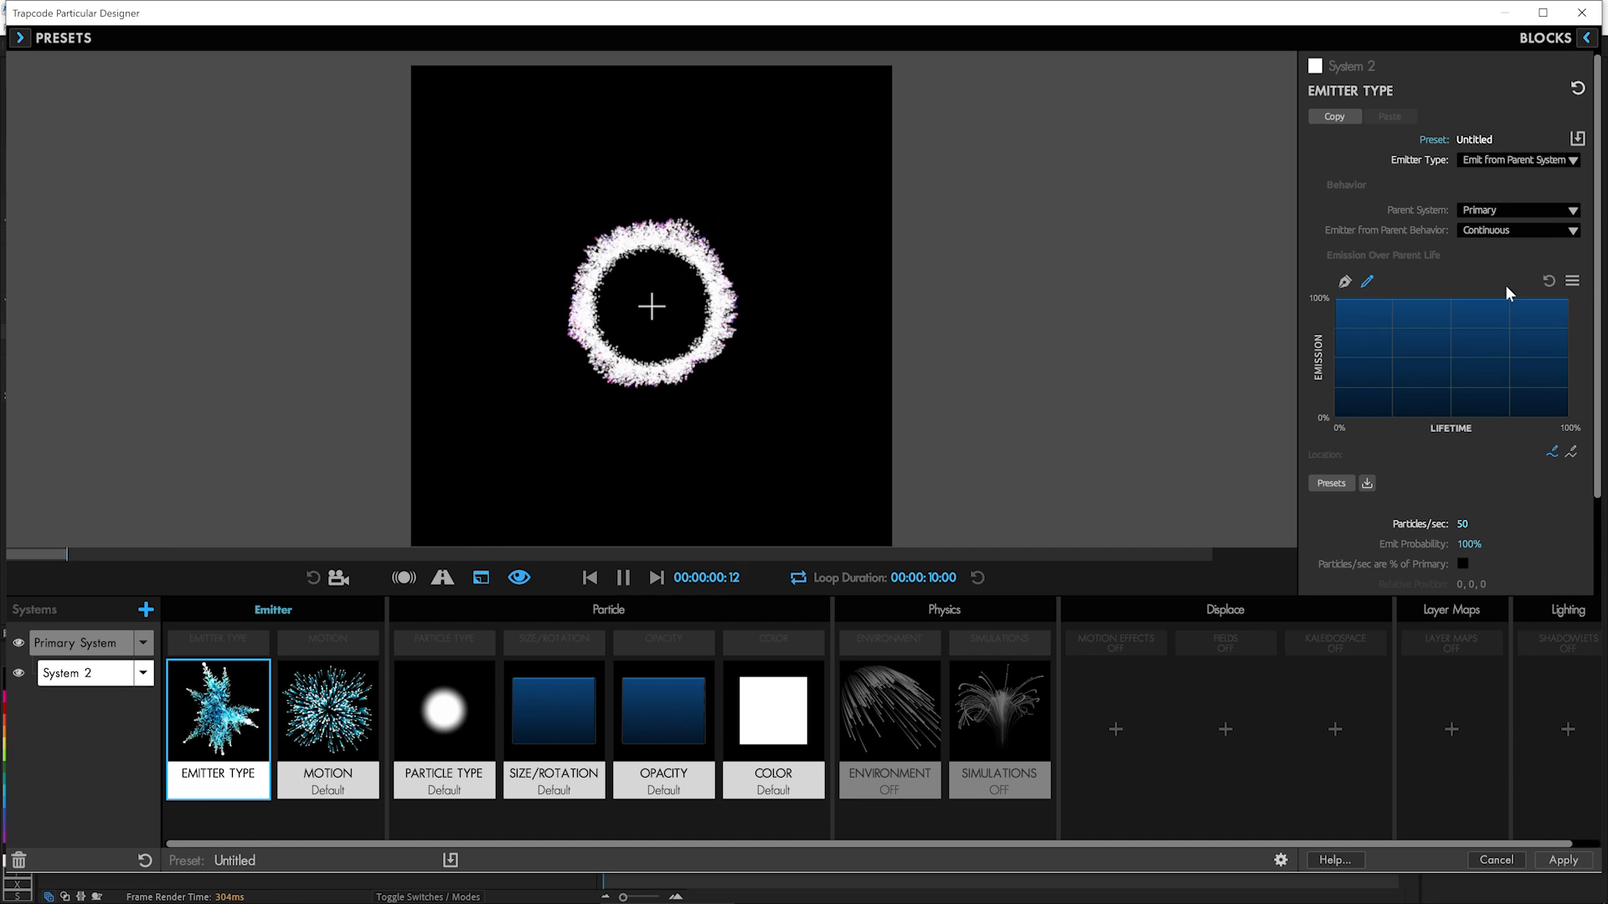
{"action": "left_click", "coordinate": [627, 578]}
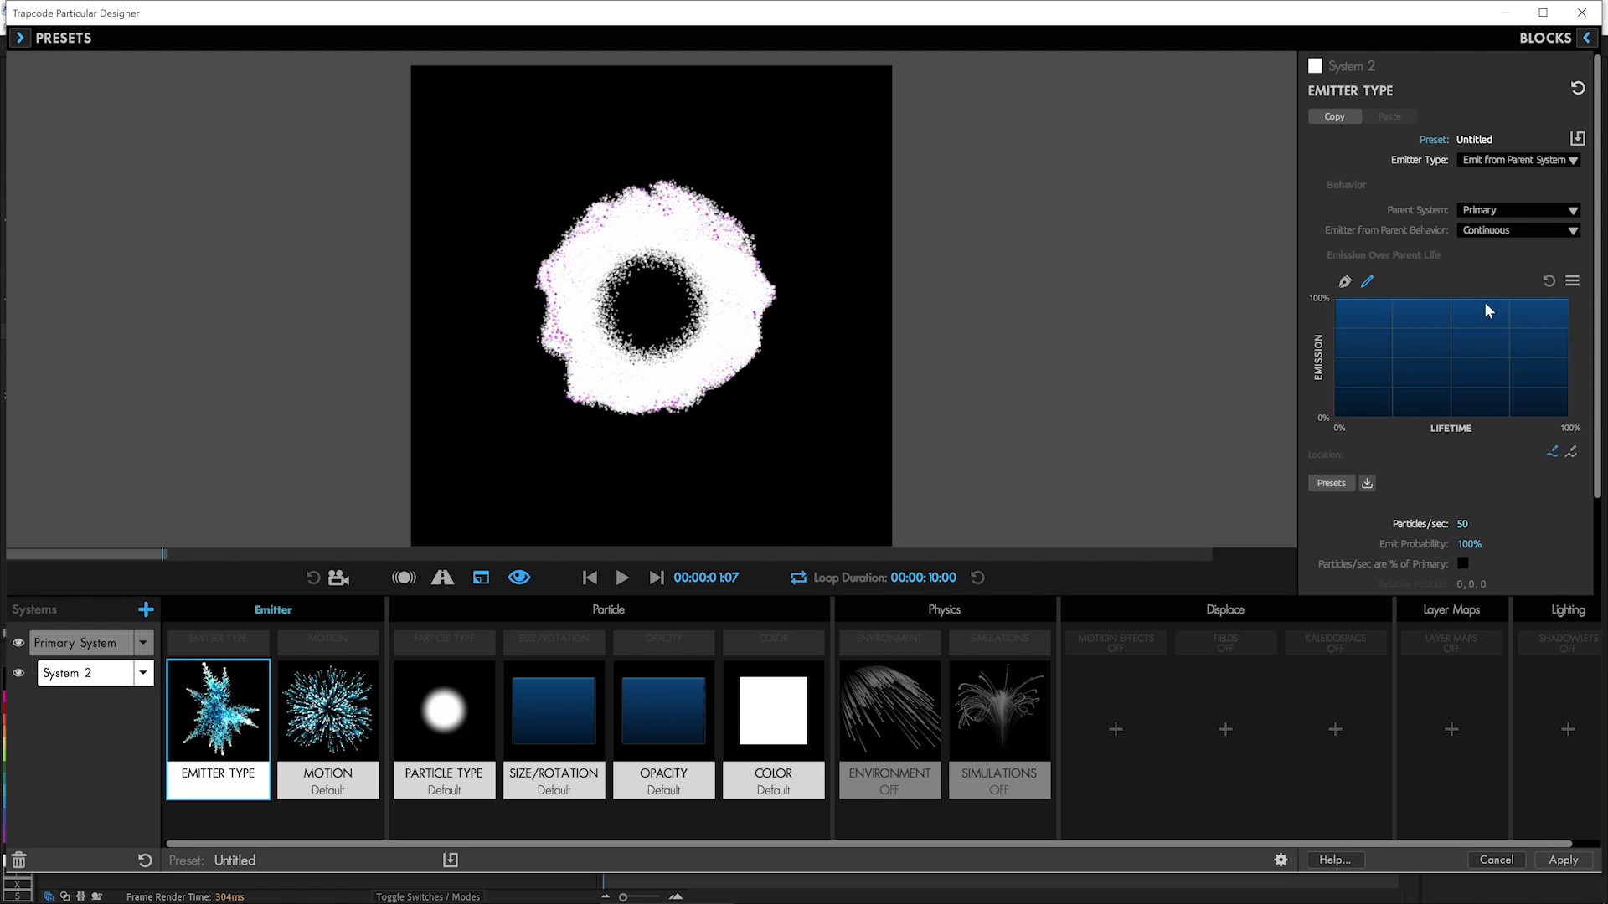
Set System 2 to emit From Parent Speed, Color from Parent 100% and Emit Probability 2%.
{"action": "left_click", "coordinate": [1518, 230]}
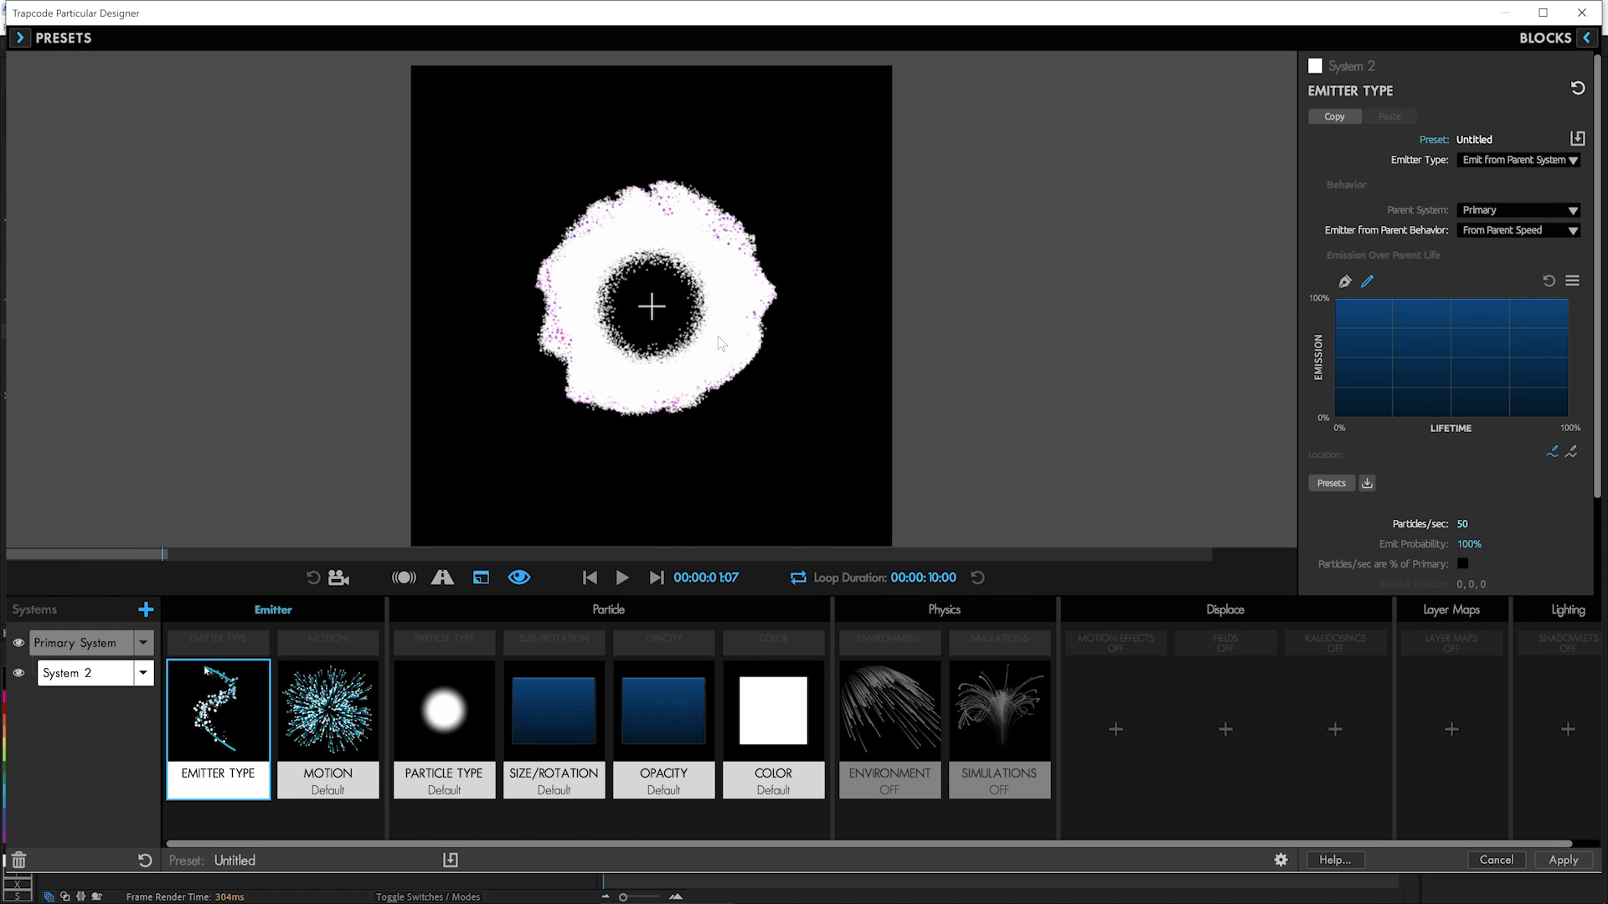
{"action": "left_click", "coordinate": [774, 712]}
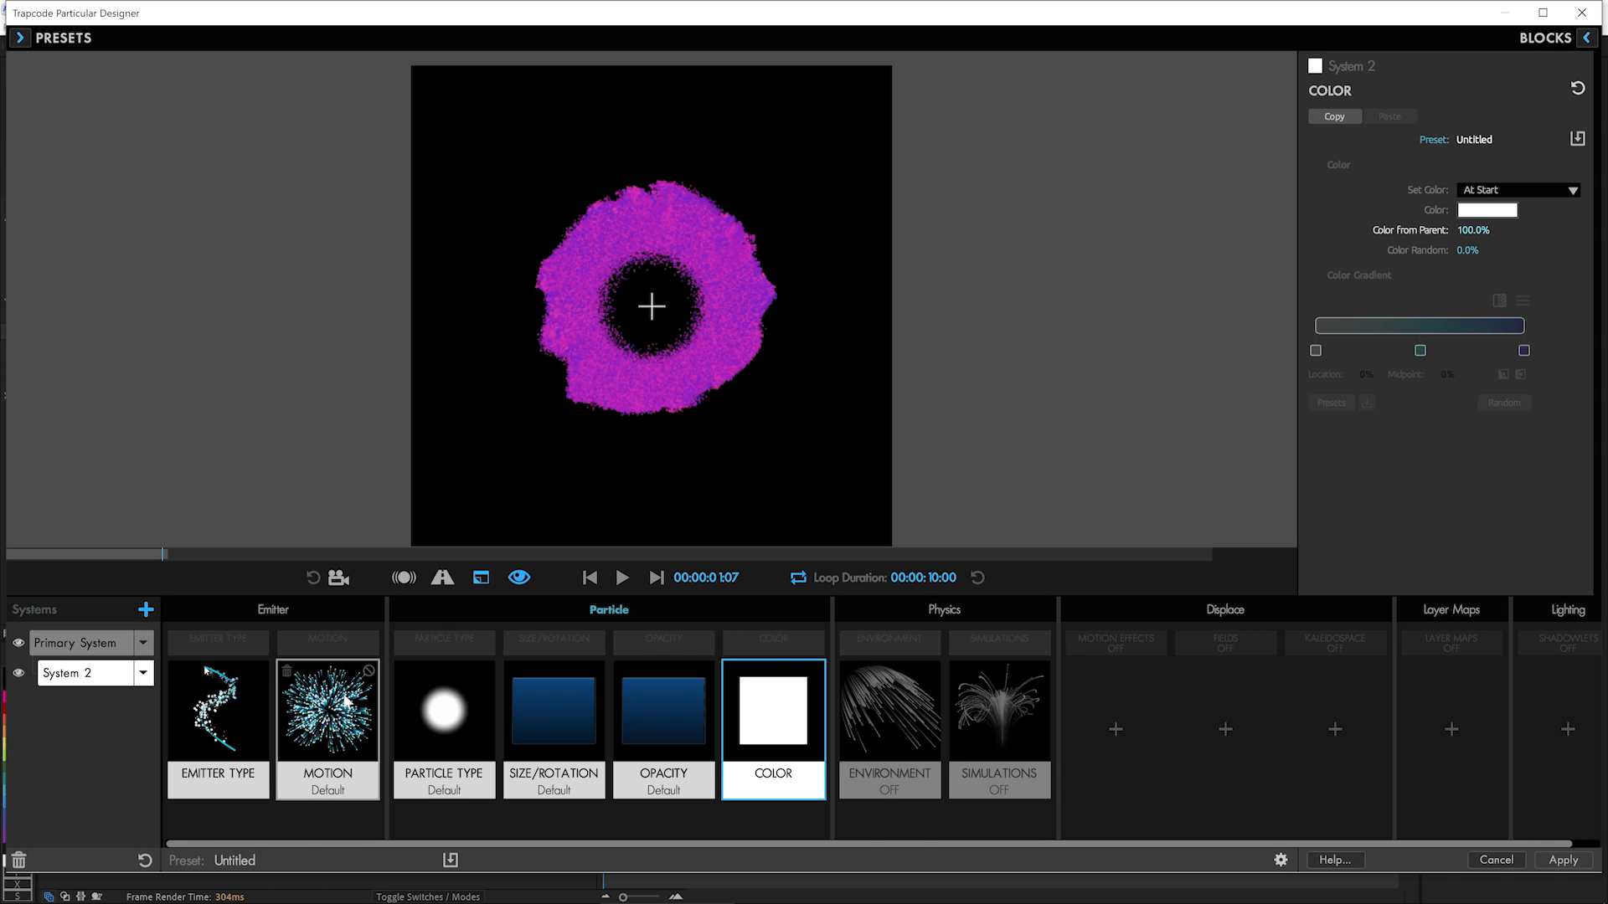
{"action": "left_click", "coordinate": [218, 720]}
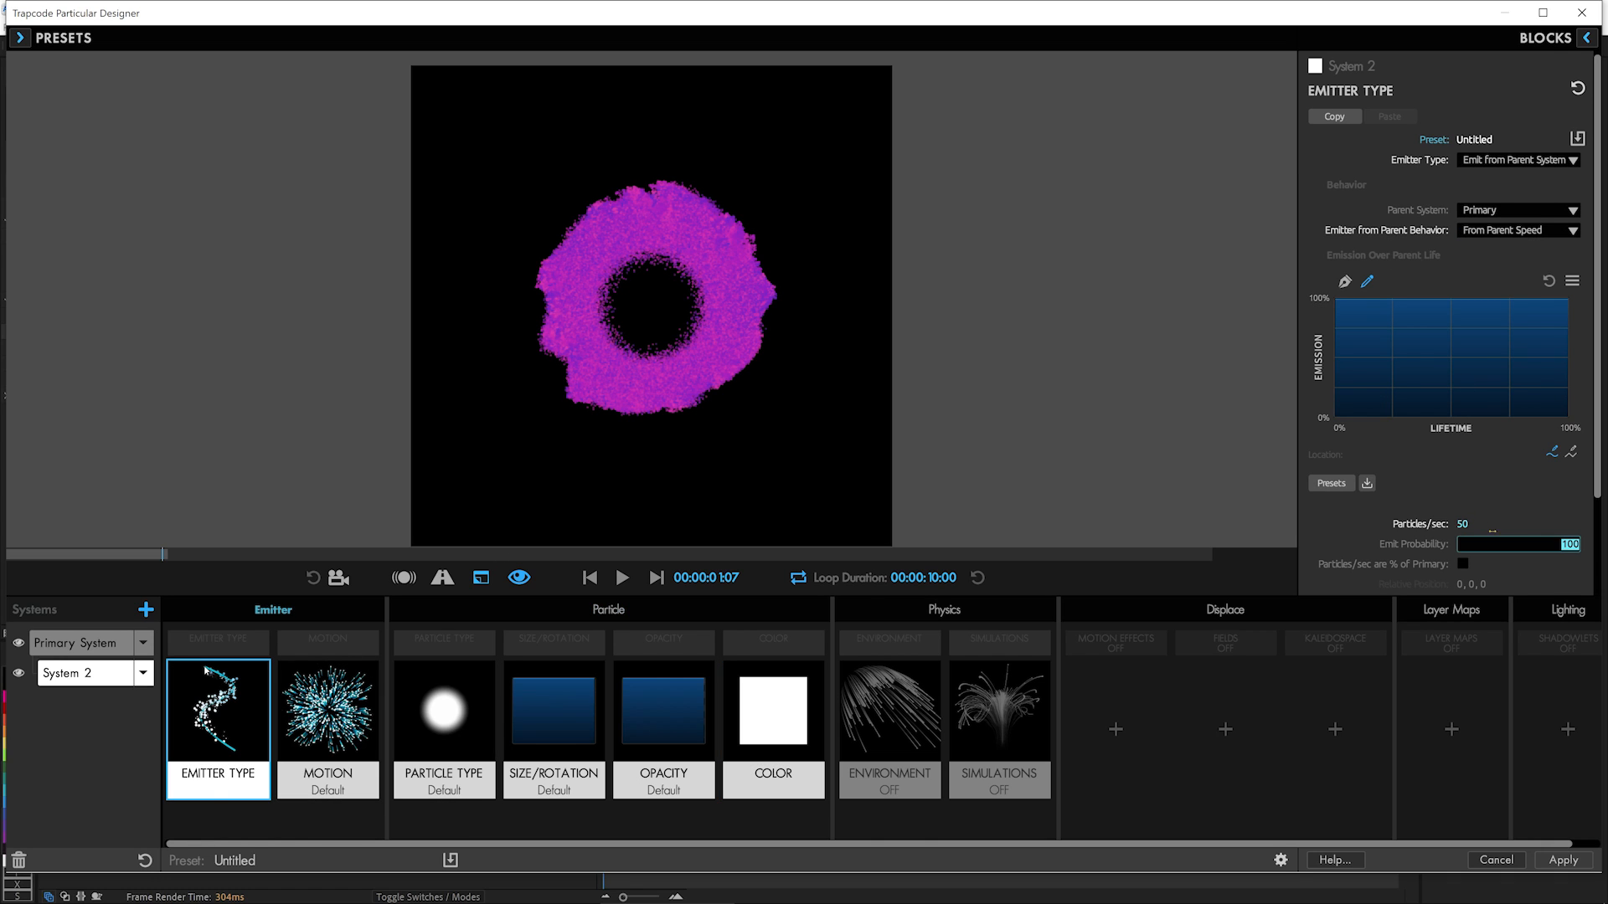
{"action": "left_click_drag", "start_coordinate": [1573, 544], "coordinate": [1435, 544]}
{"action": "type", "text": "2"}
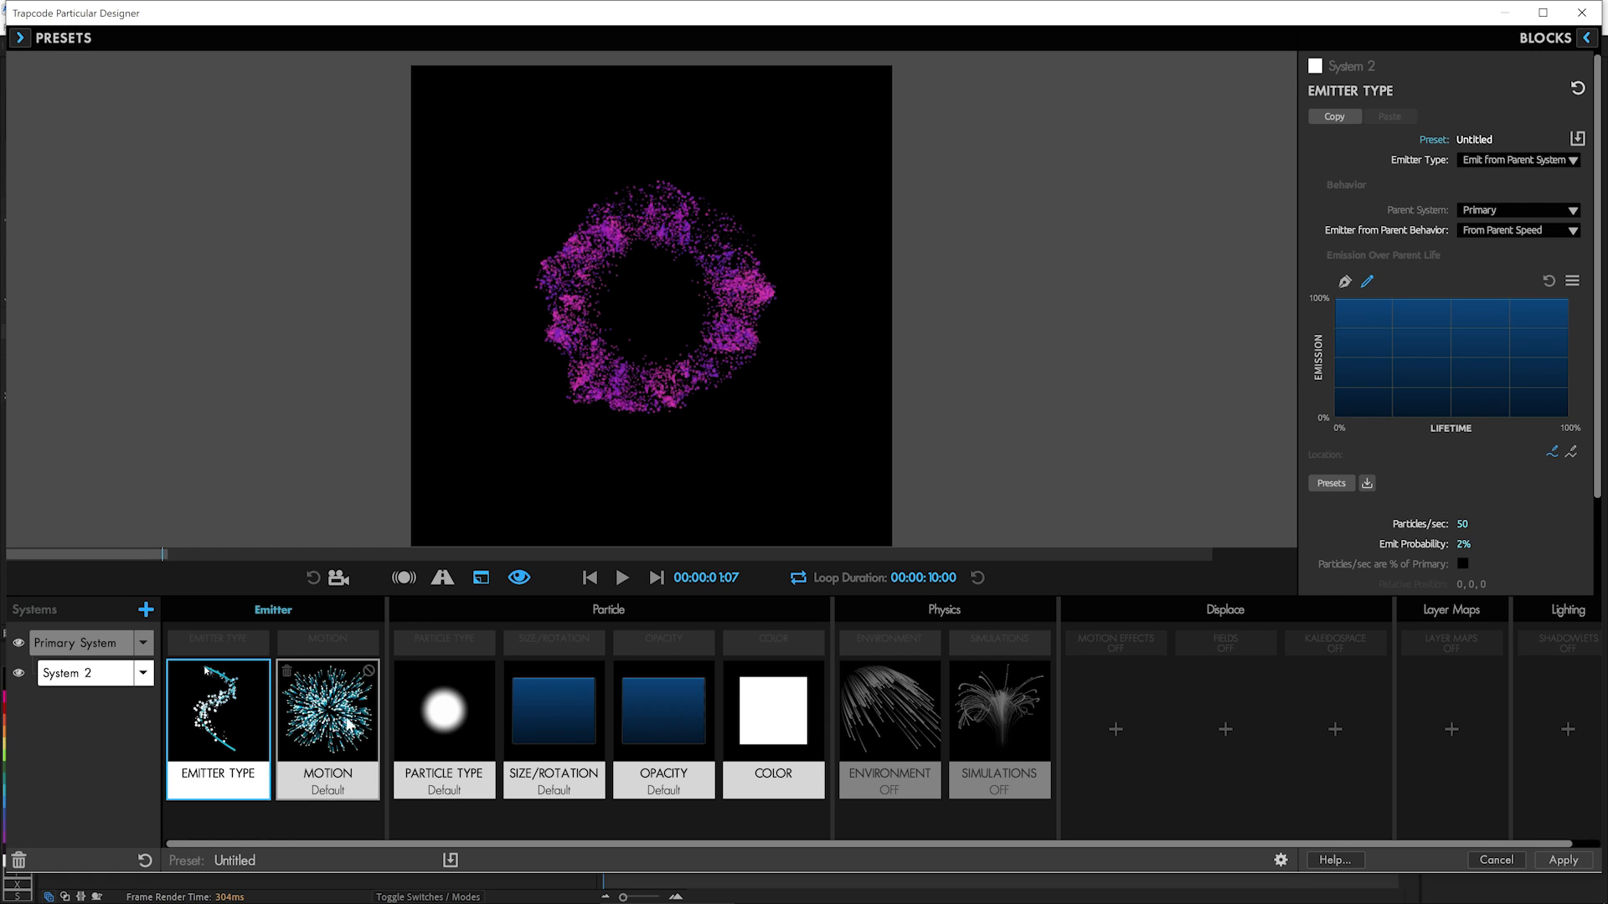
{"action": "left_click", "coordinate": [328, 727]}
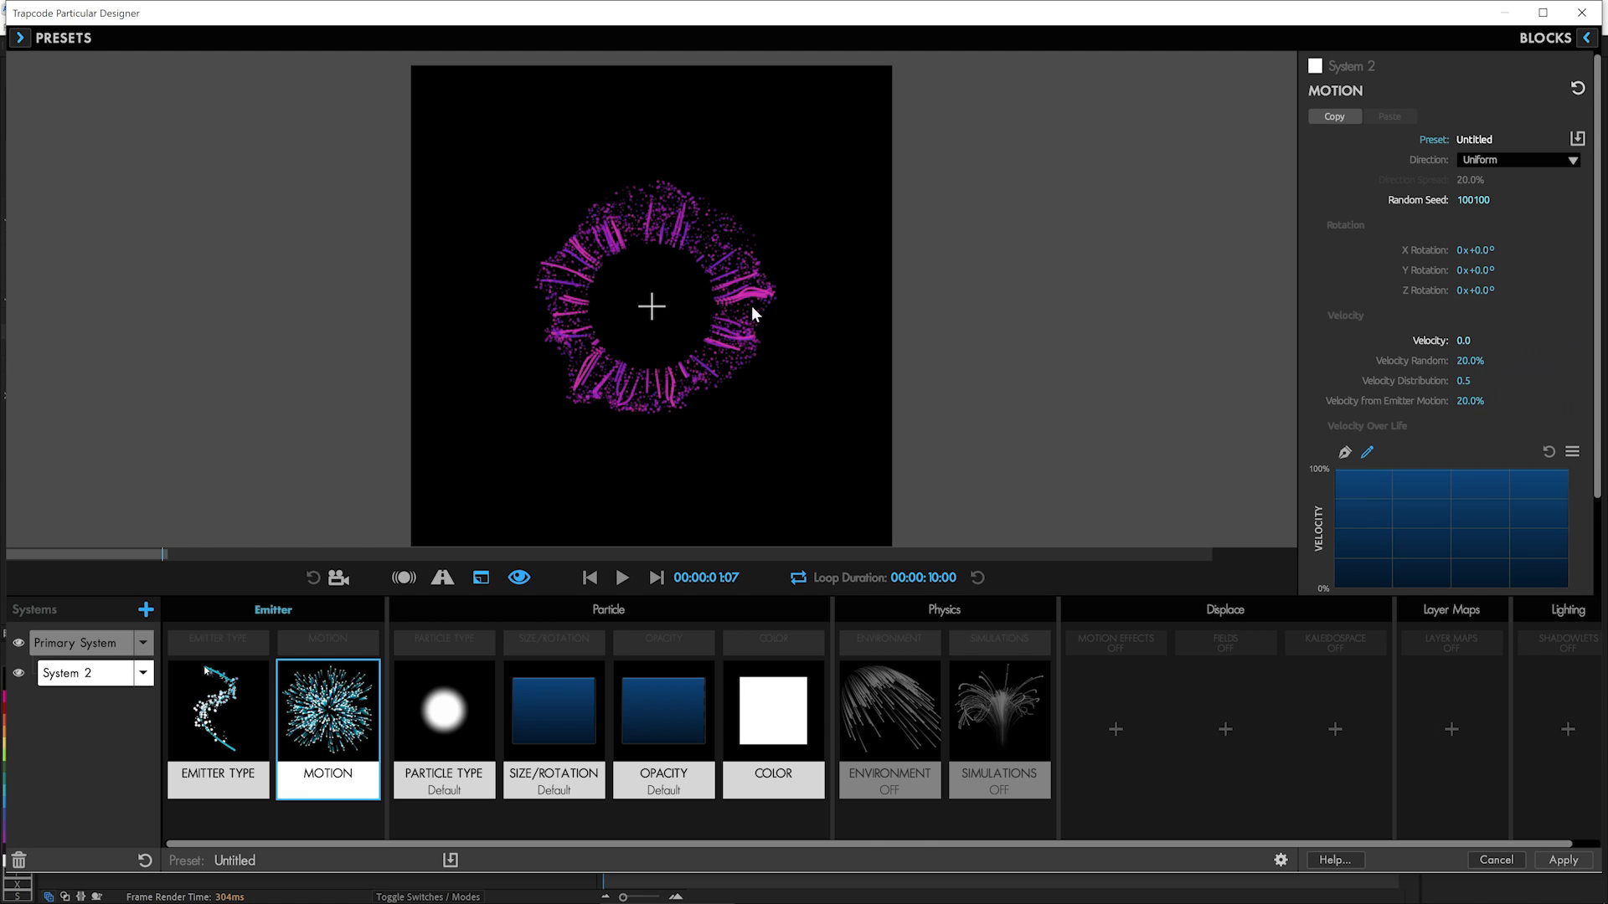
Make System 2 inherit opacity and size from its parent and lower its Opacity Over Life curve to about a third.
{"action": "left_click", "coordinate": [664, 712]}
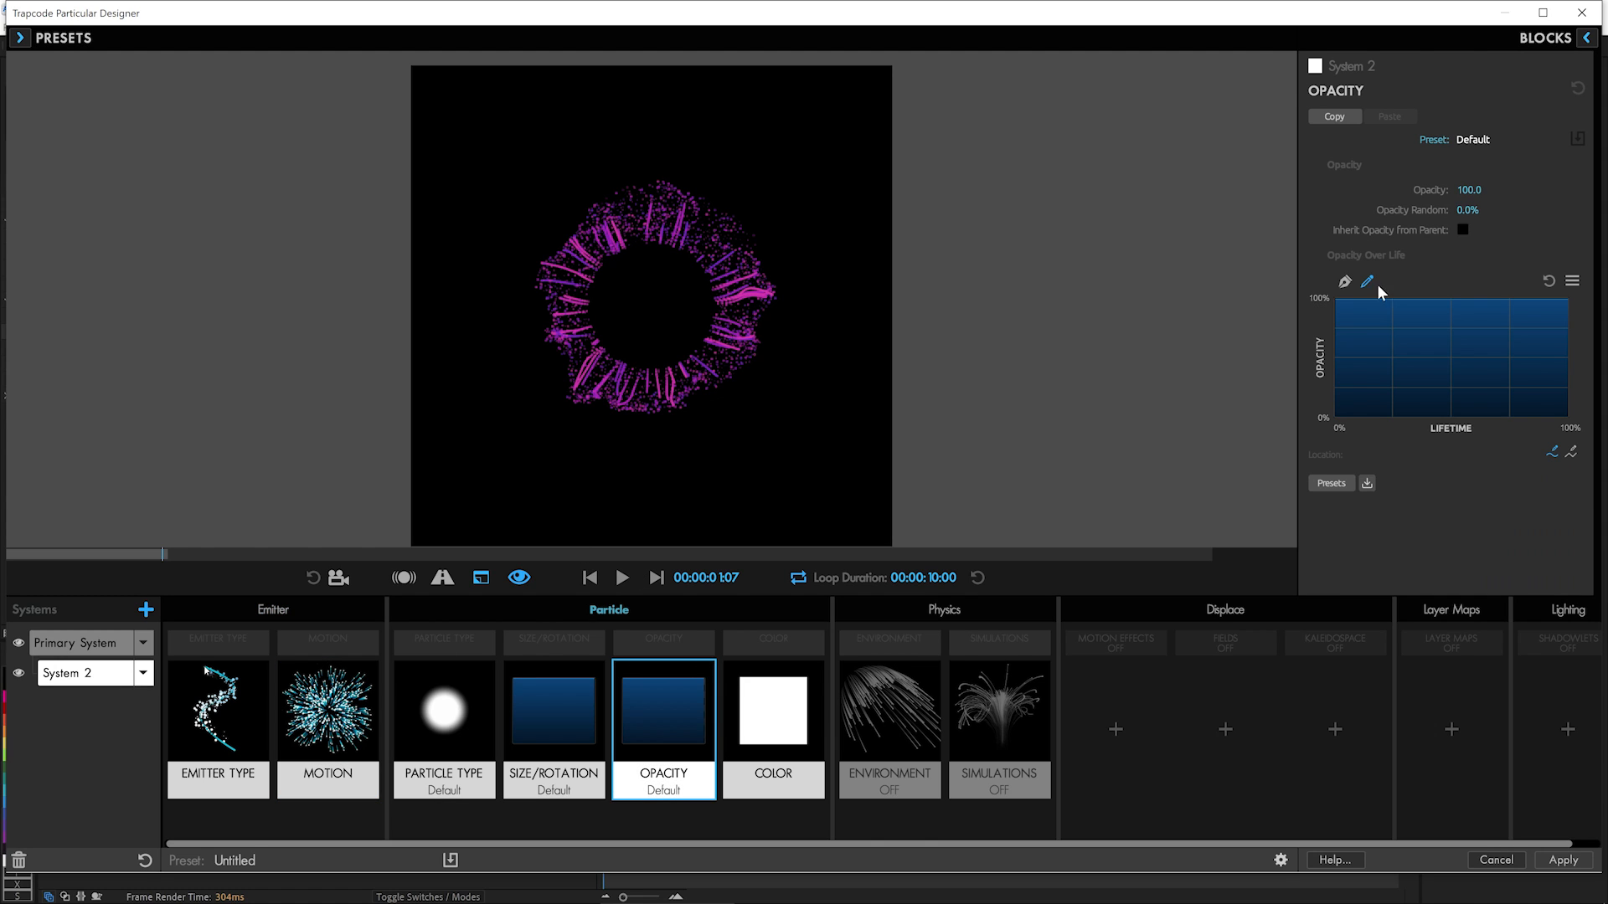
{"action": "left_click", "coordinate": [1464, 230]}
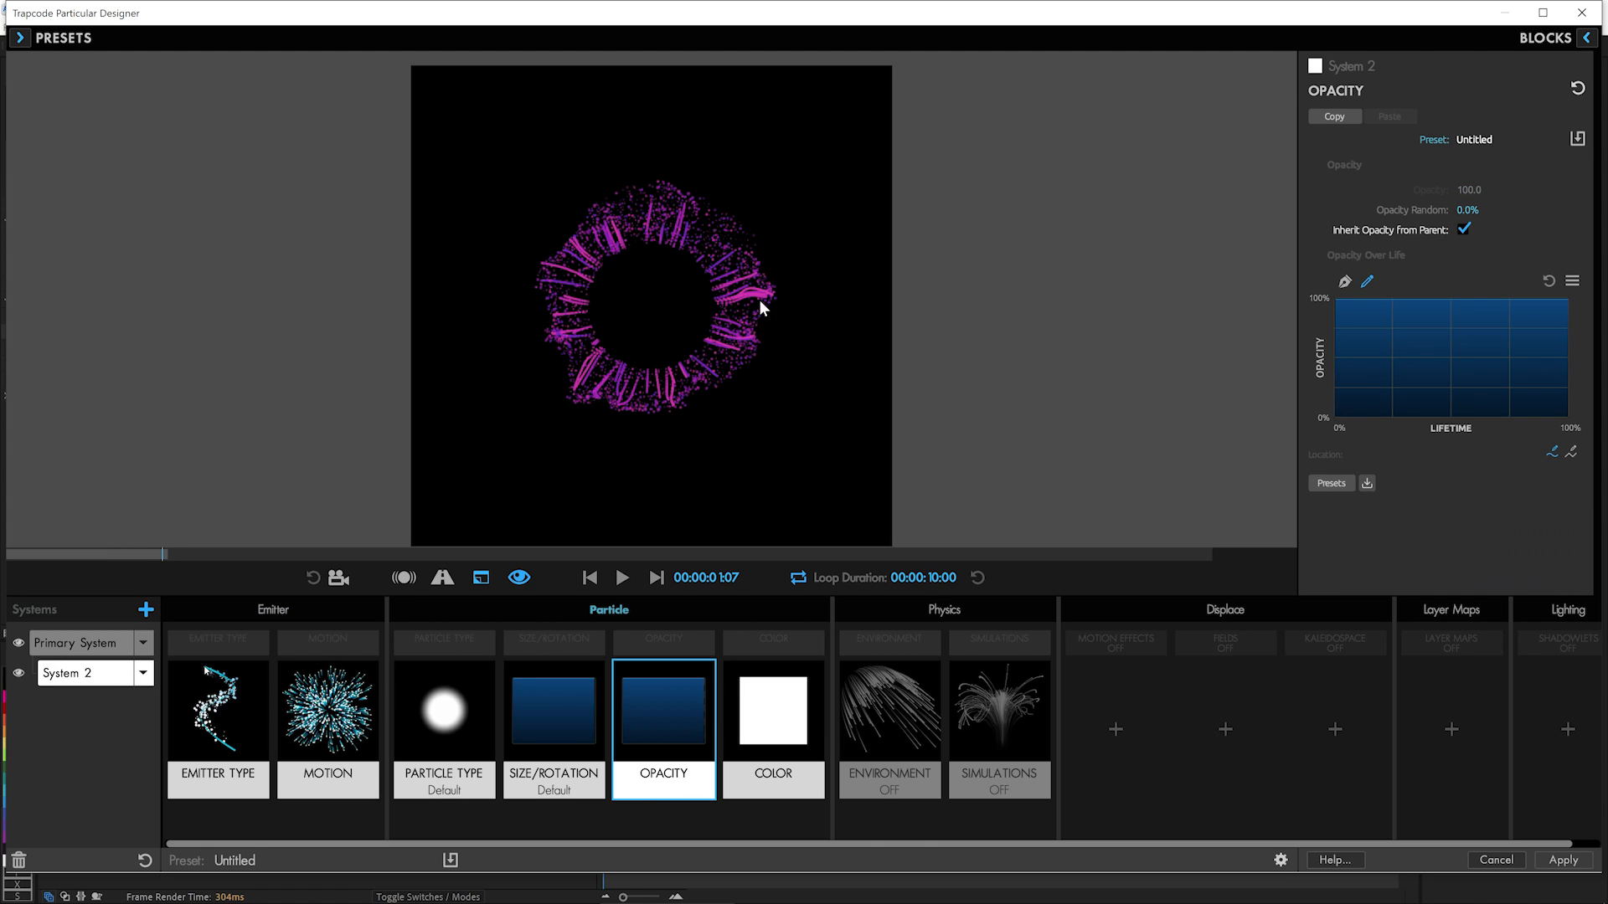
{"action": "mouse_move", "coordinate": [727, 275]}
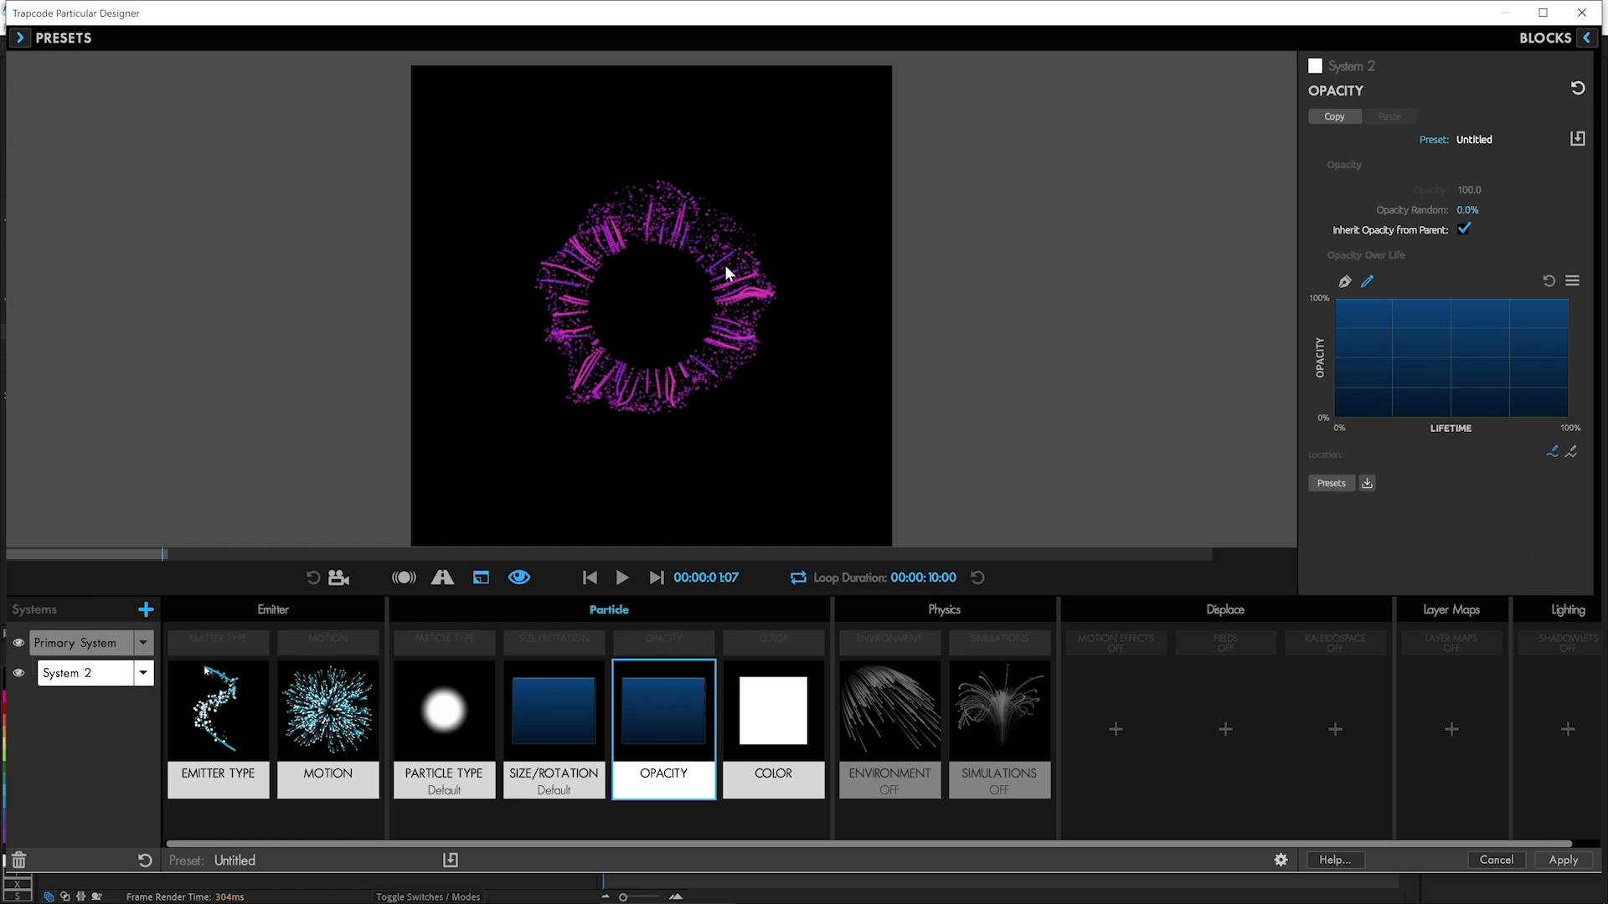
{"action": "left_click", "coordinate": [553, 712]}
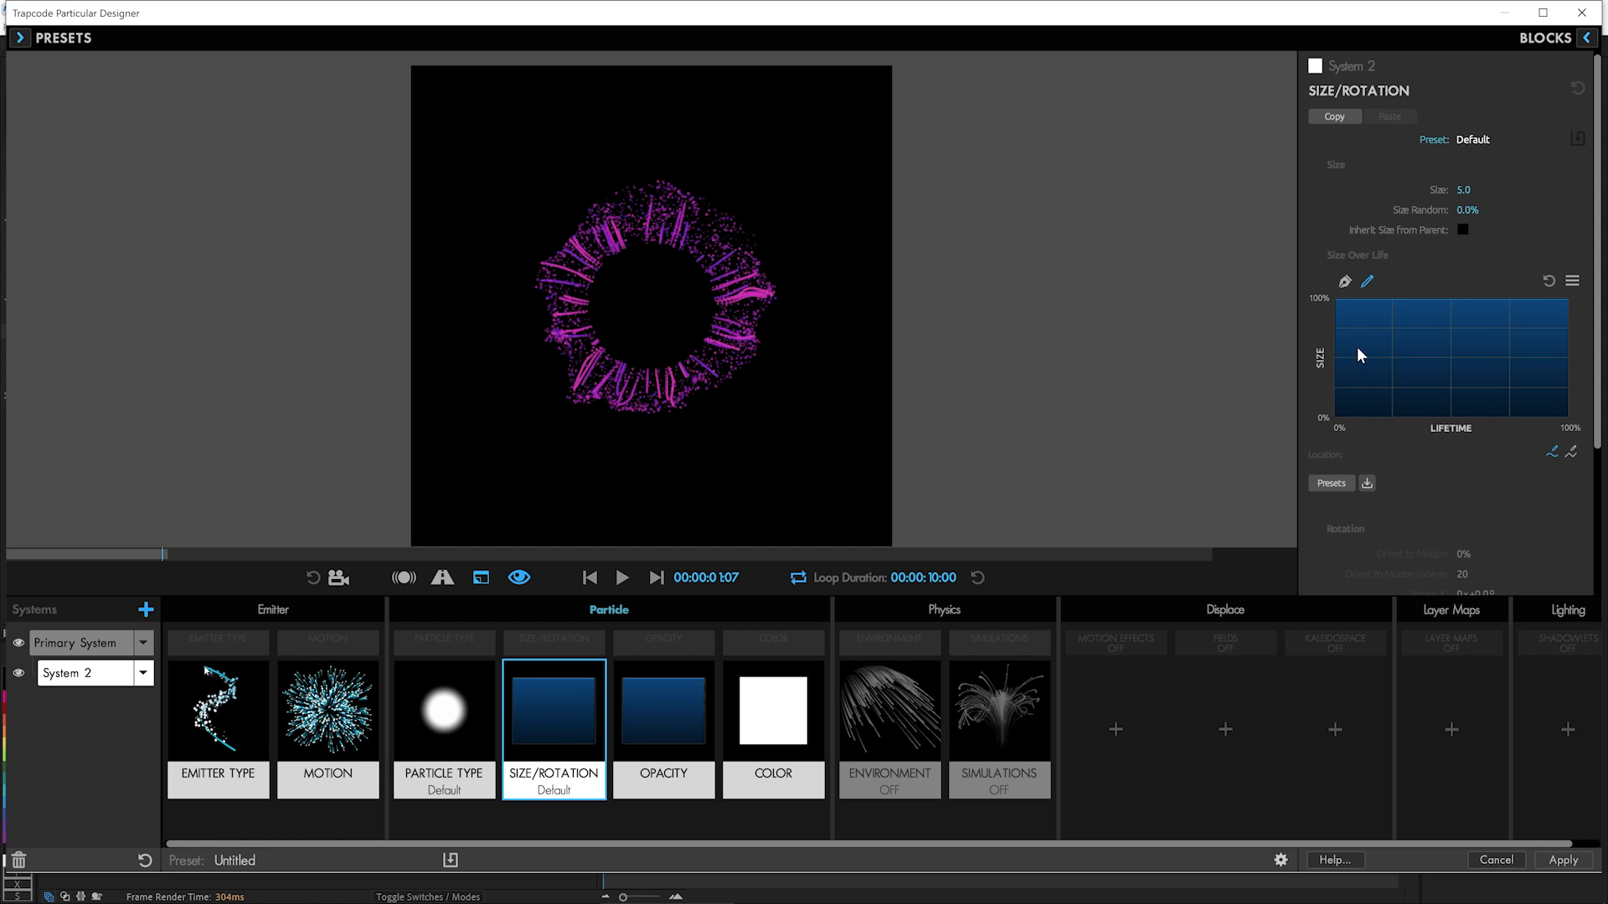
{"action": "left_click", "coordinate": [1468, 229]}
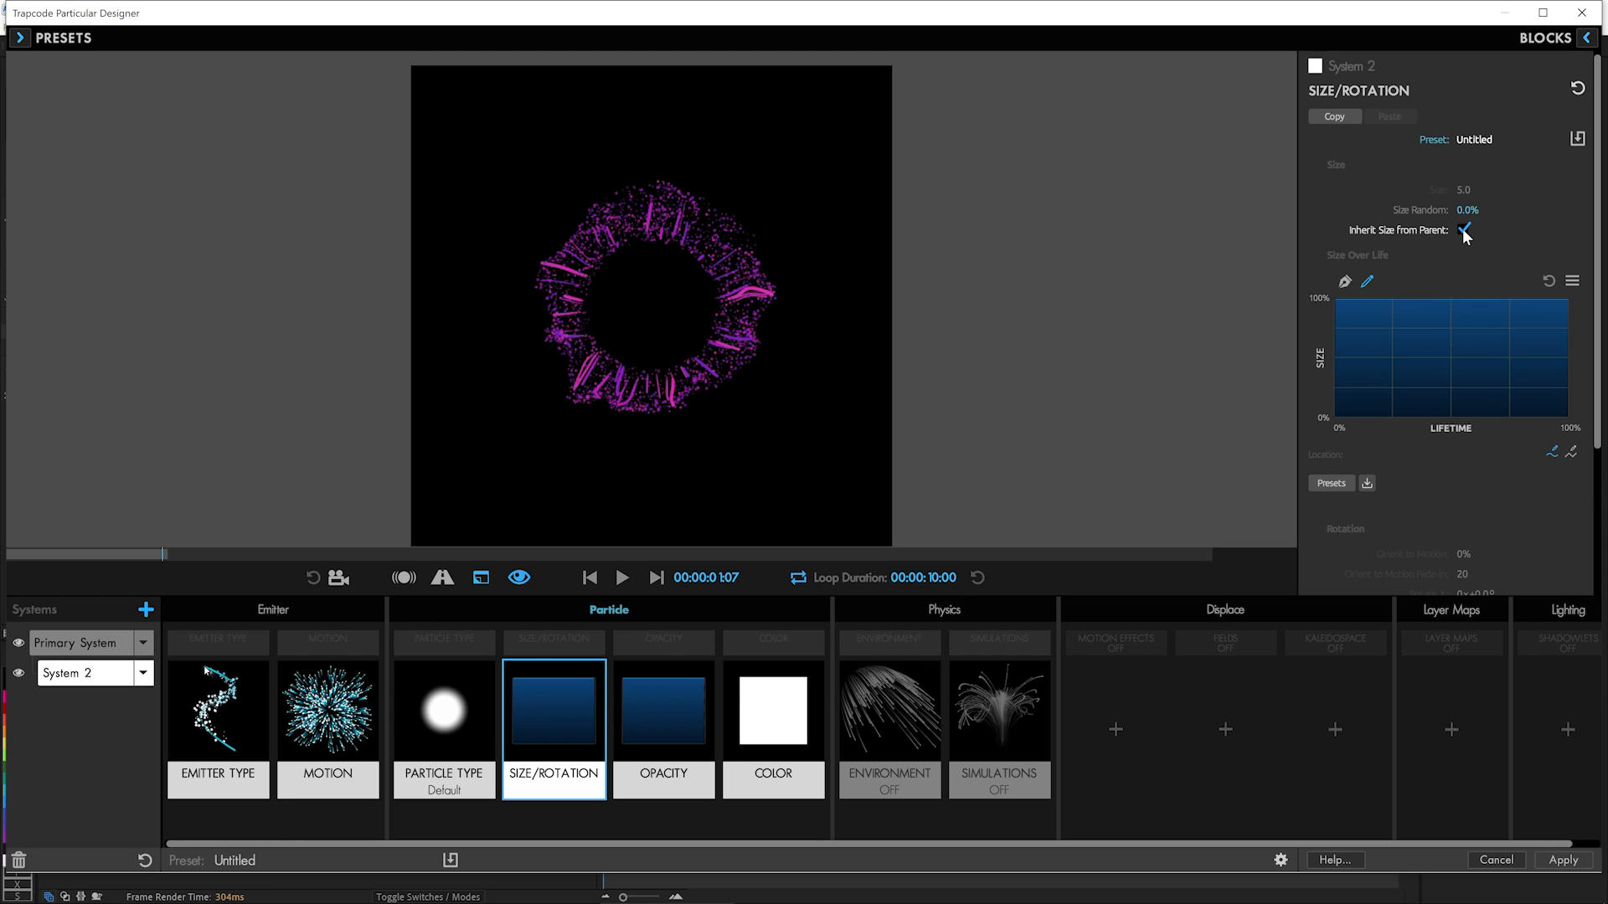
{"action": "left_click", "coordinate": [663, 729]}
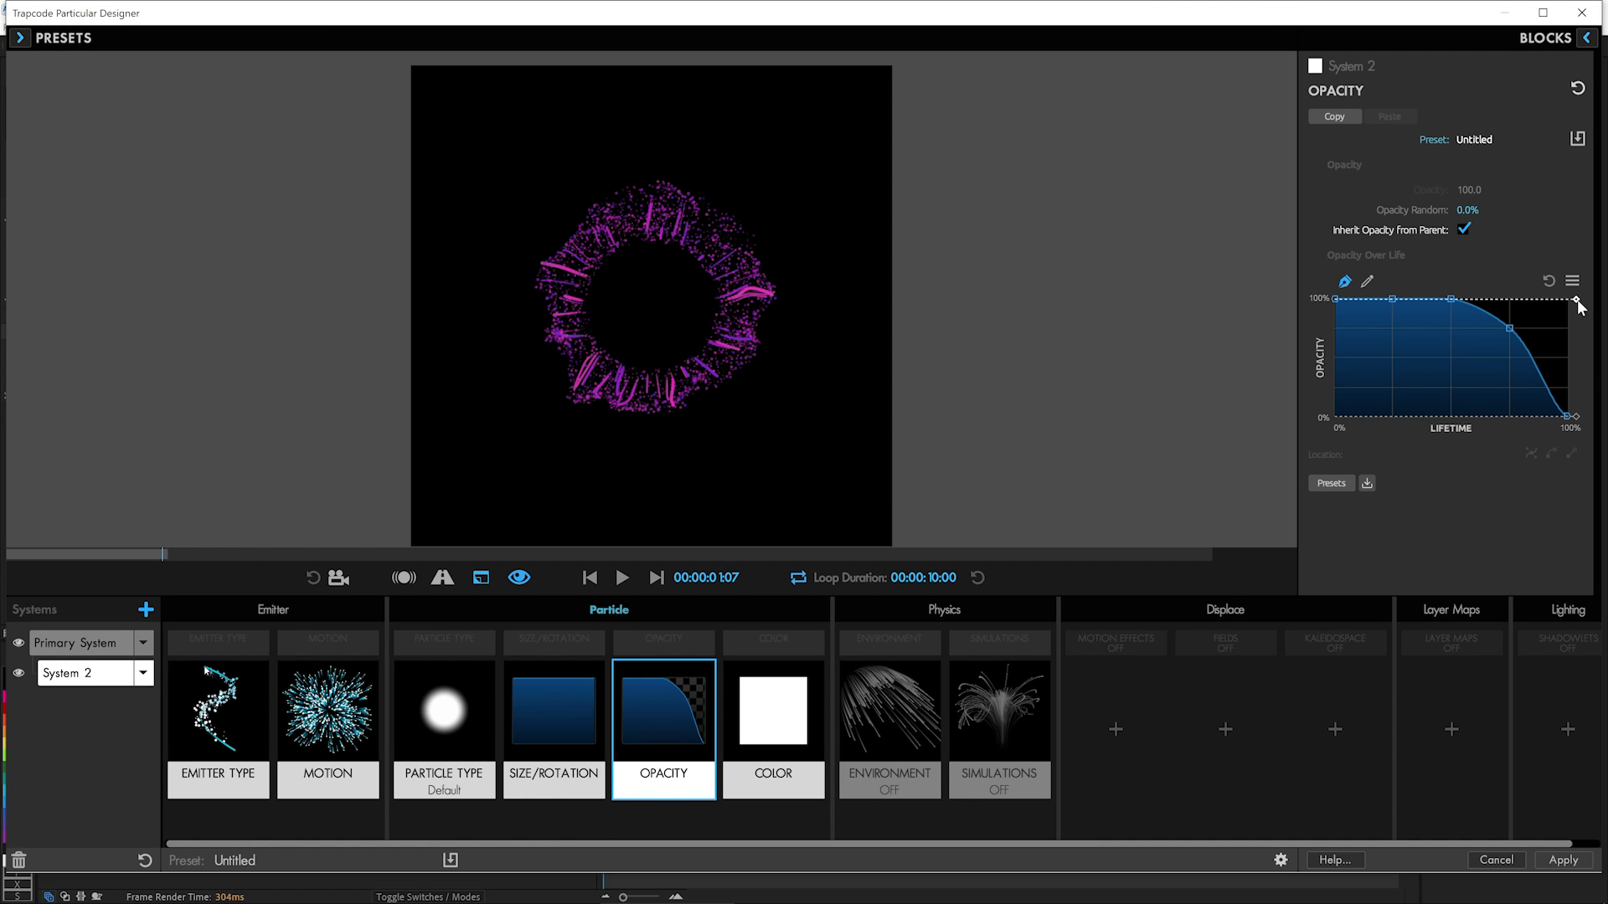
{"action": "left_click_drag", "start_coordinate": [1579, 299], "coordinate": [1579, 385]}
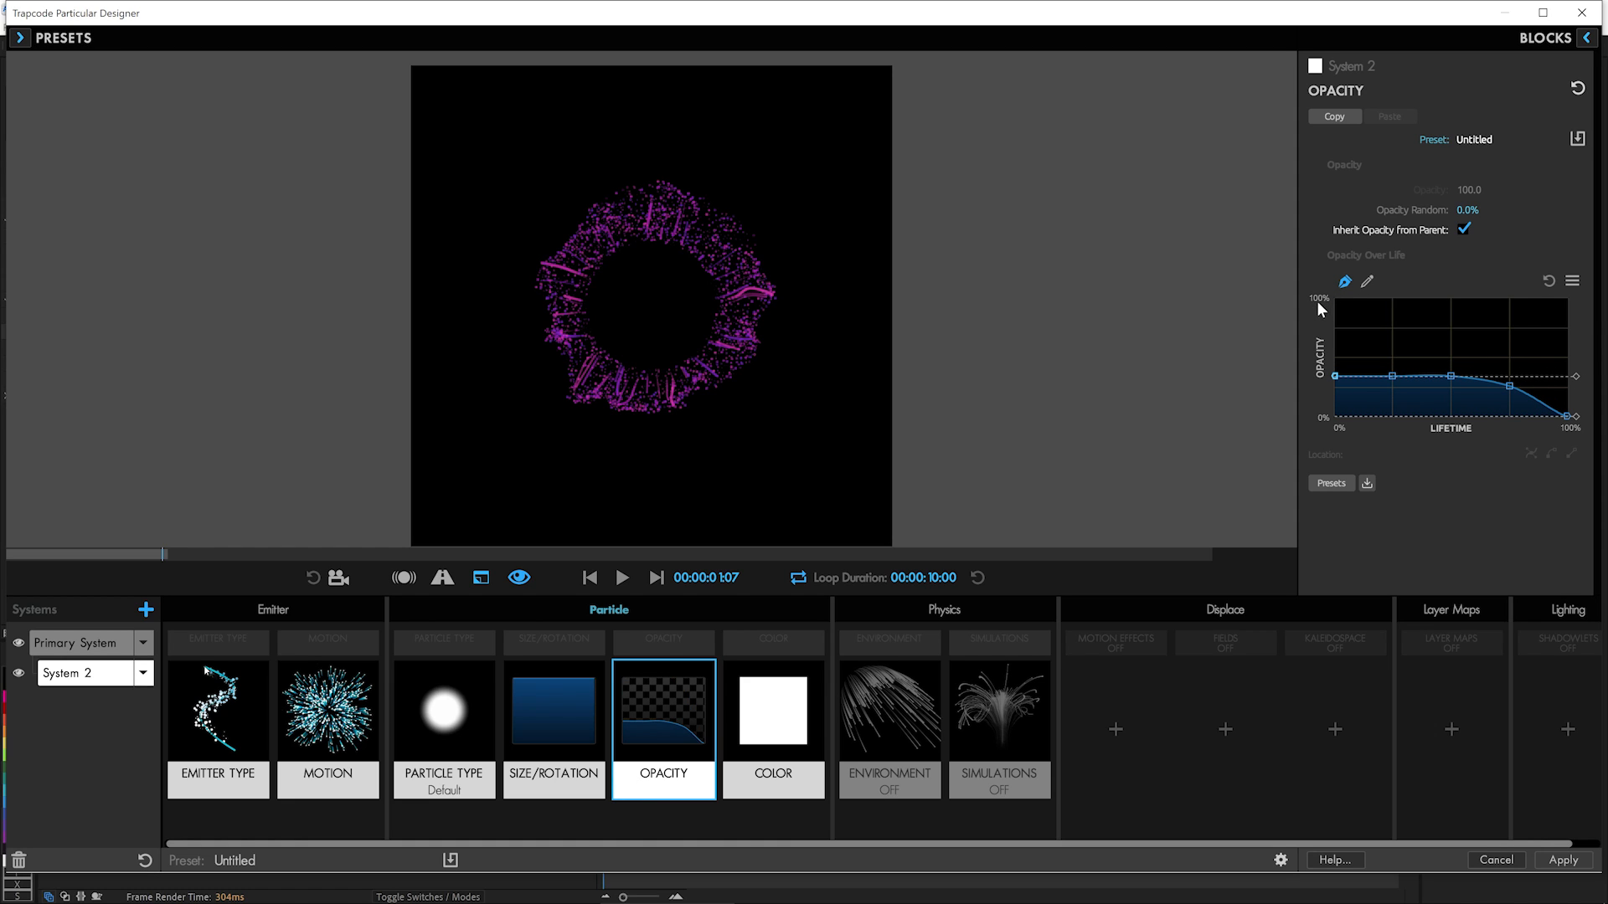
{"action": "mouse_move", "coordinate": [1337, 389]}
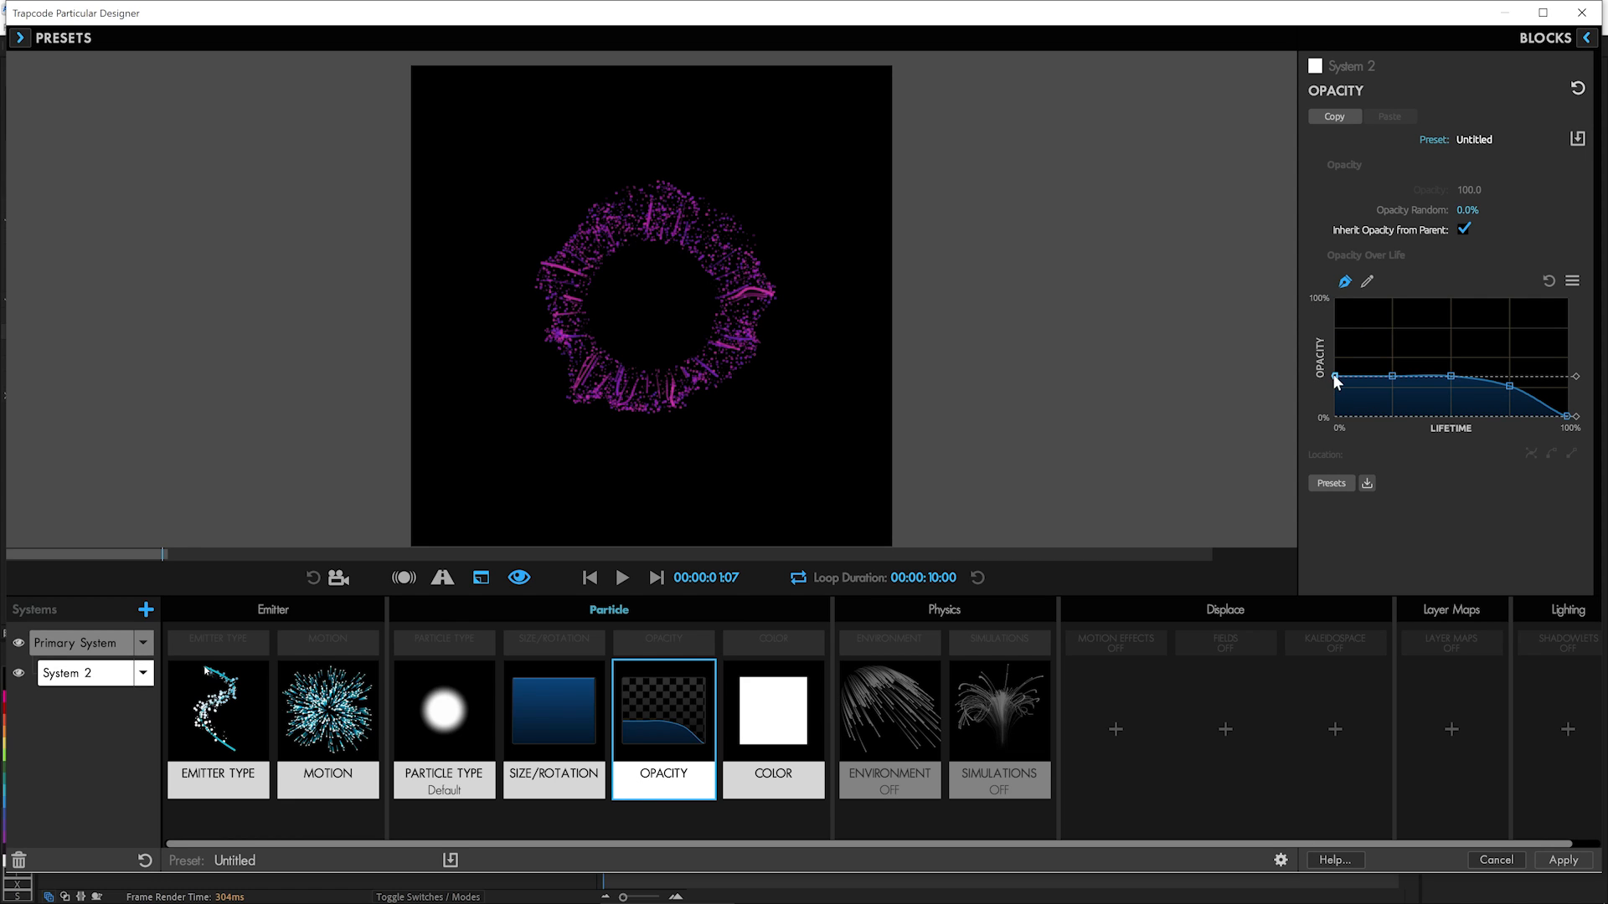
{"action": "mouse_move", "coordinate": [1341, 386]}
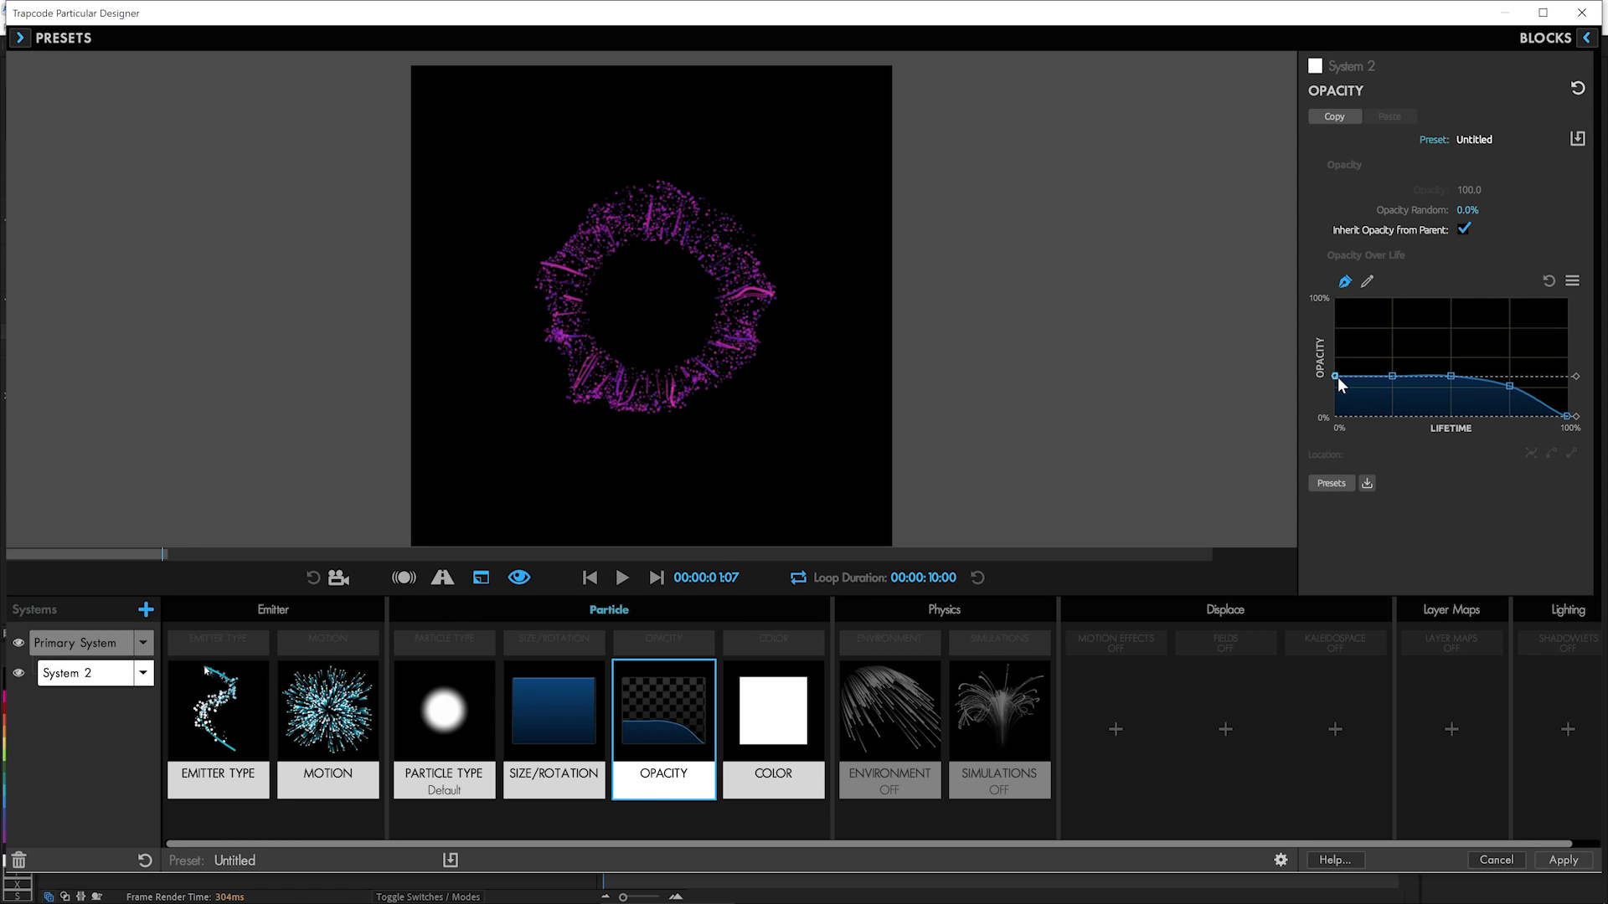
{"action": "mouse_move", "coordinate": [1571, 477]}
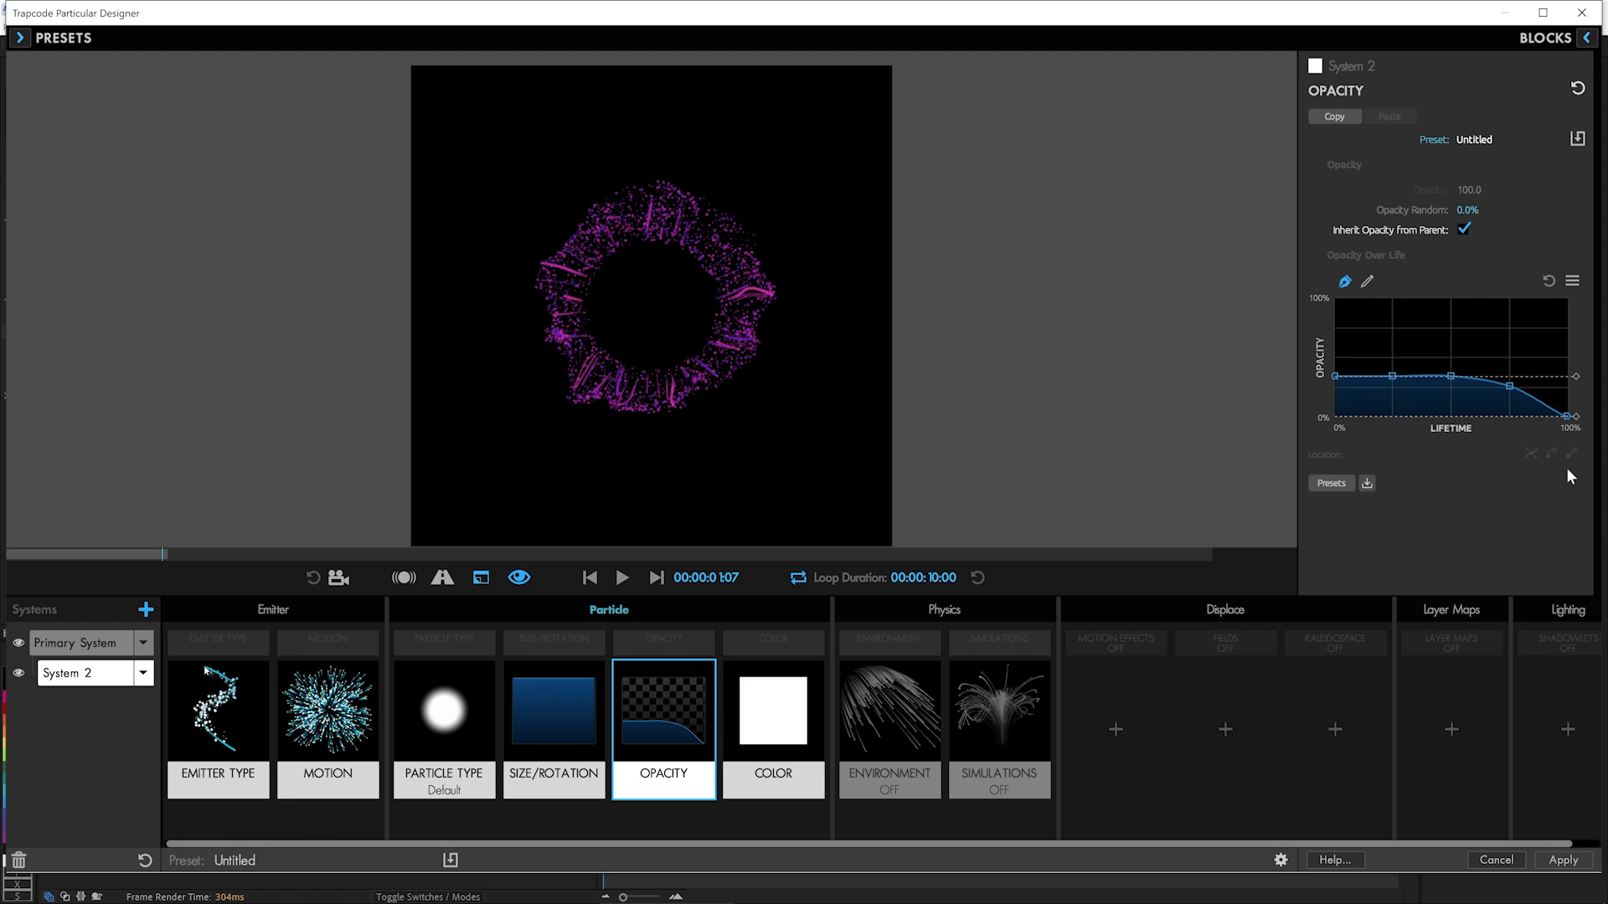
Show System 2's Particle Type settings and replay the preview from the start.
{"action": "left_click", "coordinate": [443, 727]}
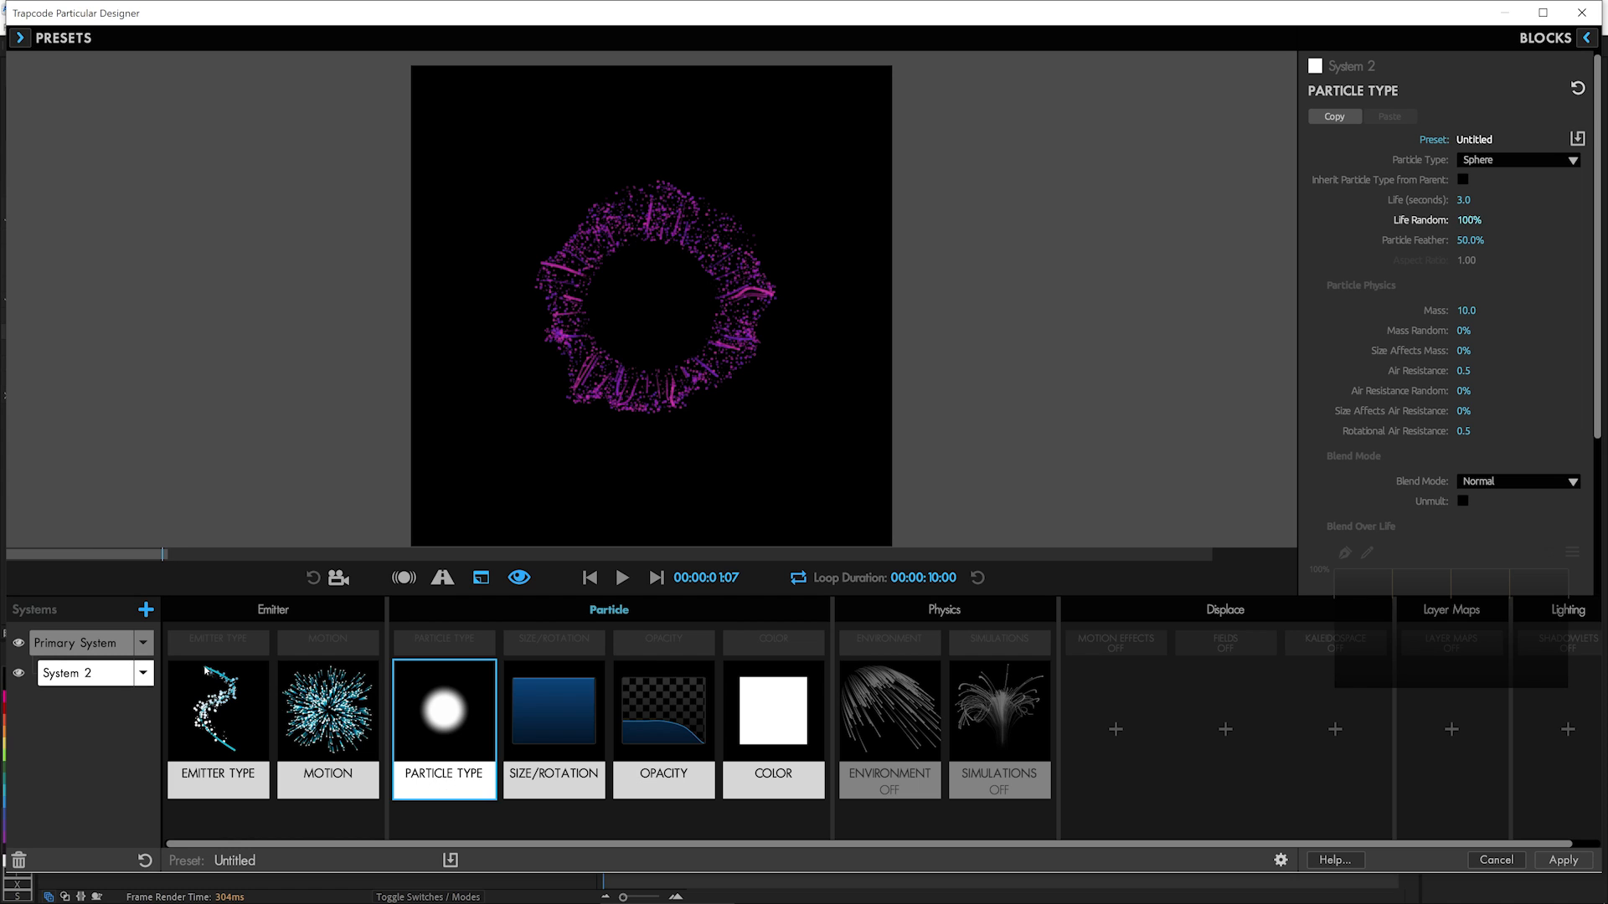
{"action": "left_click", "coordinate": [630, 578]}
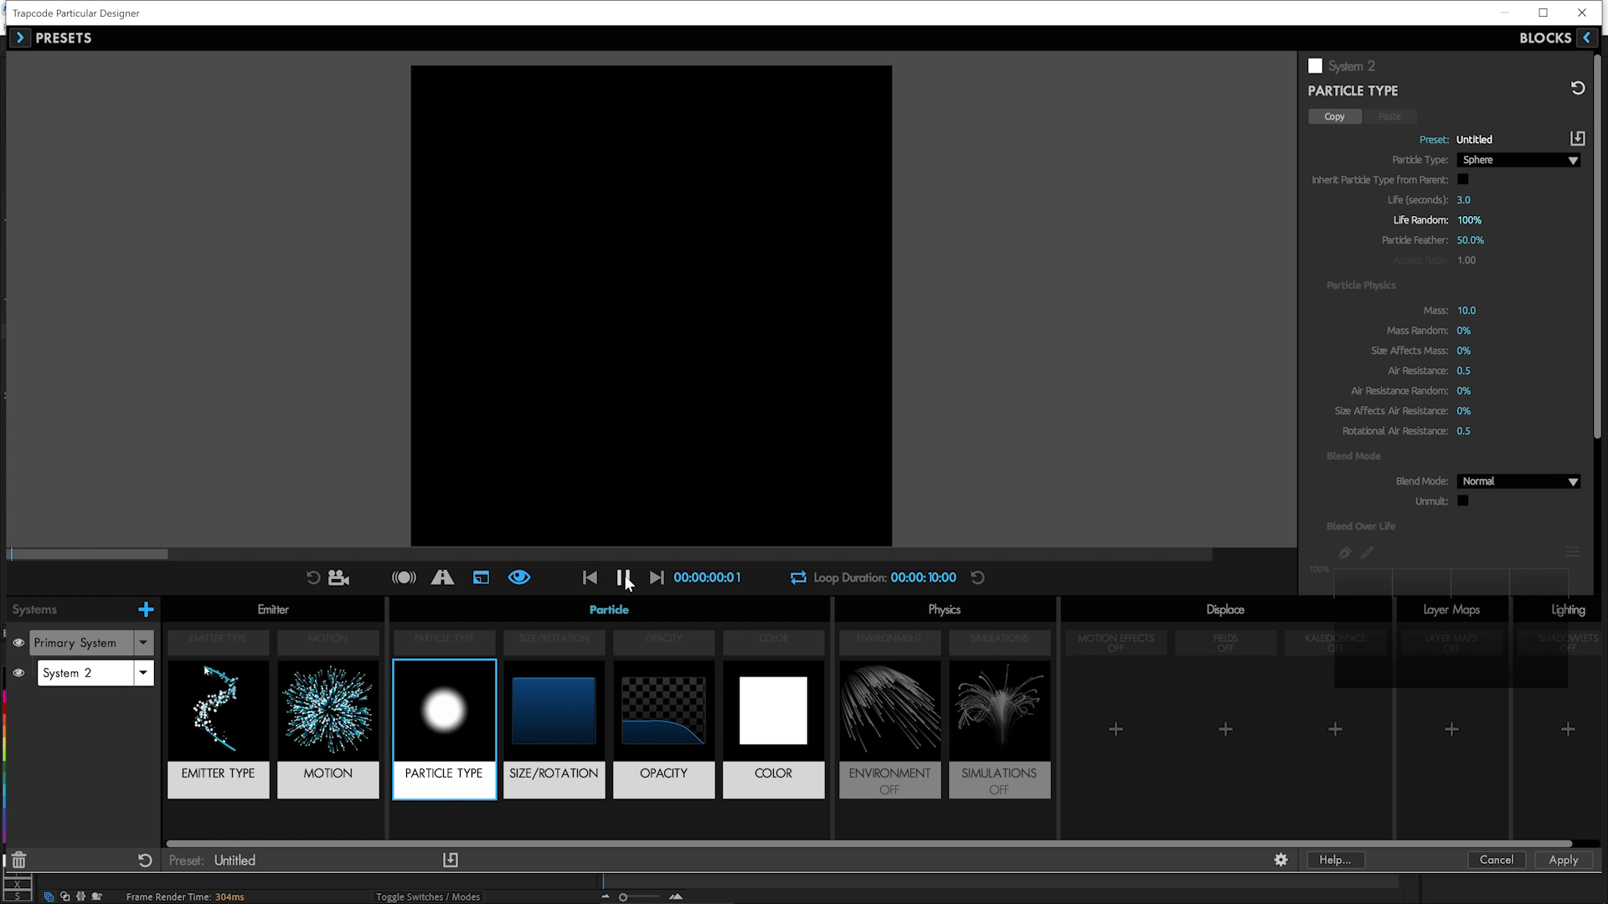
{"action": "left_click", "coordinate": [628, 578]}
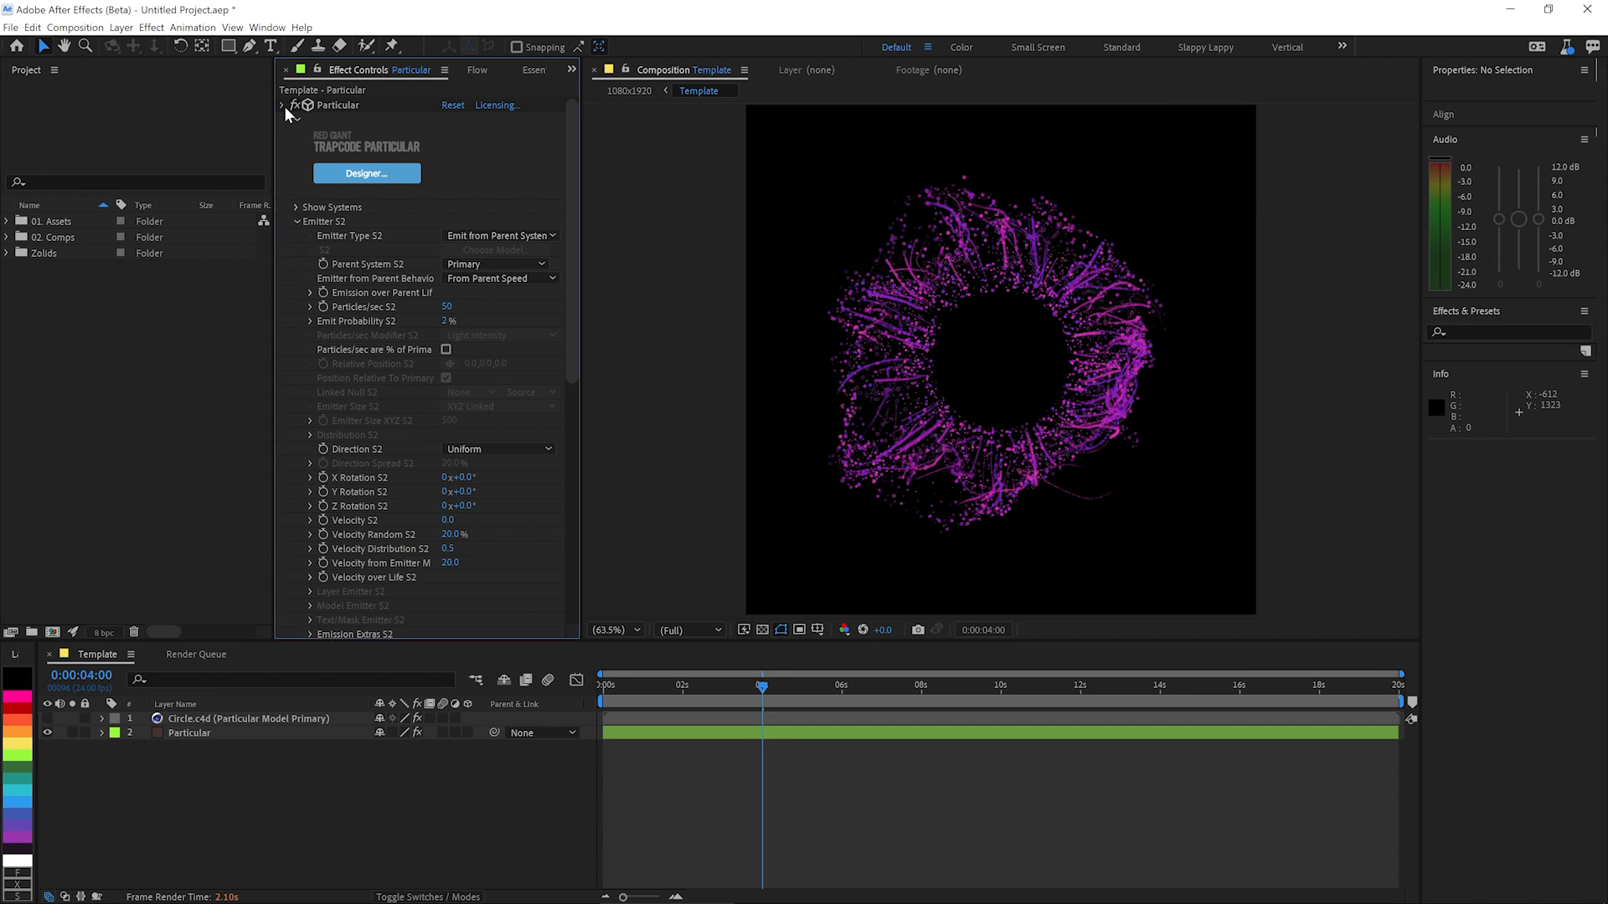
Add a new adjustment layer above Particular to carry the uni.Quantum glow.
{"action": "left_click", "coordinate": [295, 104]}
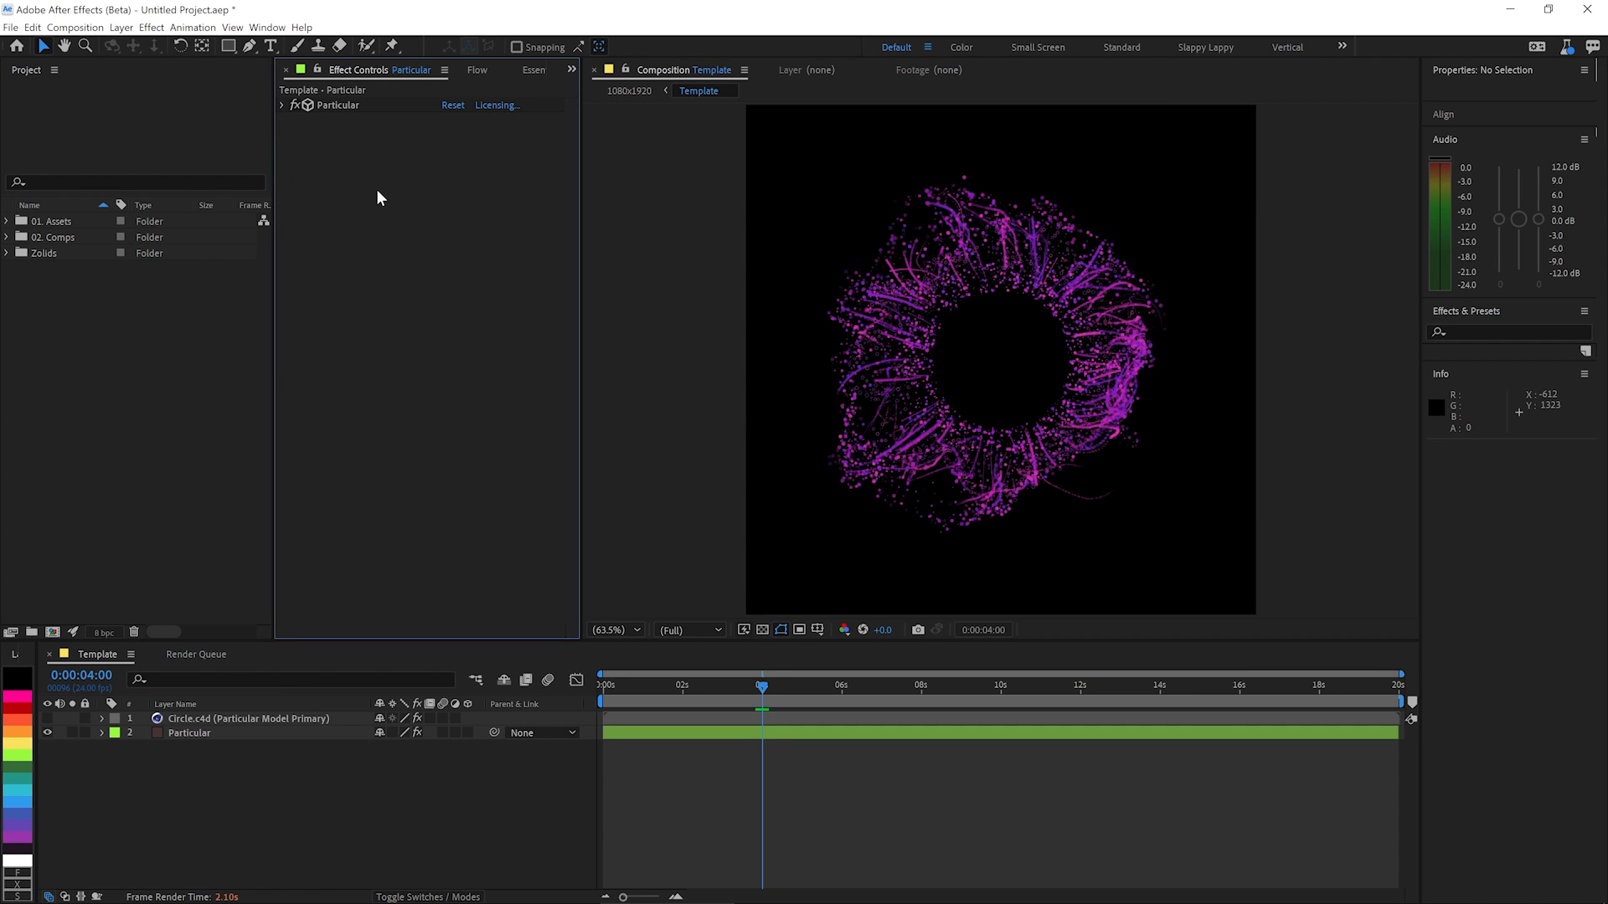
{"action": "mouse_move", "coordinate": [300, 134]}
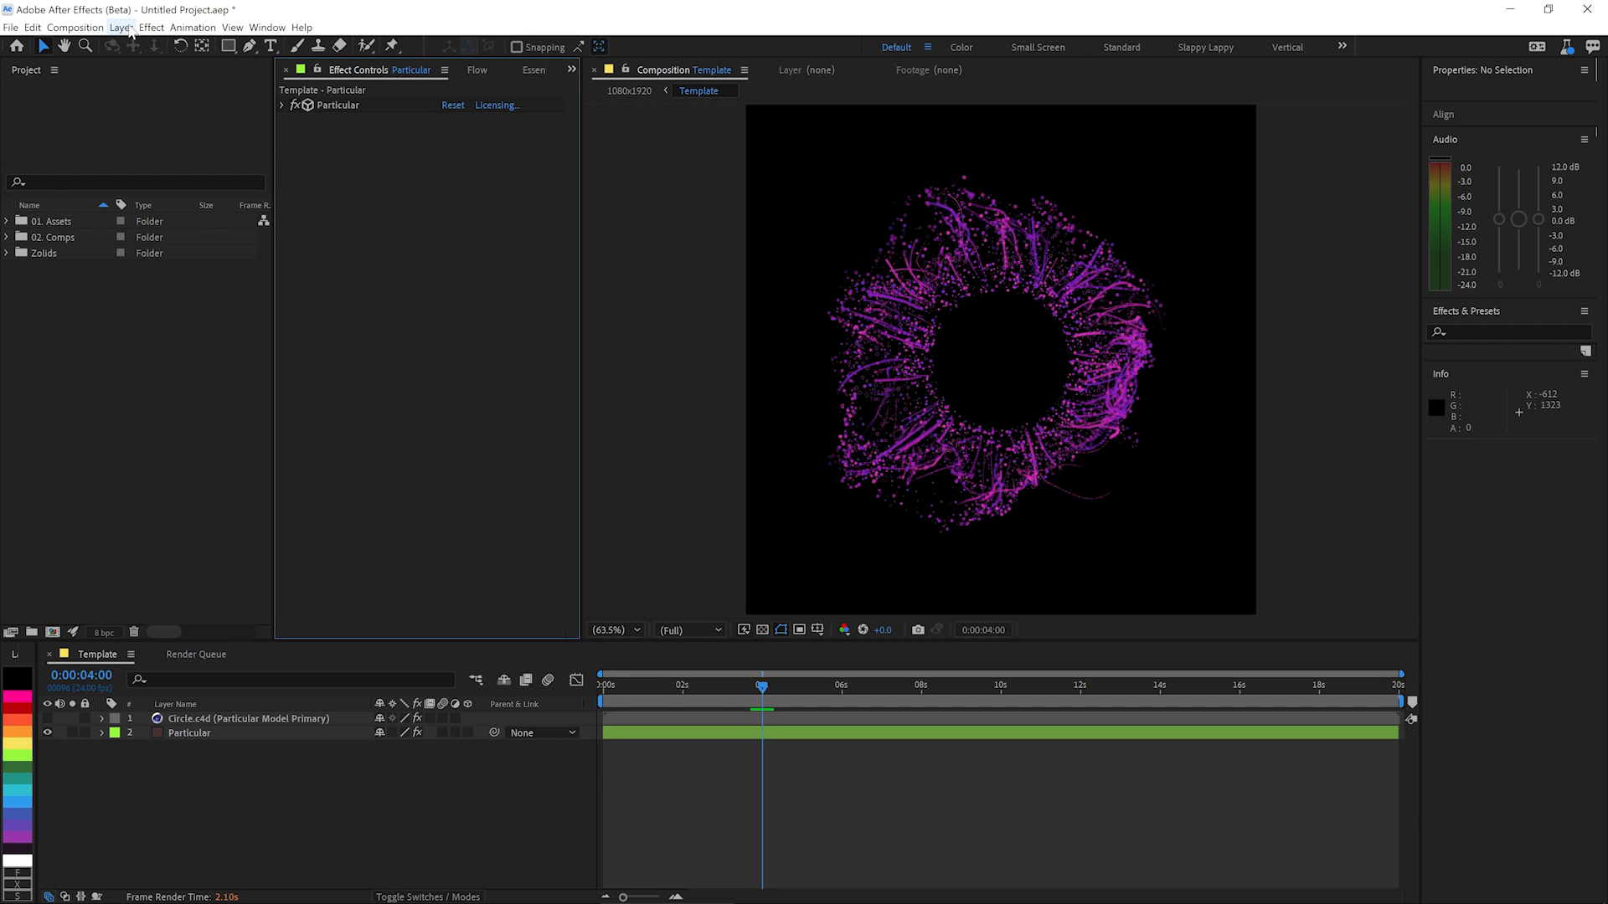
{"action": "left_click", "coordinate": [116, 27]}
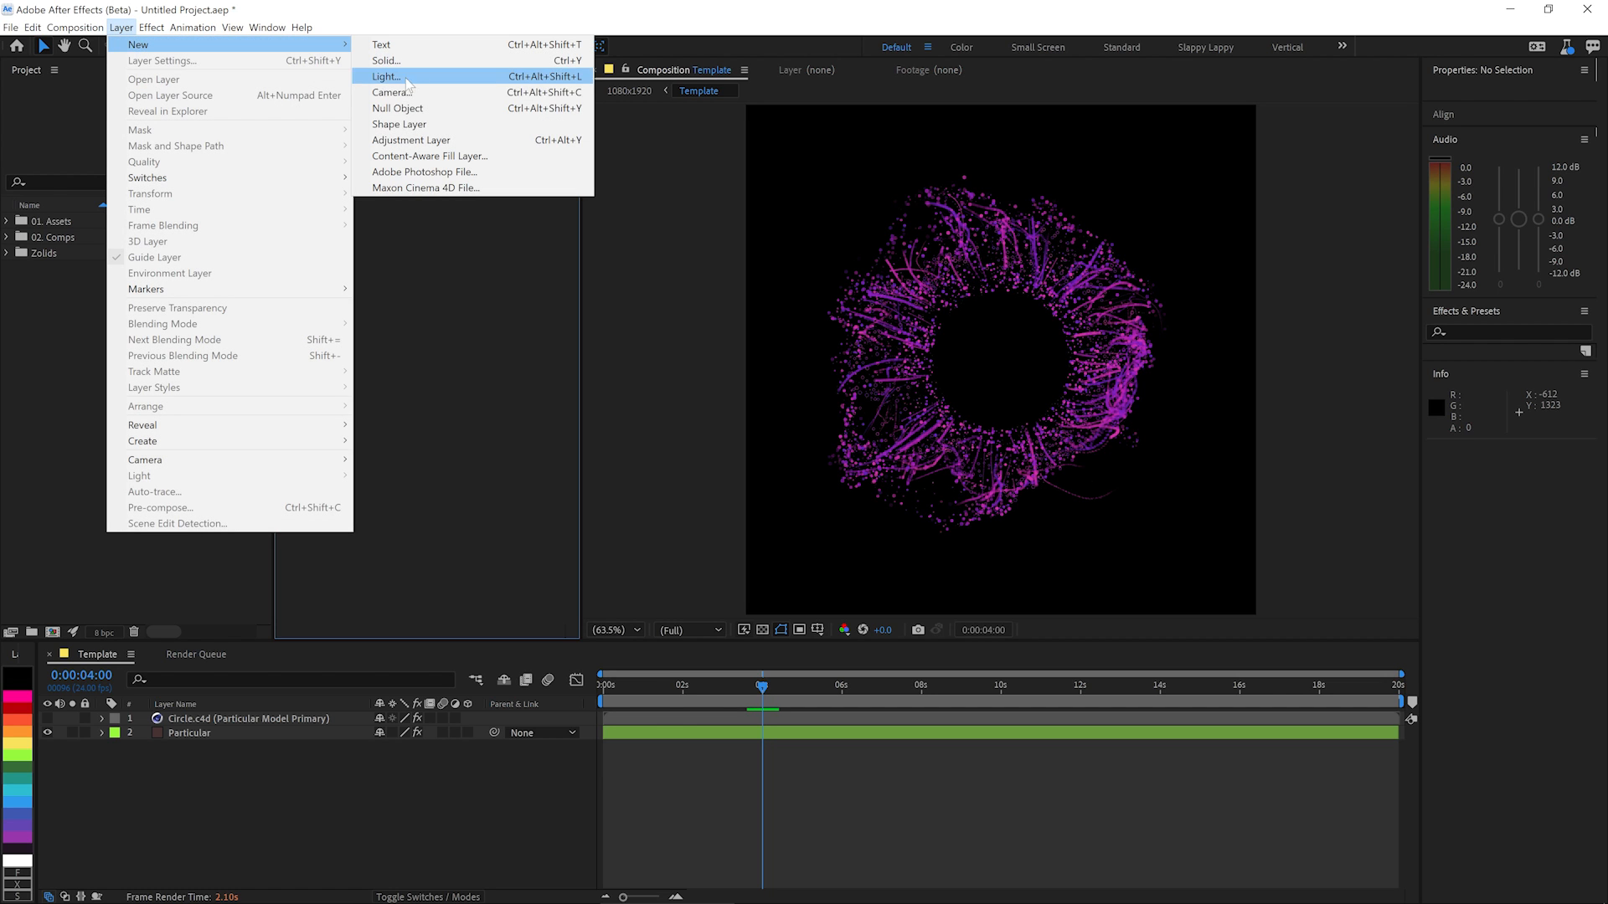
{"action": "left_click", "coordinate": [412, 141]}
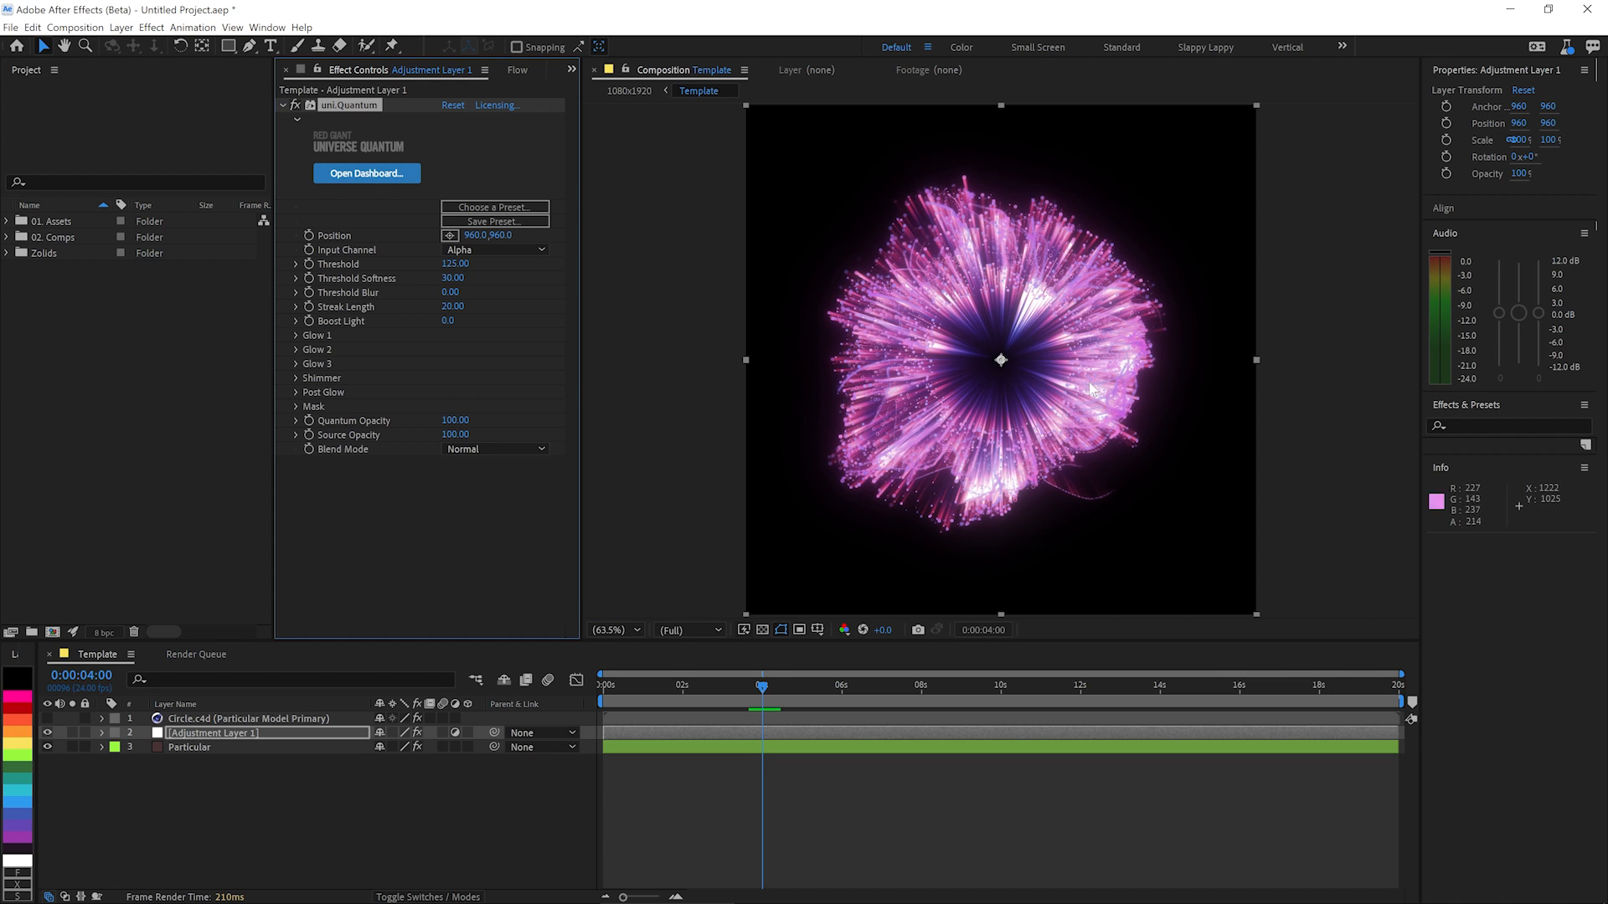
{"action": "mouse_move", "coordinate": [1035, 382]}
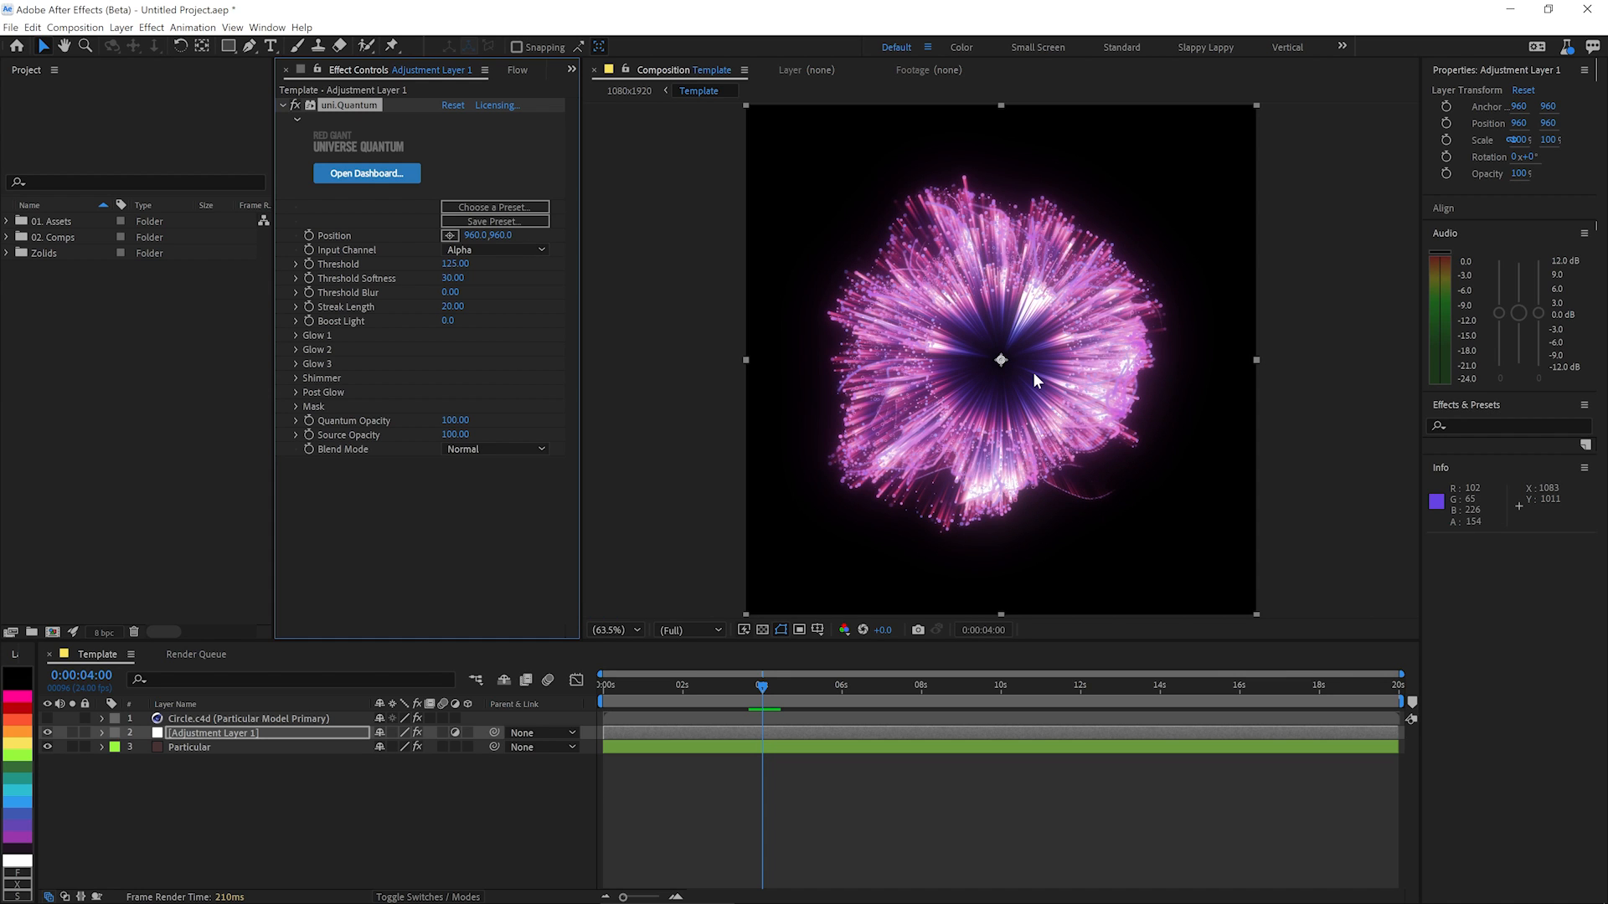
{"action": "mouse_move", "coordinate": [490, 298]}
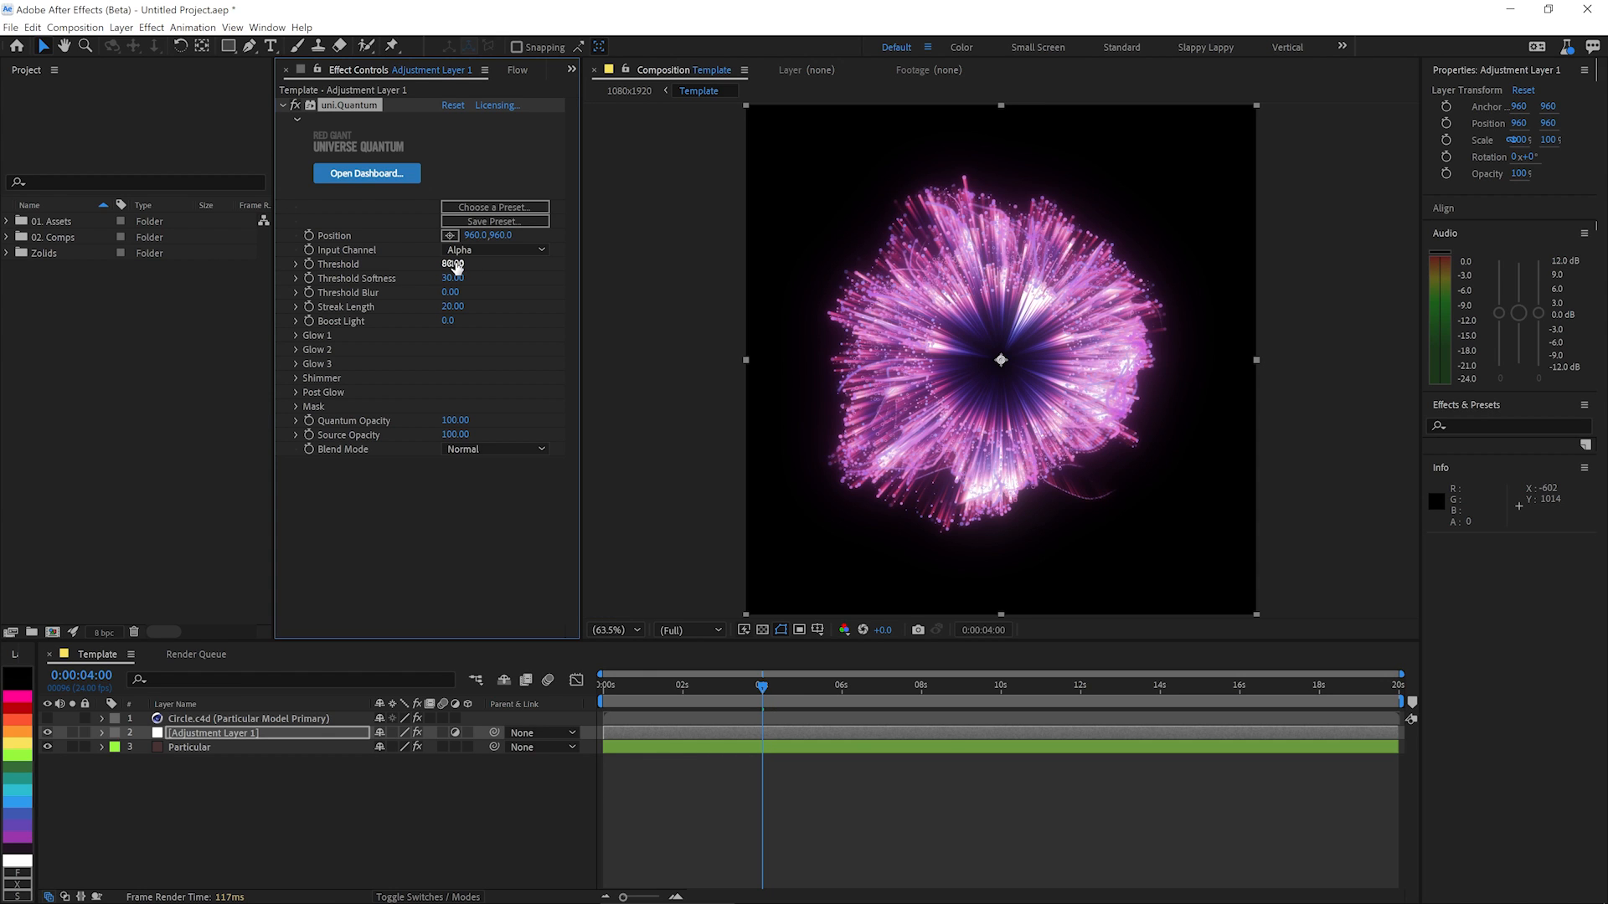
Set Quantum Threshold to 80, with Threshold Softness 100 and Threshold Blur 3.
{"action": "left_click", "coordinate": [453, 279]}
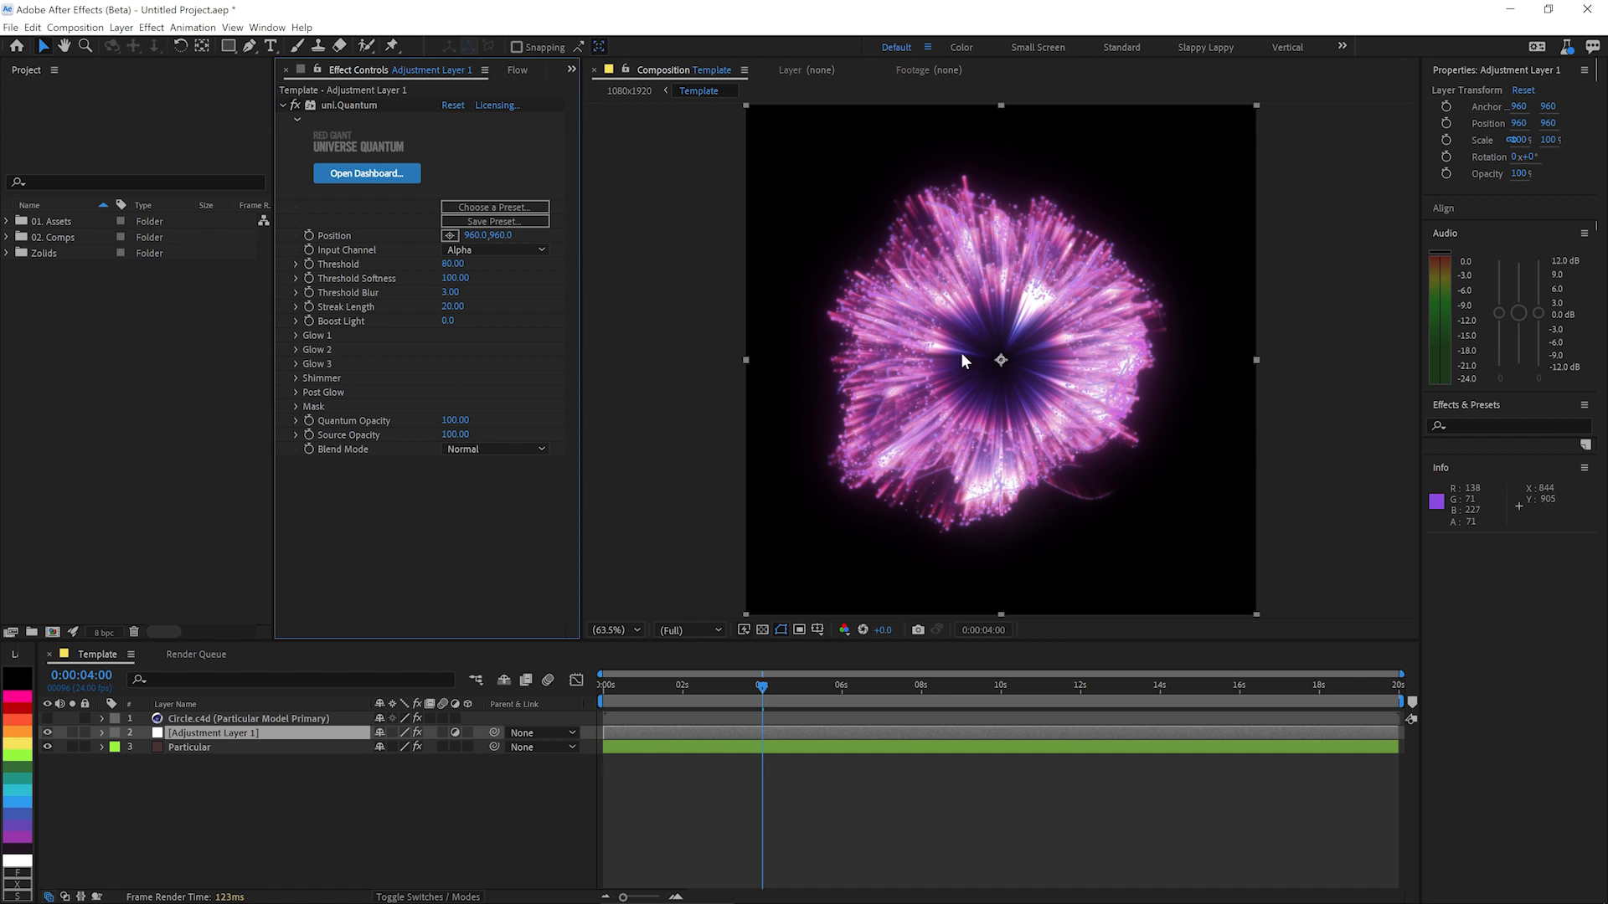
Add a second adjustment layer and apply Chromatic Displacement to it.
{"action": "left_click", "coordinate": [117, 27]}
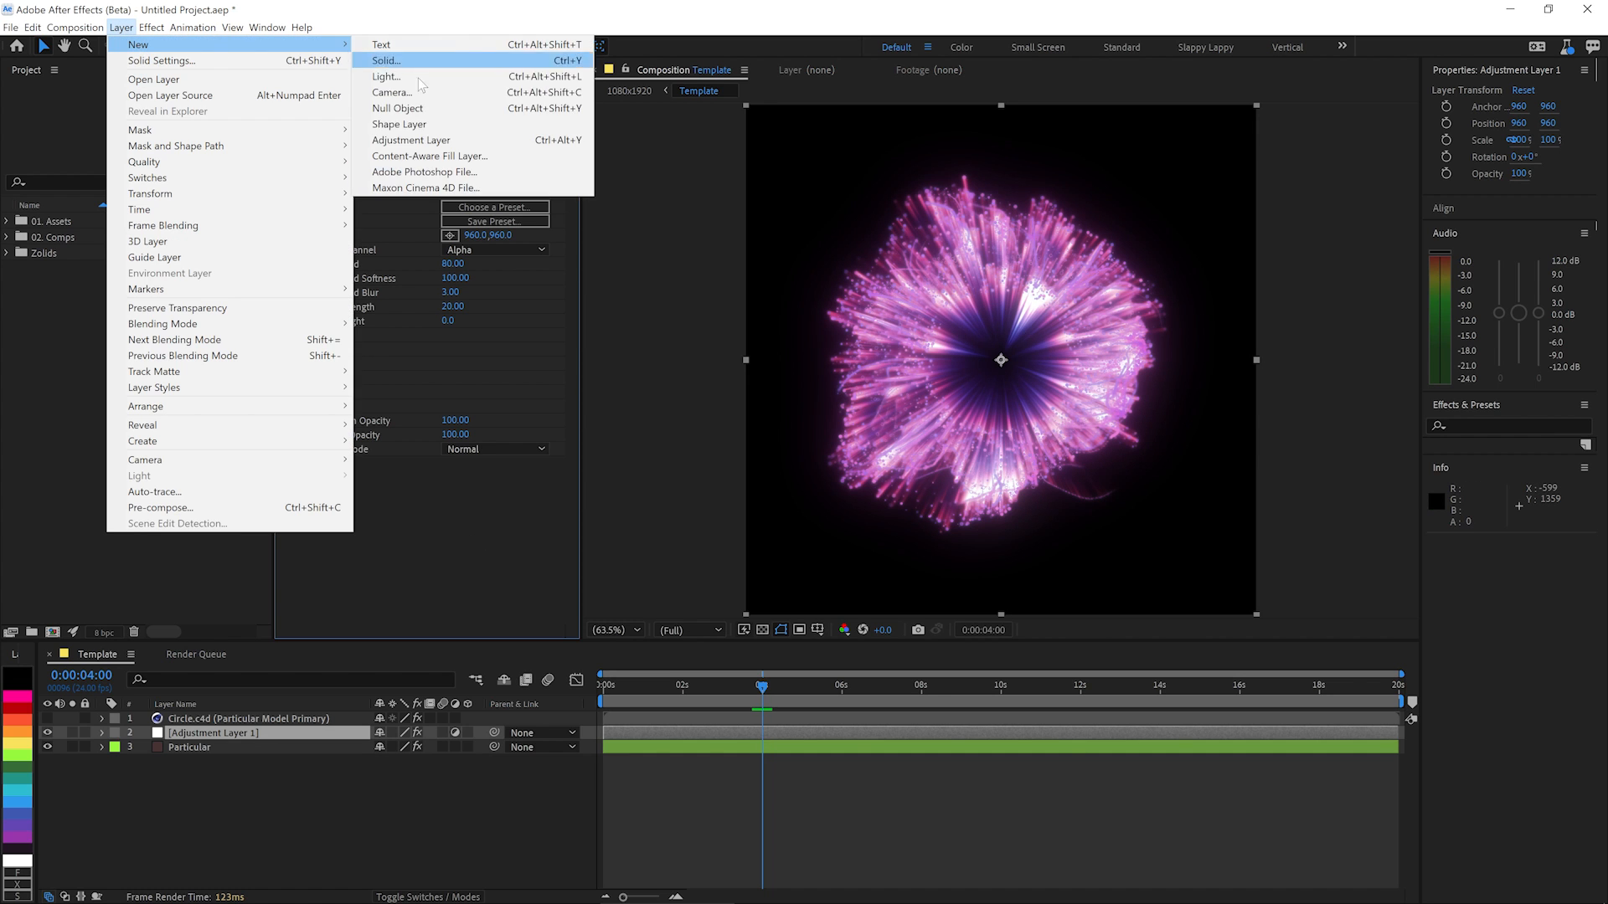
{"action": "left_click", "coordinate": [411, 141]}
{"action": "type", "text": "ch"}
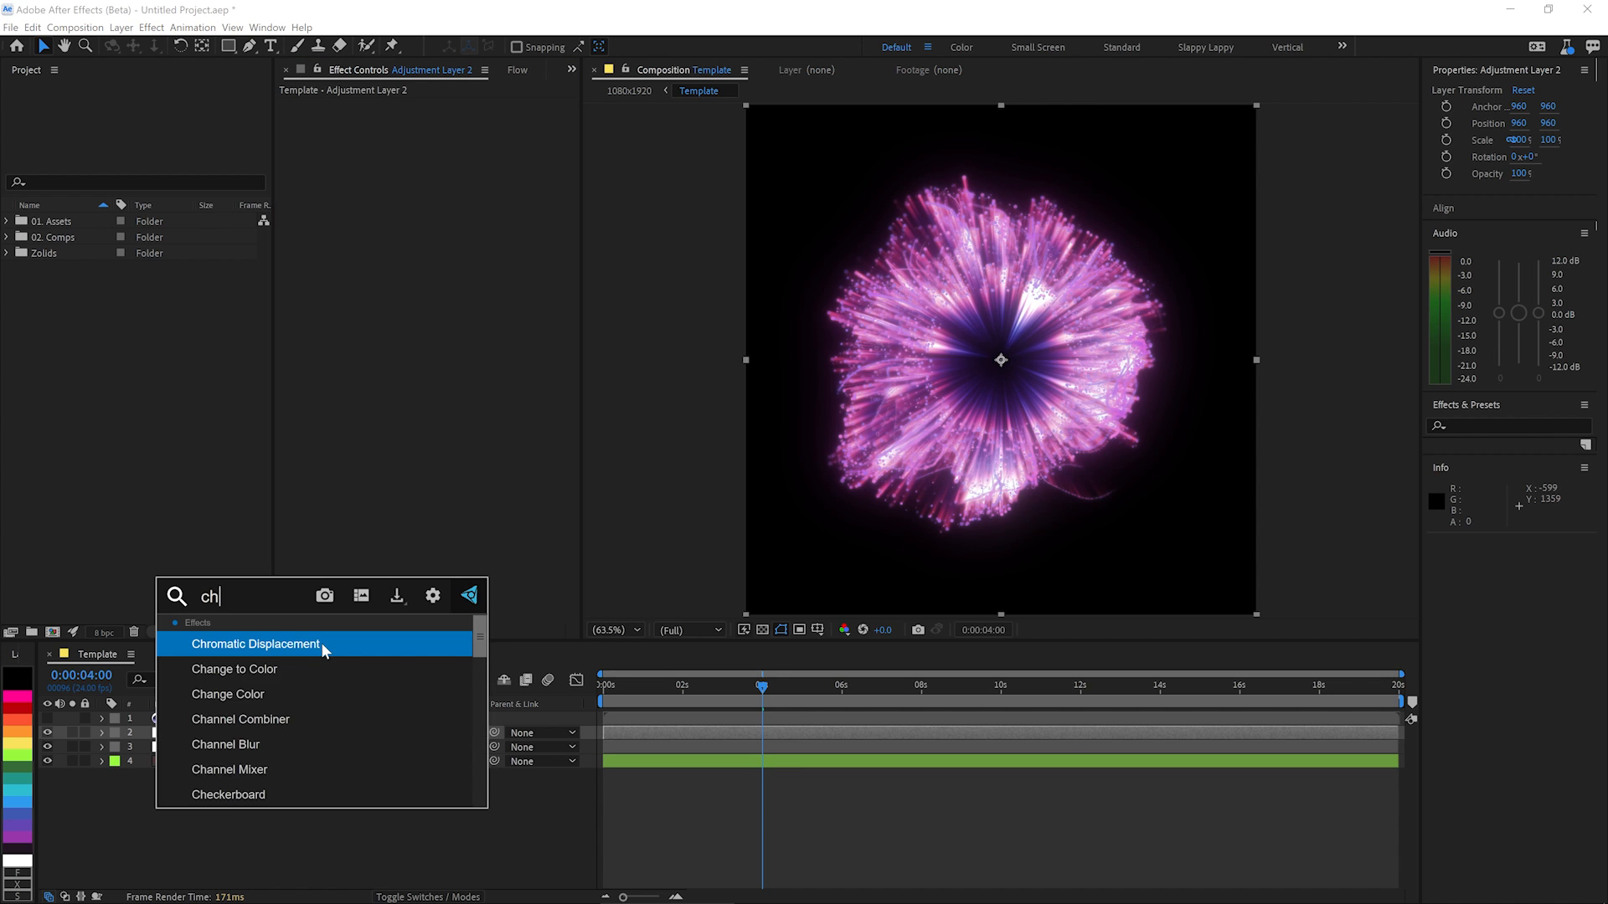
{"action": "double_click", "coordinate": [254, 644]}
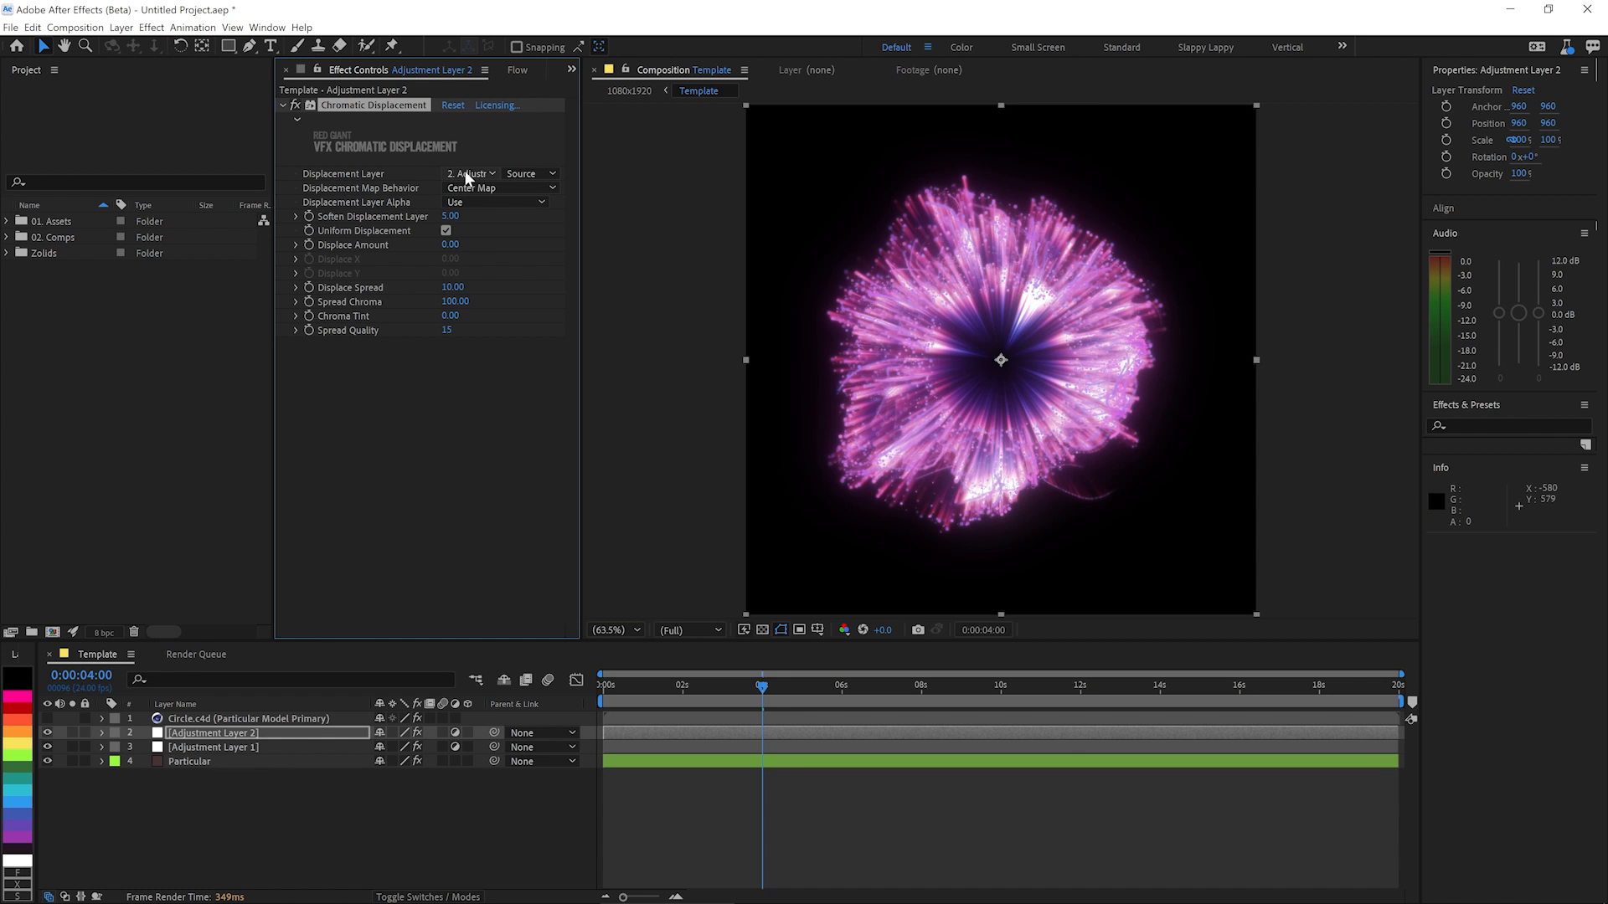
{"action": "mouse_move", "coordinate": [298, 234]}
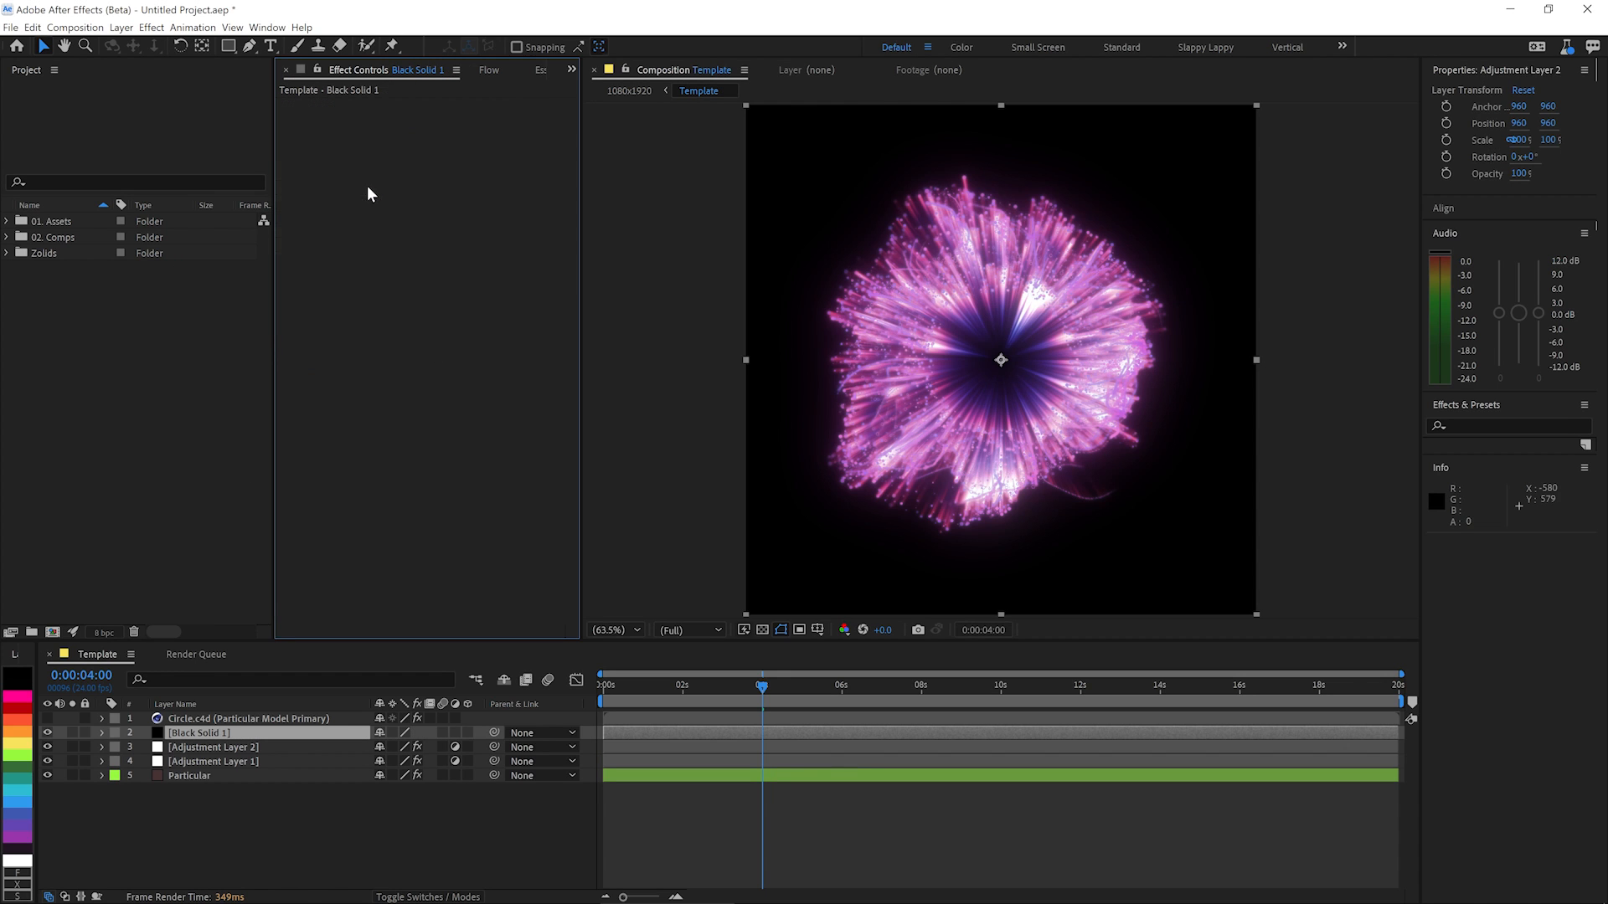
Name the solid Circular turbulence and give it a Circle of radius 180 with feather 160.
{"action": "double_click", "coordinate": [197, 734]}
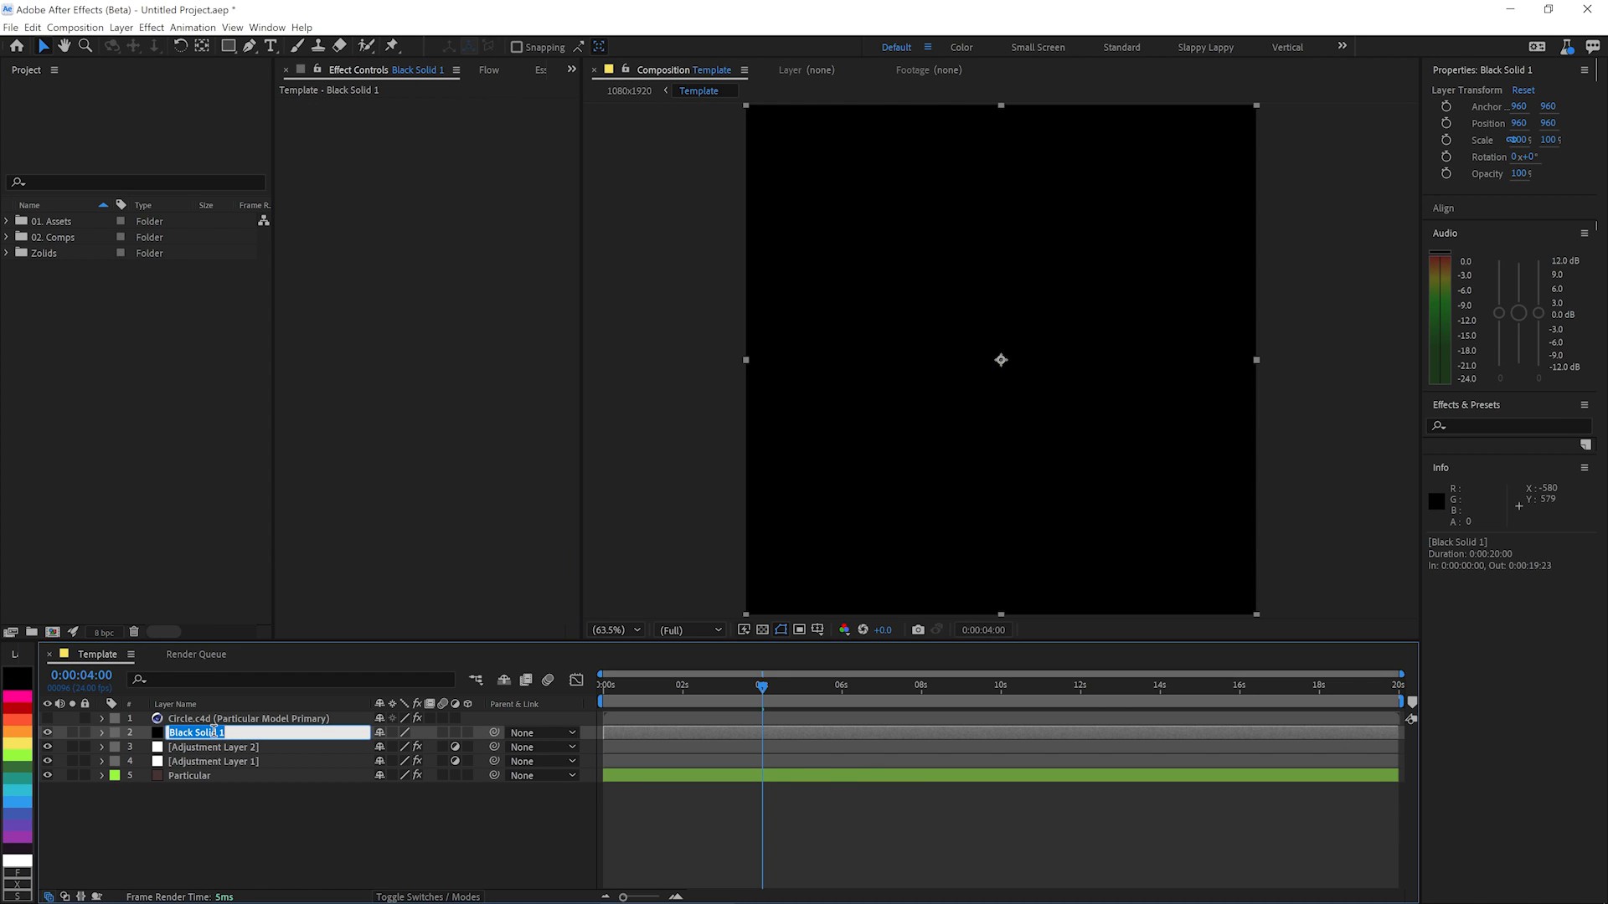
{"action": "type", "text": "Circular turbulence"}
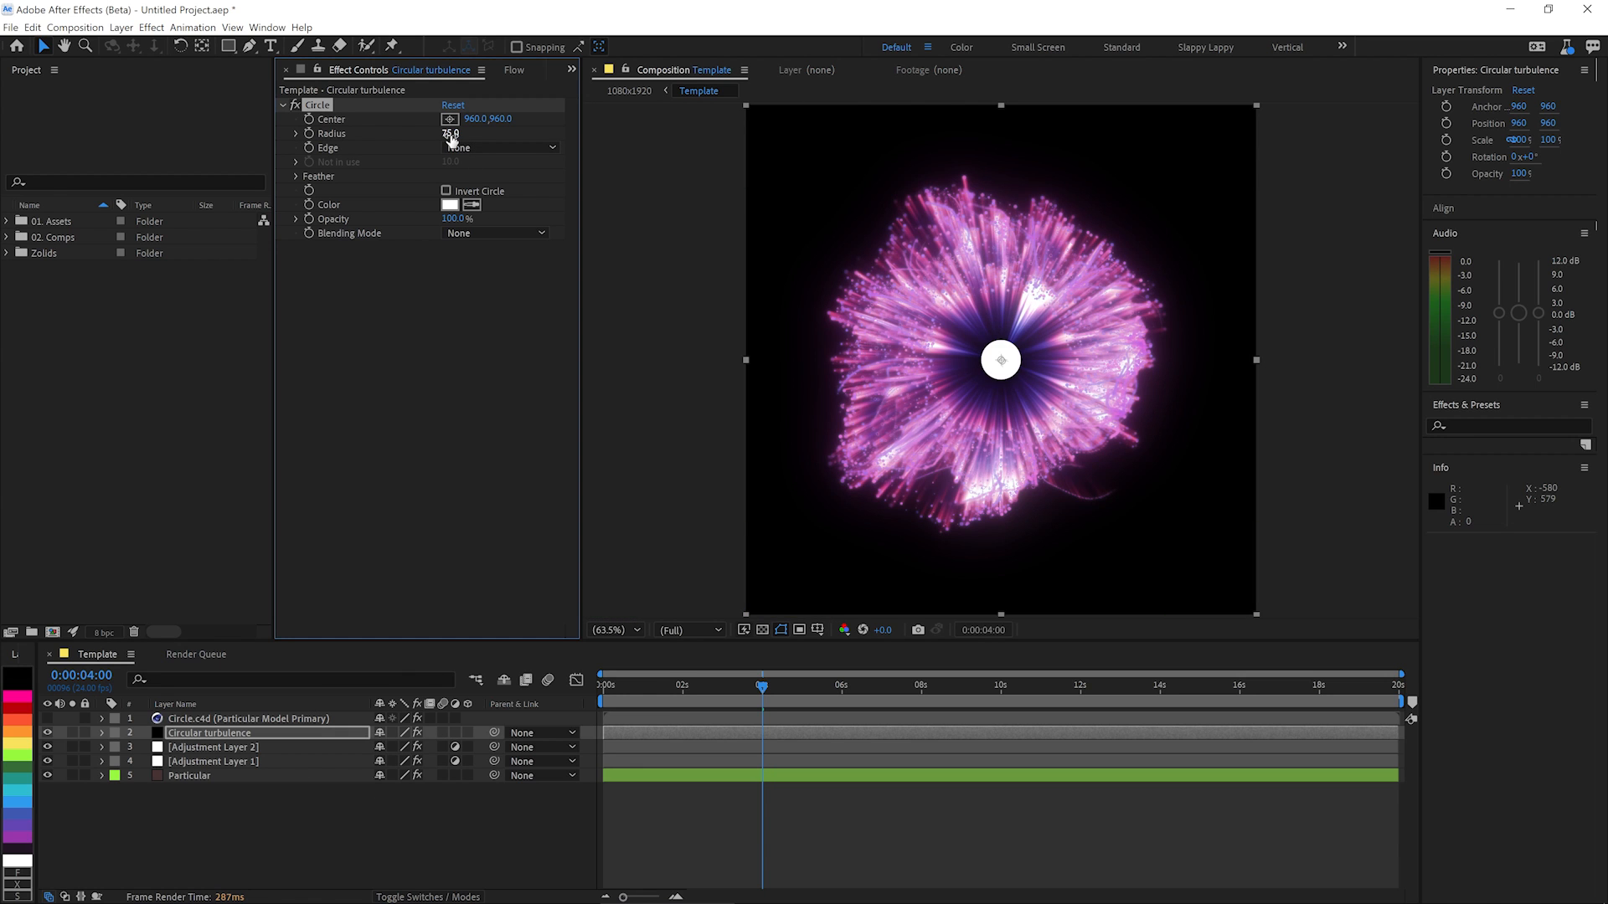
{"action": "type", "text": "180"}
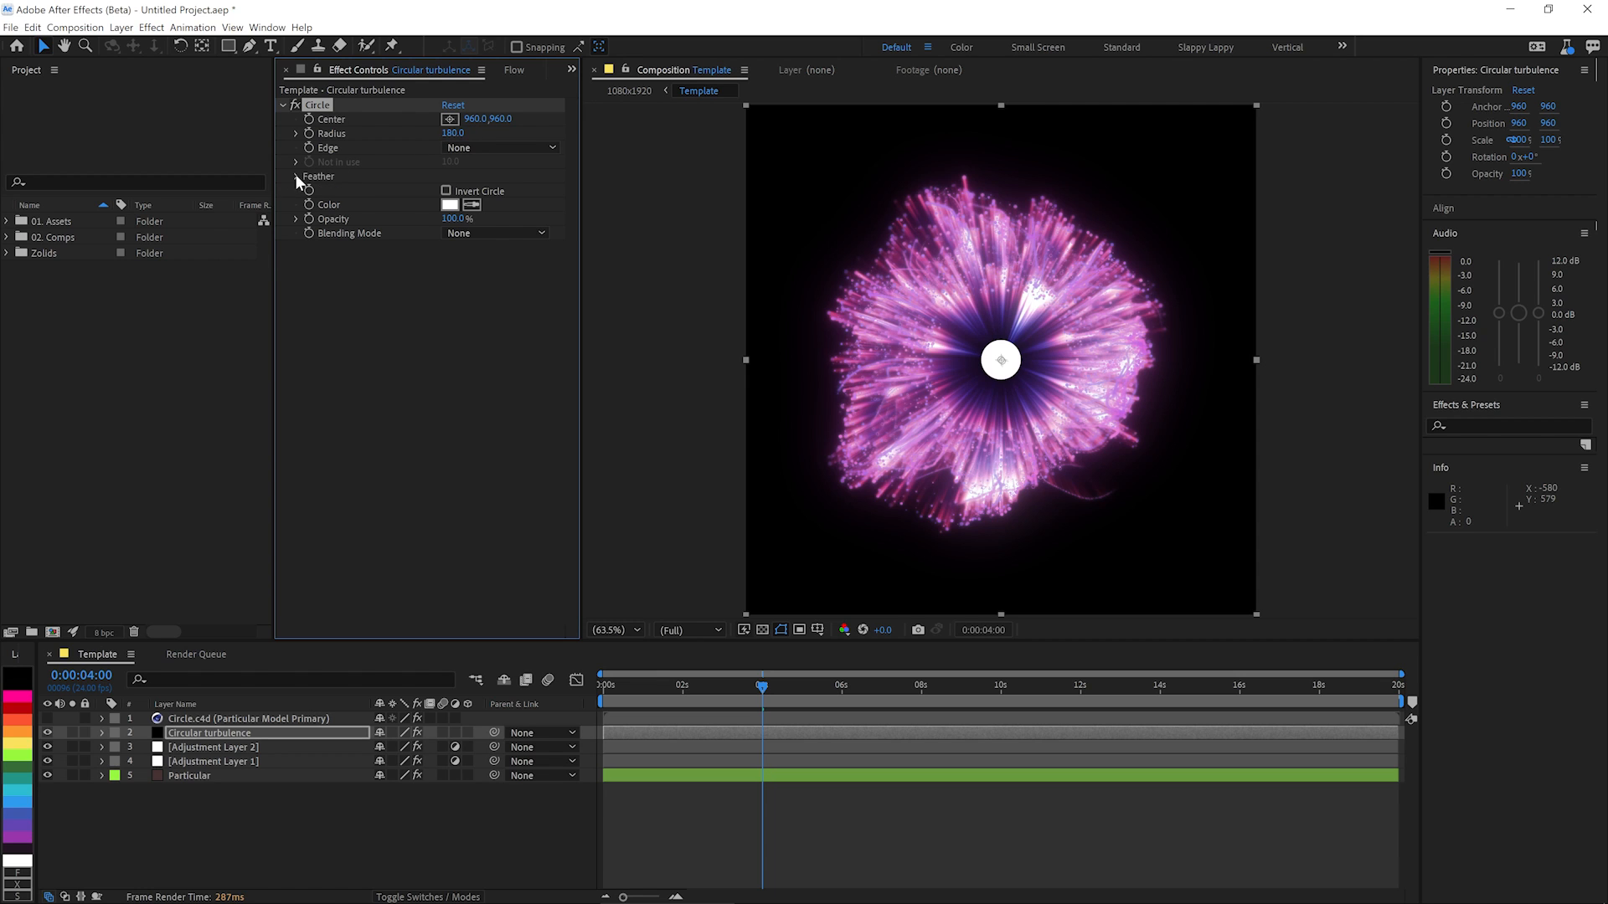
{"action": "left_click", "coordinate": [296, 176]}
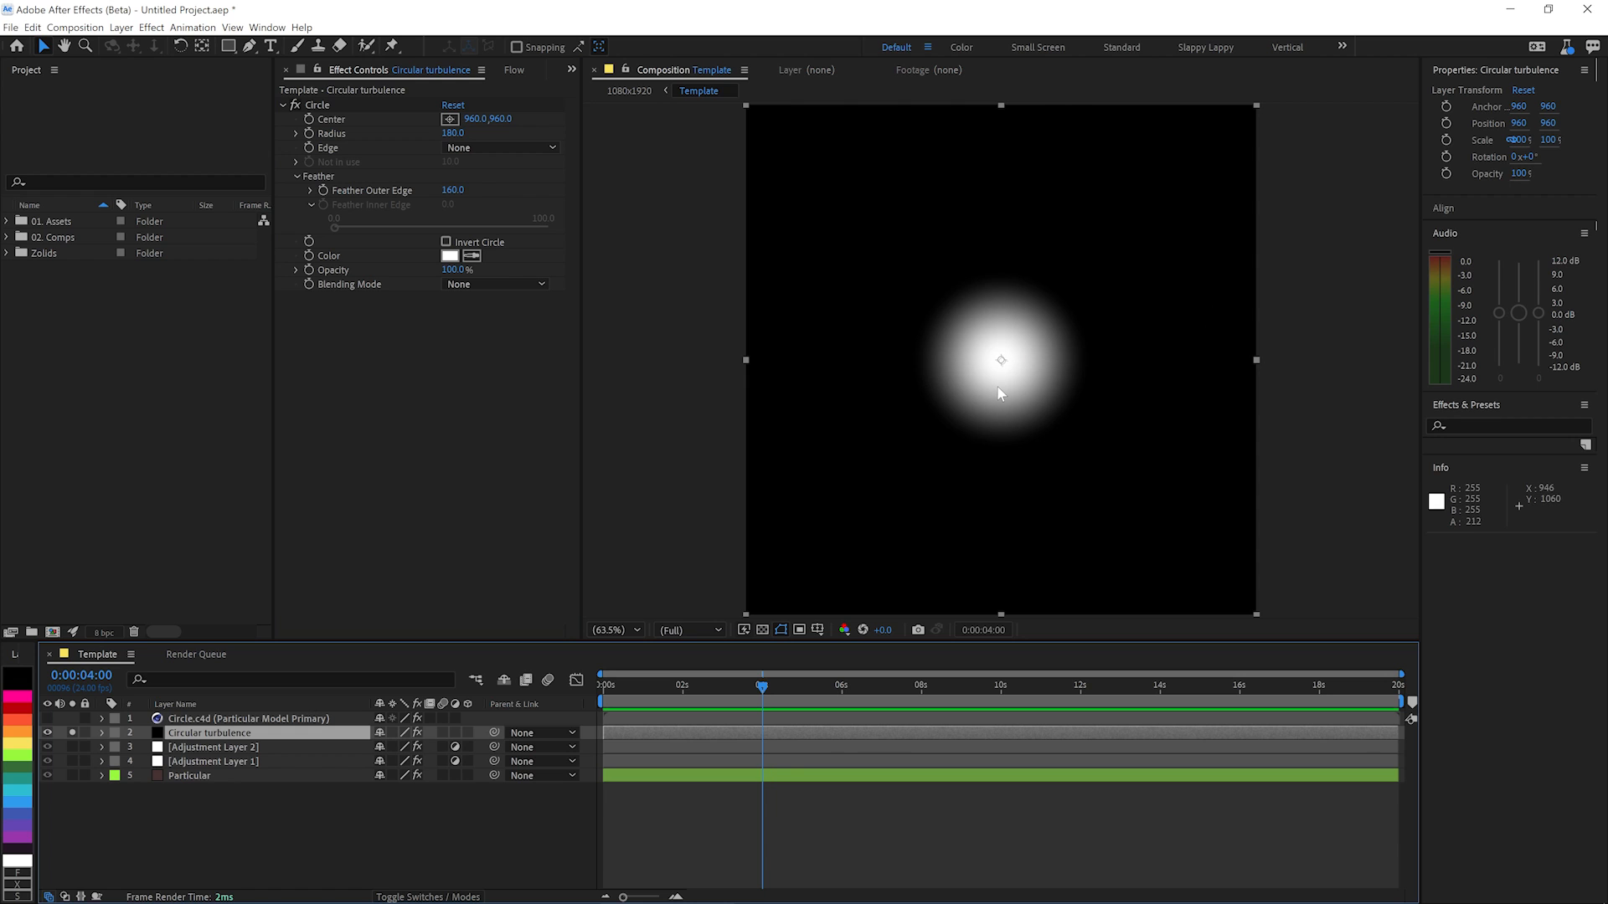
{"action": "mouse_move", "coordinate": [686, 315]}
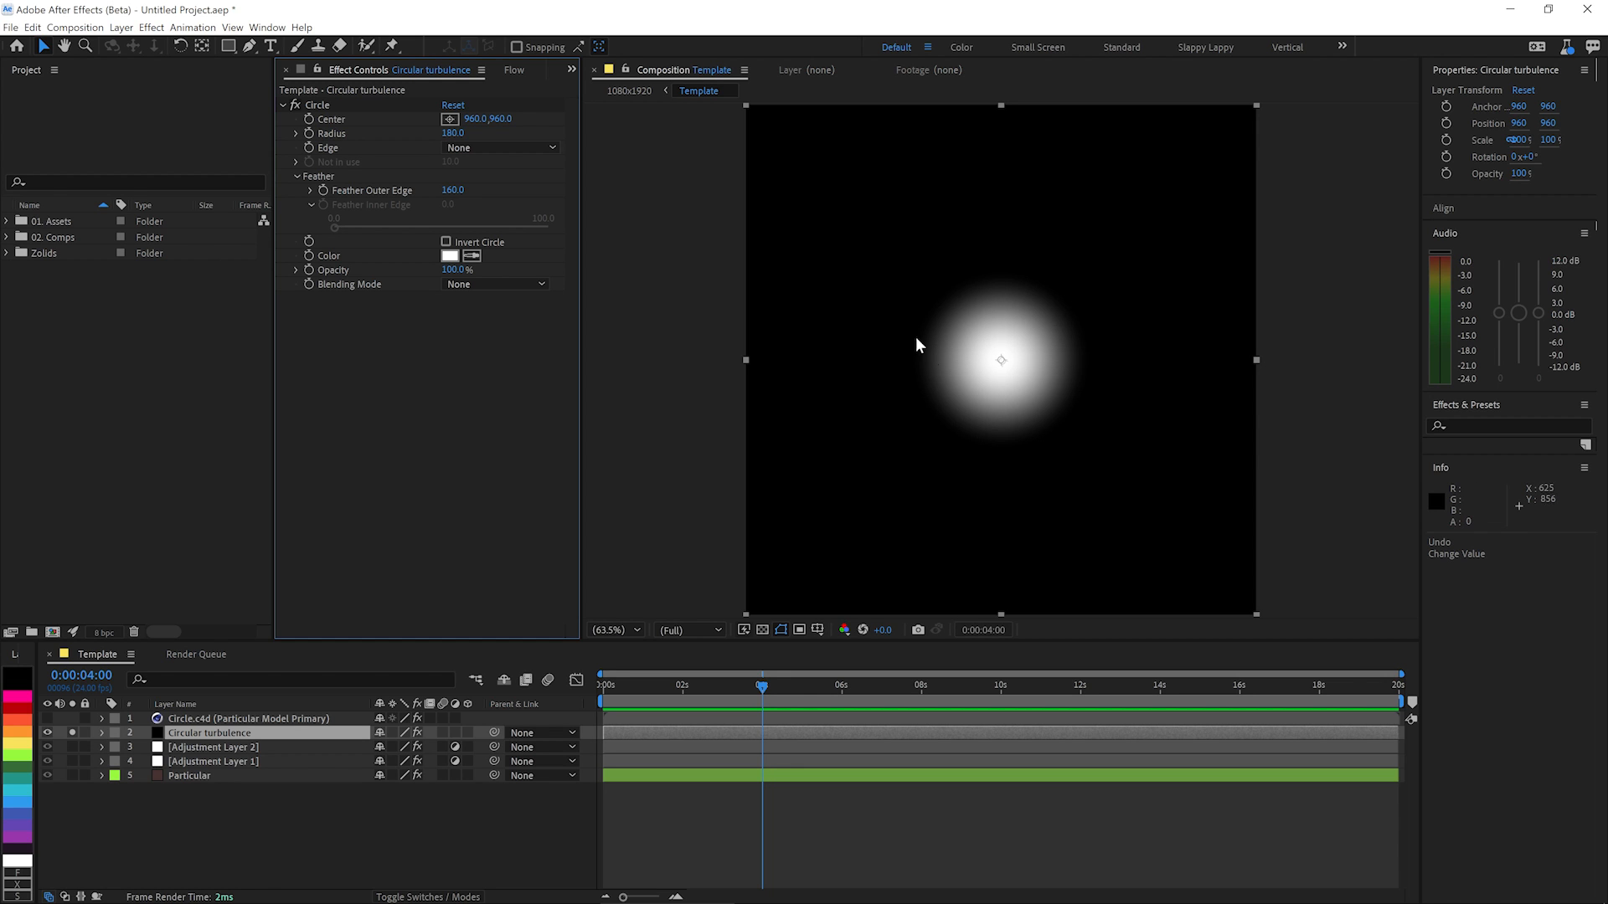
Set the Solid Composite colour to black (#000000), keeping Blending Mode at Normal.
{"action": "left_click", "coordinate": [762, 629]}
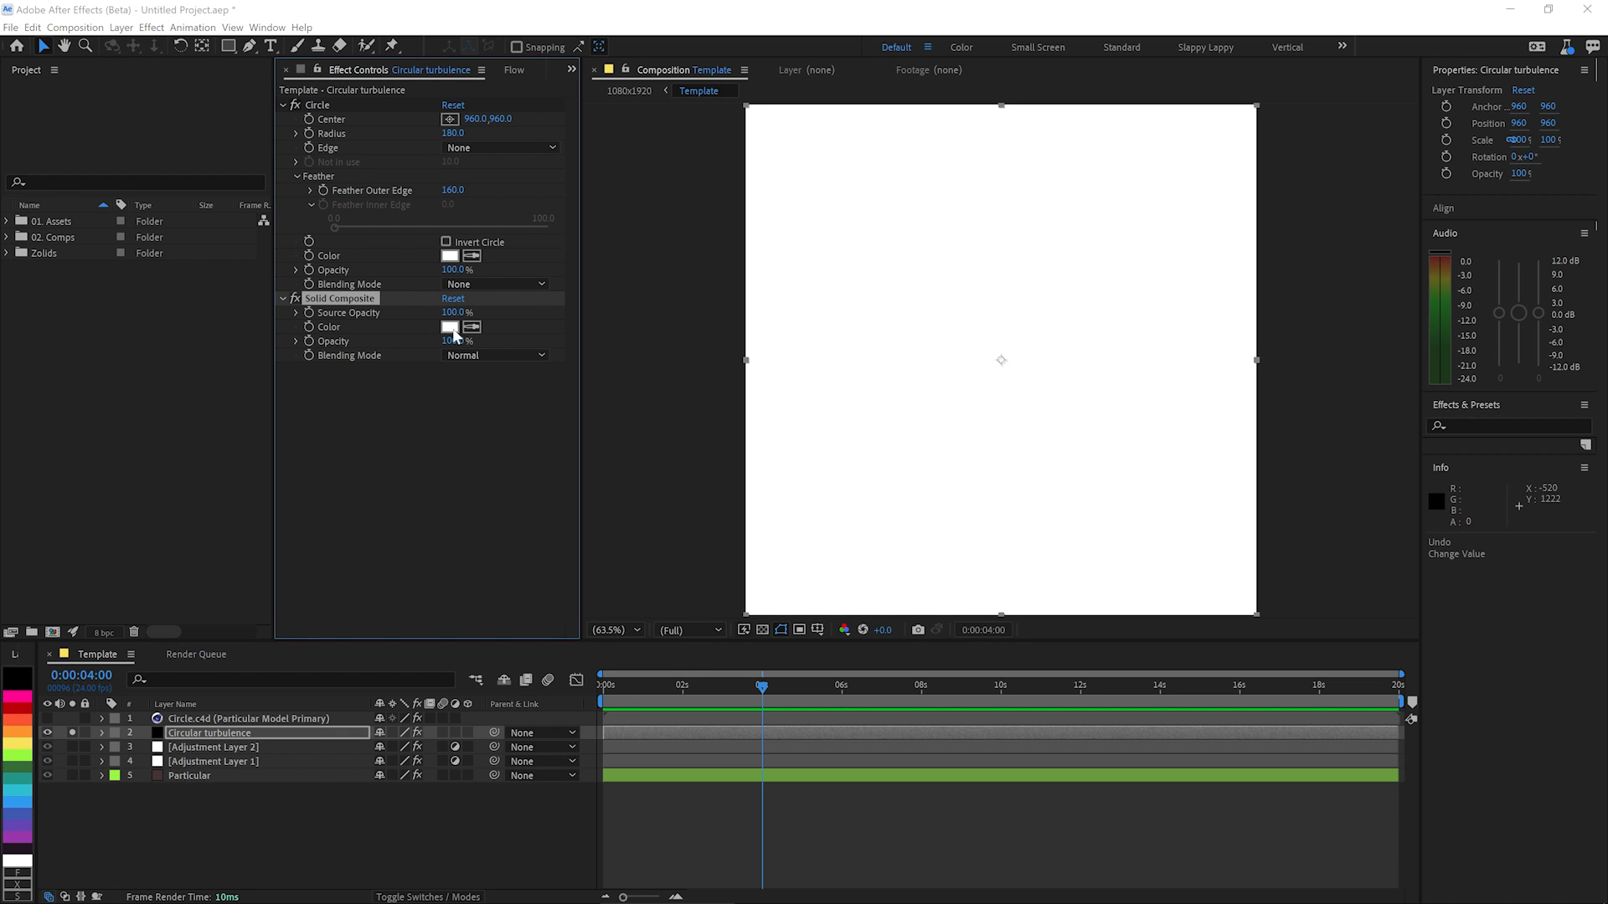
{"action": "left_click", "coordinate": [449, 327]}
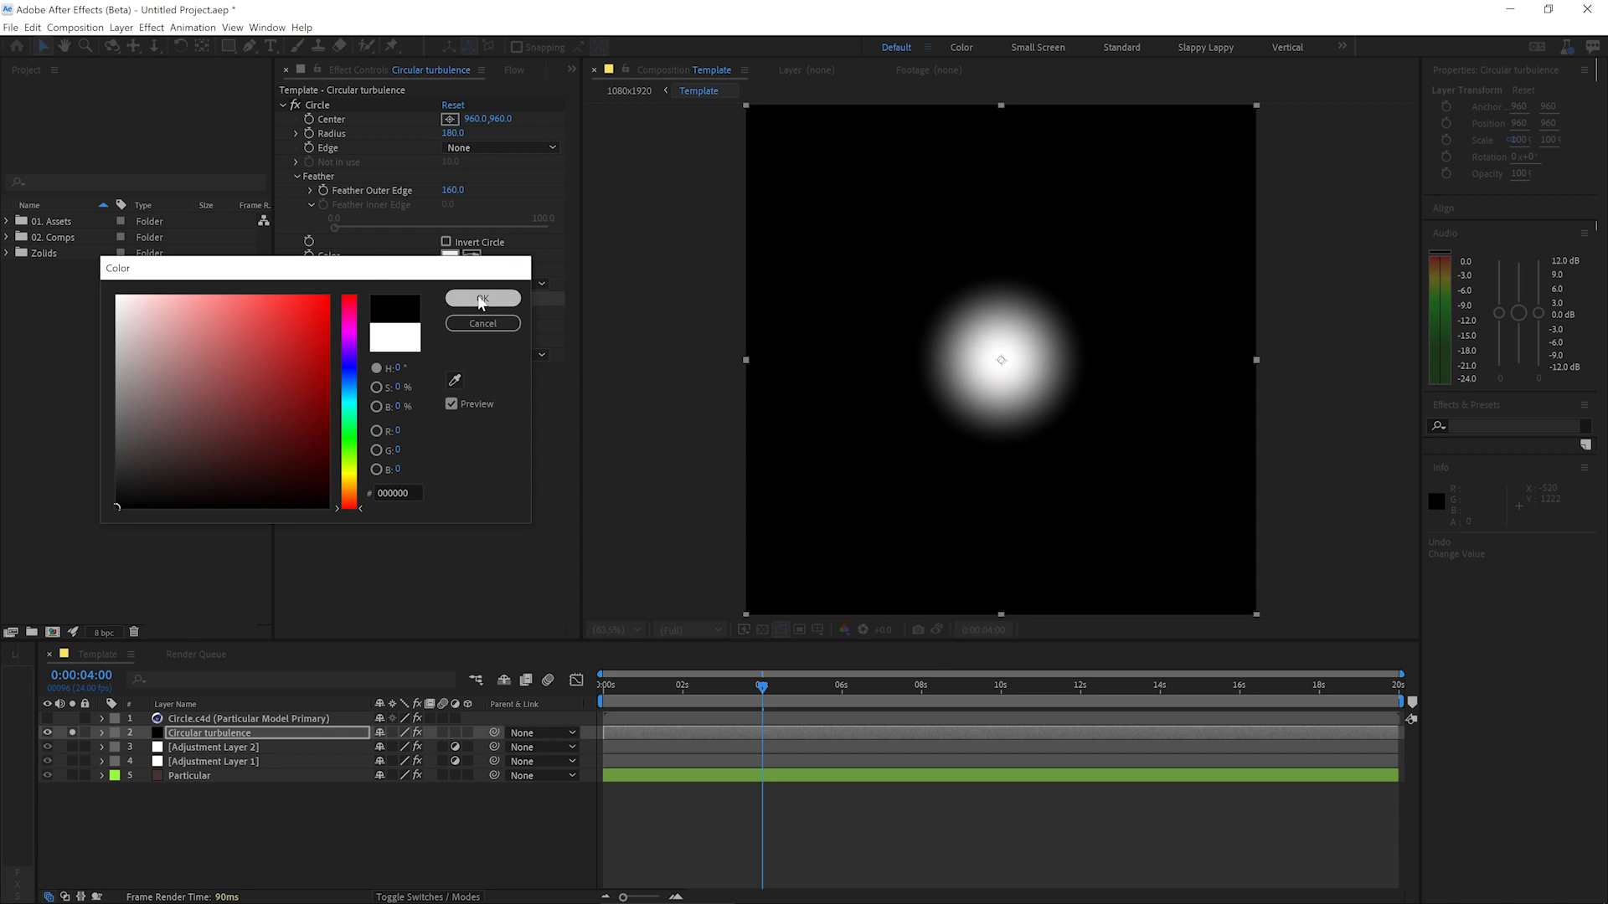
{"action": "left_click", "coordinate": [482, 299]}
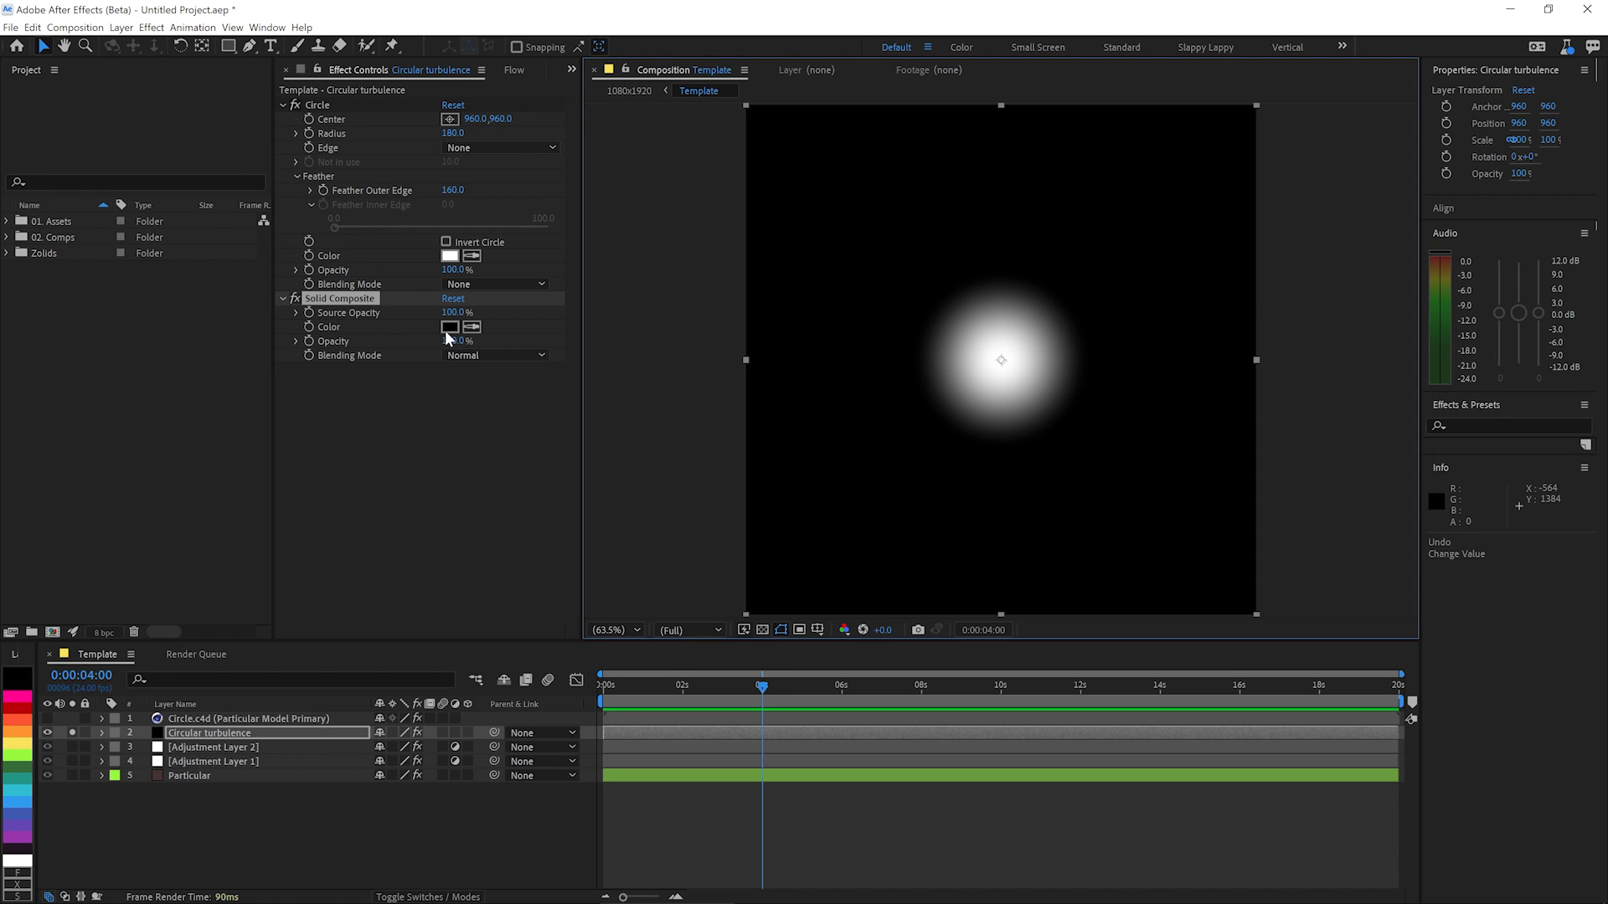
{"action": "left_click", "coordinate": [494, 355]}
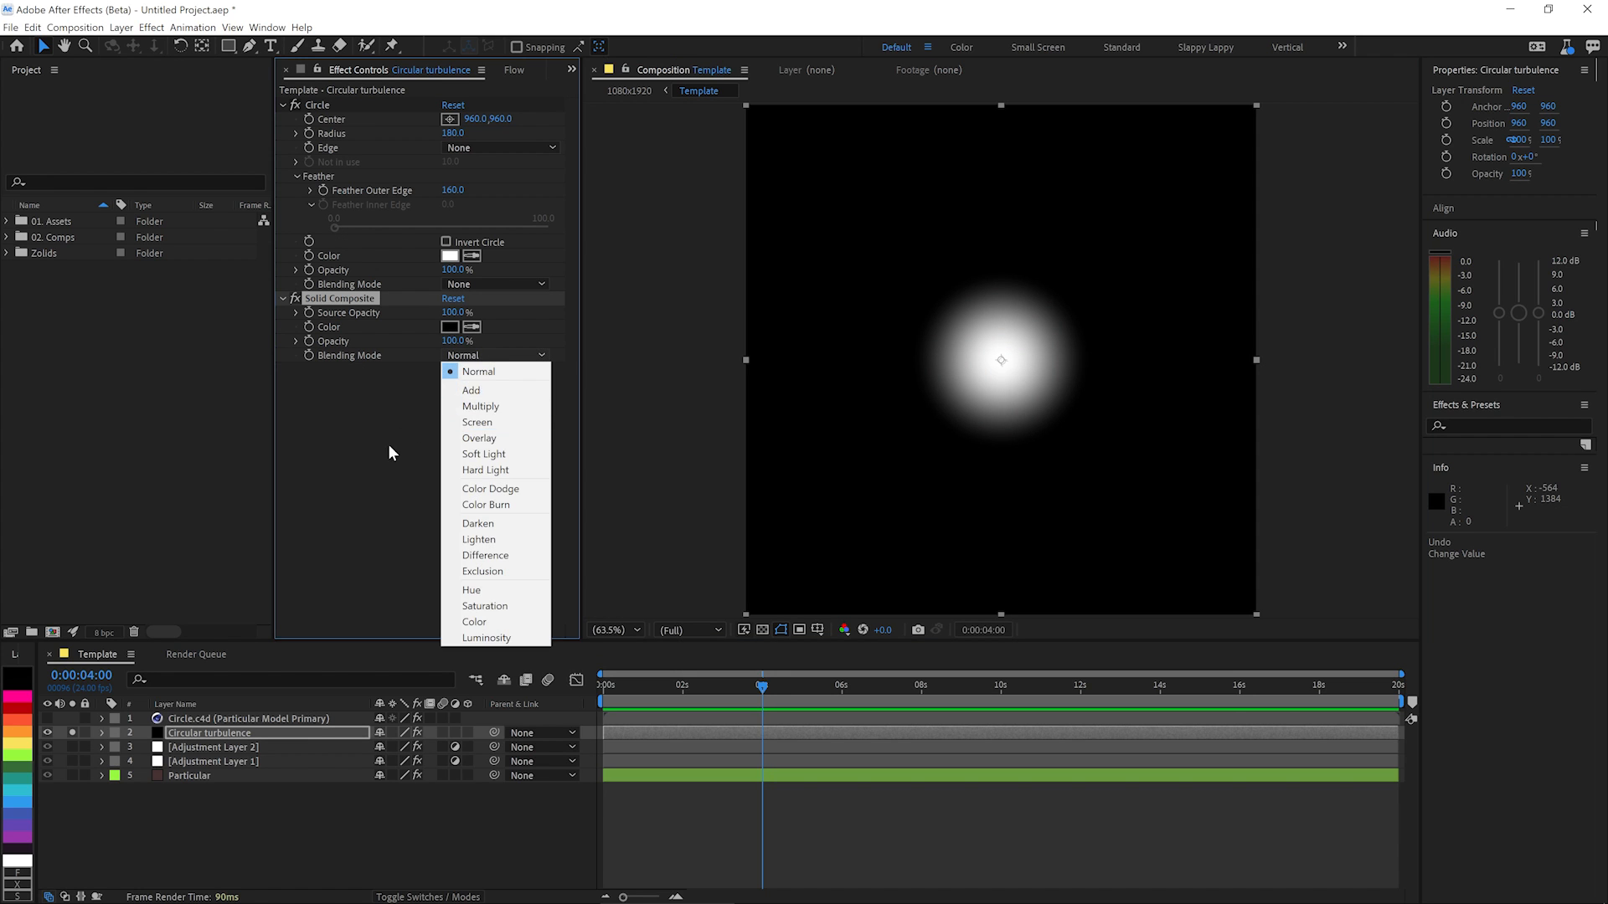
{"action": "left_click", "coordinate": [479, 370]}
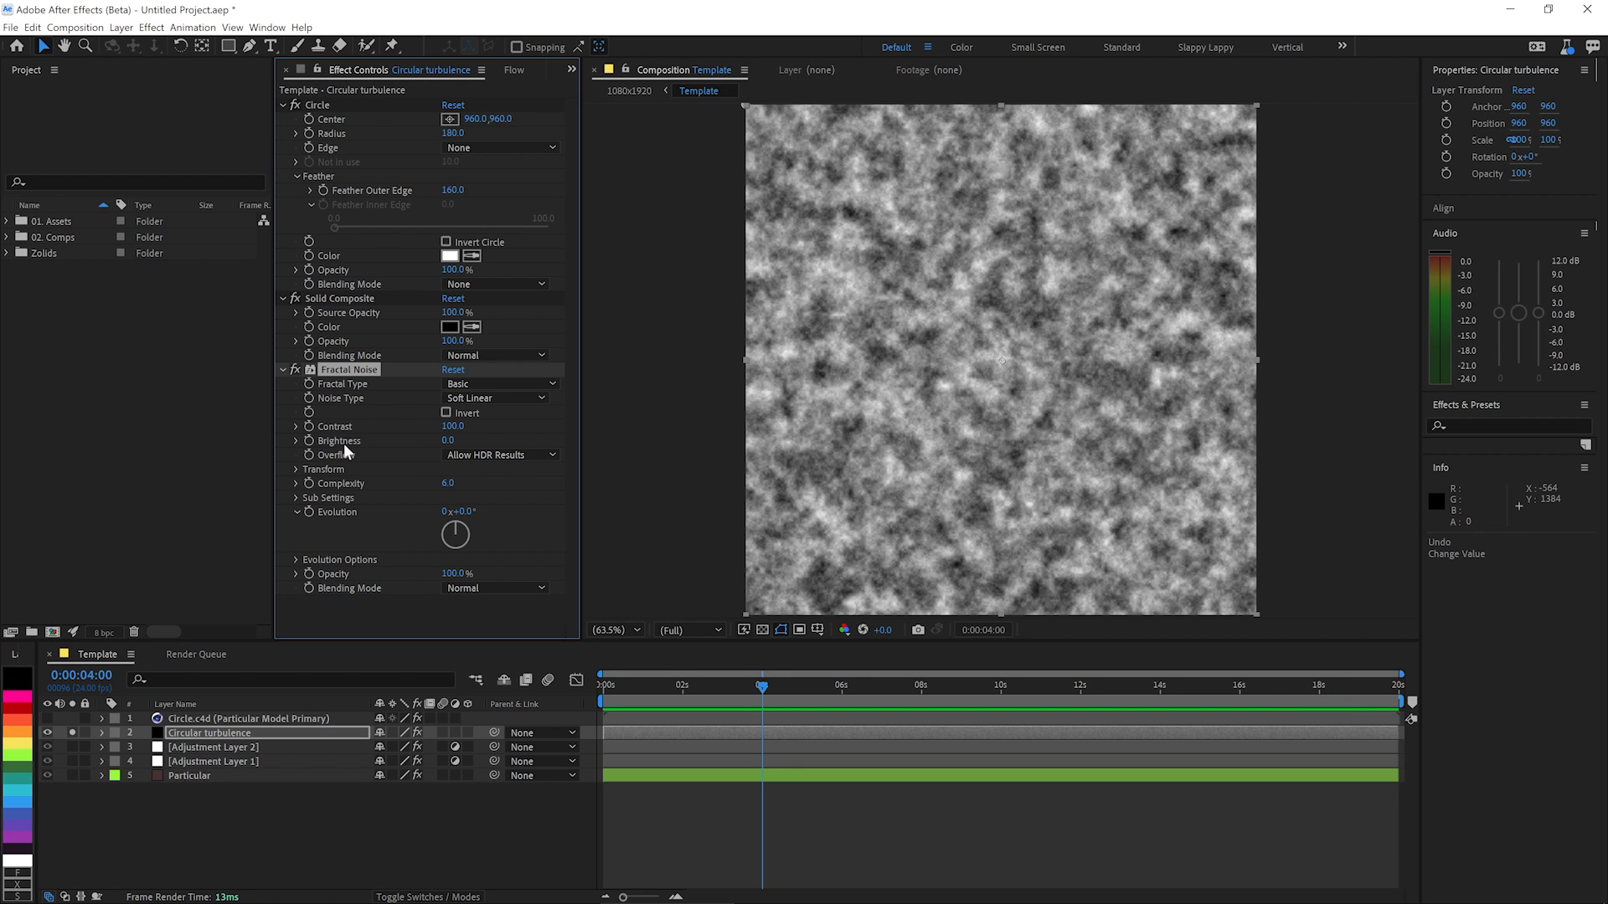
Make the Fractal Noise a Dynamic Twist at scale 350 and drive Evolution with a time*100 expression.
{"action": "left_click", "coordinate": [496, 384]}
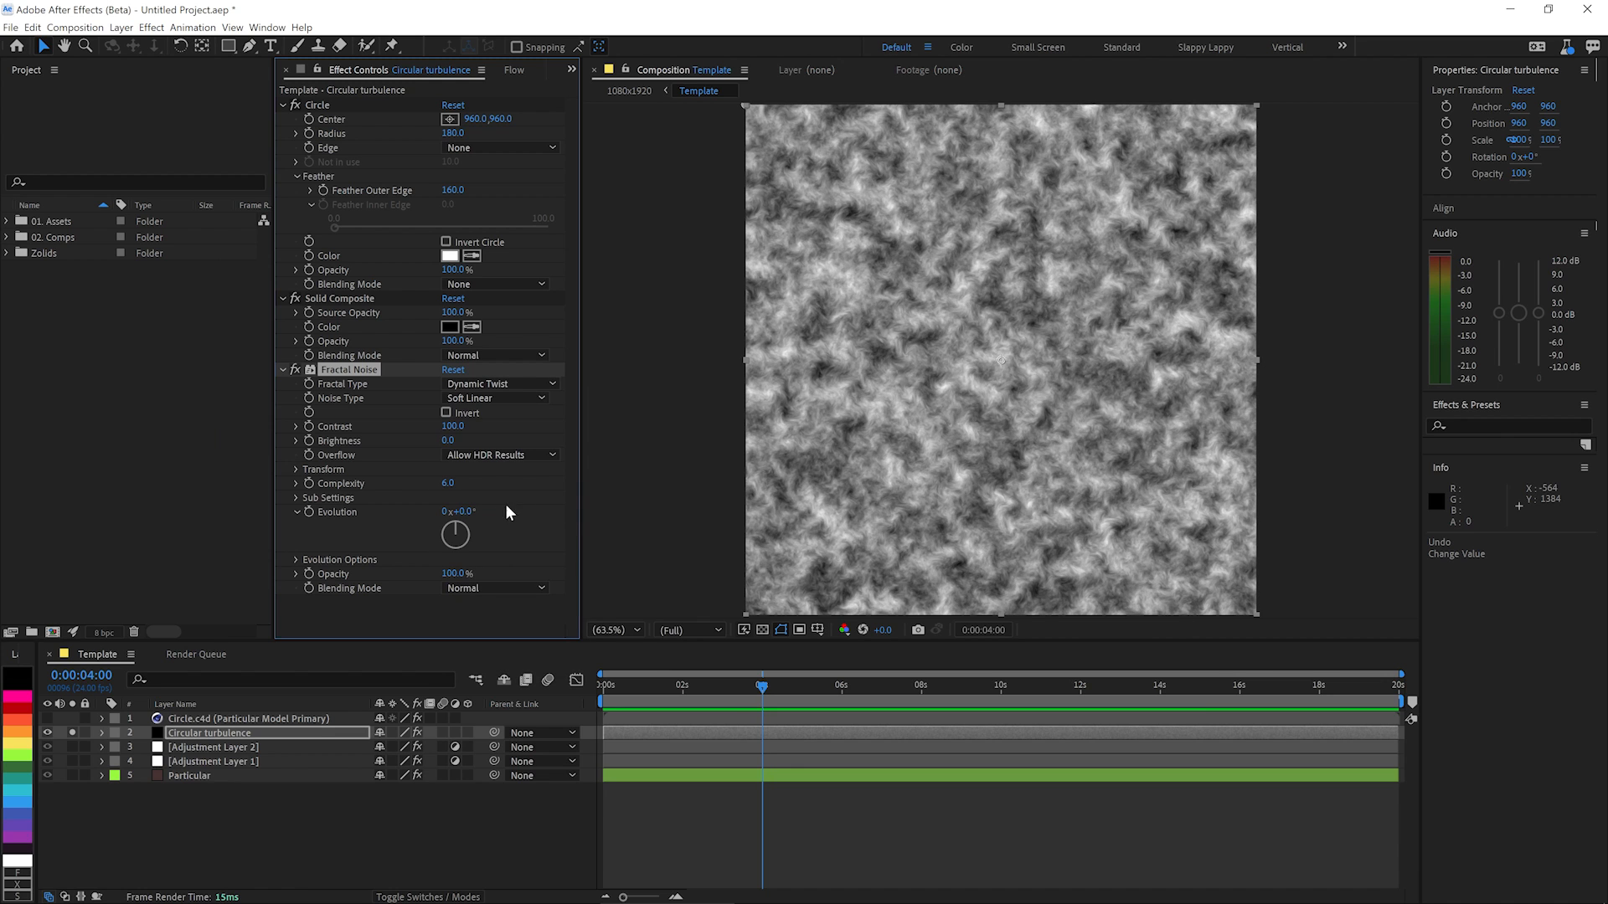
{"action": "mouse_move", "coordinate": [609, 438]}
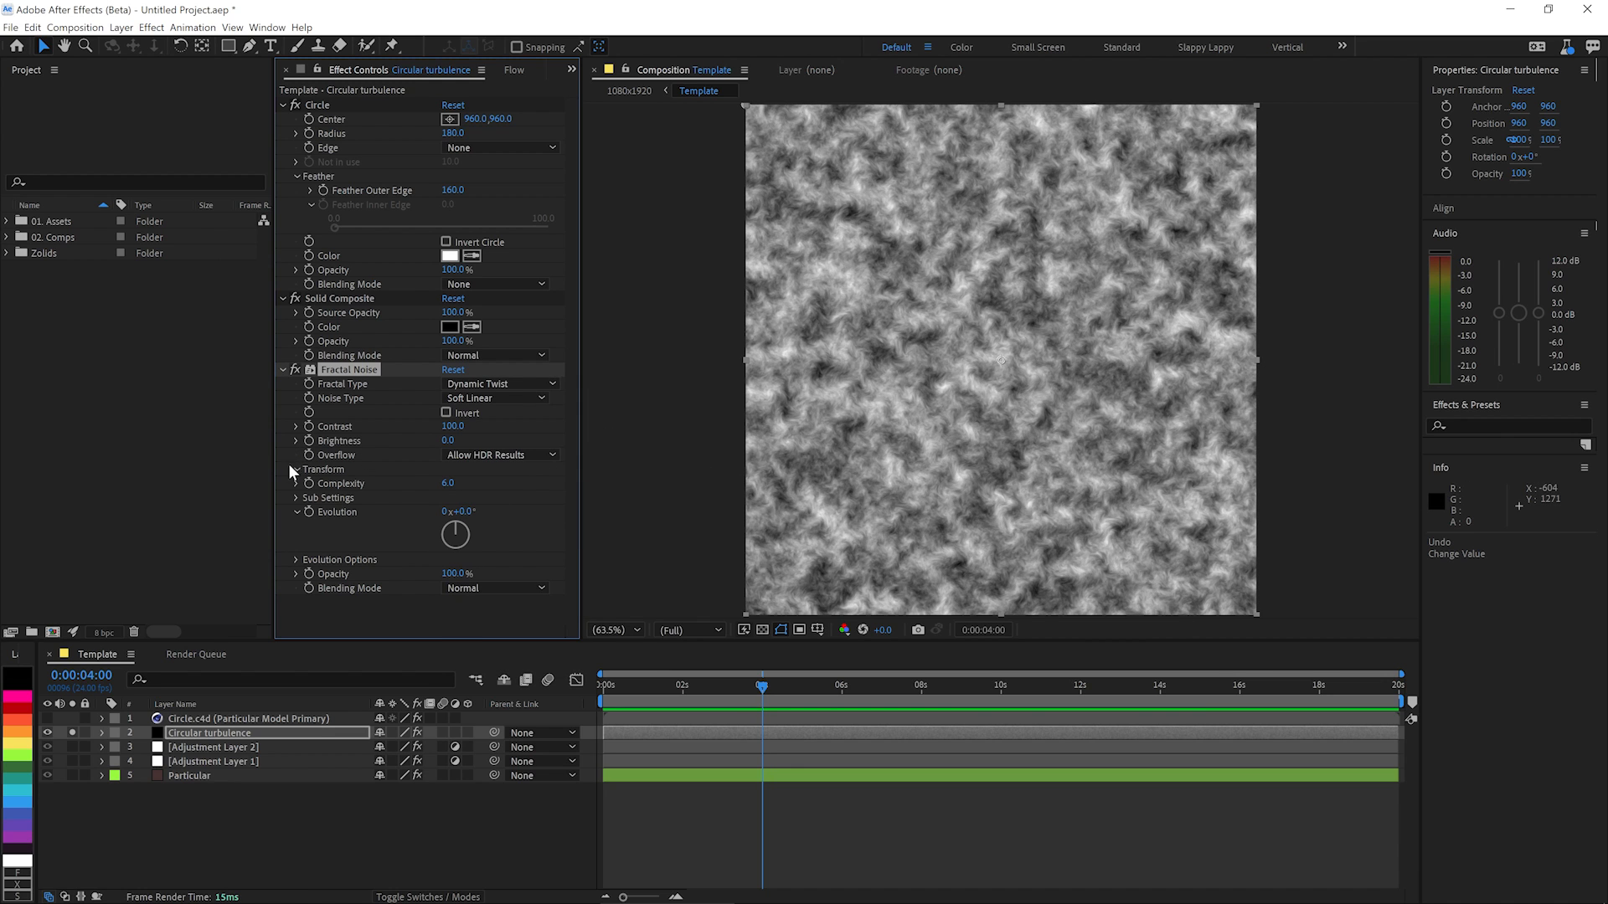
{"action": "left_click", "coordinate": [294, 469]}
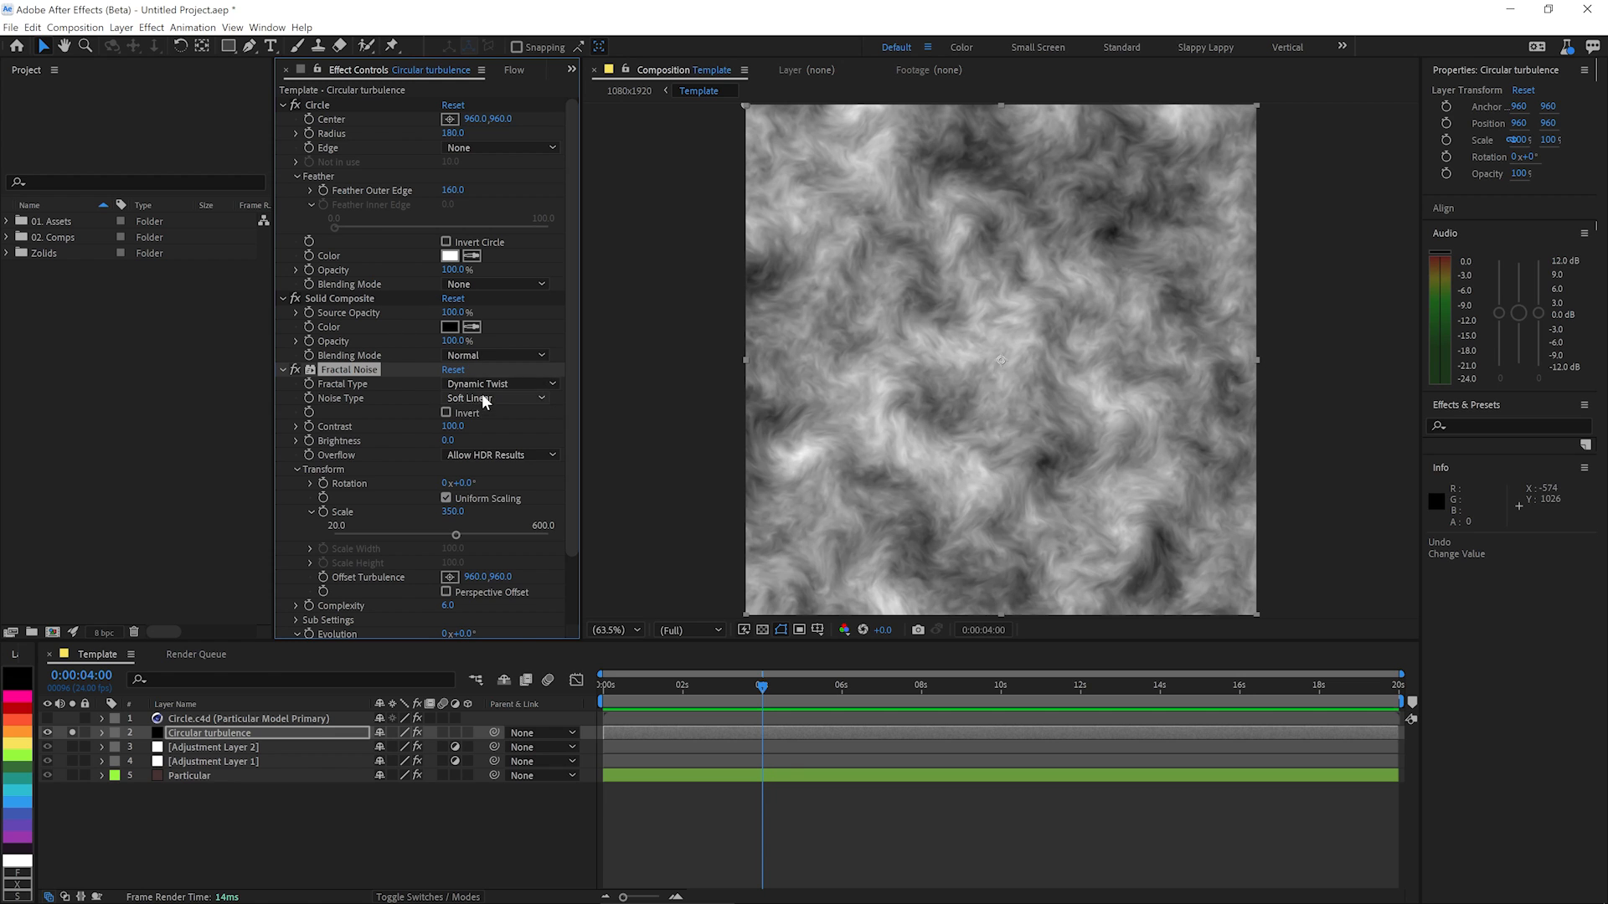
{"action": "left_click", "coordinate": [499, 384]}
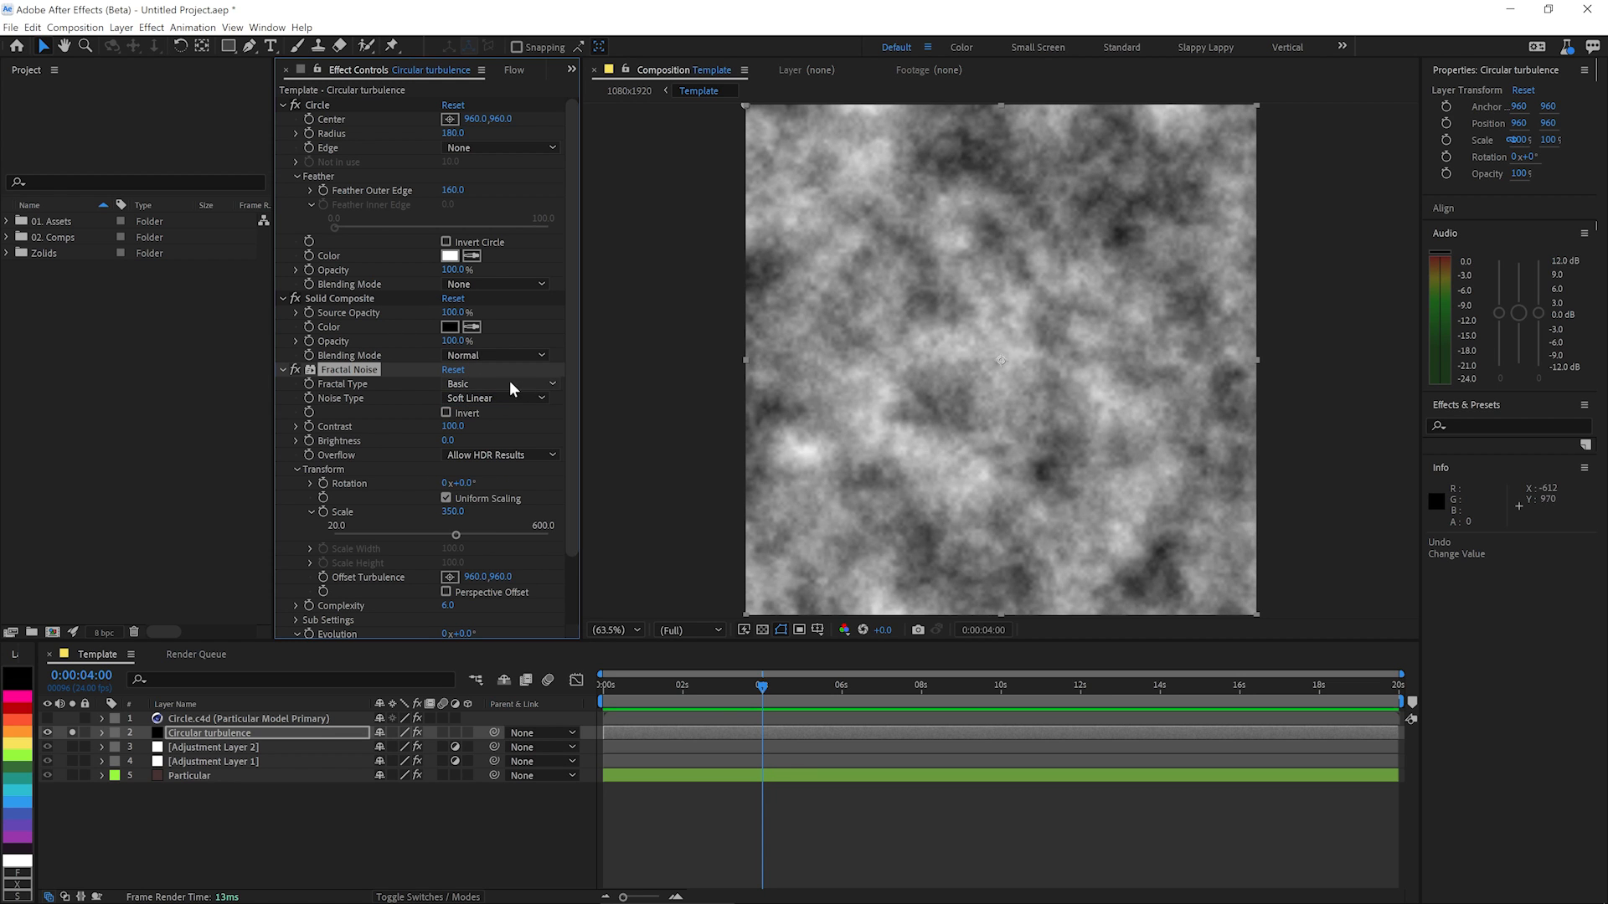
{"action": "left_click", "coordinate": [496, 383]}
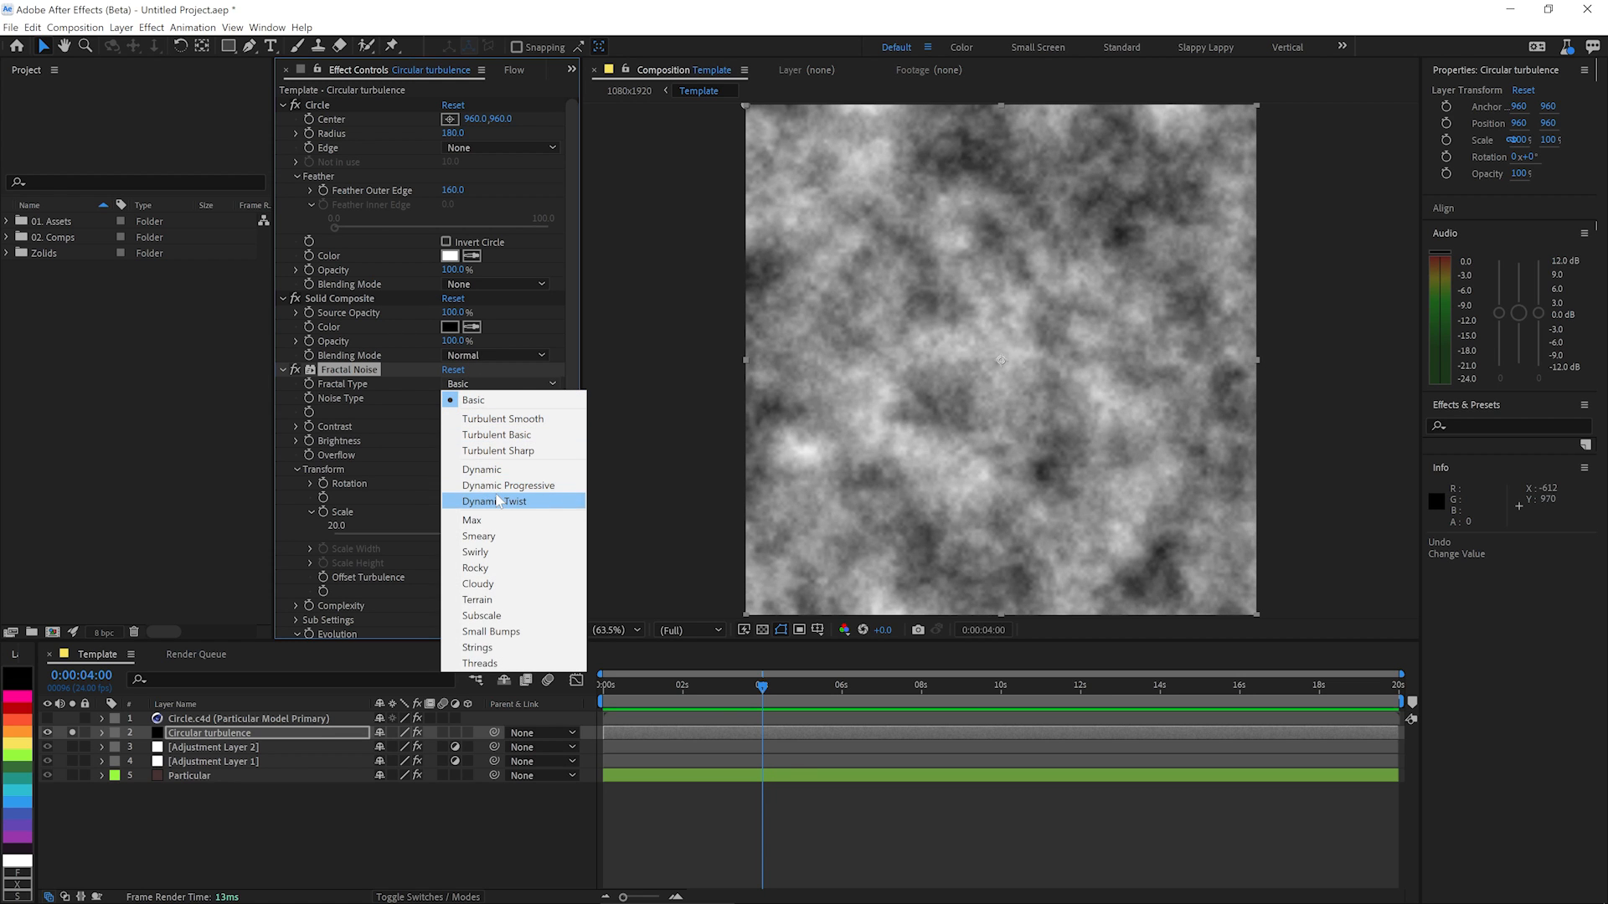
{"action": "left_click", "coordinate": [494, 501]}
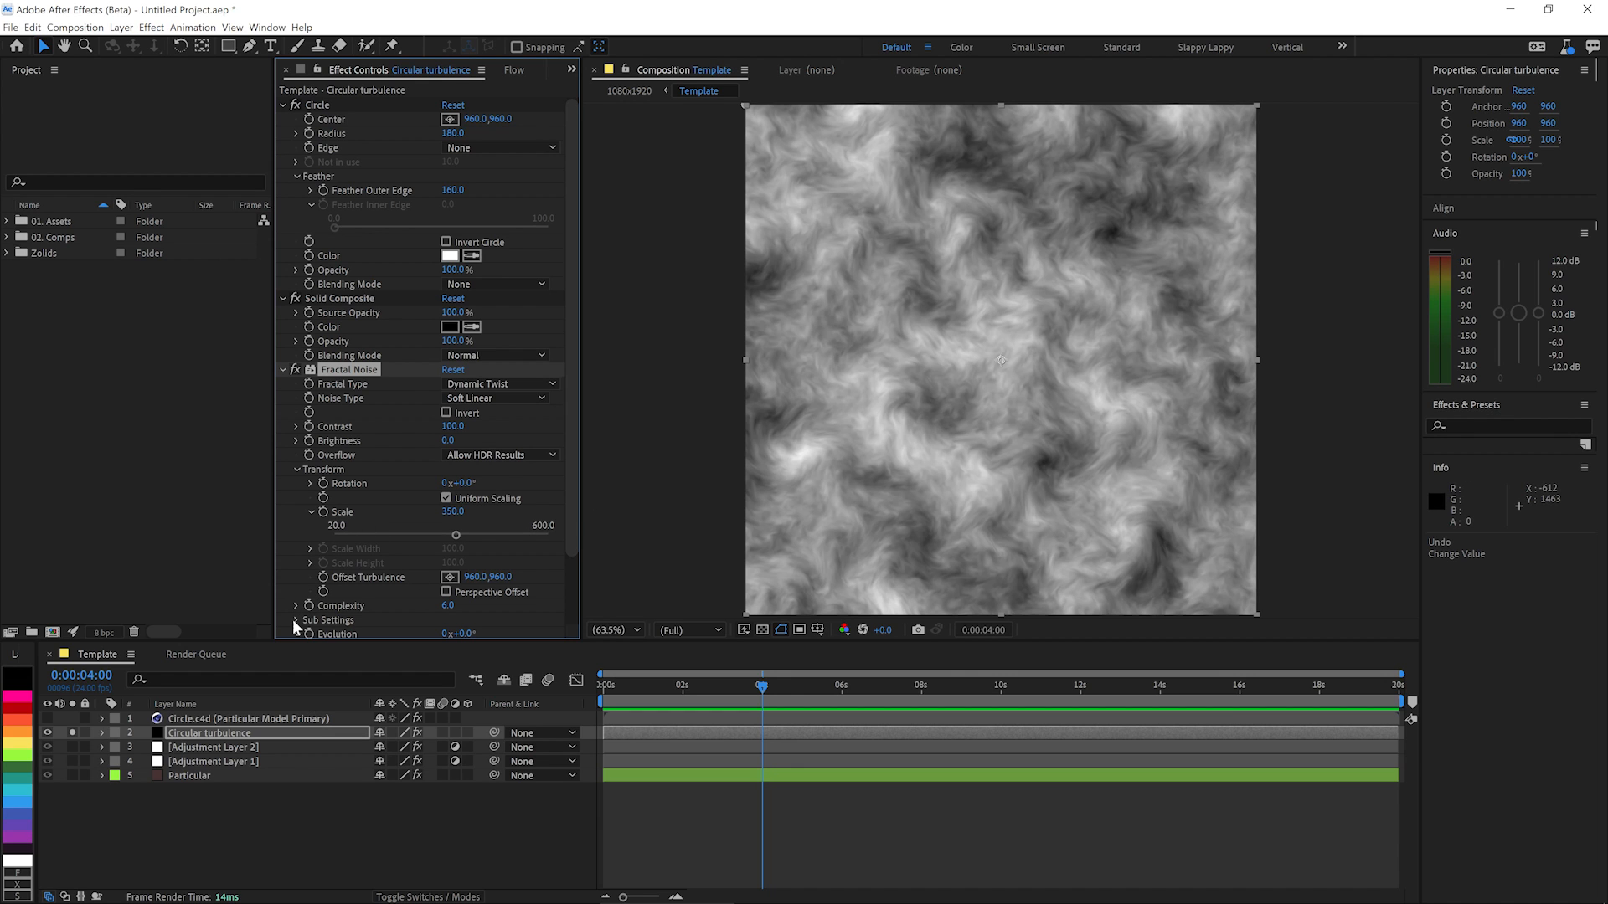
{"action": "left_click", "coordinate": [295, 633]}
{"action": "type", "text": "time*100"}
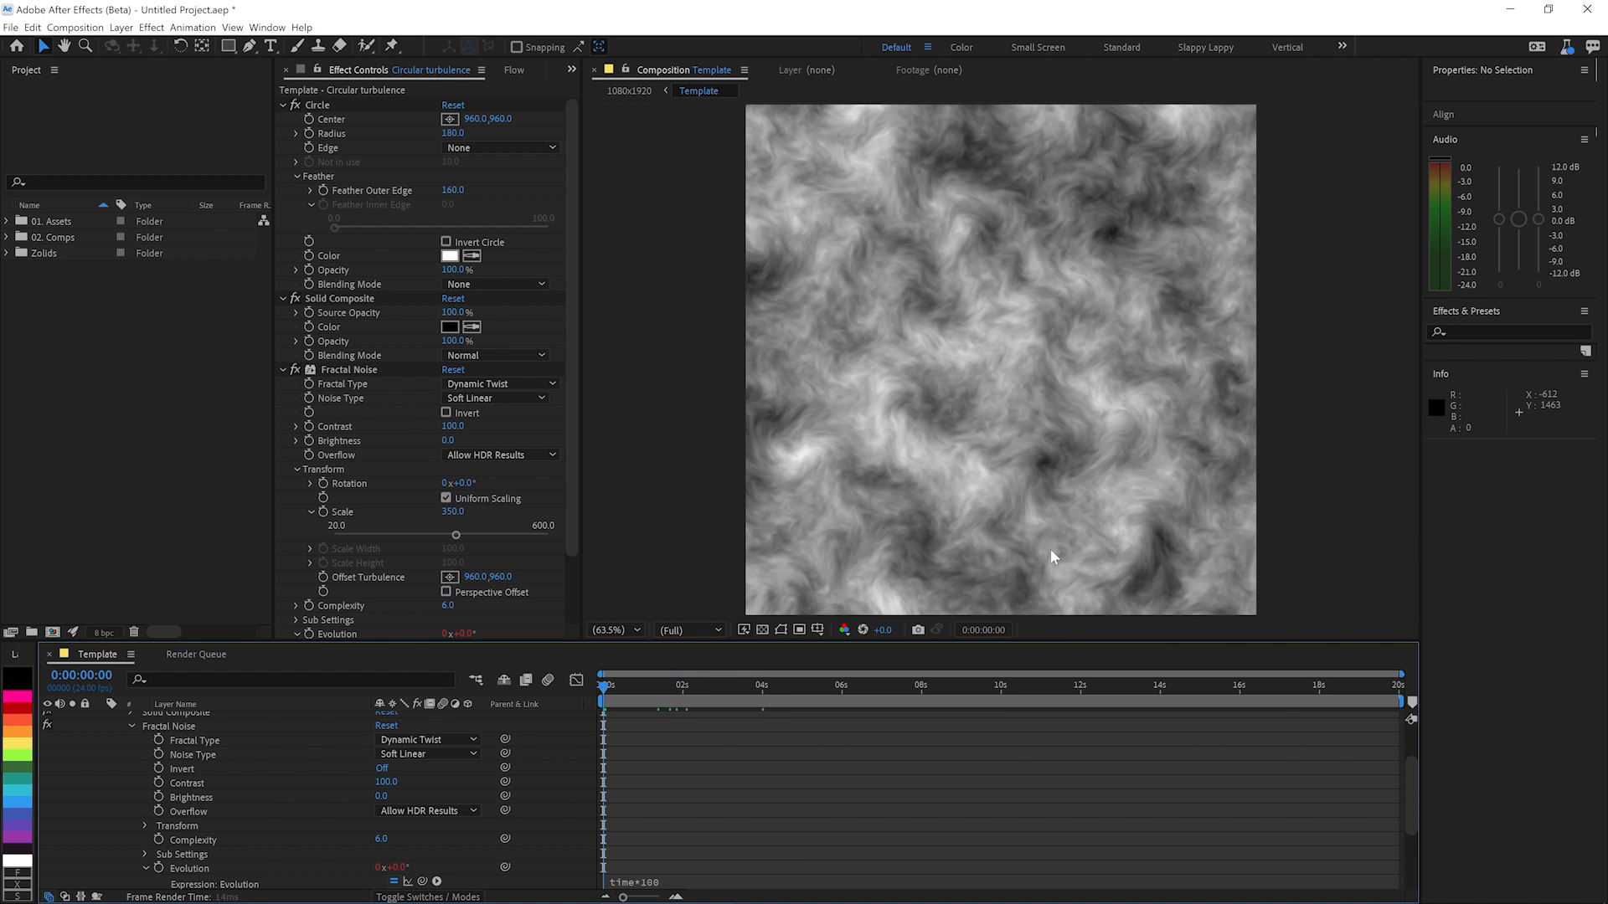
Confirm the Evolution expression and blend the Fractal Noise in Overlay mode.
{"action": "key", "text": "Space"}
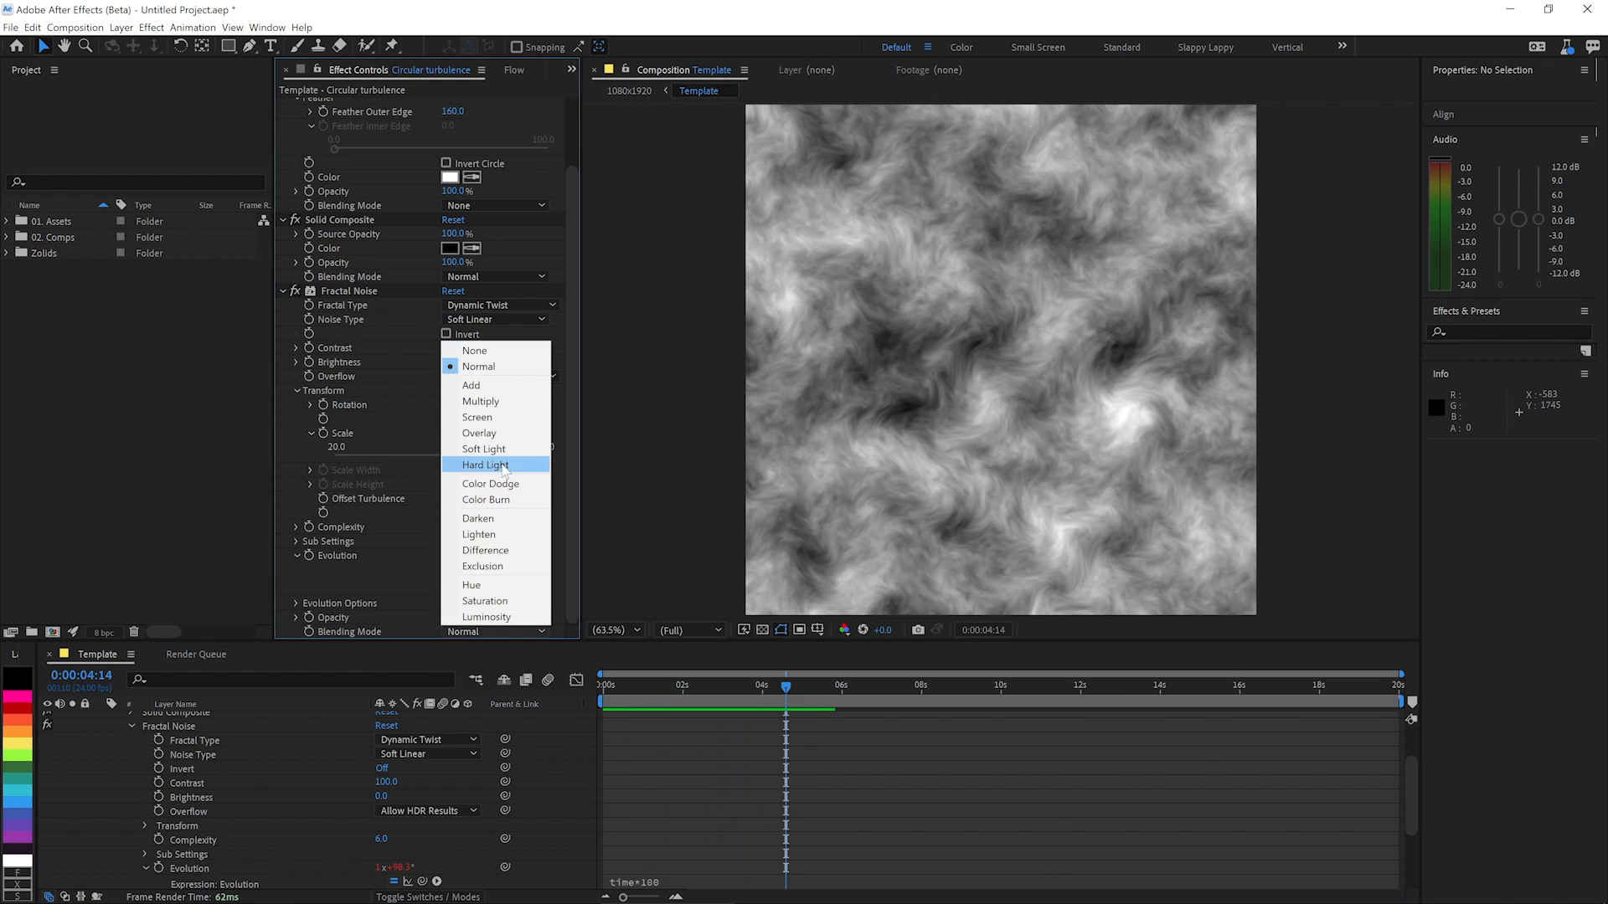
{"action": "mouse_move", "coordinate": [521, 432]}
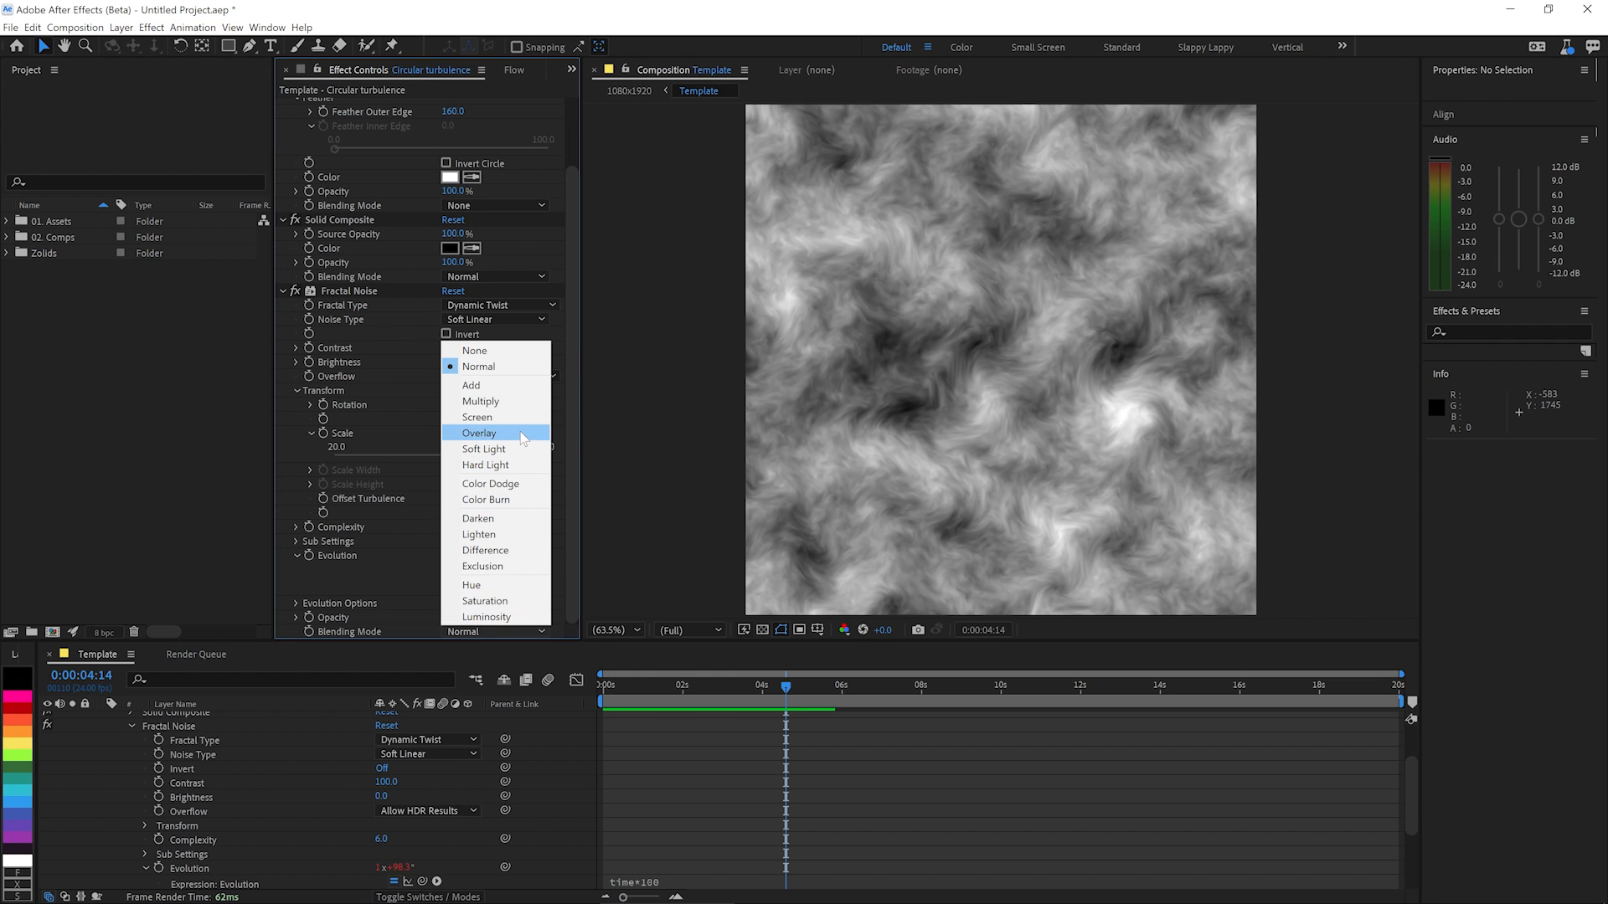
{"action": "left_click", "coordinate": [479, 432]}
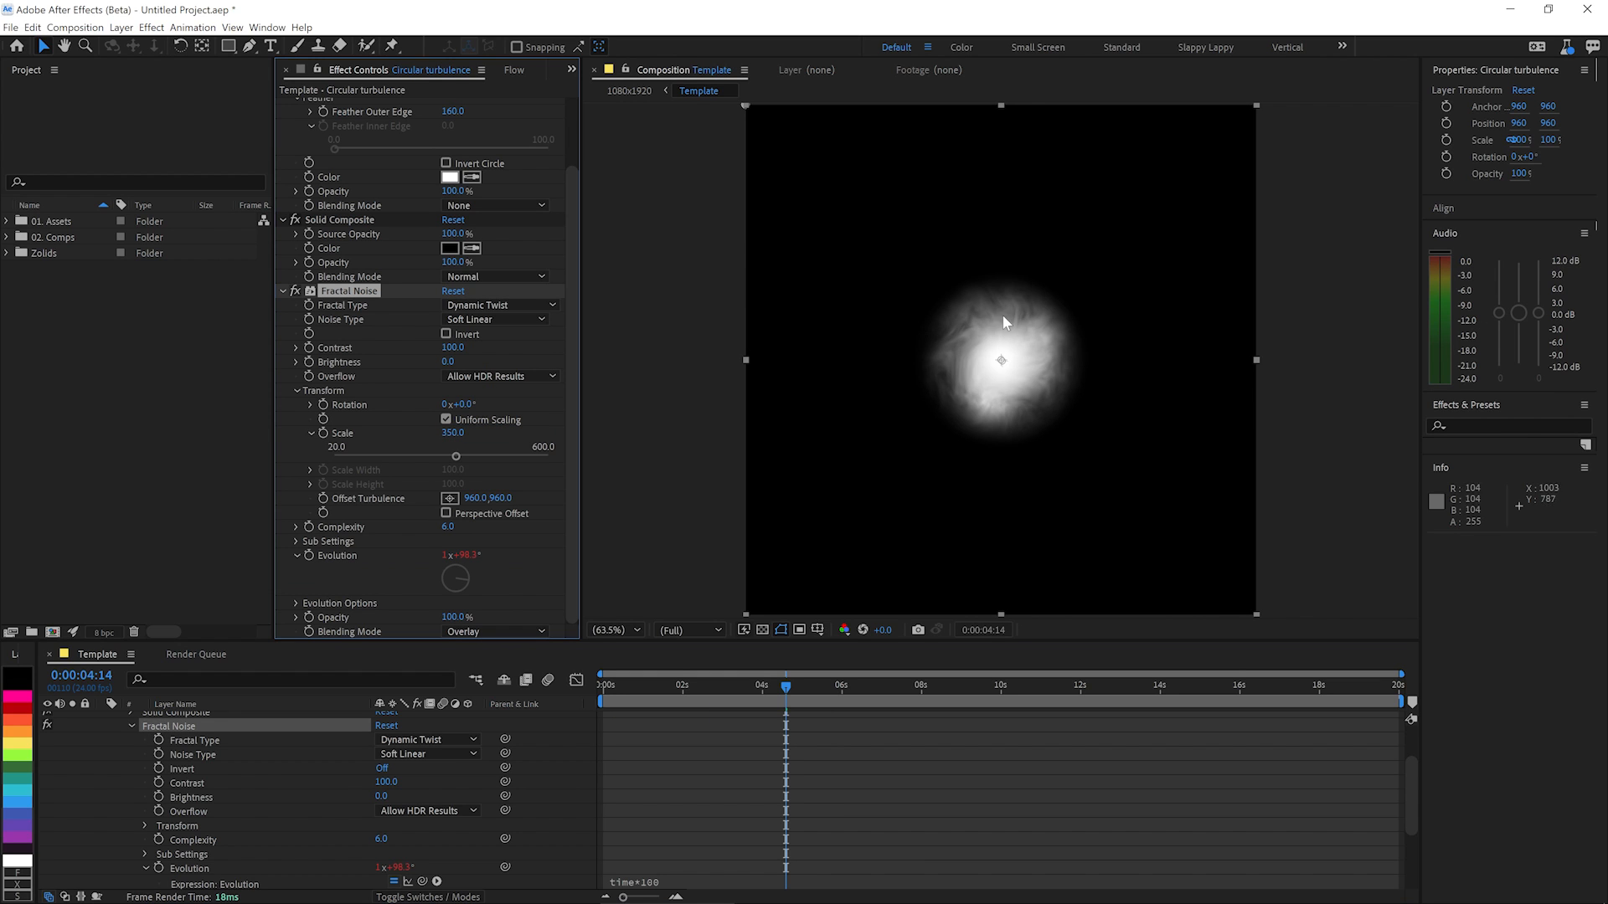
{"action": "mouse_move", "coordinate": [992, 331]}
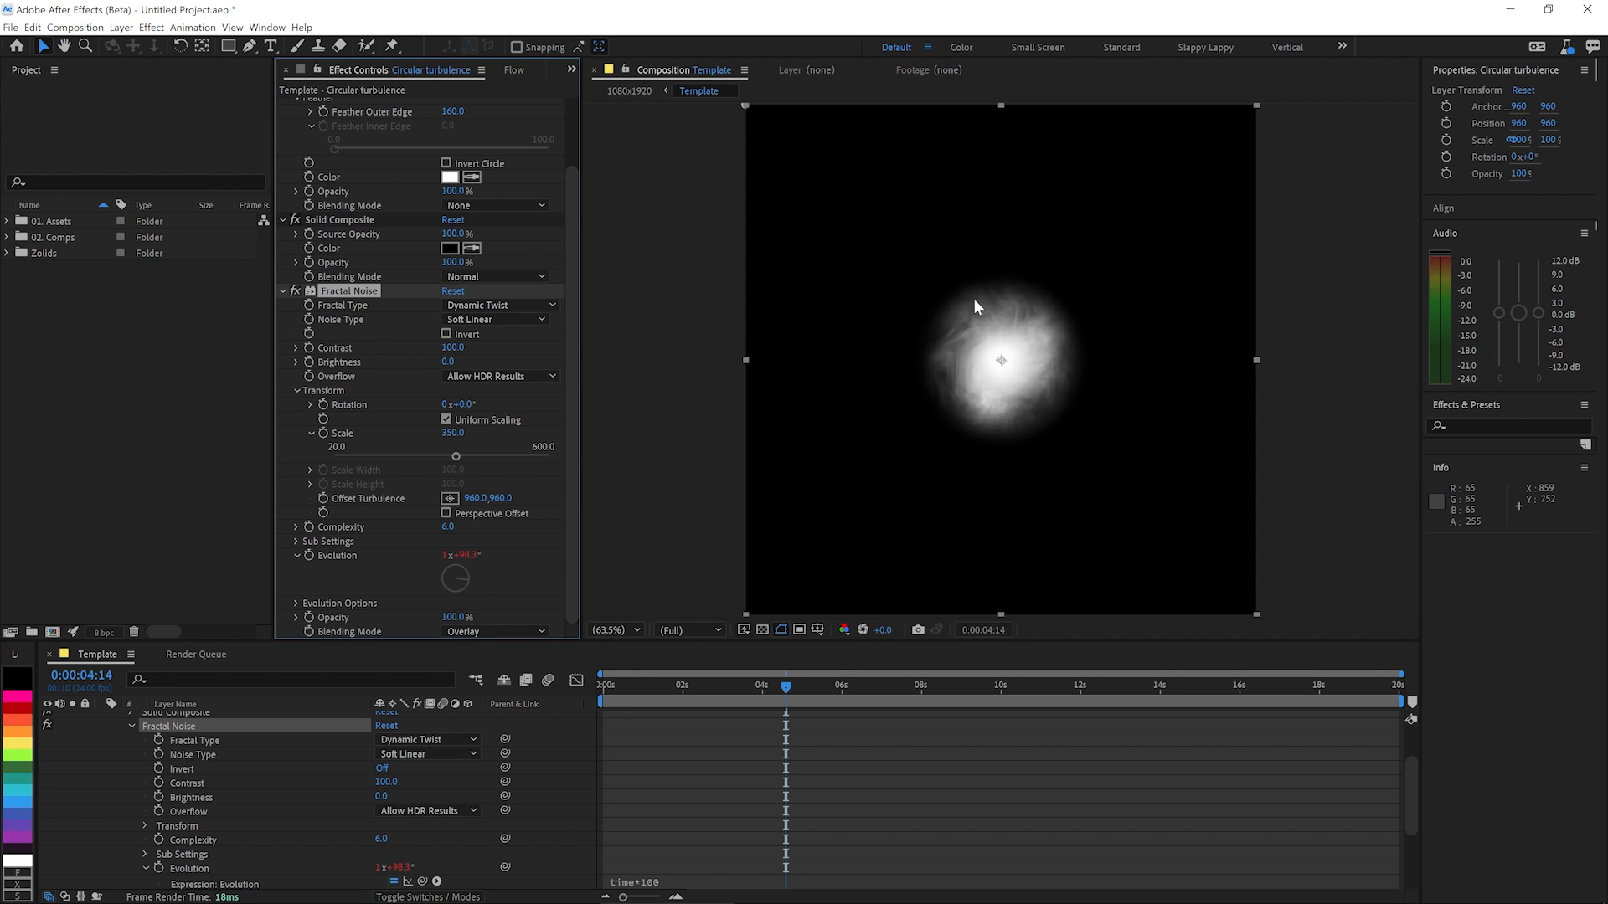
{"action": "mouse_move", "coordinate": [1020, 372]}
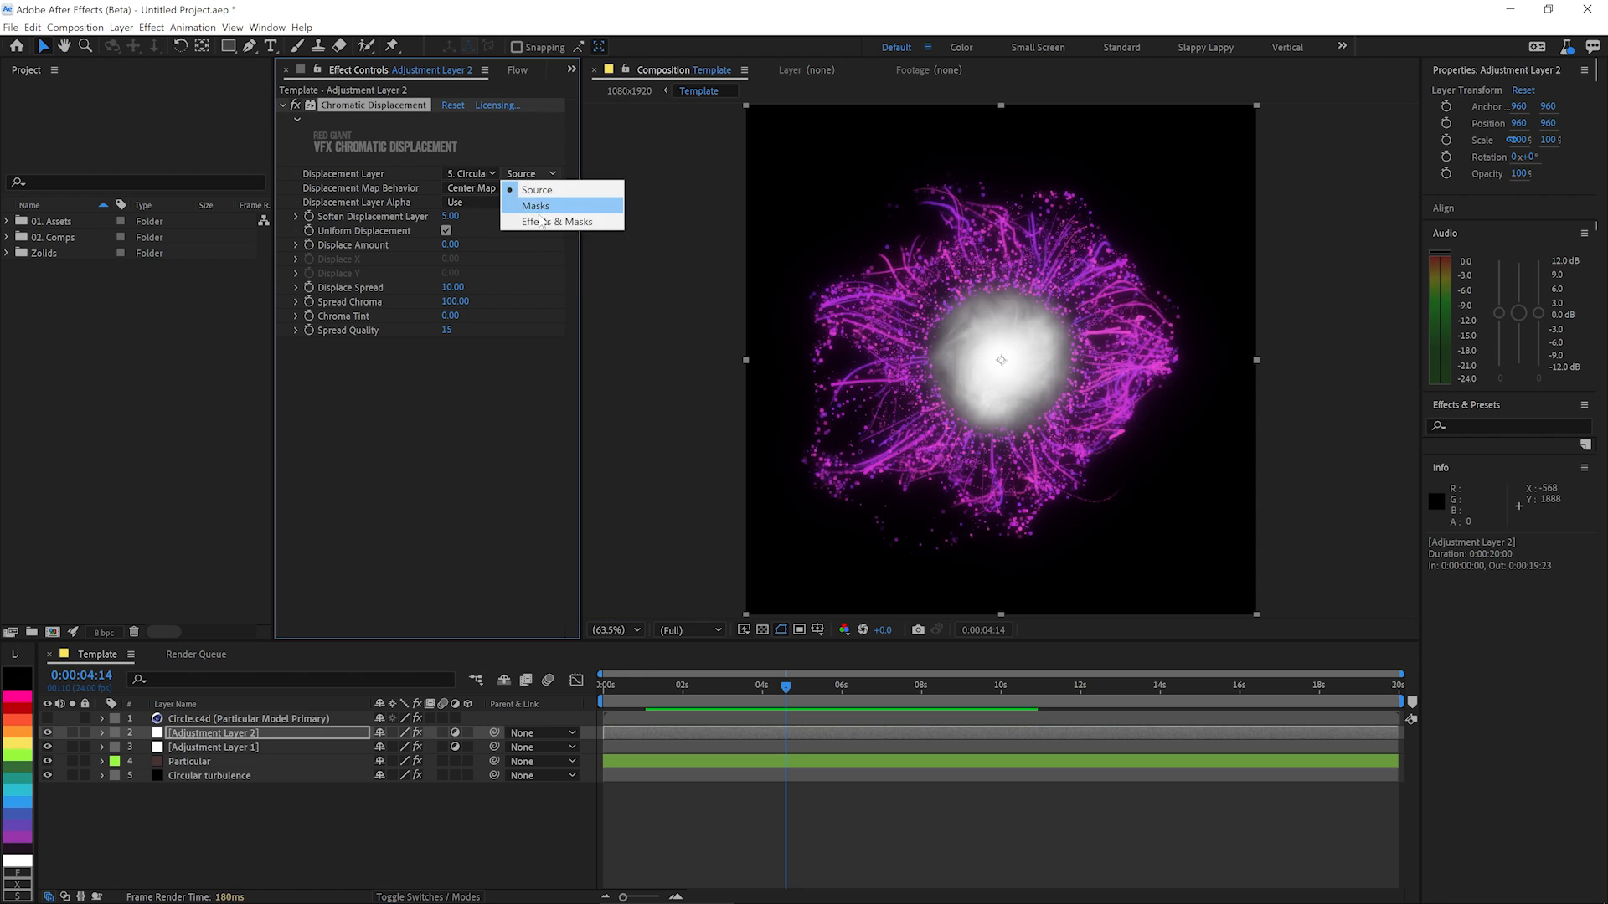
Set the Displacement Layer source to Effects & Masks and raise Displace Spread to 78.
{"action": "left_click", "coordinate": [563, 222]}
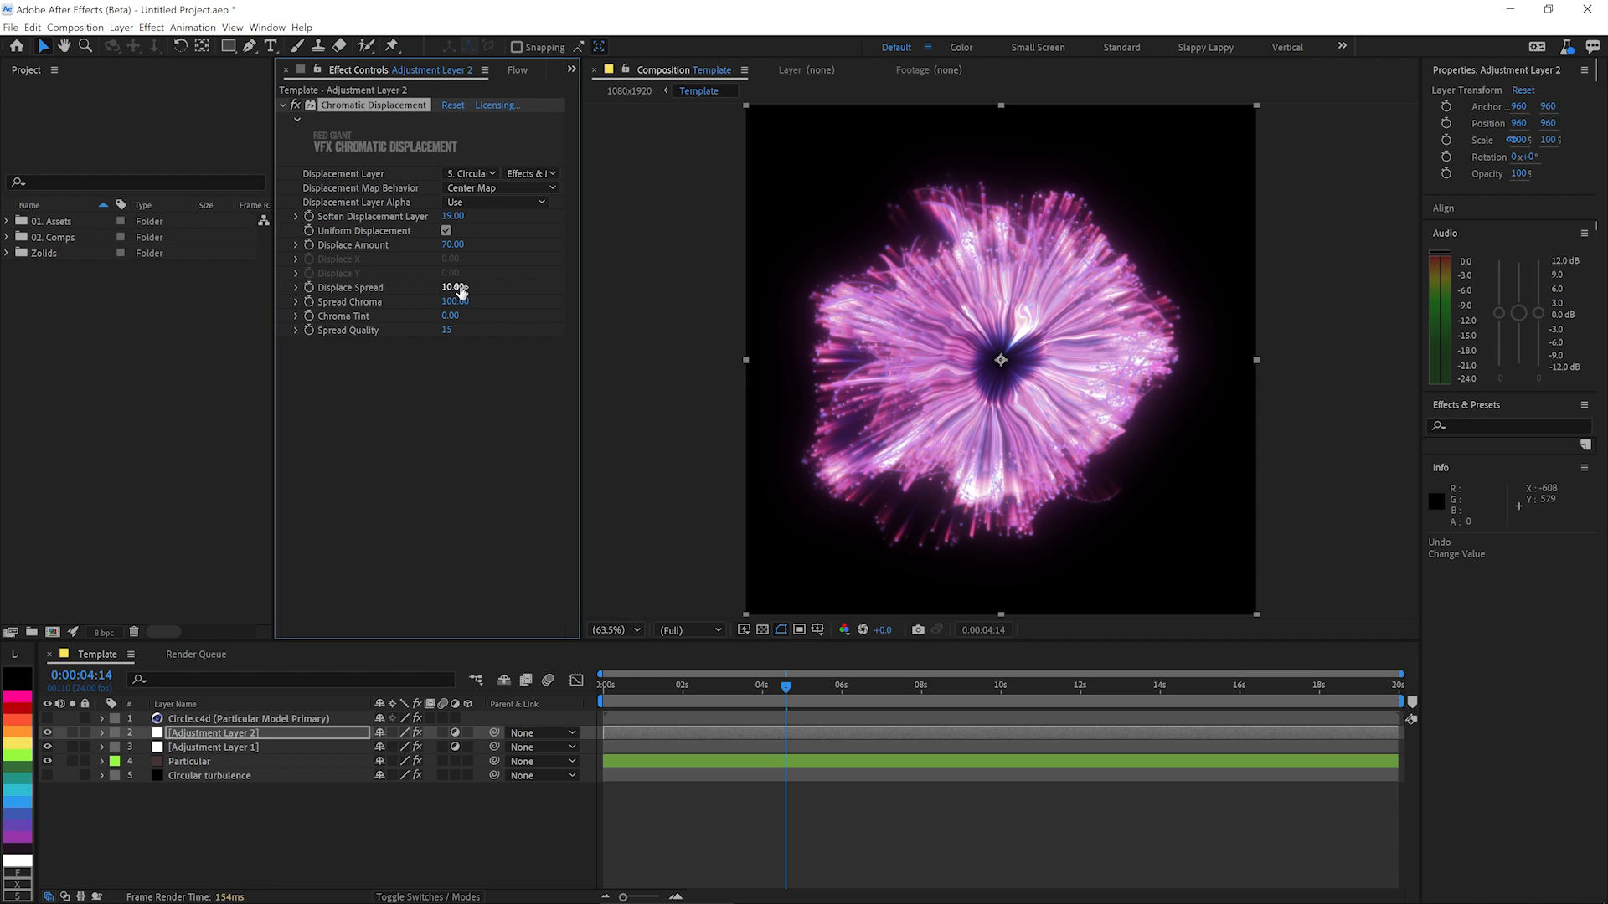
{"action": "mouse_move", "coordinate": [566, 325]}
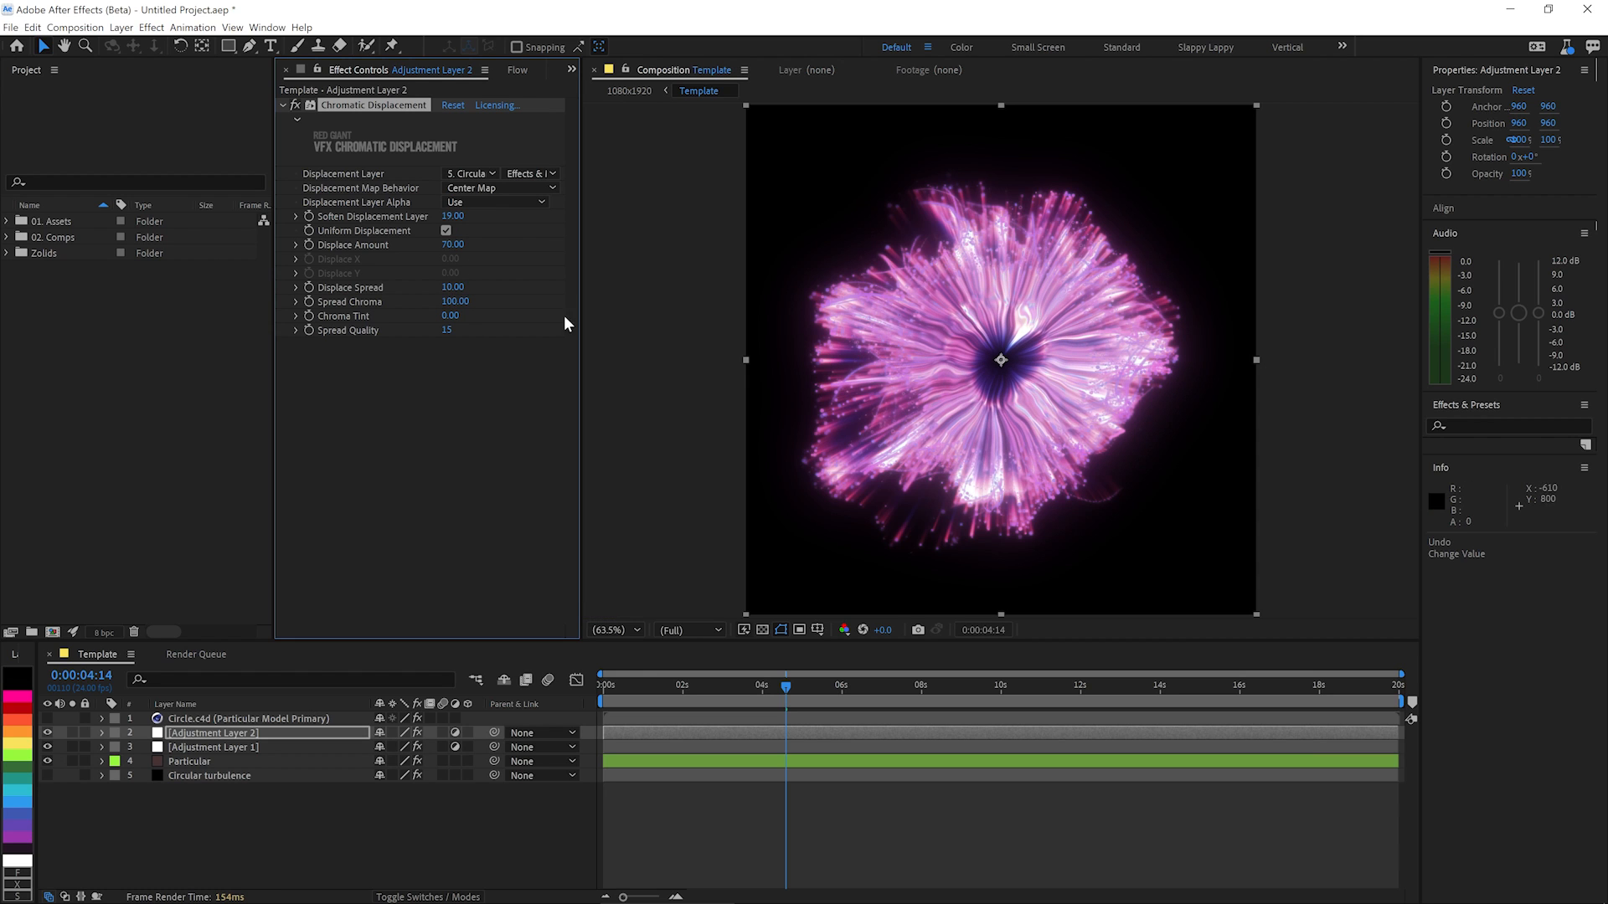
{"action": "left_click_drag", "start_coordinate": [452, 287], "coordinate": [491, 286]}
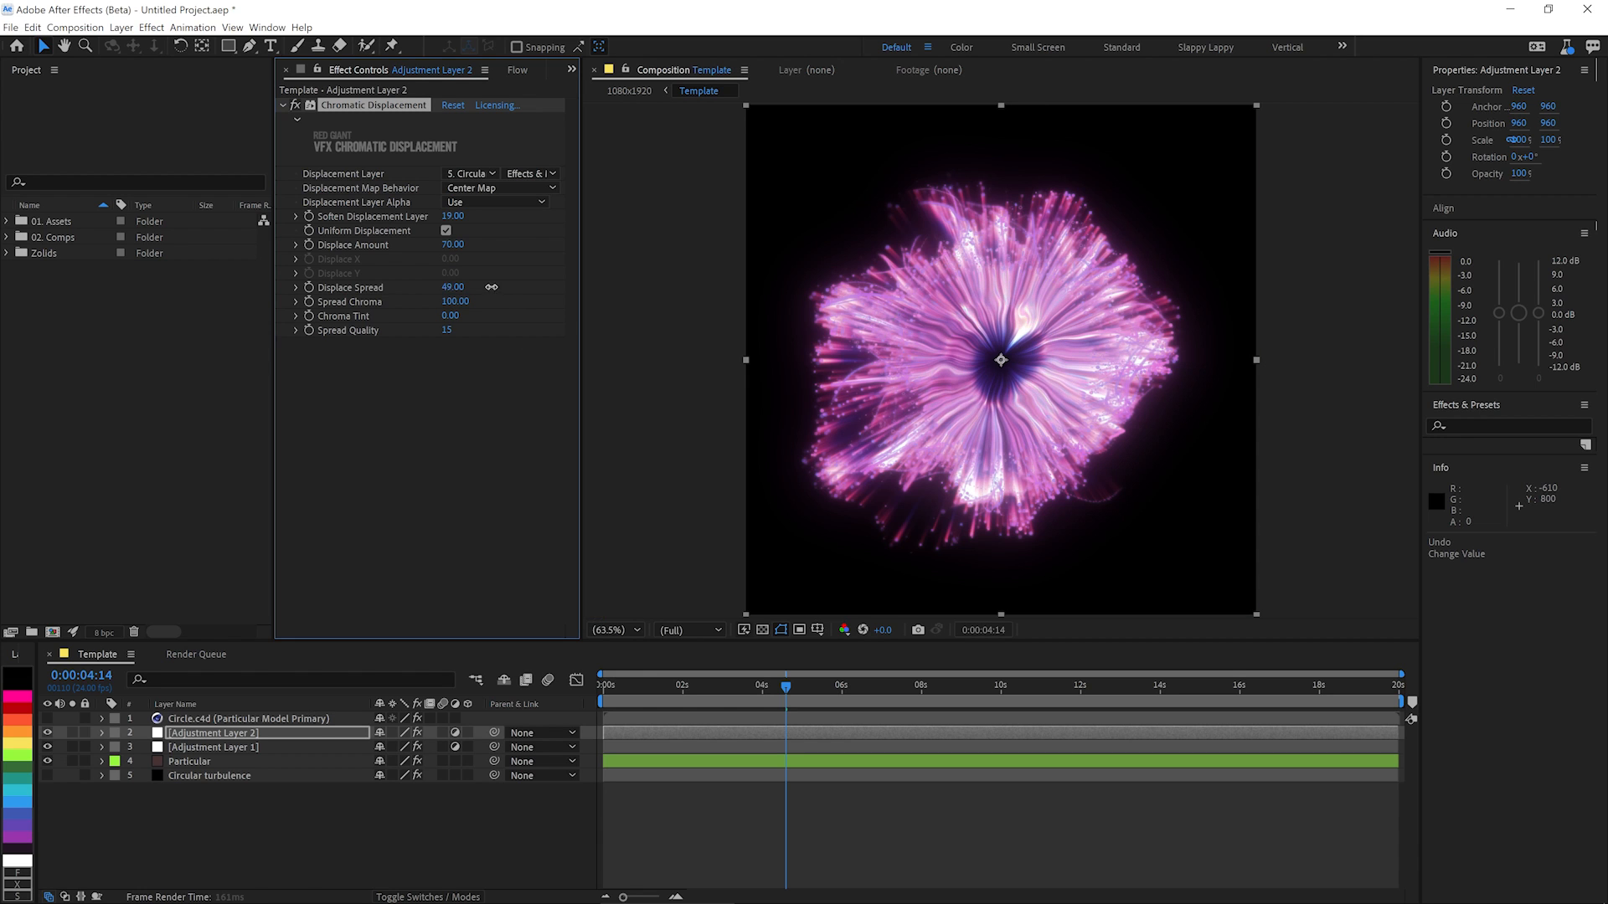
{"action": "left_click_drag", "start_coordinate": [452, 286], "coordinate": [482, 286]}
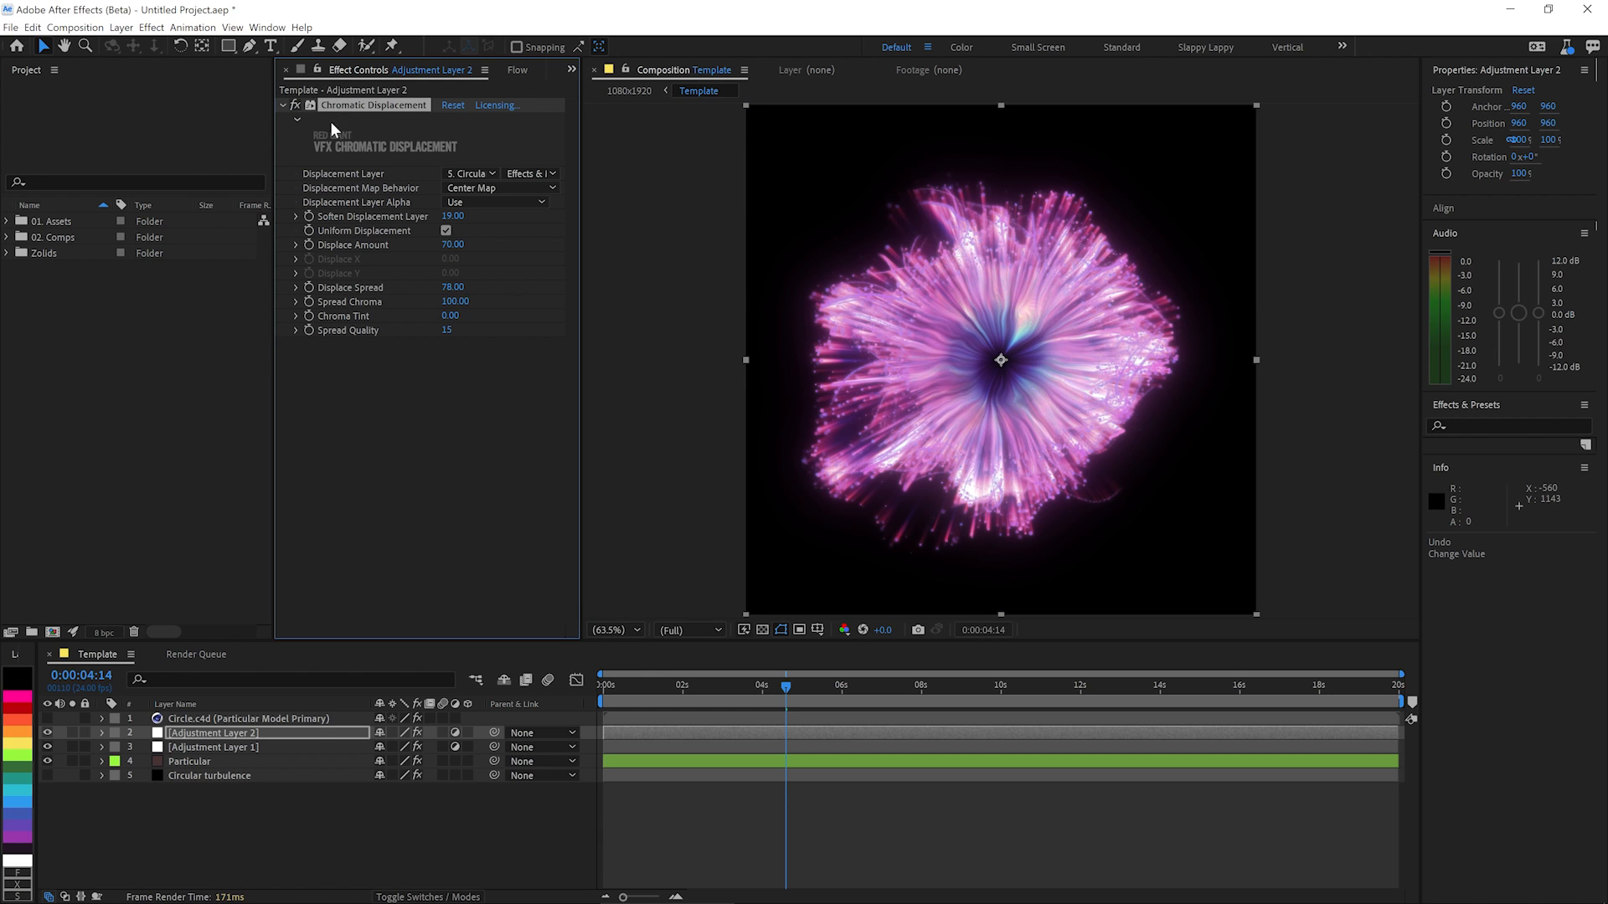
{"action": "mouse_move", "coordinate": [431, 249]}
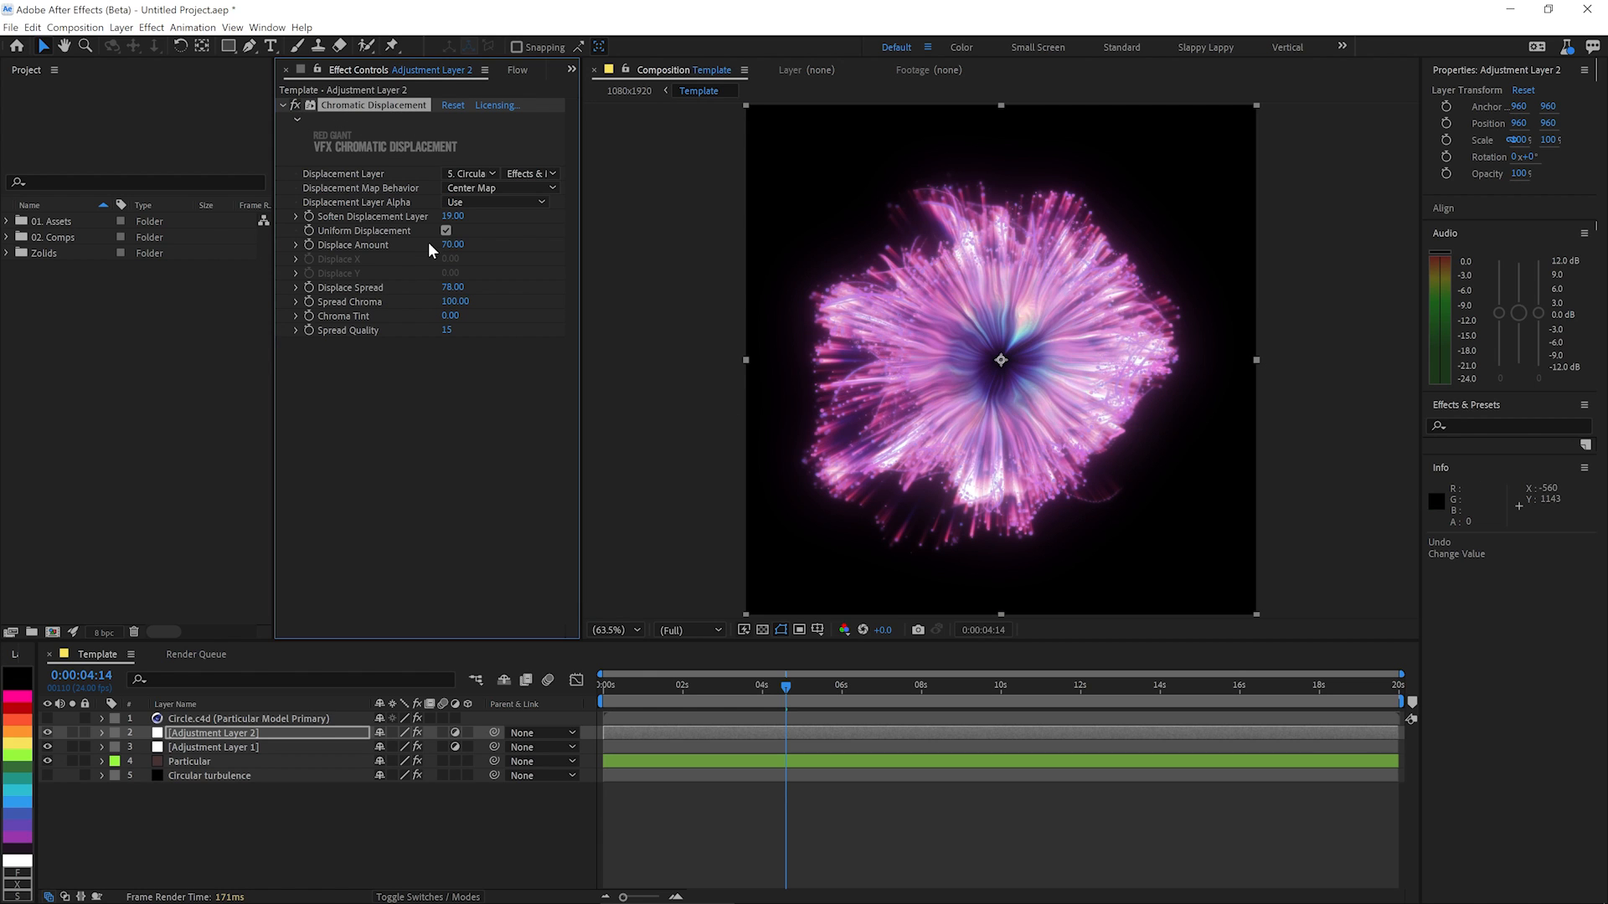
{"action": "mouse_move", "coordinate": [983, 335]}
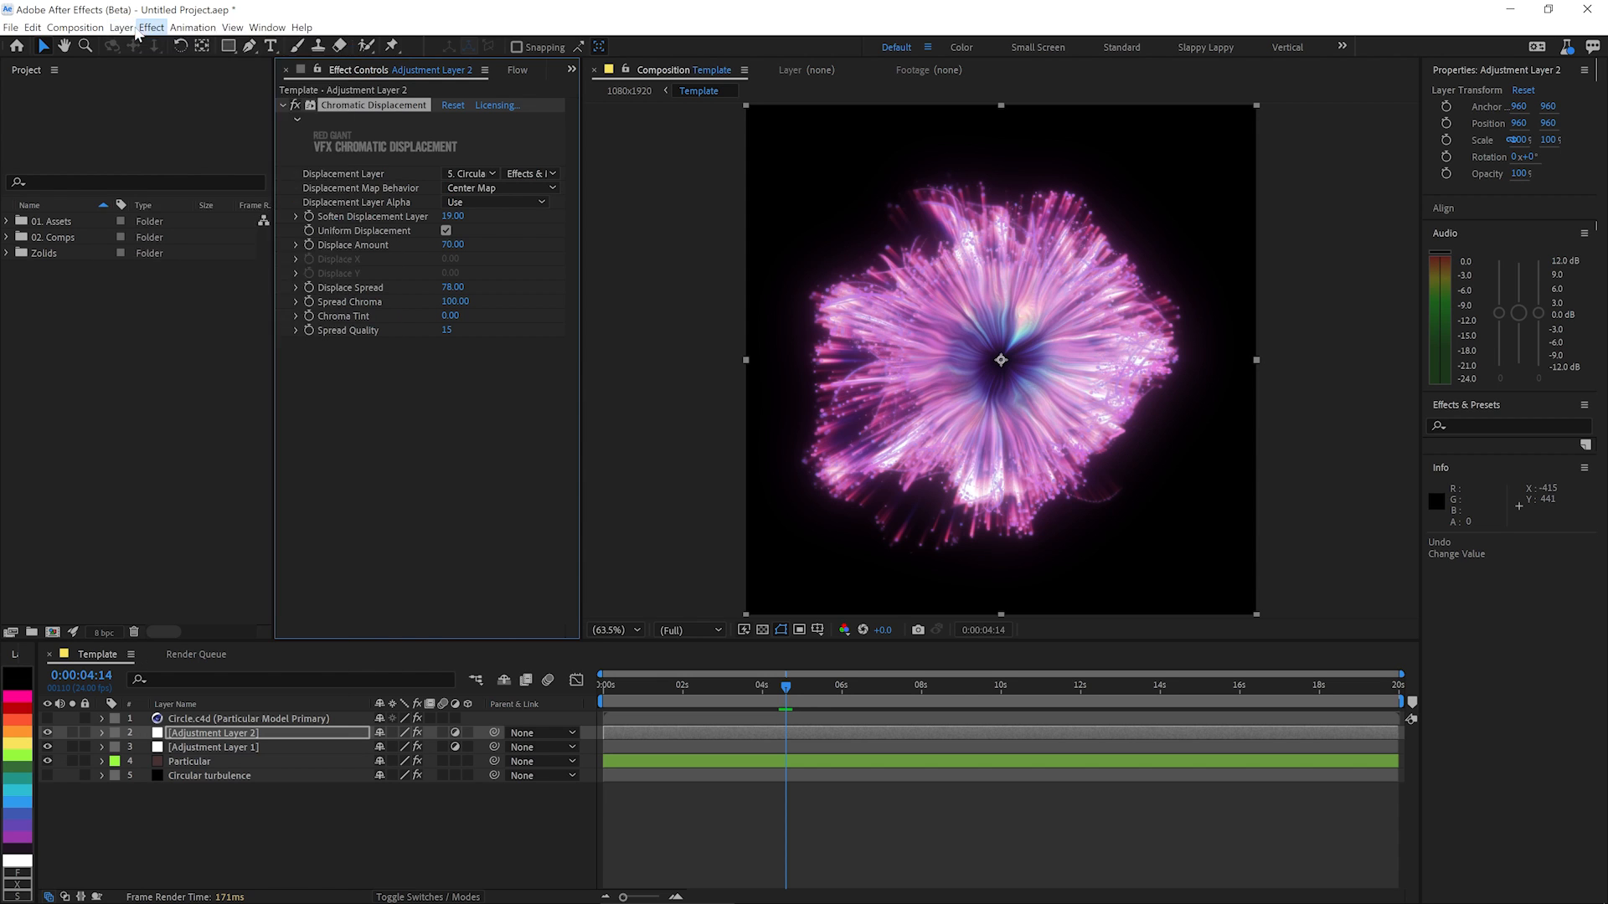
Add a third adjustment layer with VFX Optical Glow and Renoiser grain using the 16mm preset.
{"action": "left_click", "coordinate": [109, 26]}
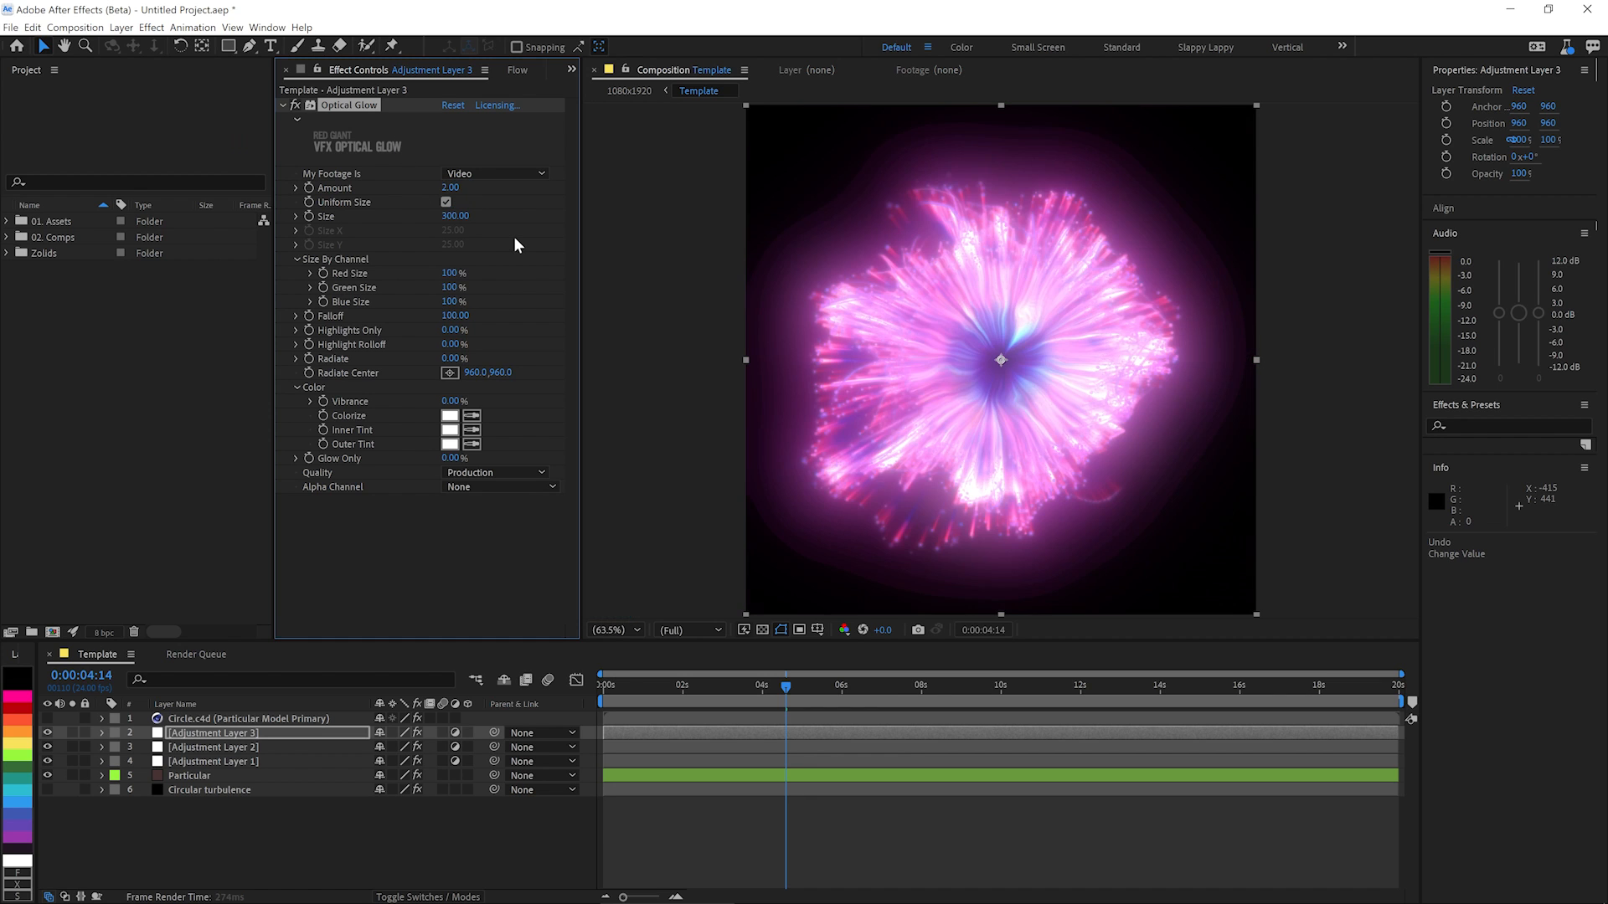
{"action": "left_click", "coordinate": [450, 187]}
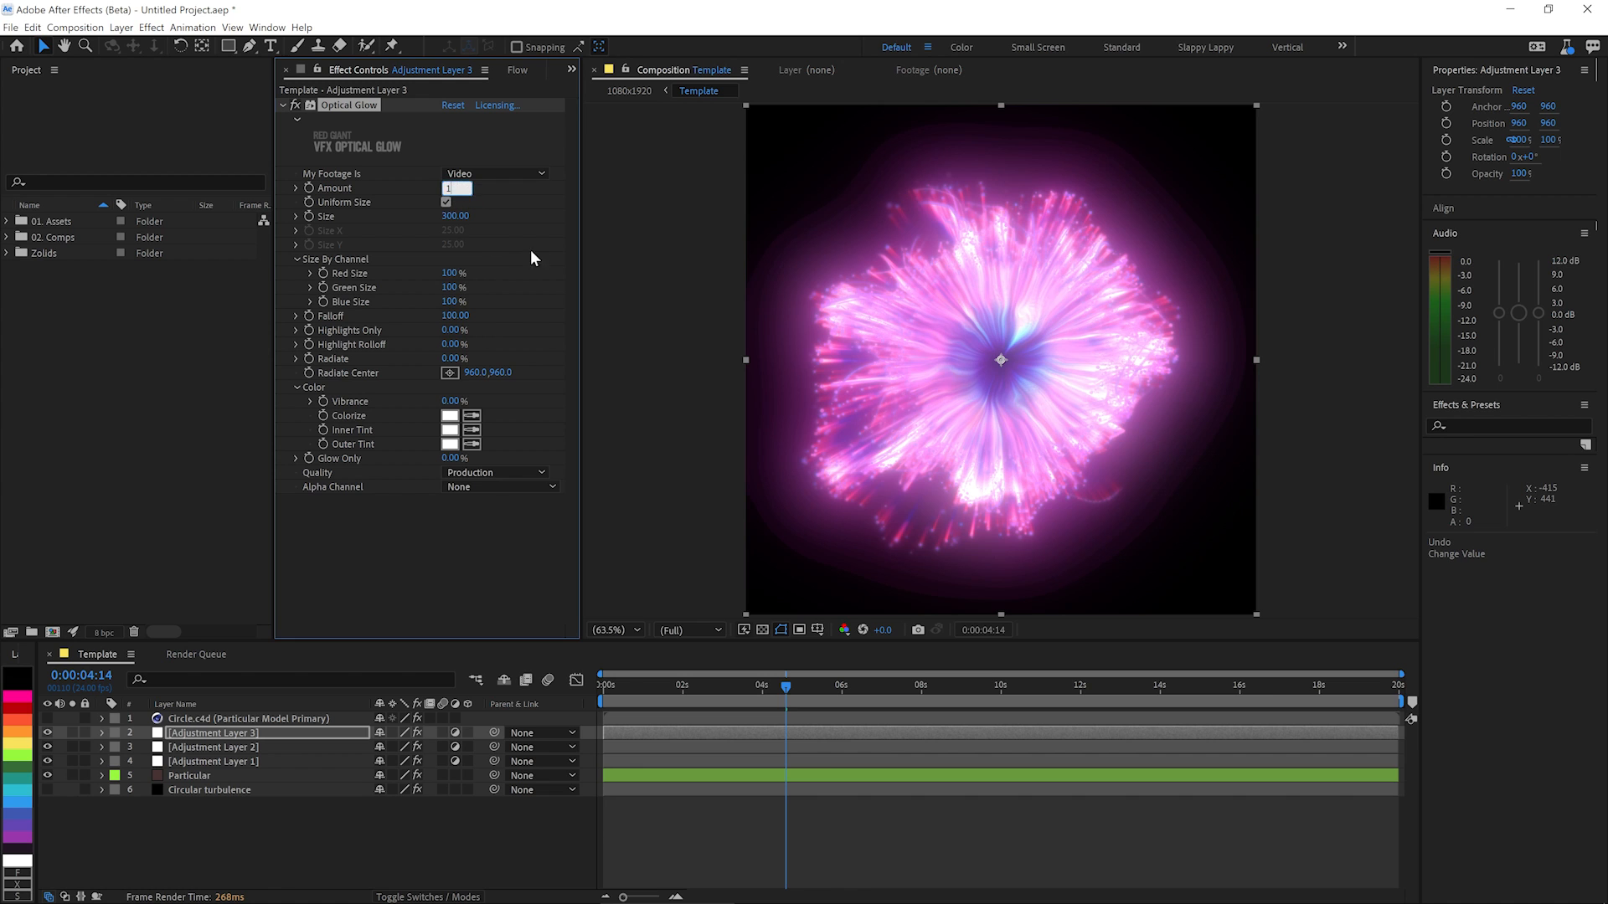
{"action": "type", "text": "re"}
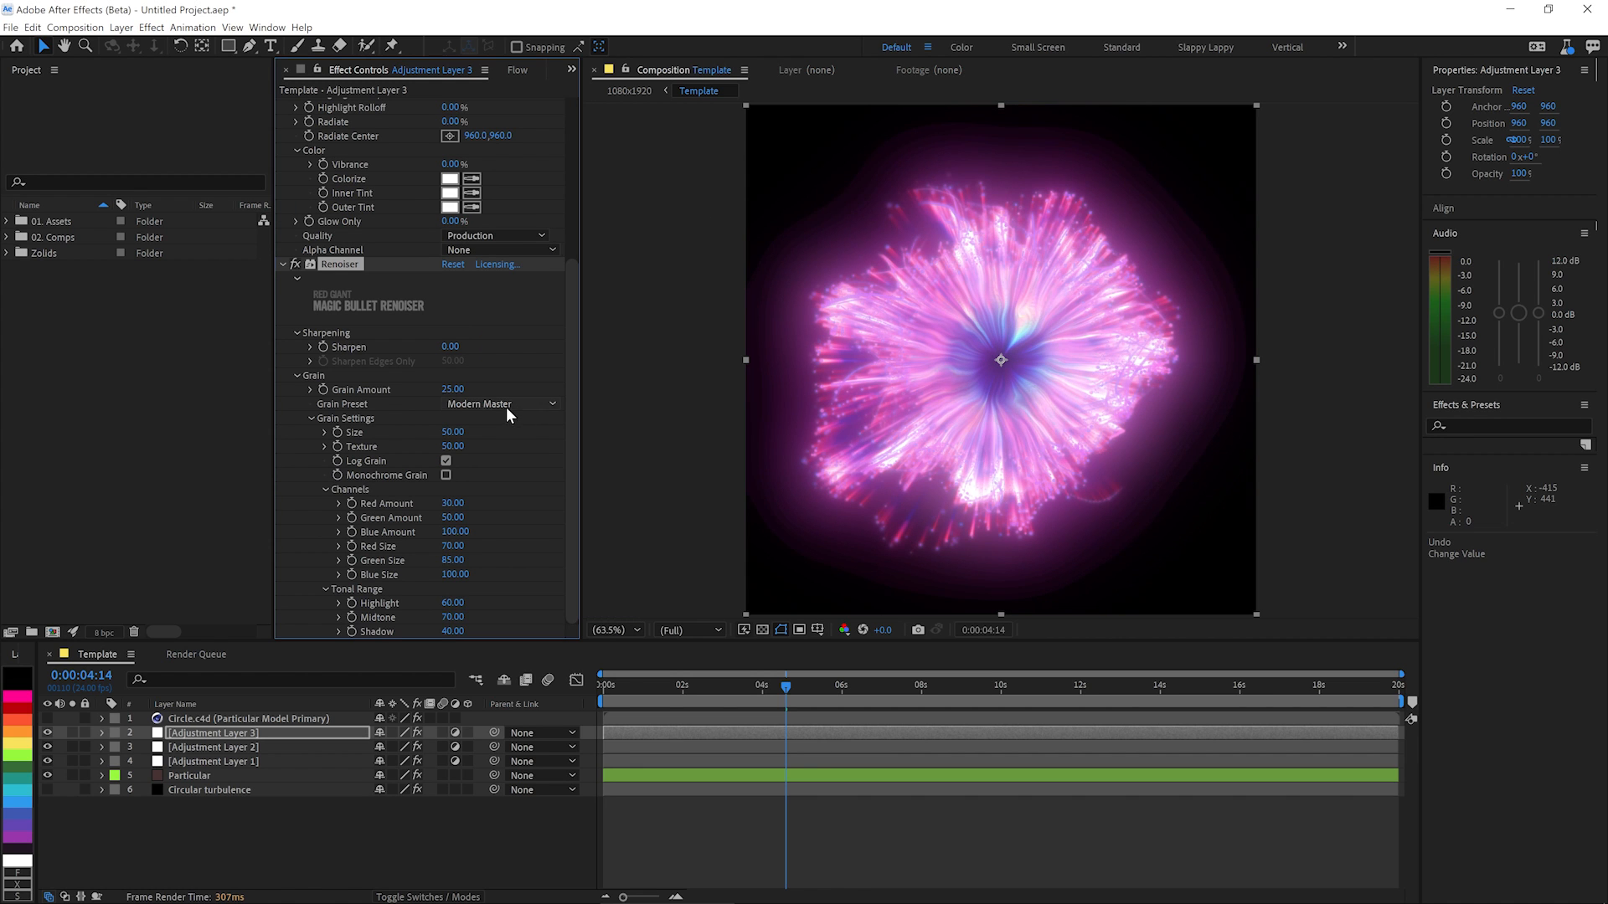
{"action": "left_click", "coordinate": [499, 404]}
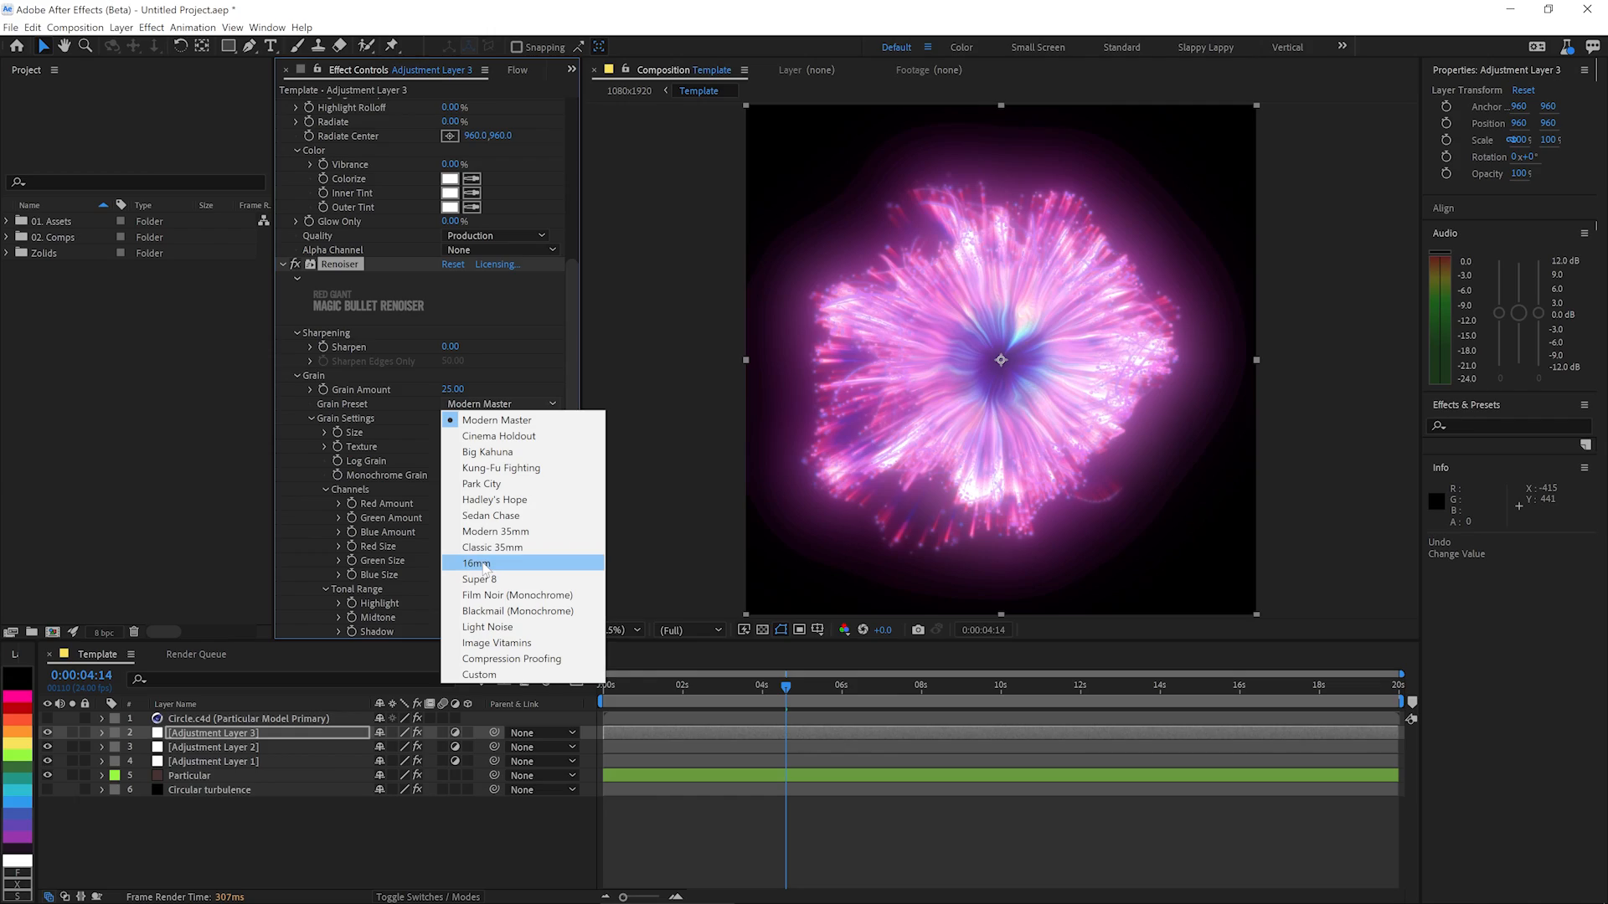
{"action": "left_click", "coordinate": [188, 776]}
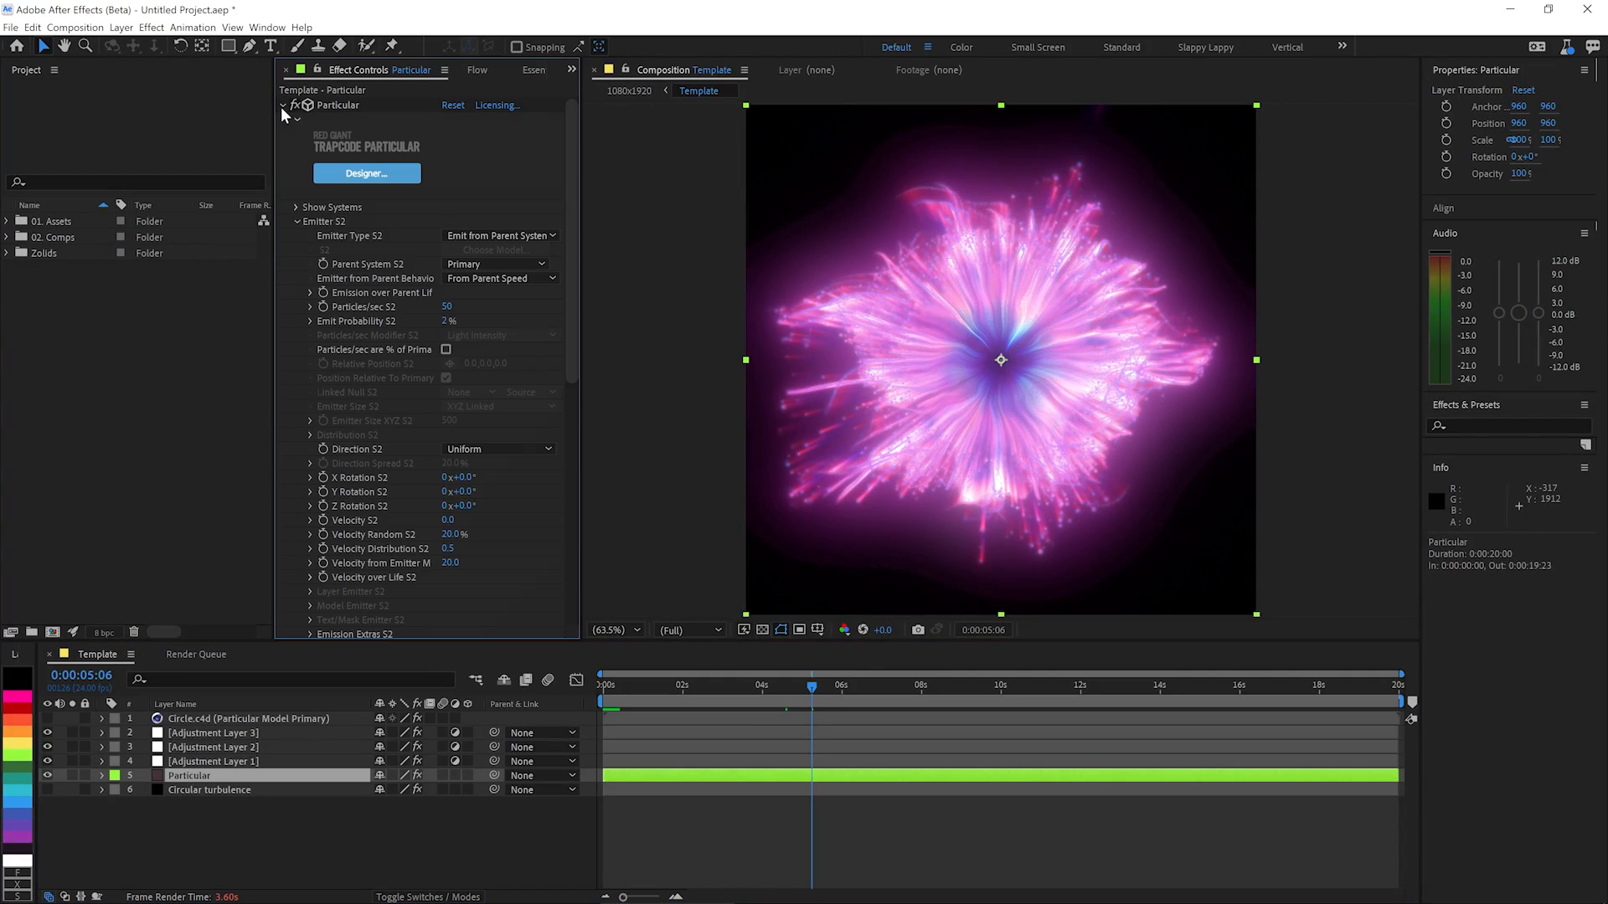
Set Particular's particle colour gradient stops to red and golden yellow.
{"action": "left_click", "coordinate": [297, 208]}
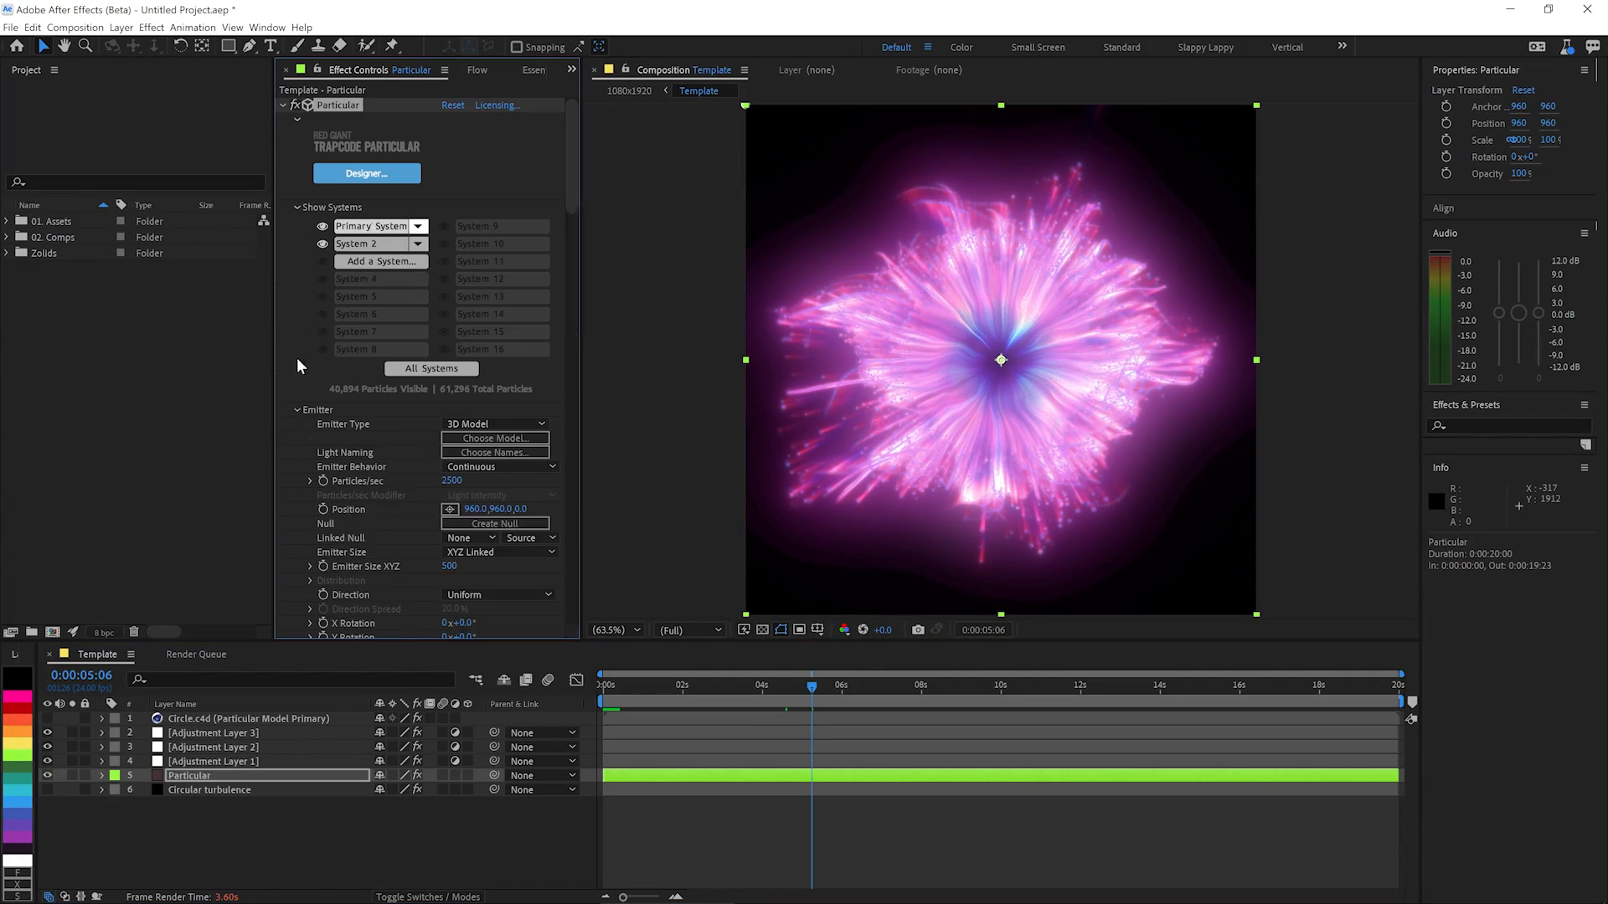
{"action": "scroll", "scroll_direction": "down", "scroll_amount": 3}
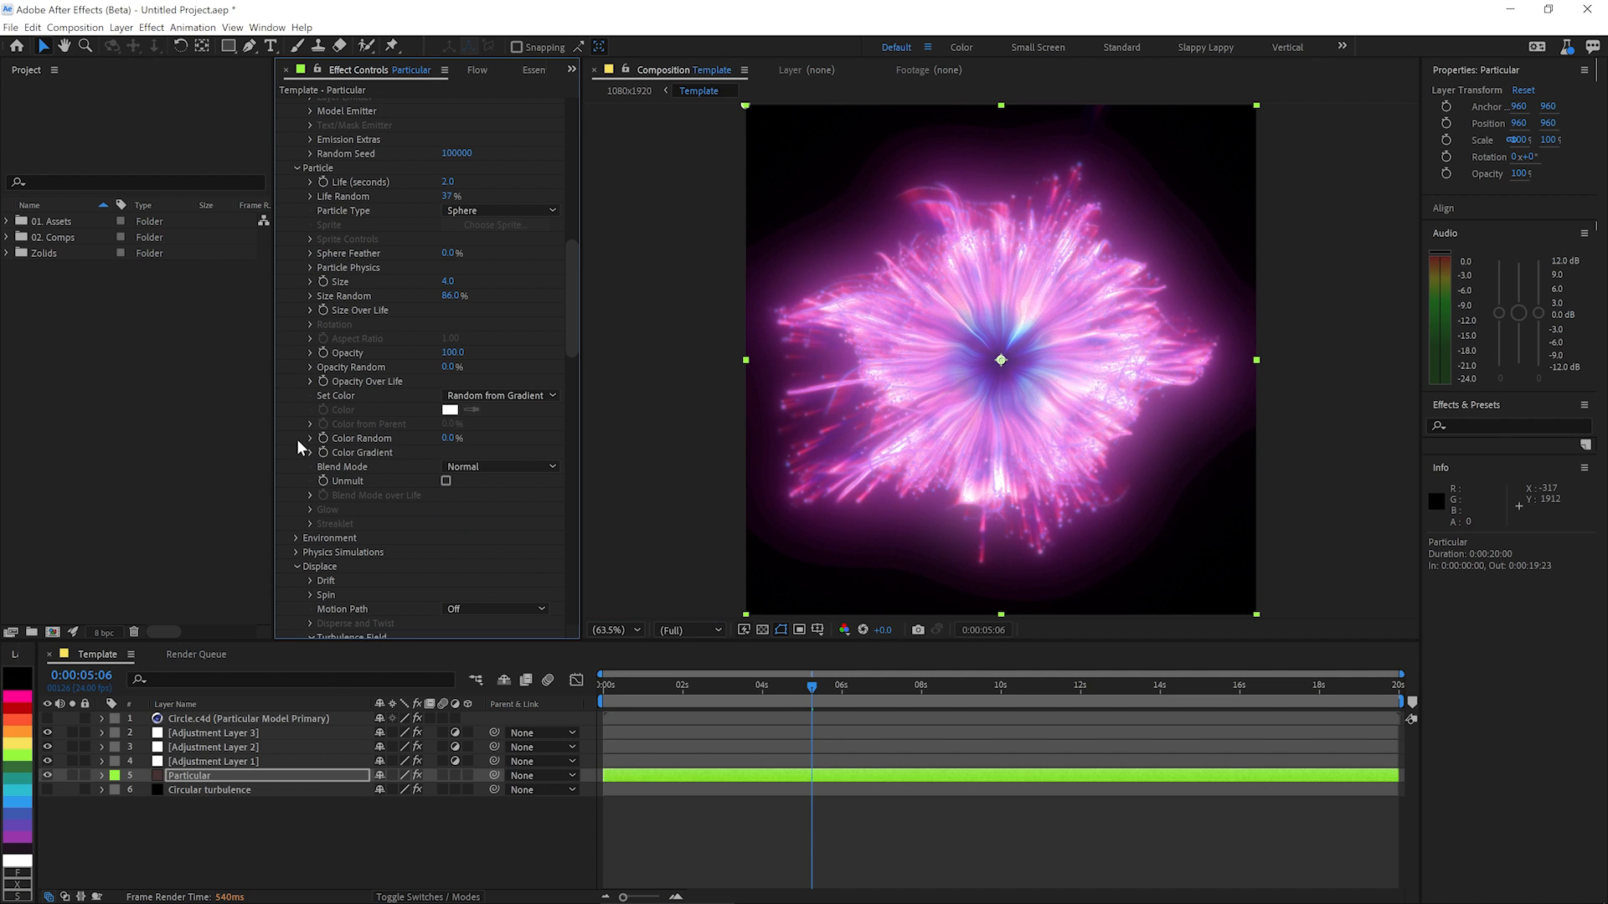
{"action": "left_click", "coordinate": [312, 453]}
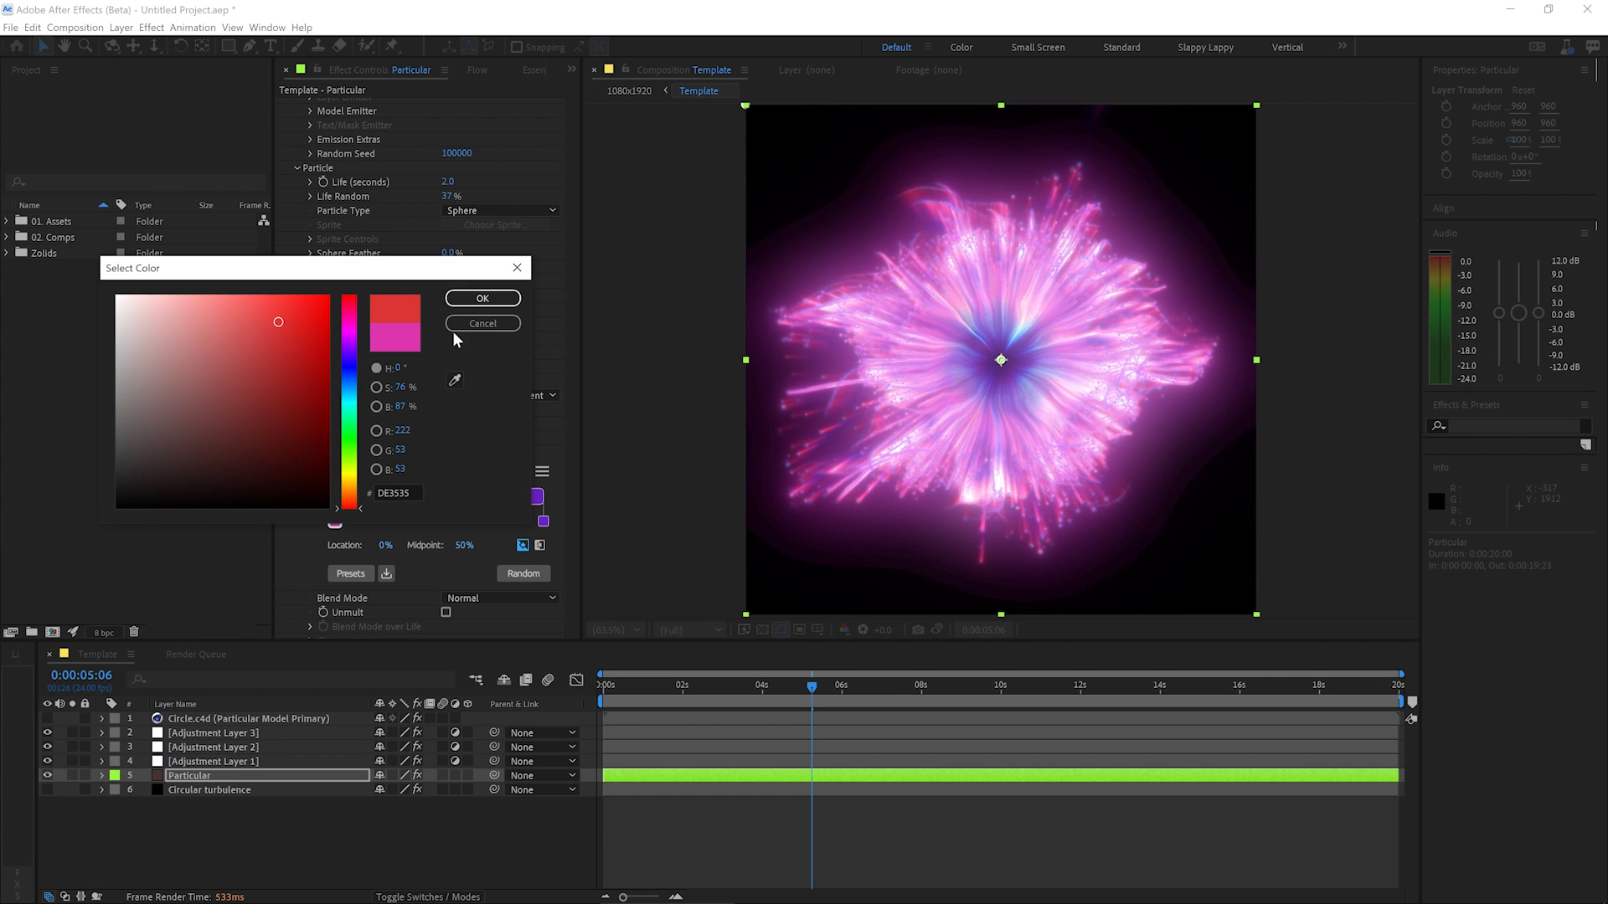
{"action": "left_click", "coordinate": [482, 298]}
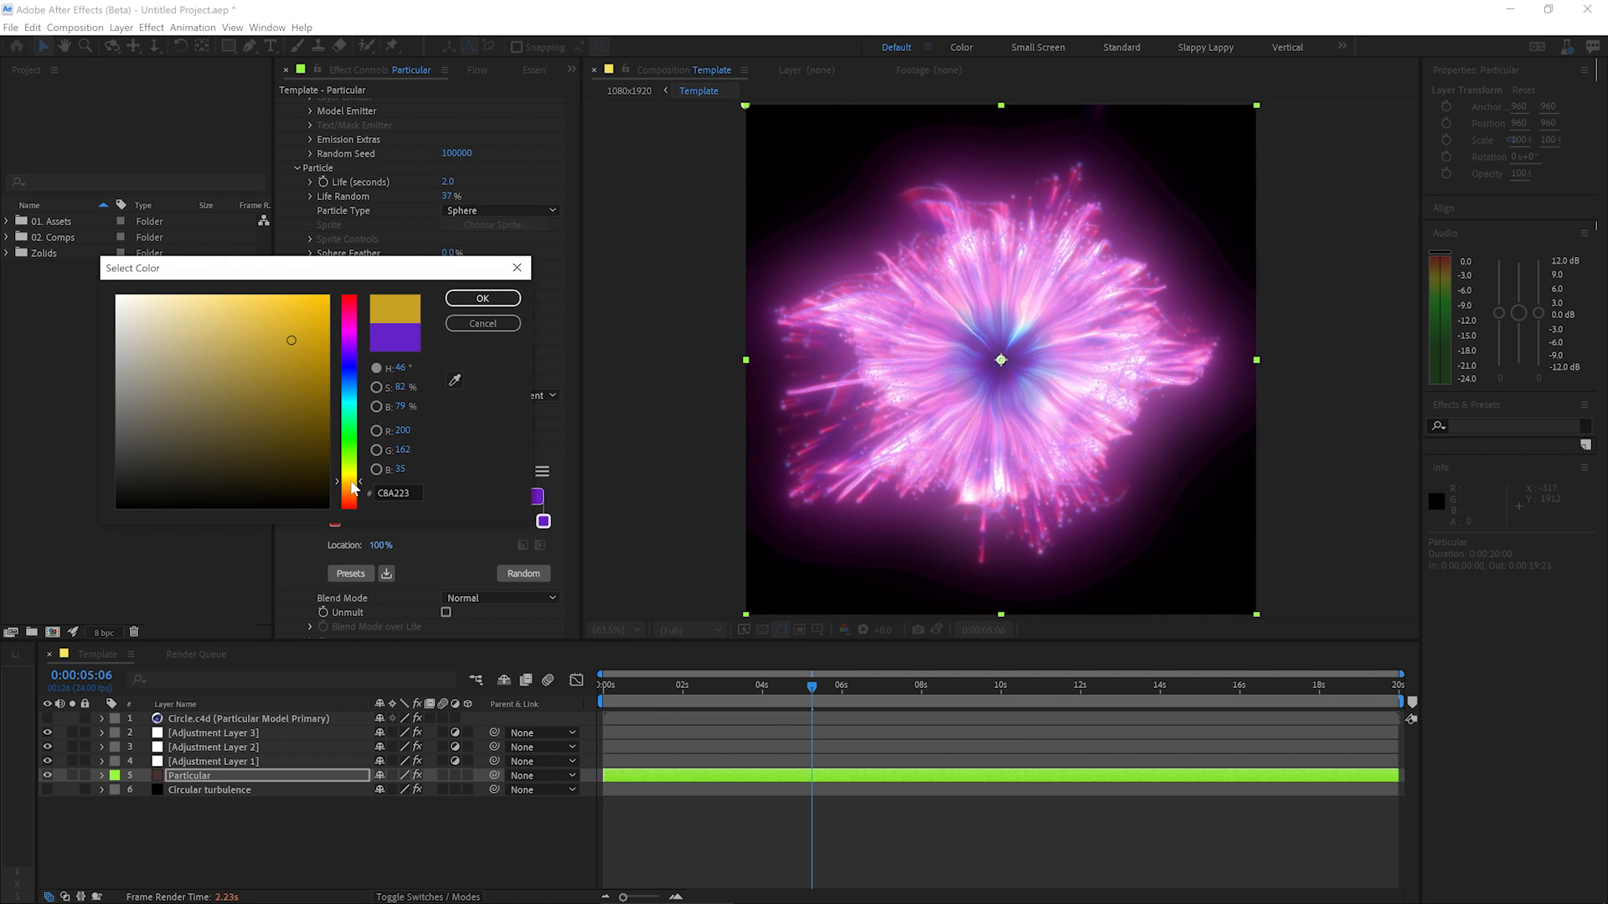
{"action": "left_click", "coordinate": [482, 298]}
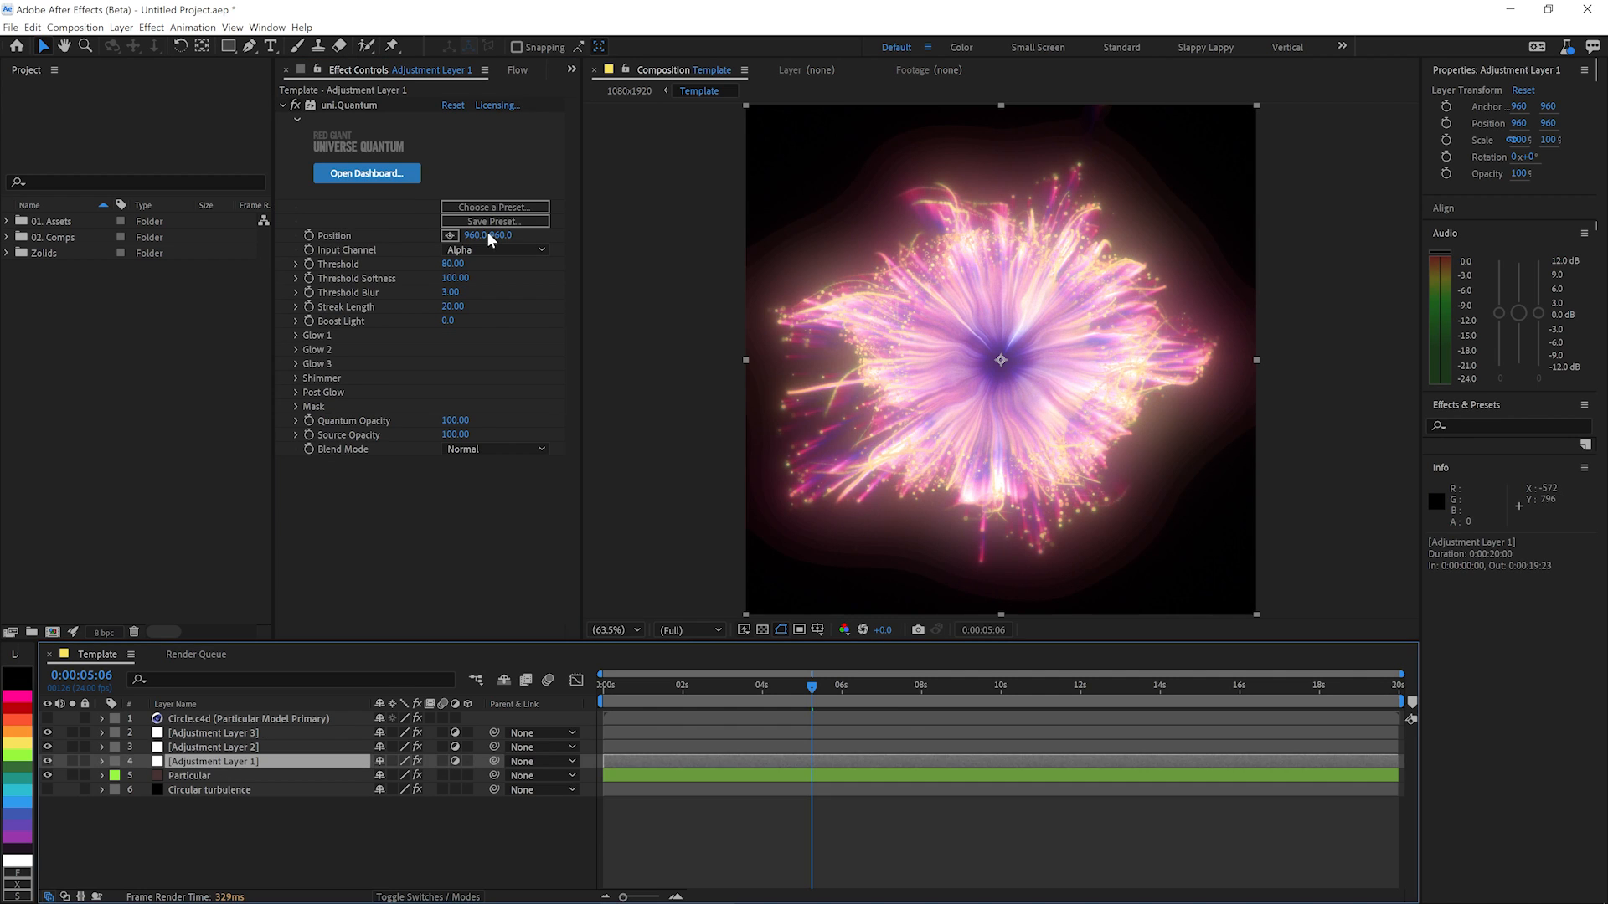
Apply the Sunset colour map to Universe Quantum's third glow.
{"action": "left_click", "coordinate": [296, 335]}
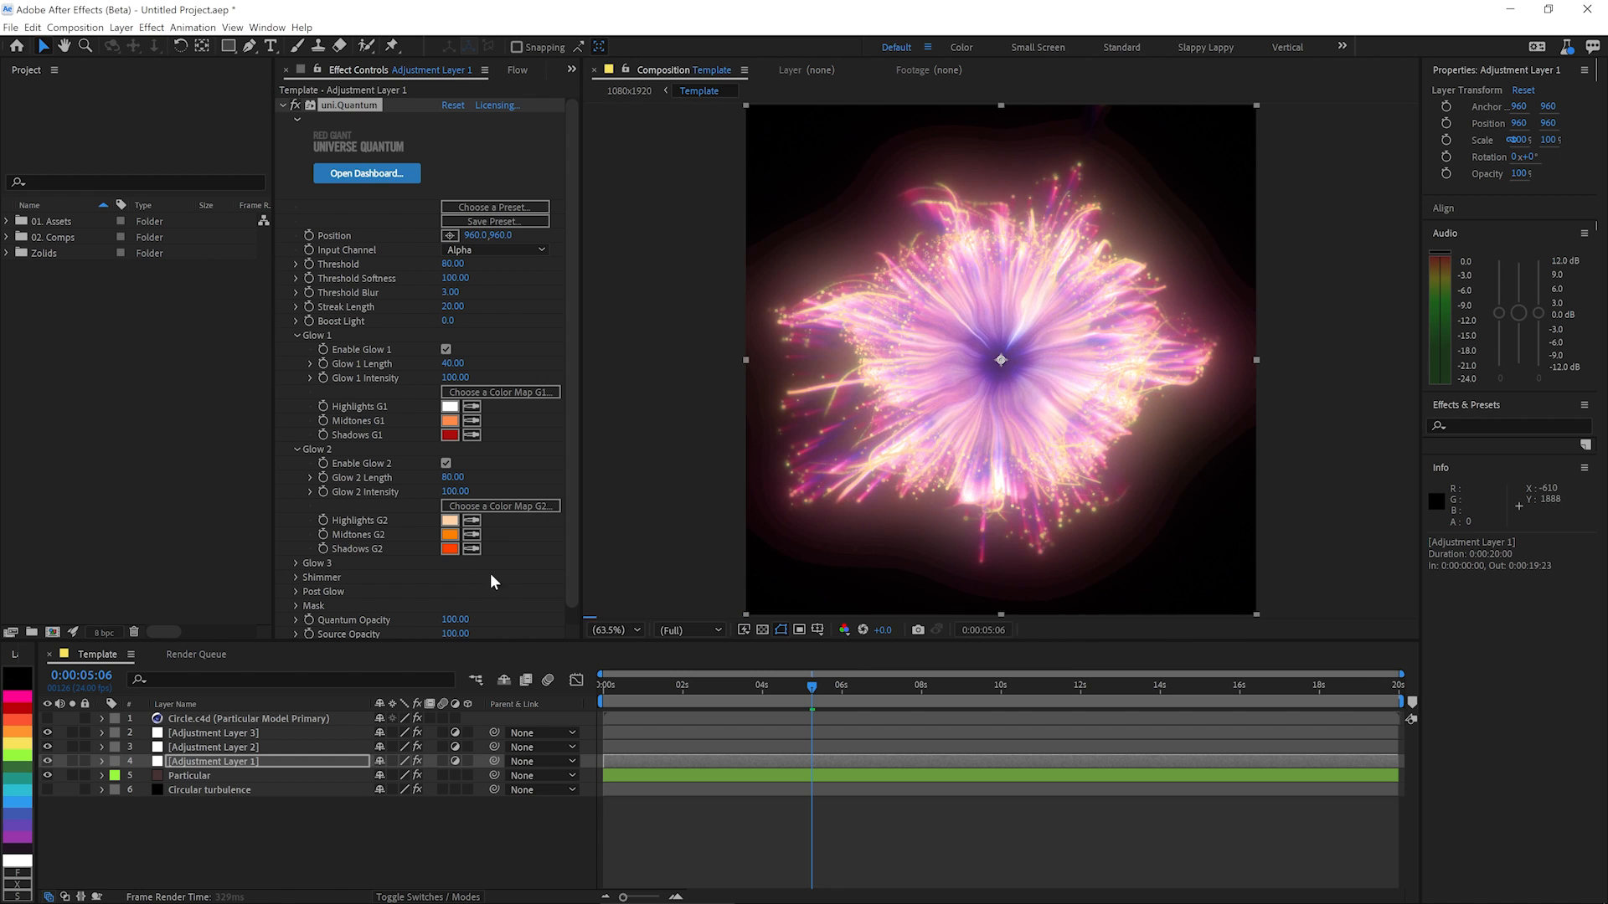
{"action": "left_click", "coordinate": [496, 590]}
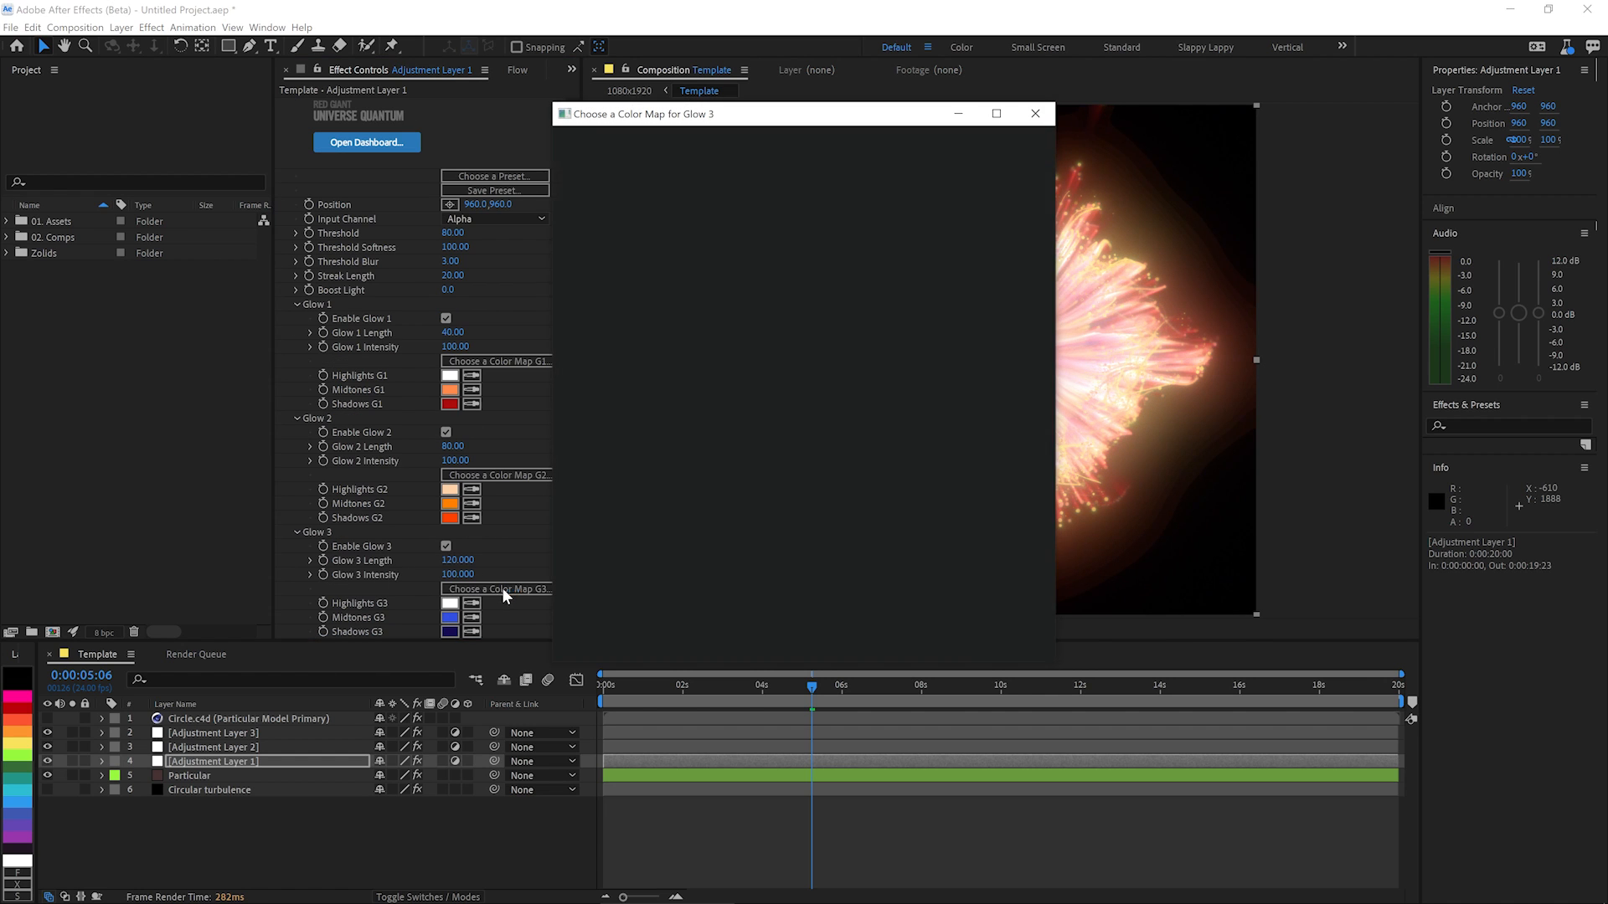
{"action": "left_click", "coordinate": [500, 589]}
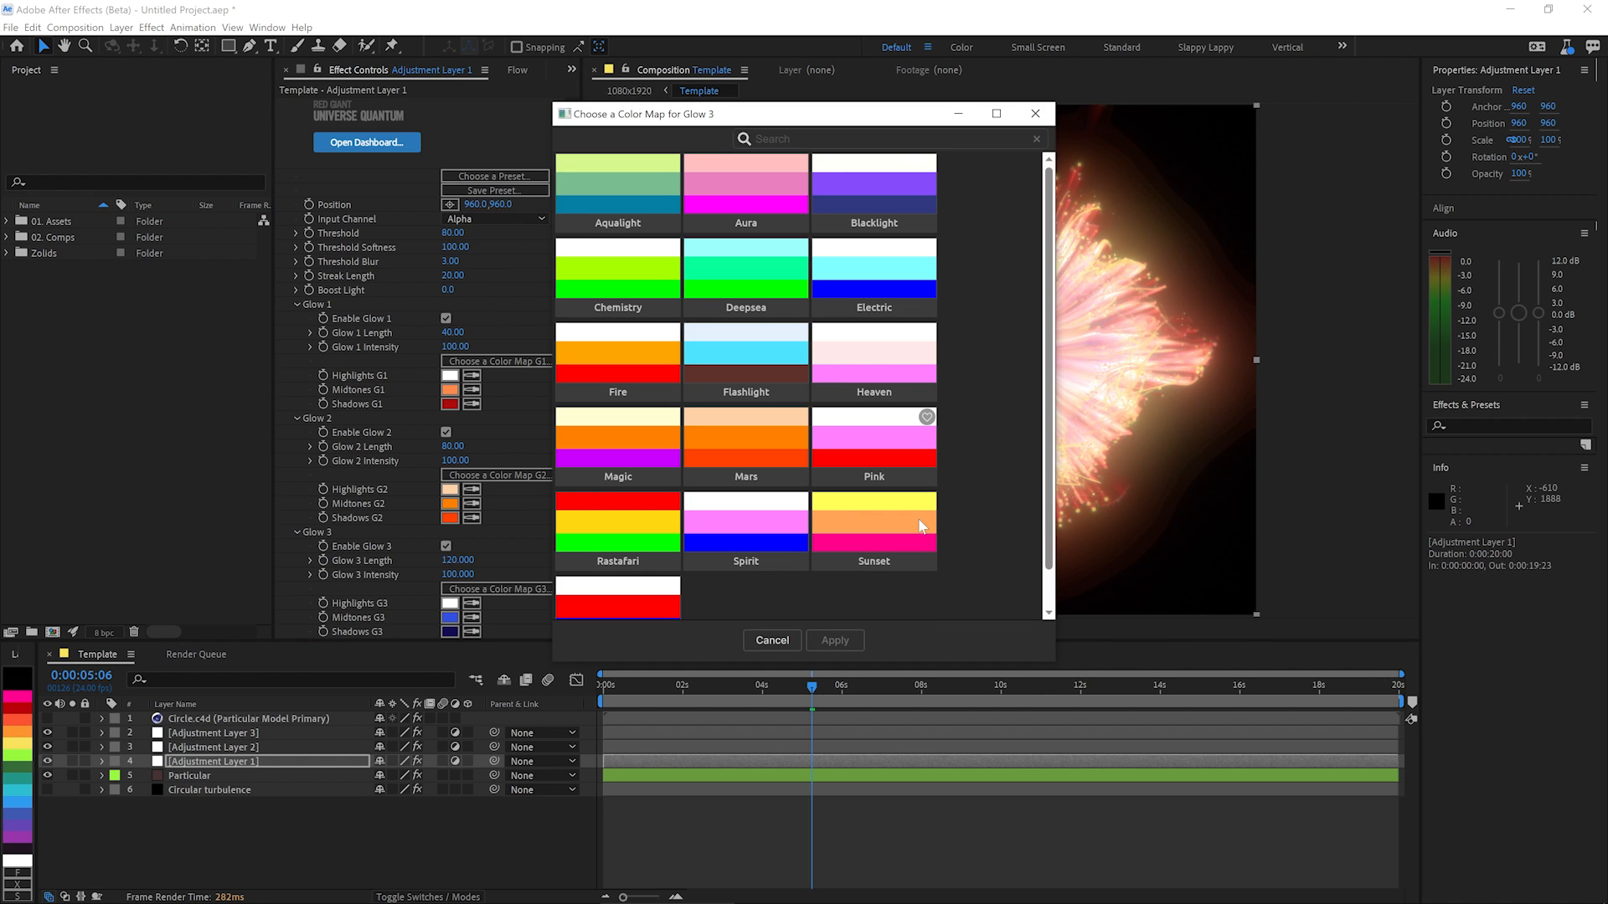
{"action": "left_click", "coordinate": [874, 526]}
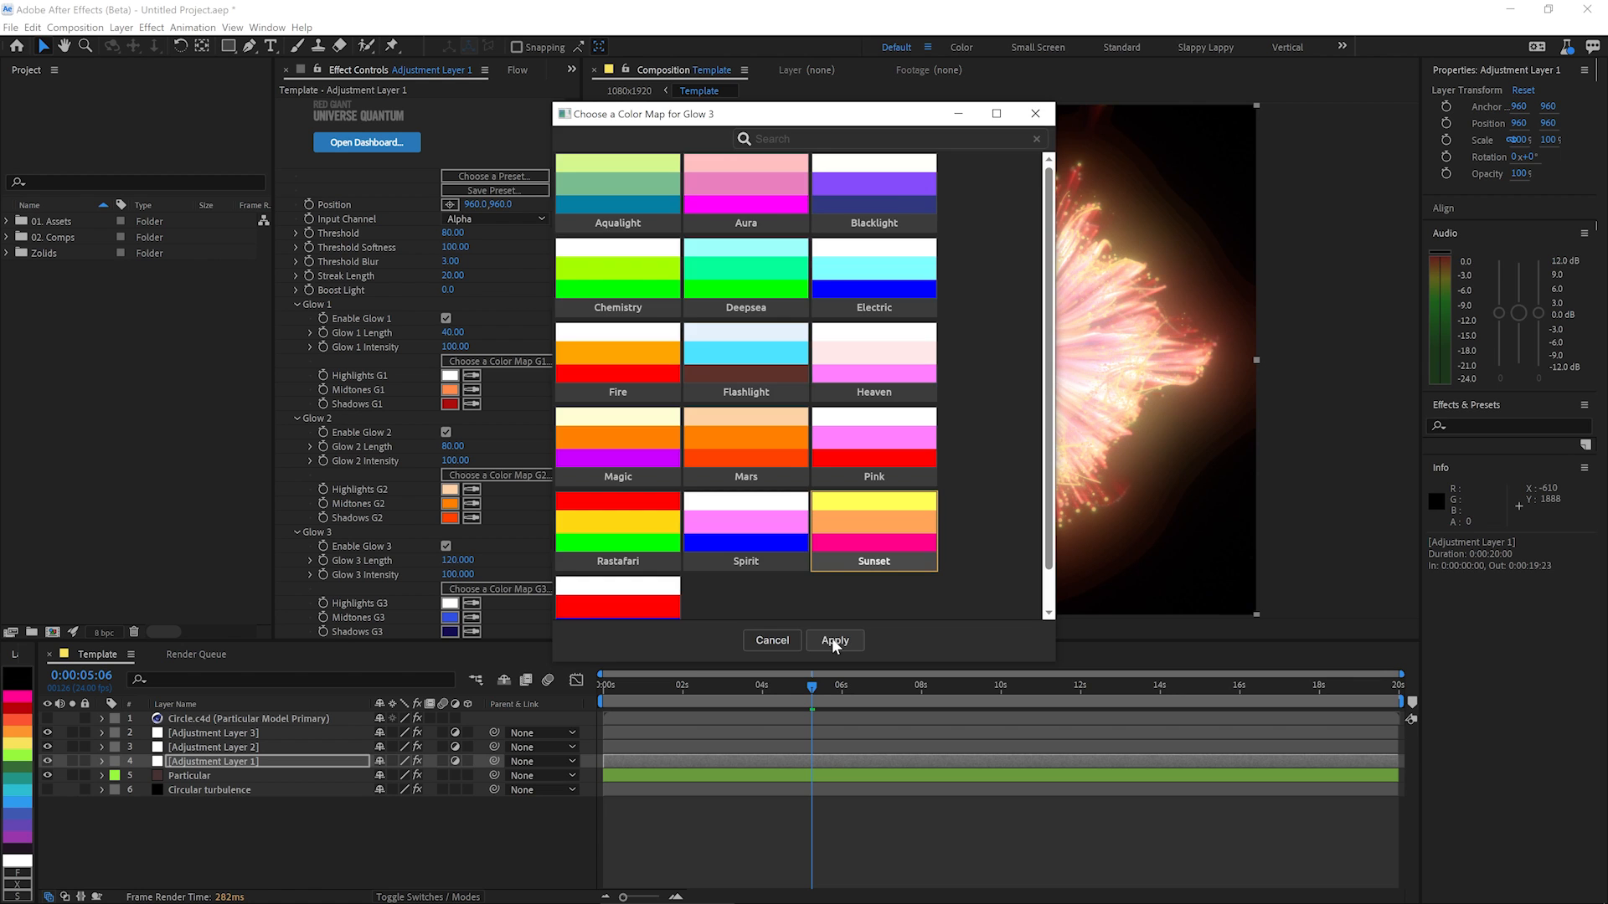
{"action": "left_click", "coordinate": [834, 639]}
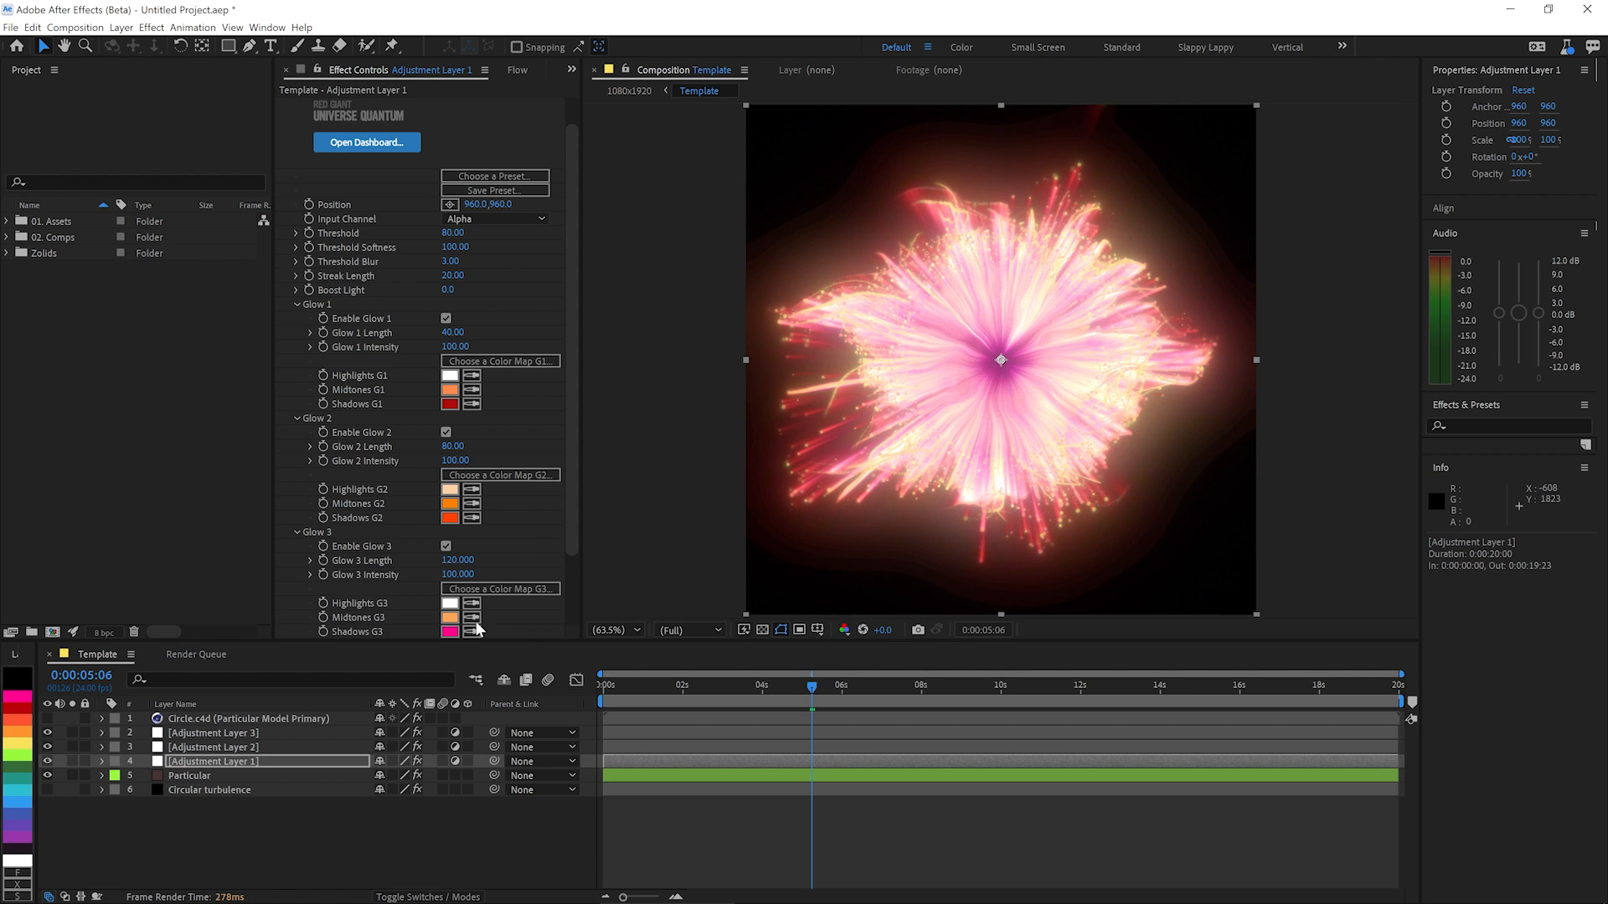
Set Glow 3's Shadows colour to orange-red FF2D00.
{"action": "left_click", "coordinate": [449, 632]}
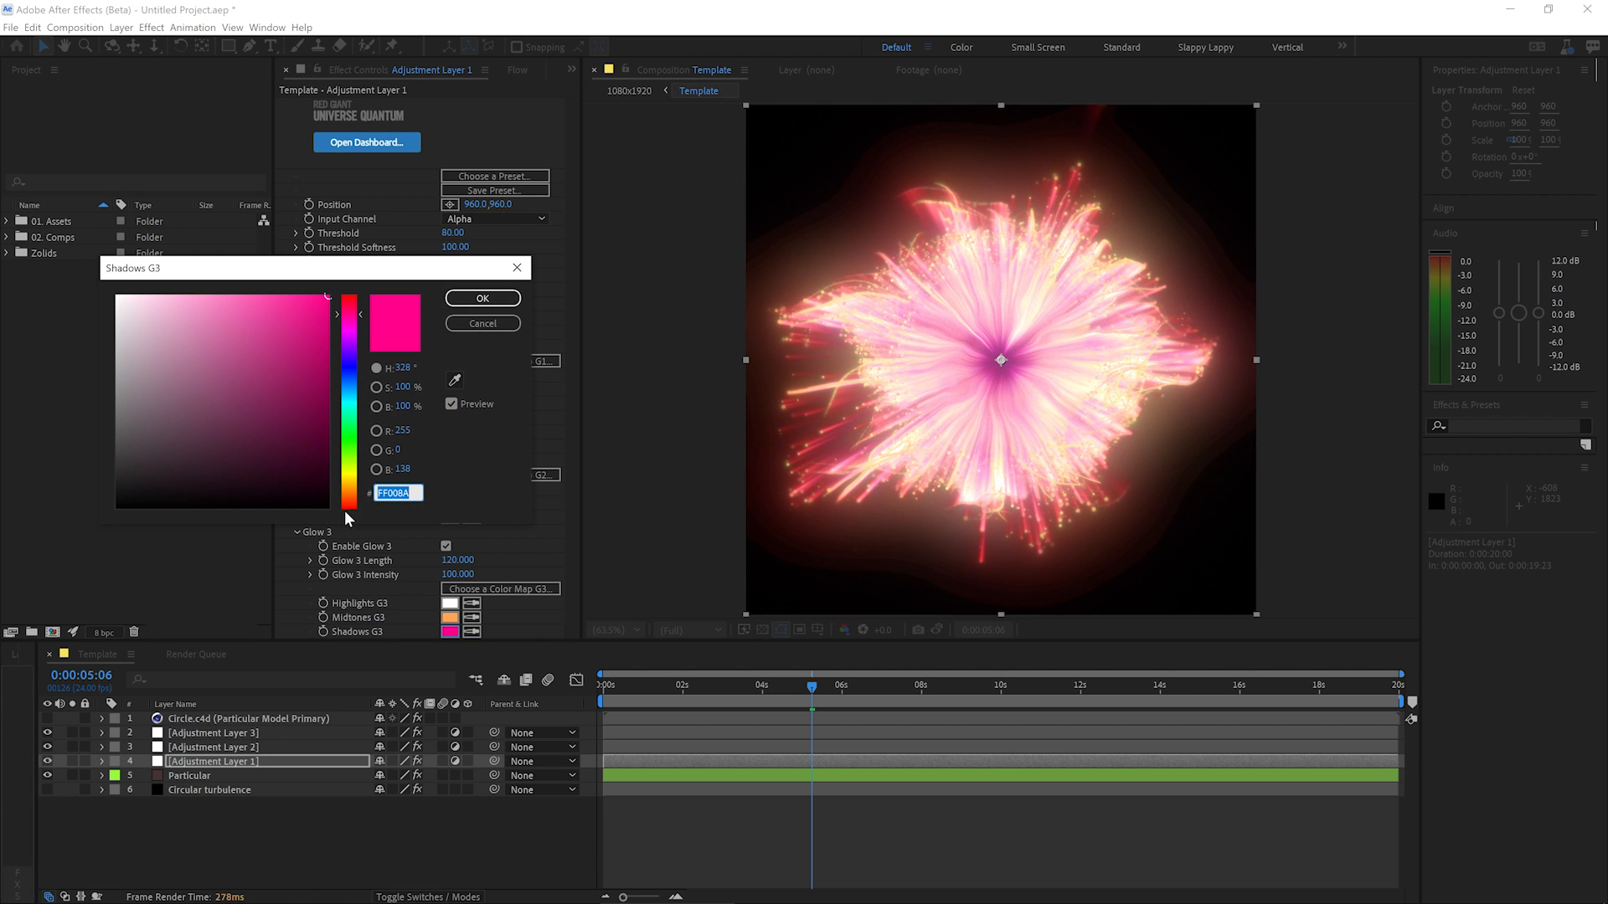
{"action": "left_click", "coordinate": [335, 503]}
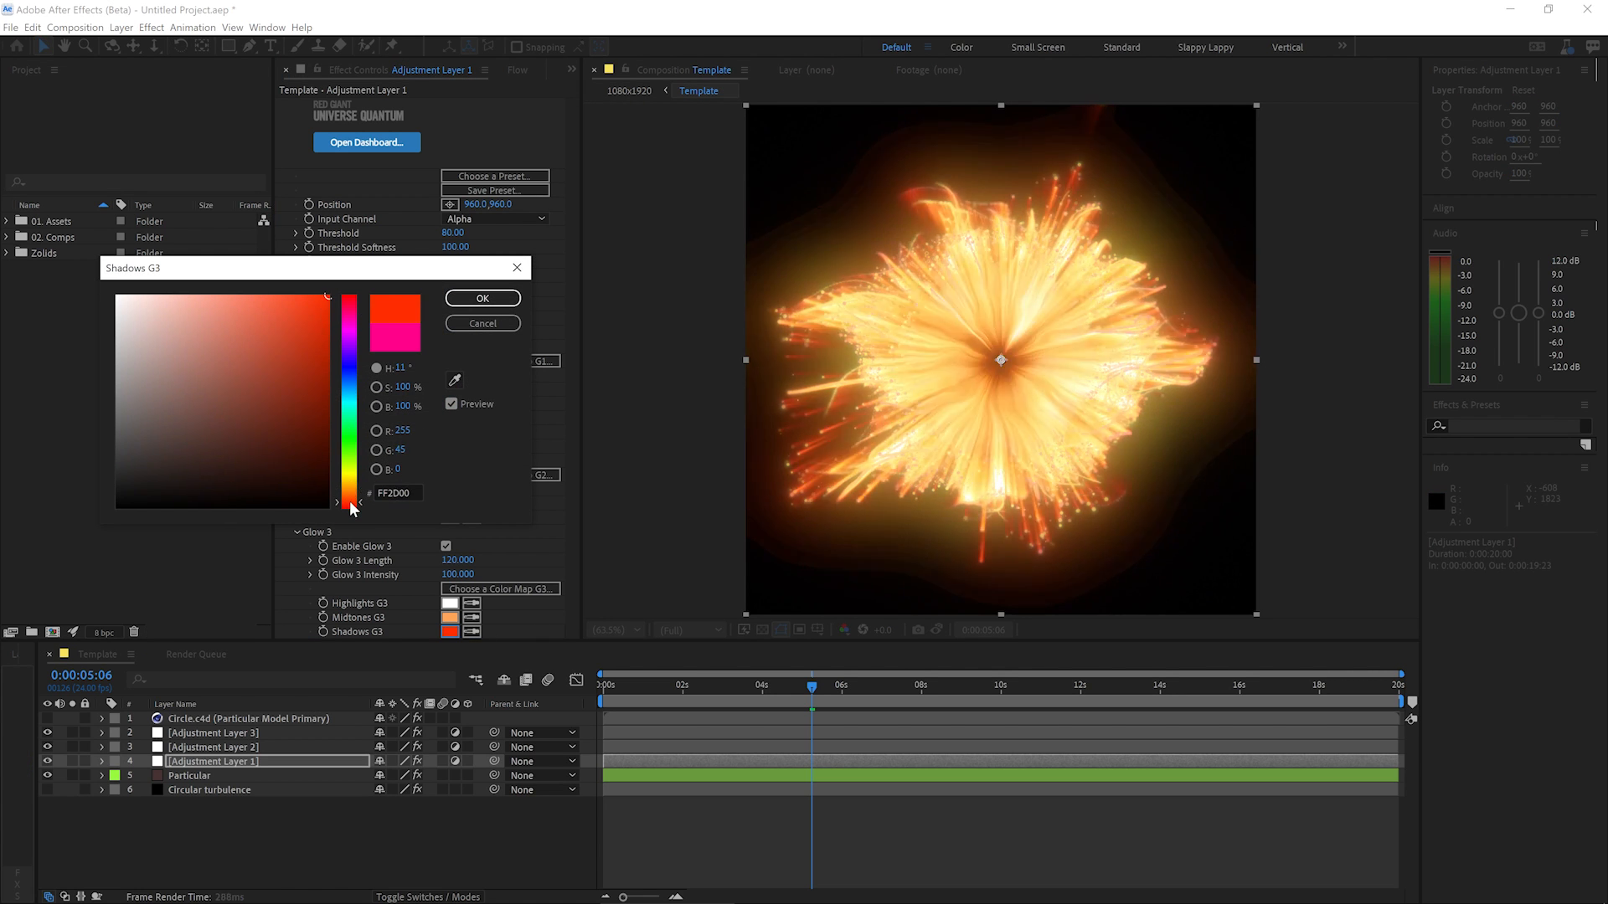
{"action": "left_click", "coordinate": [481, 298]}
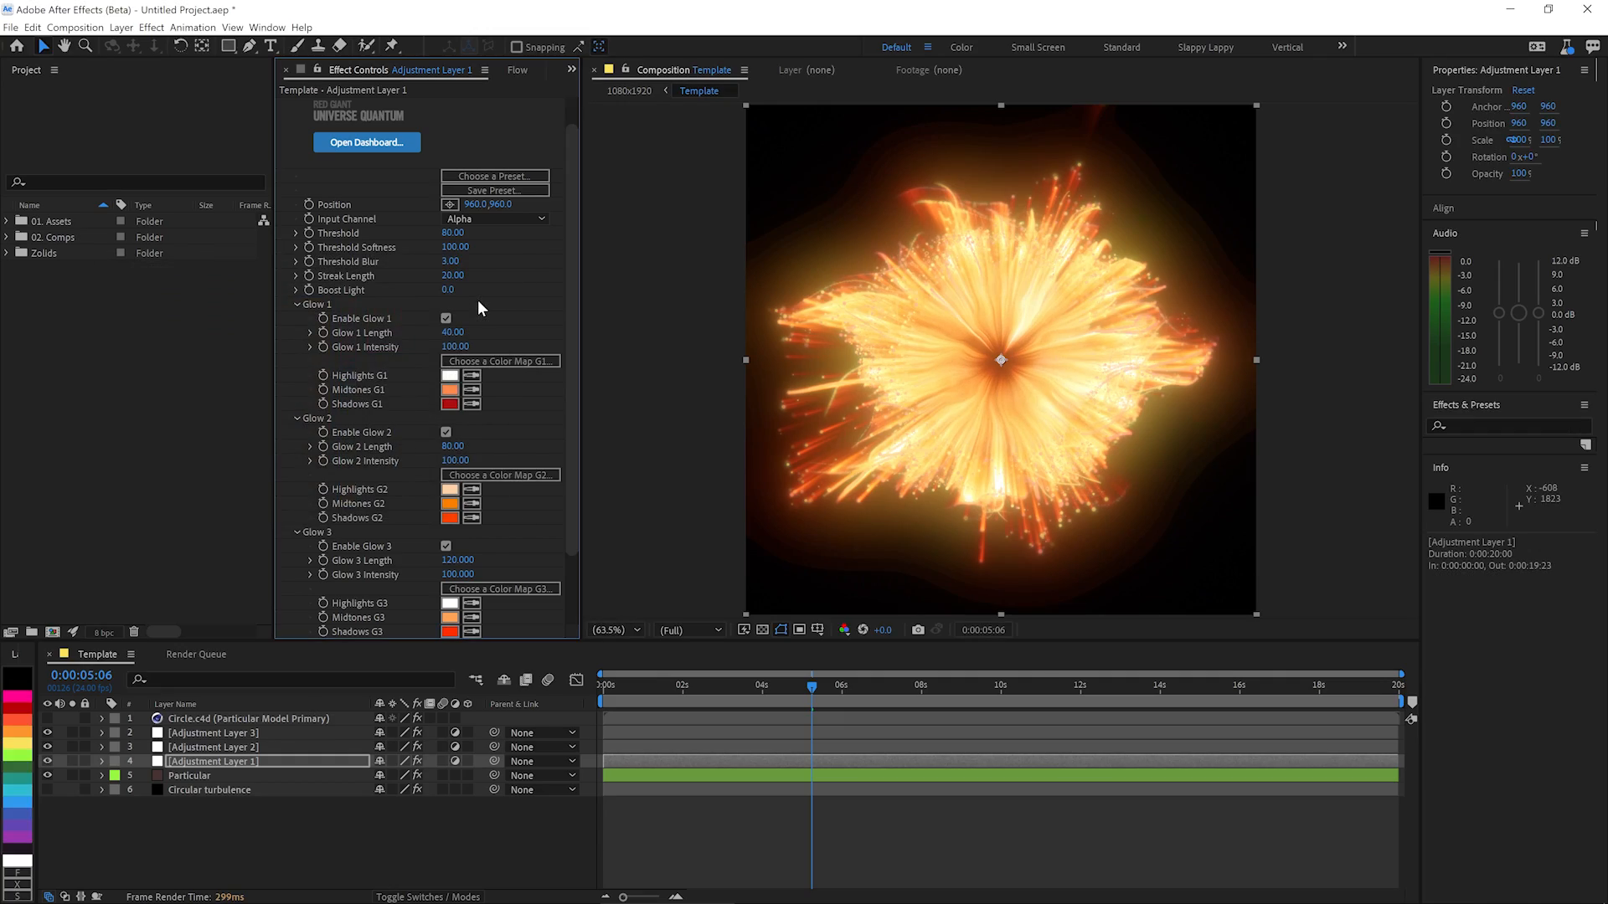